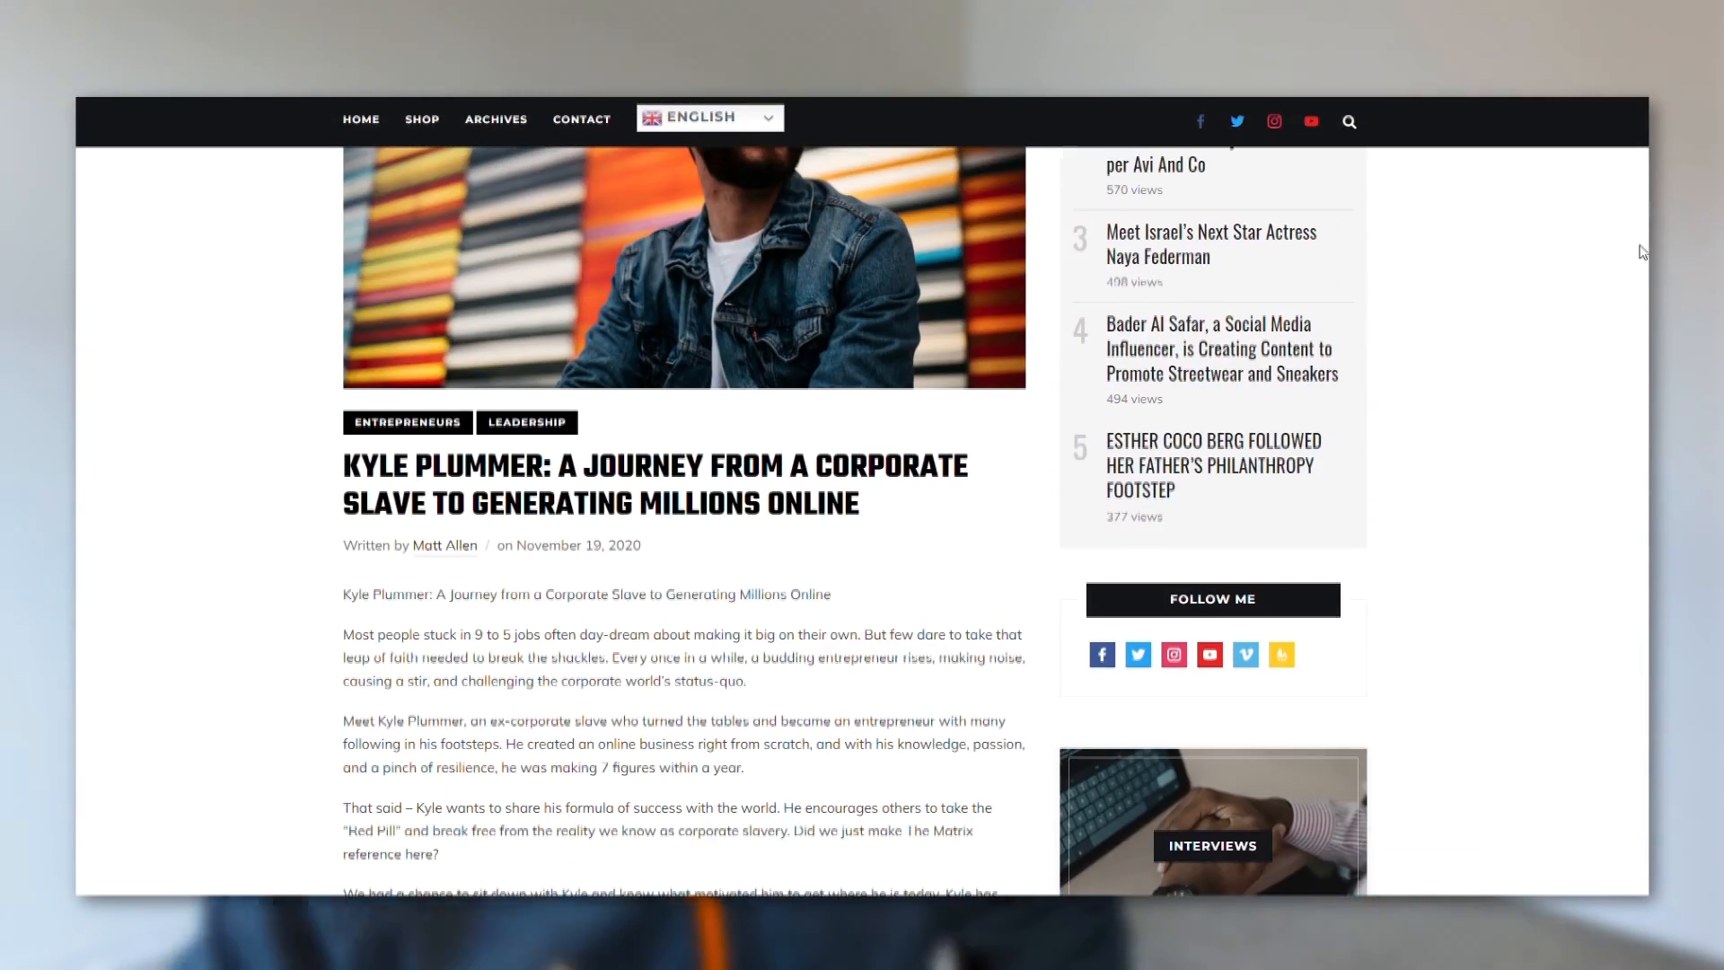
Scroll the Big Cartel home page down to the 'Keep your money' pricing section
scroll(down, 3)
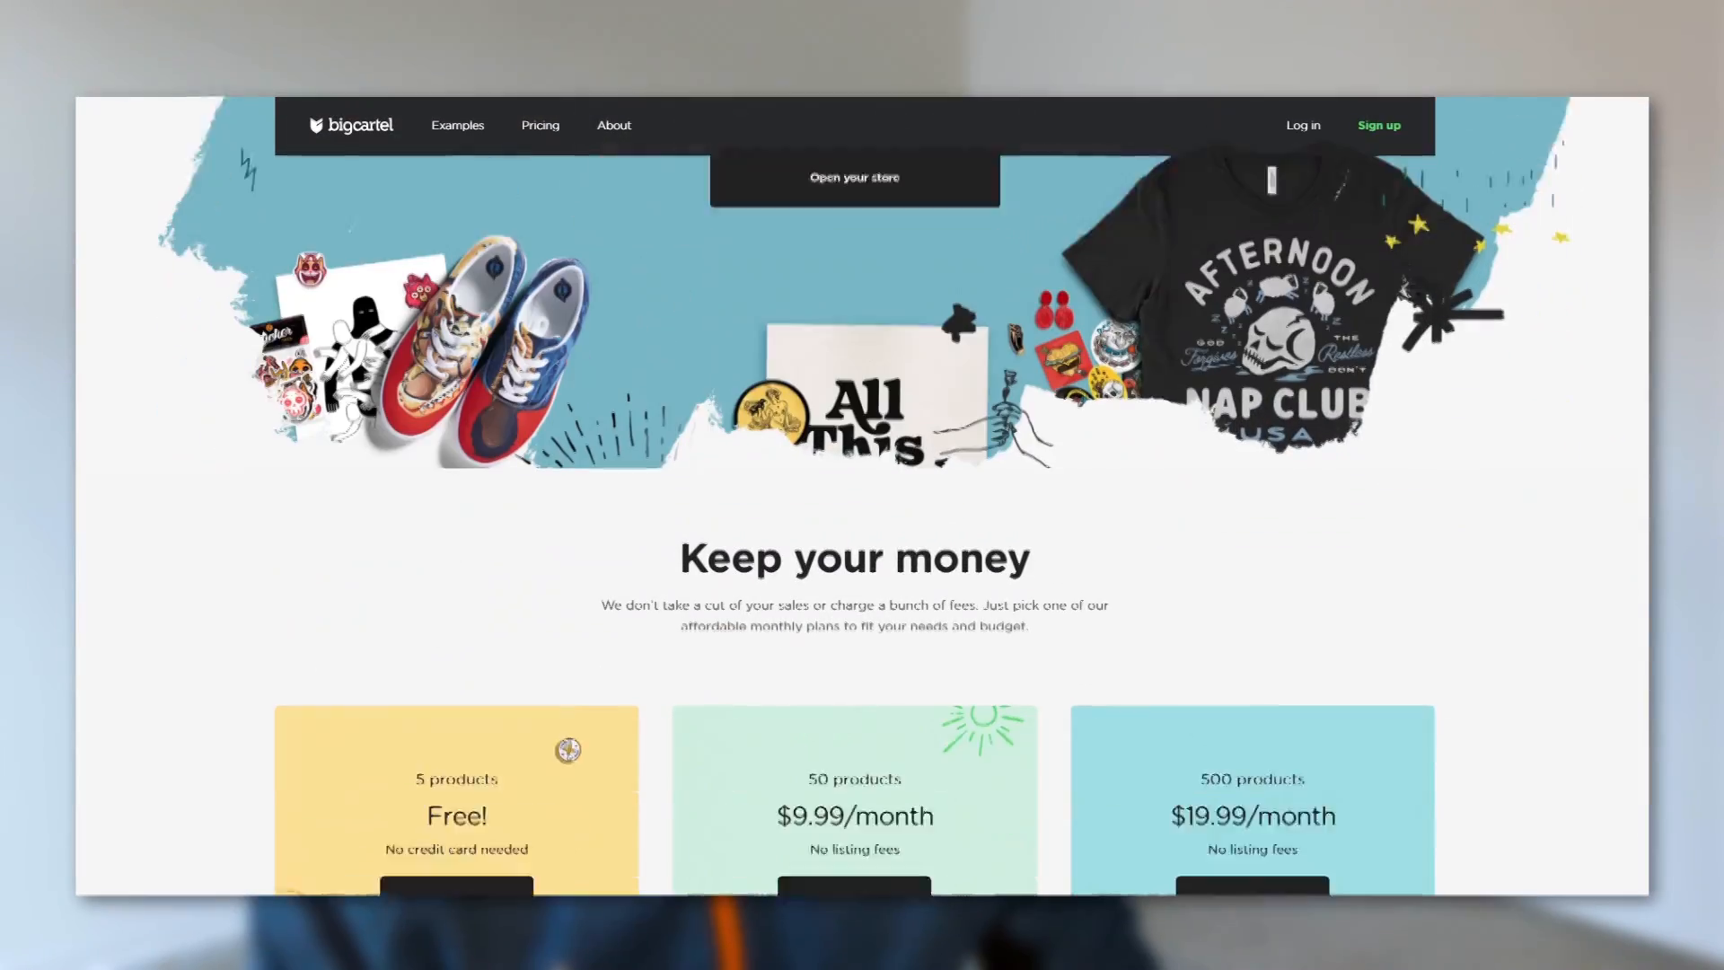
scroll(down, 3)
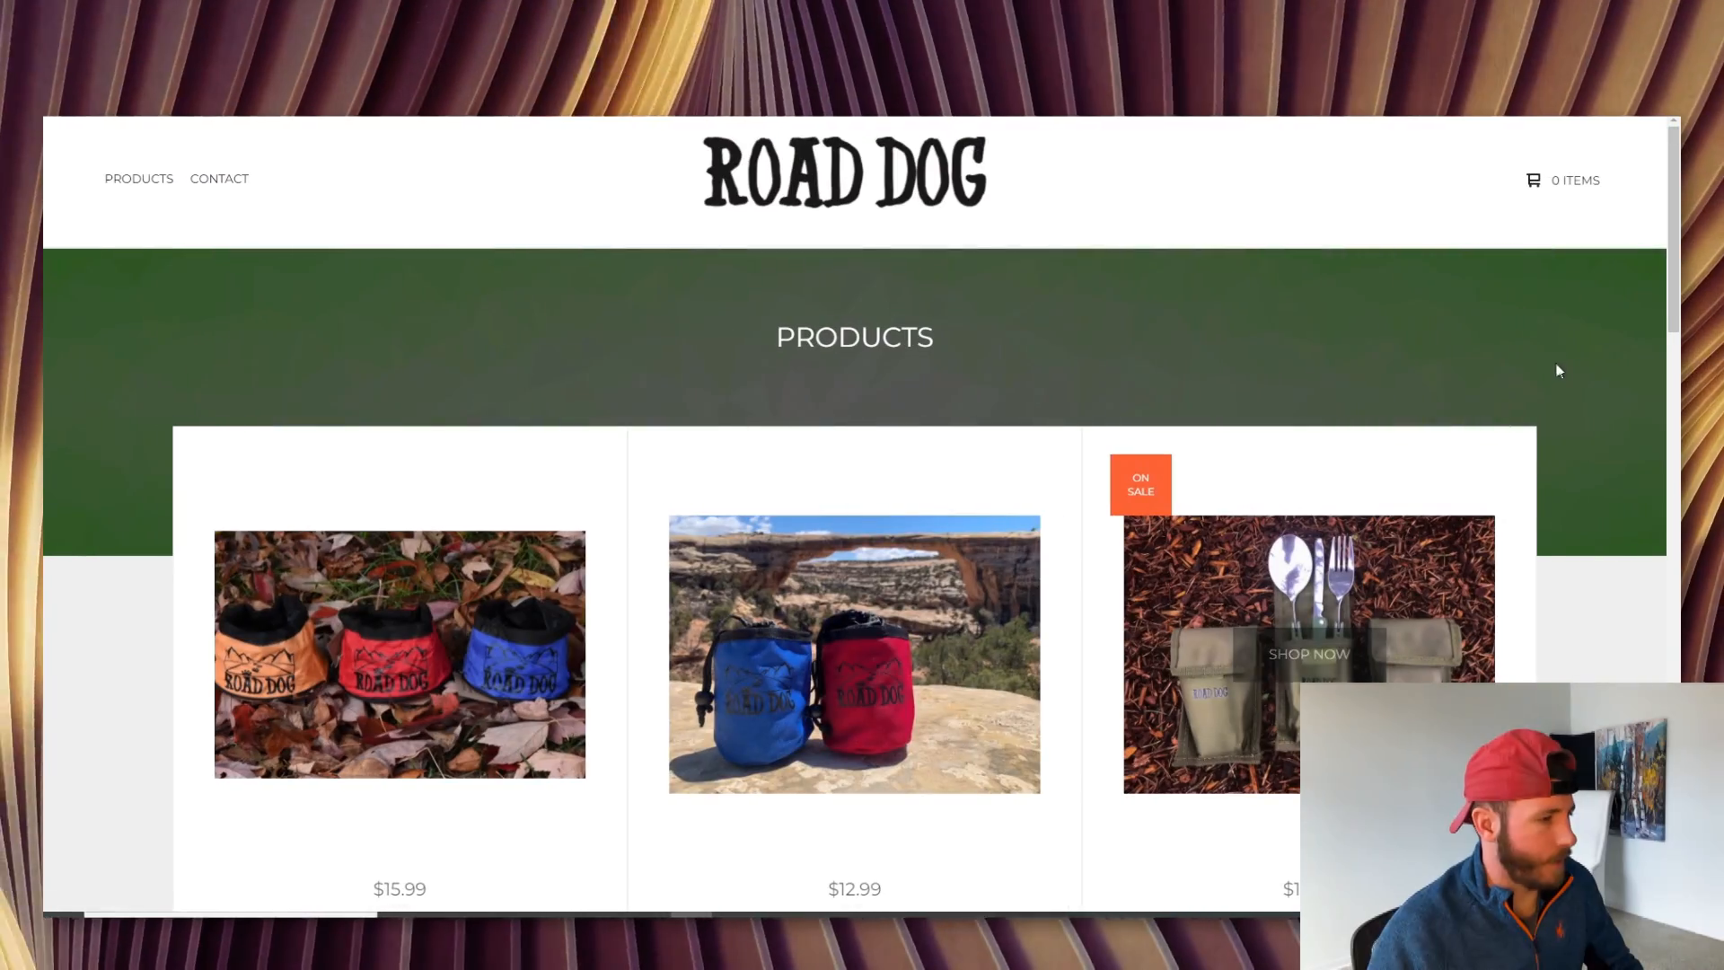
mouse_move(799, 187)
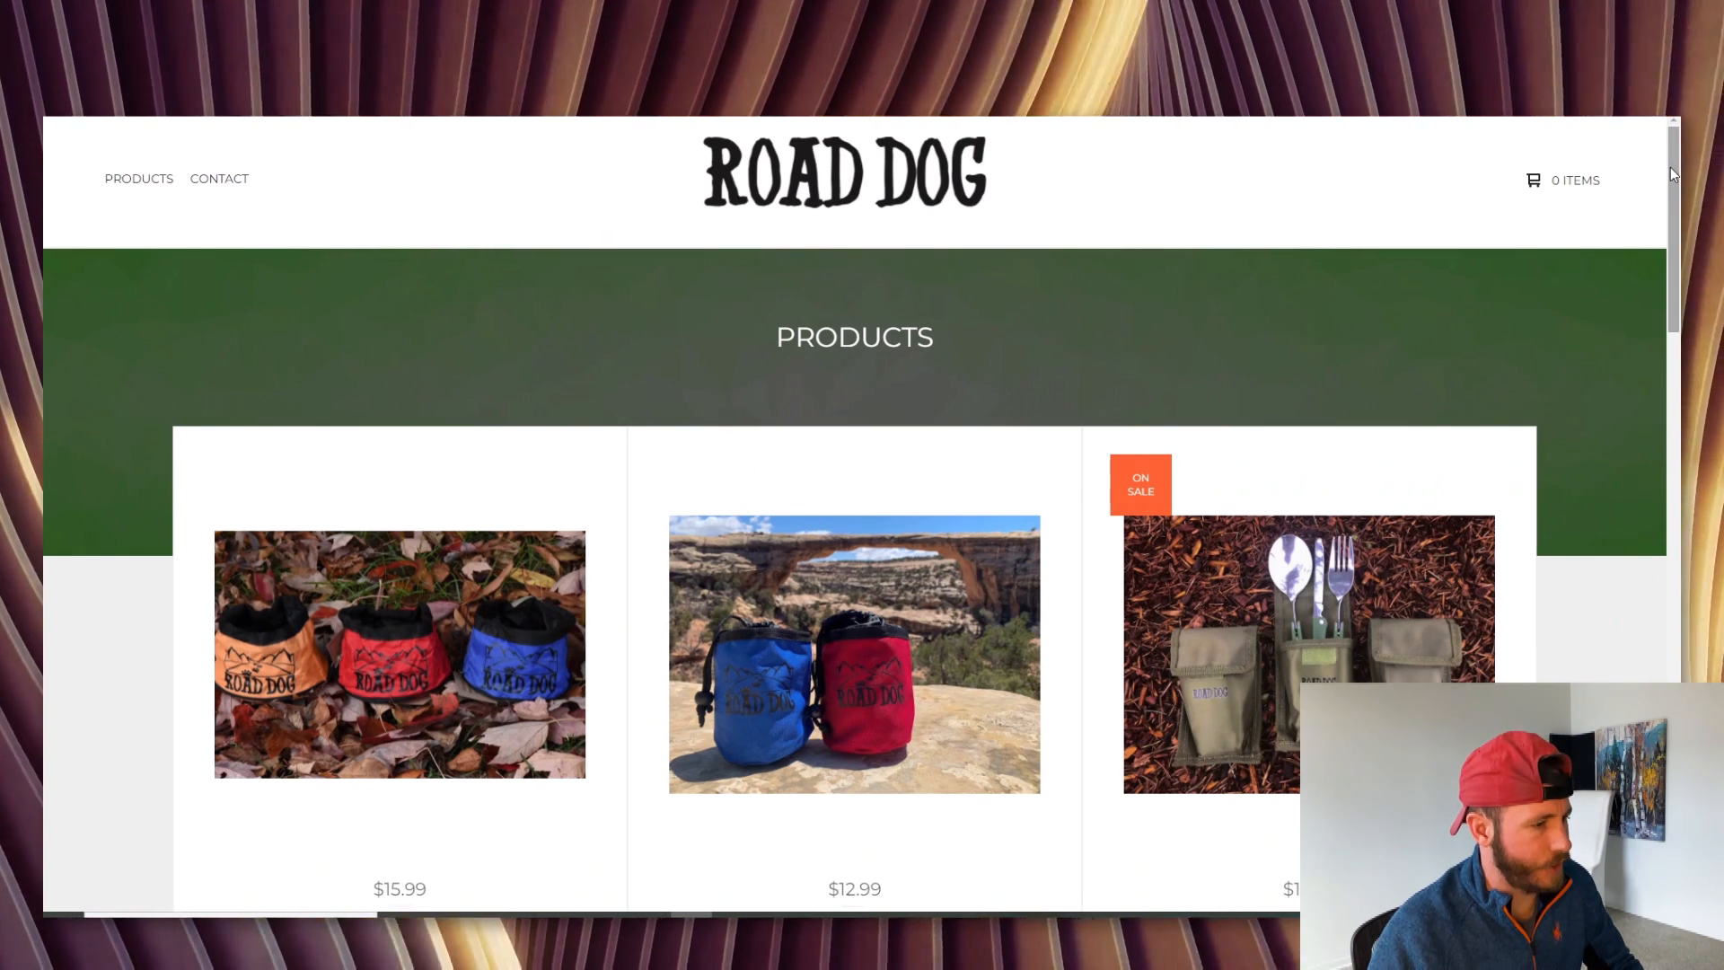
View the Portable Water Bowl in the Road Dog example store and its colour options
scroll(down, 3)
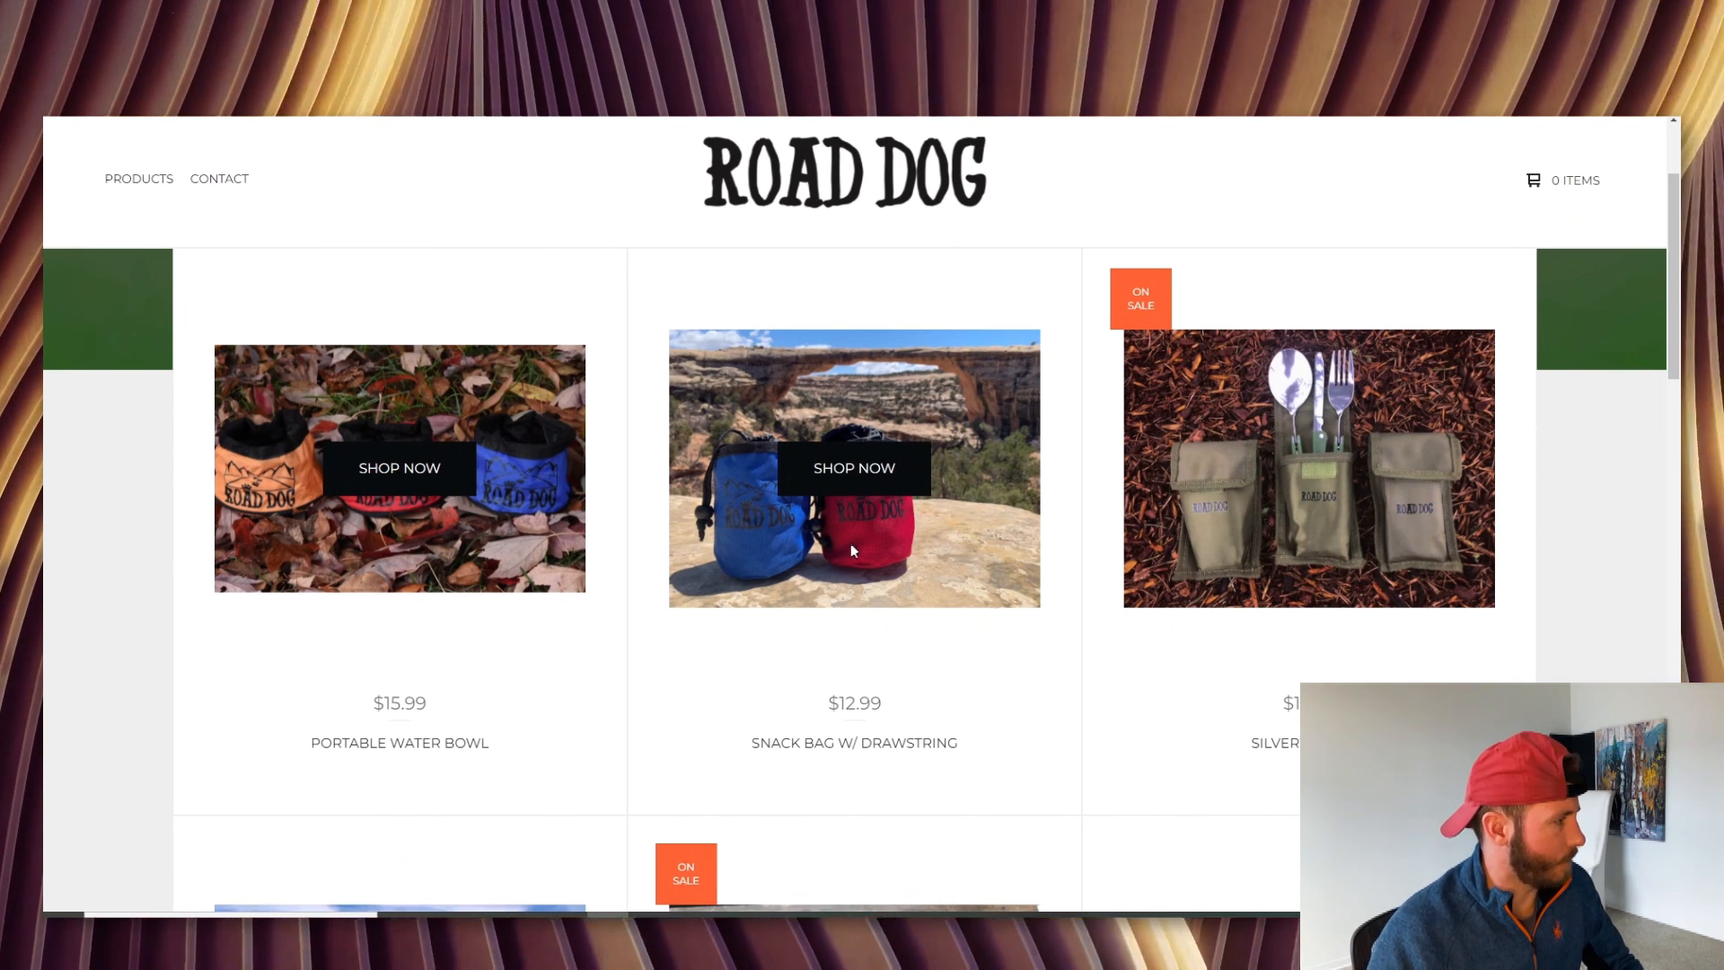
mouse_move(1647, 413)
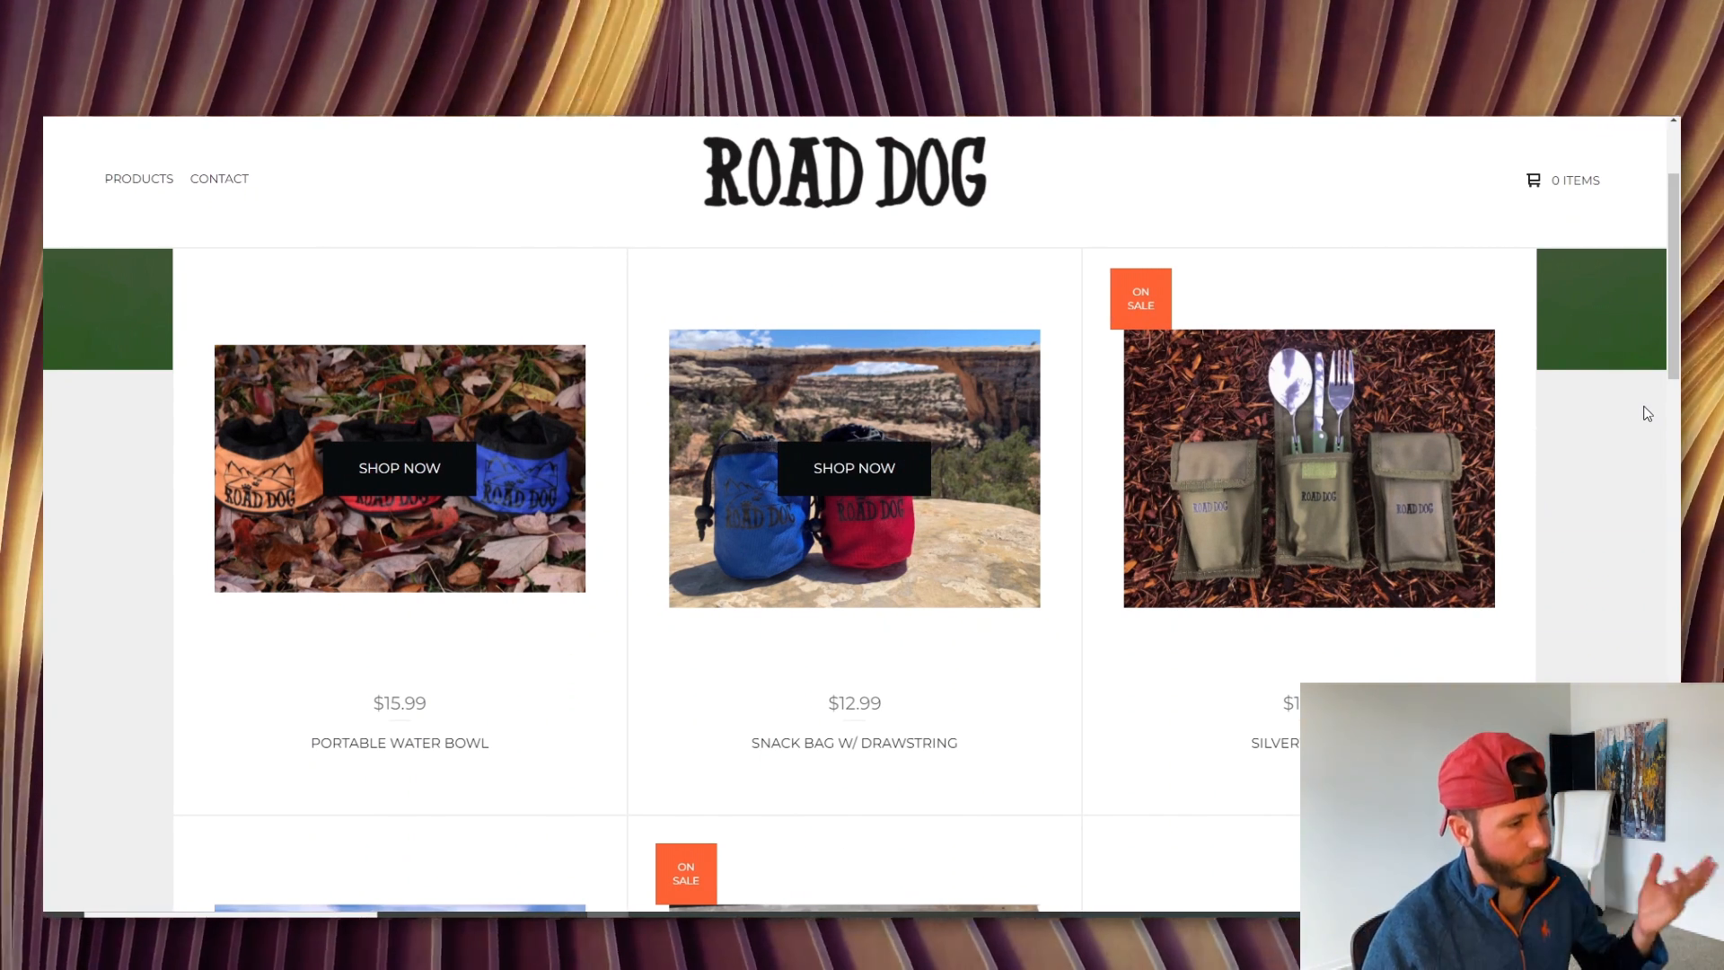
click(399, 467)
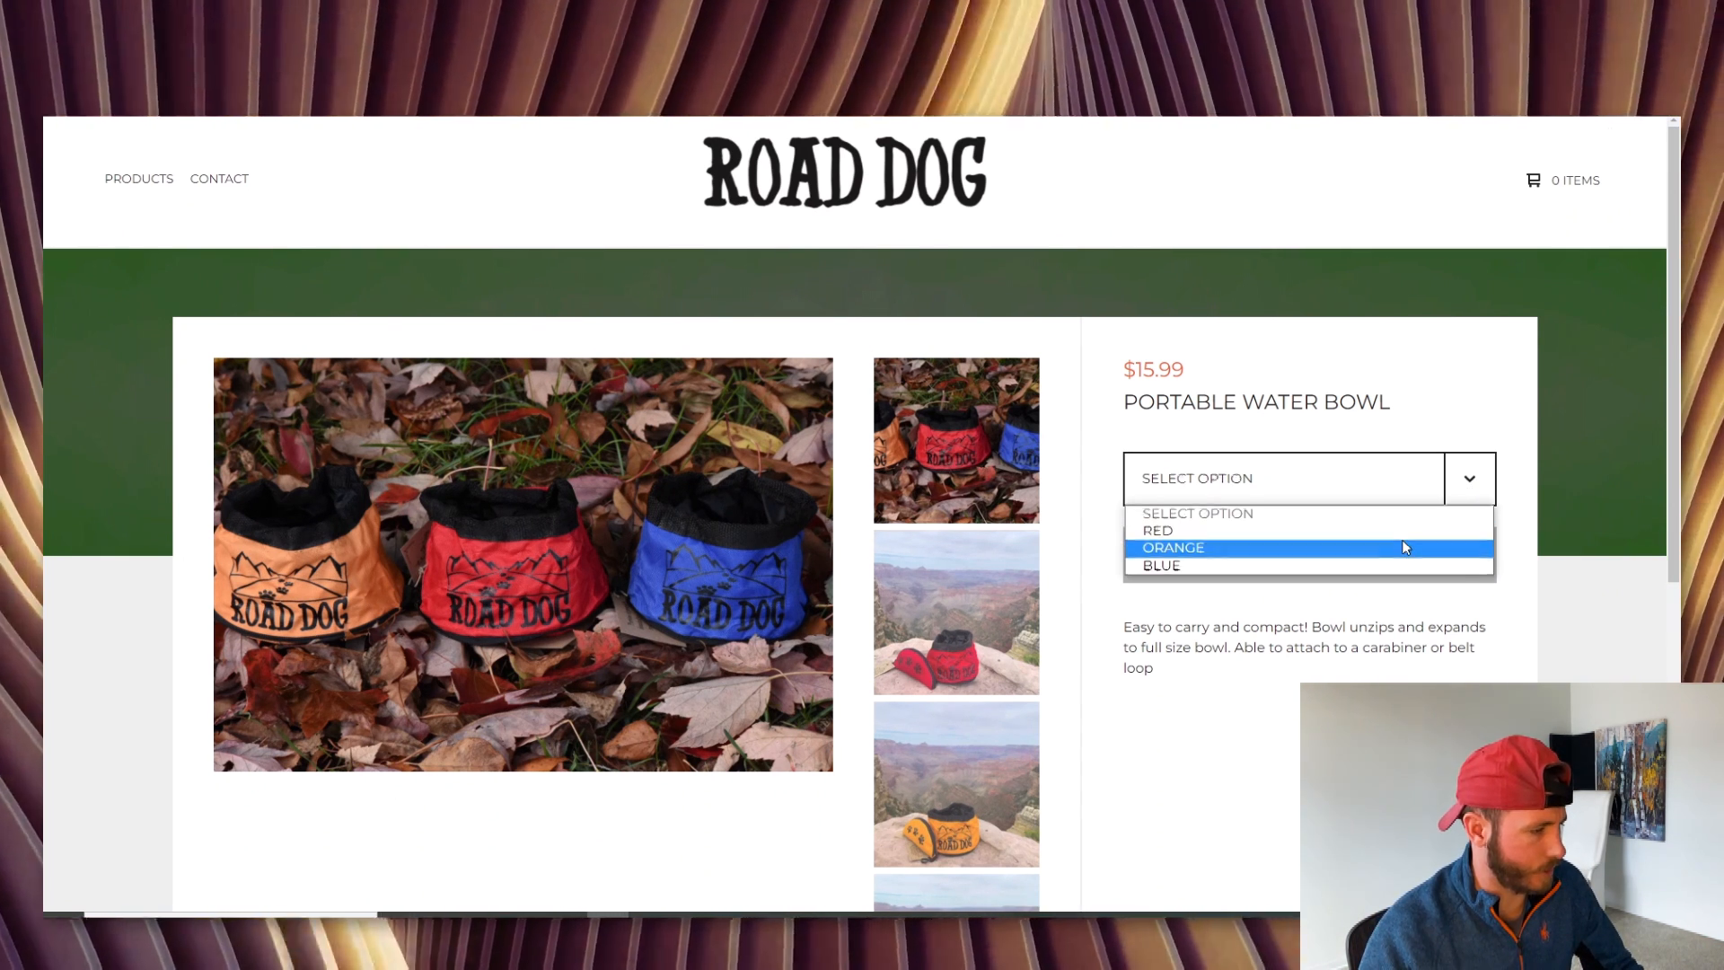
click(1172, 547)
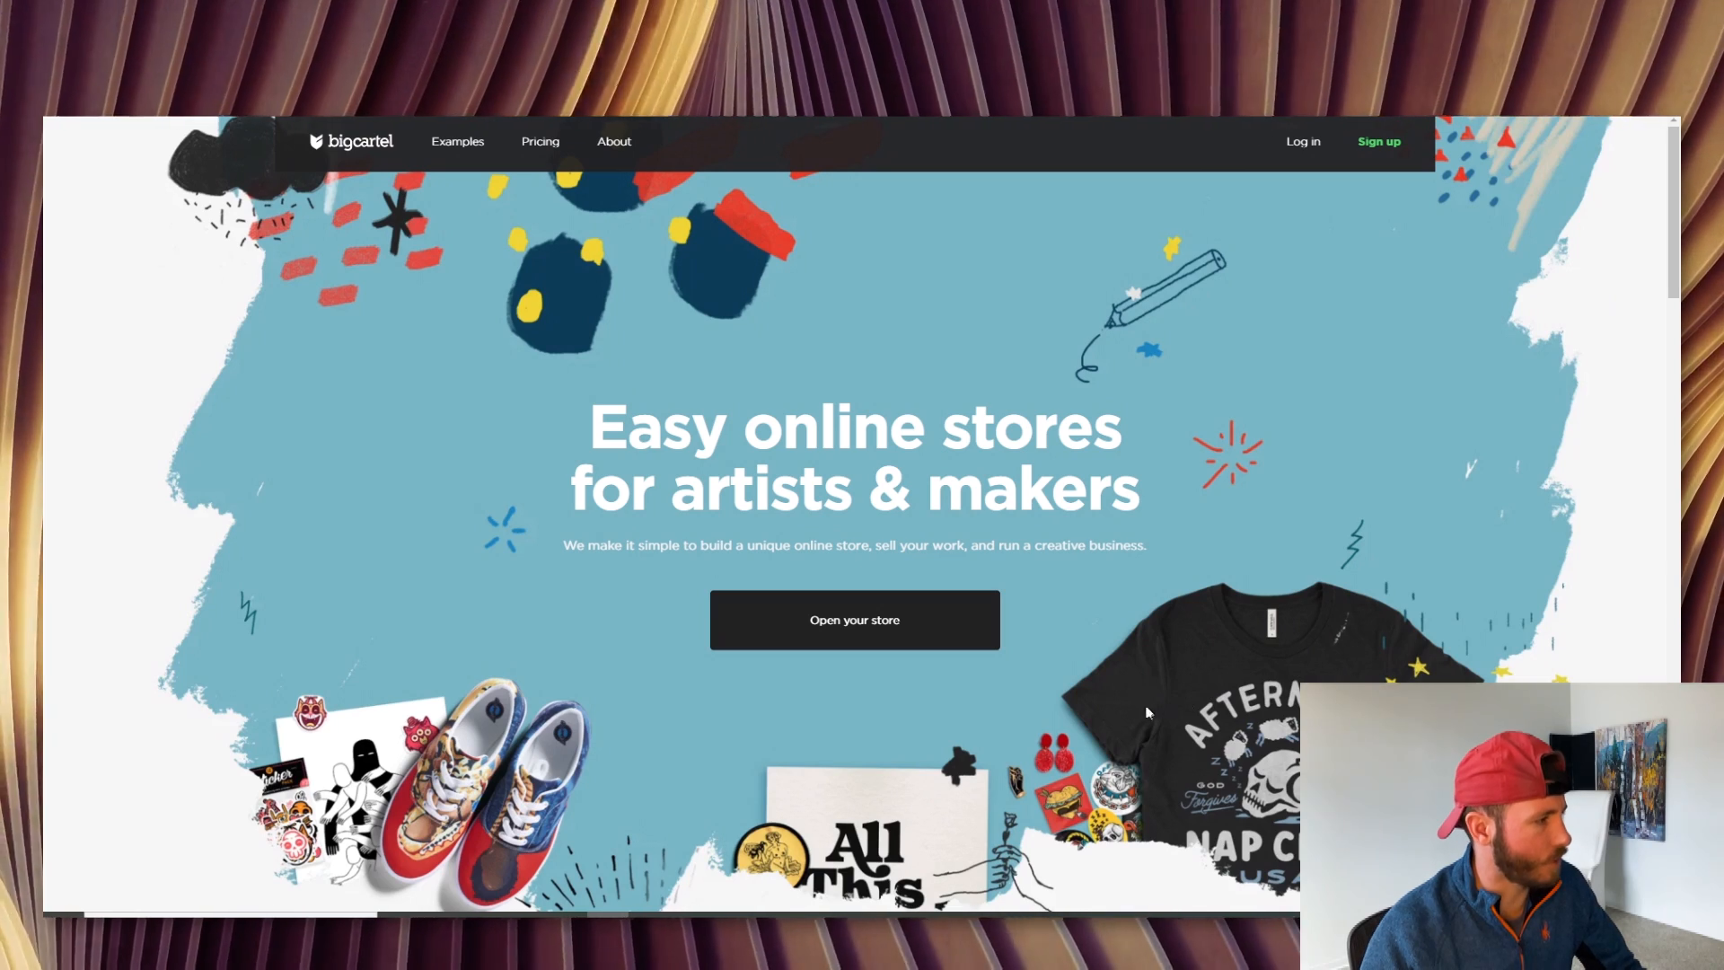
Show the Pricing page with the free, $9.99 and $19.99 plans
click(540, 140)
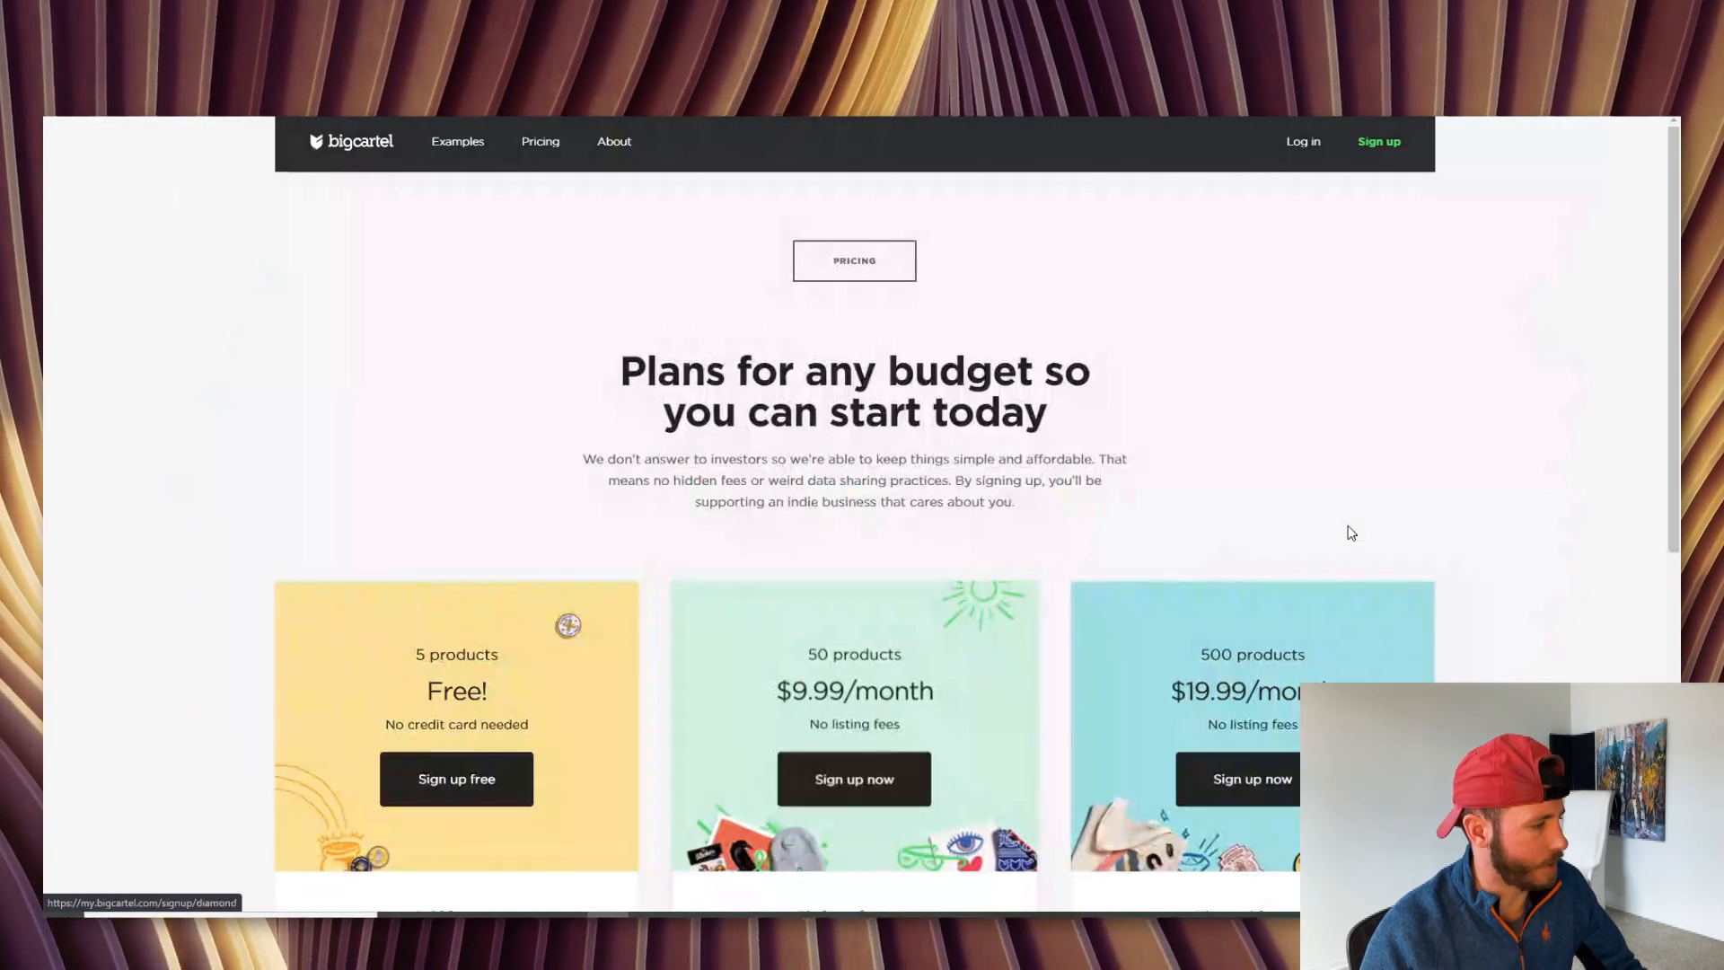
scroll(down, 3)
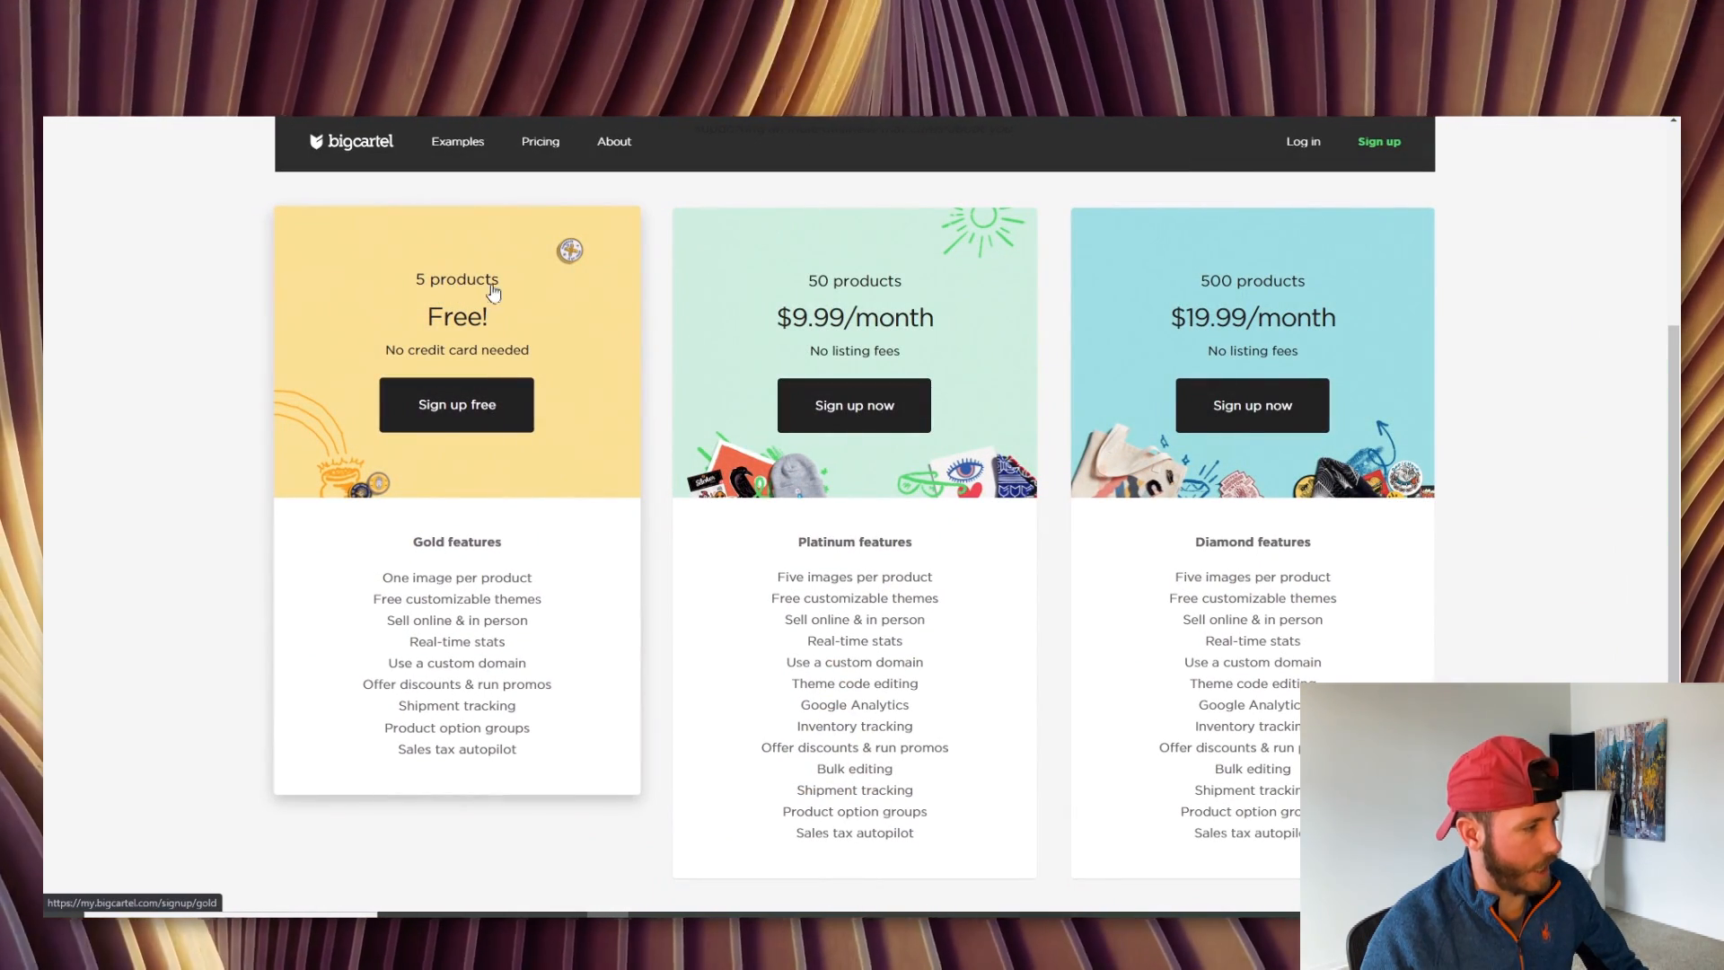
mouse_move(923, 286)
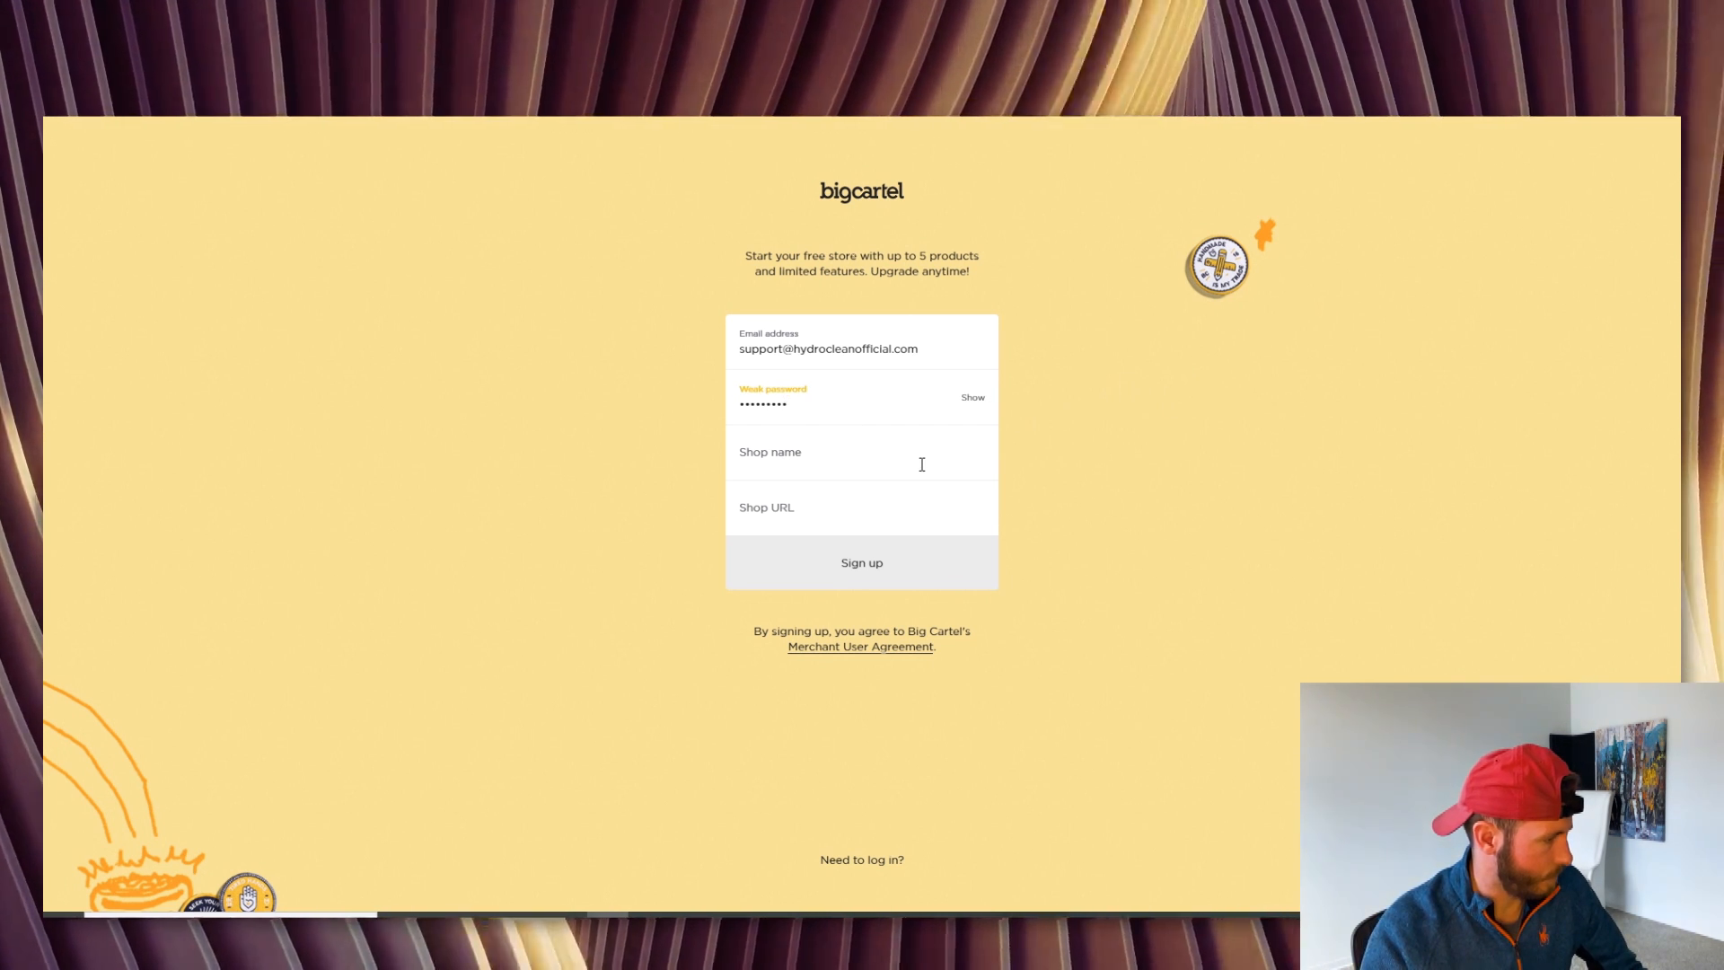
Name the shop 'HydroClean Official' and sign up to create it
text(H)
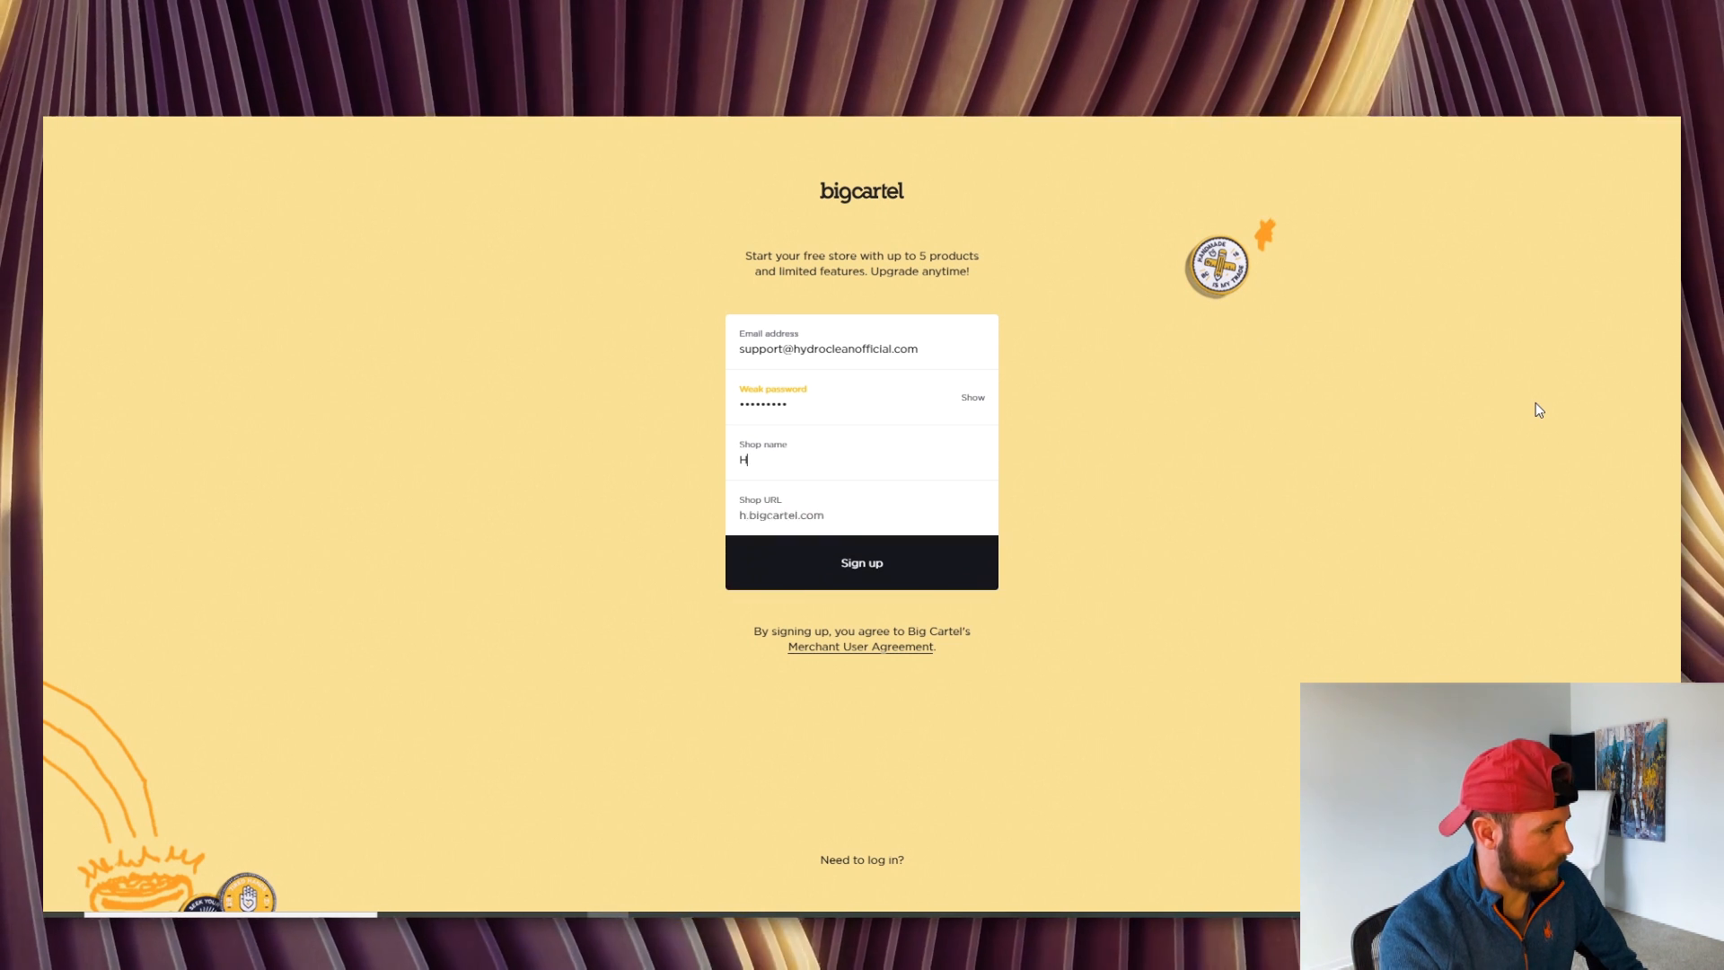
text(ydroClean Official)
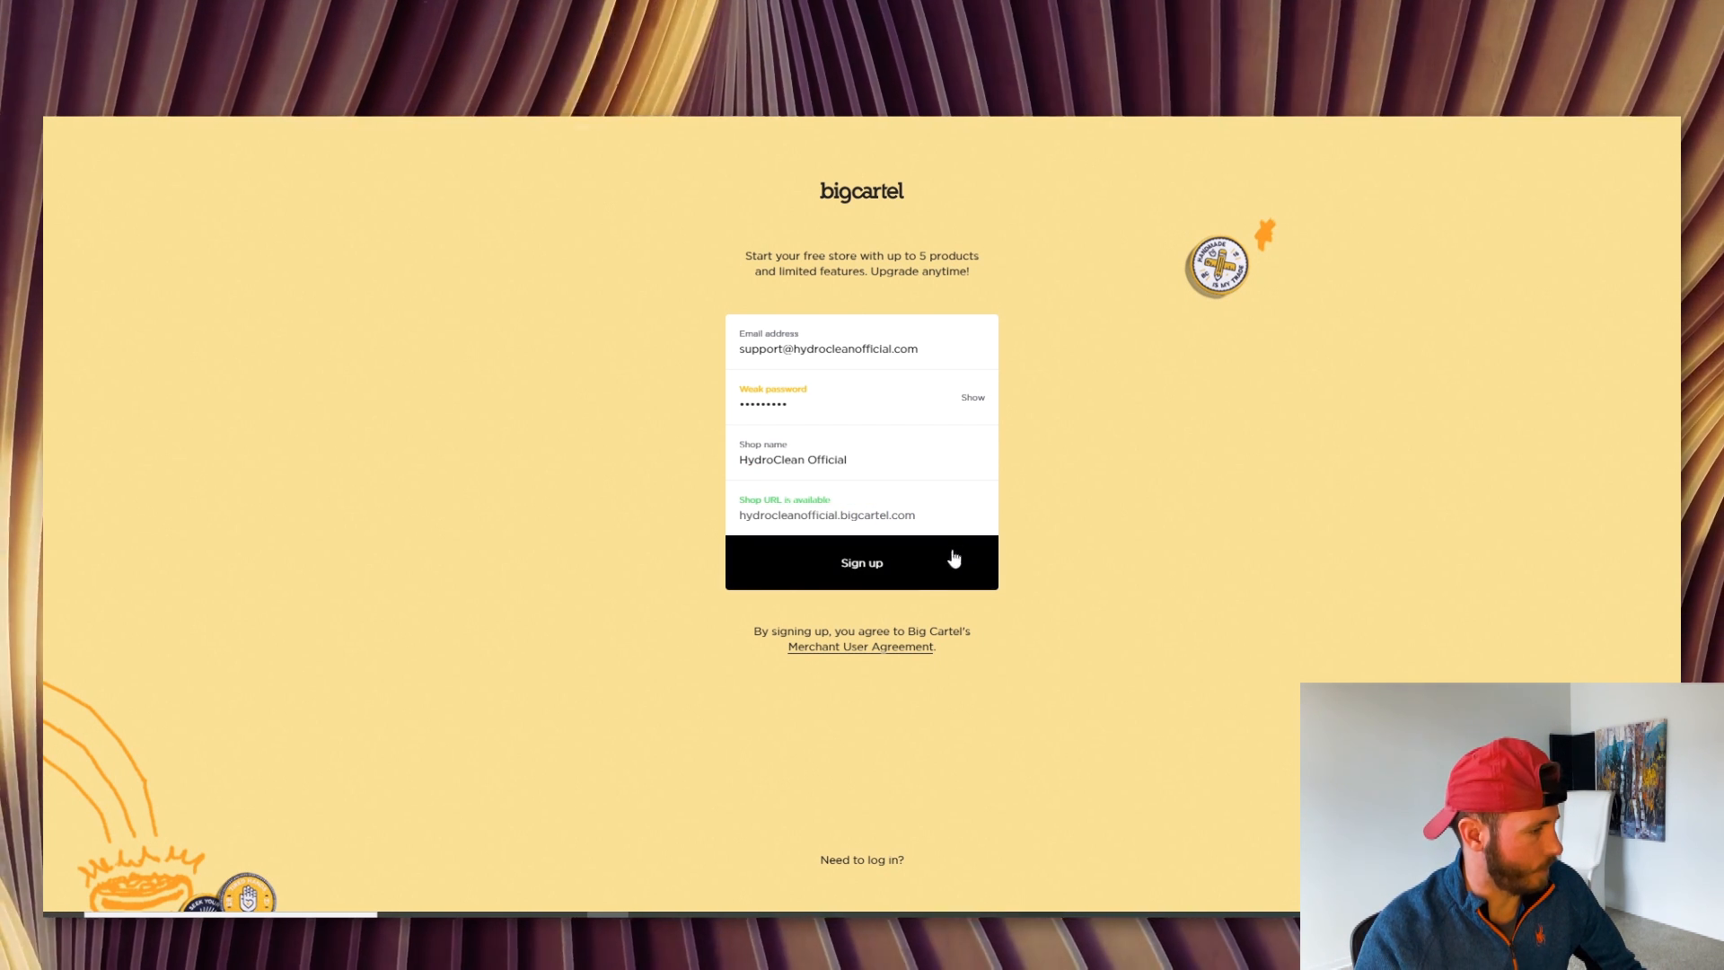
click(860, 562)
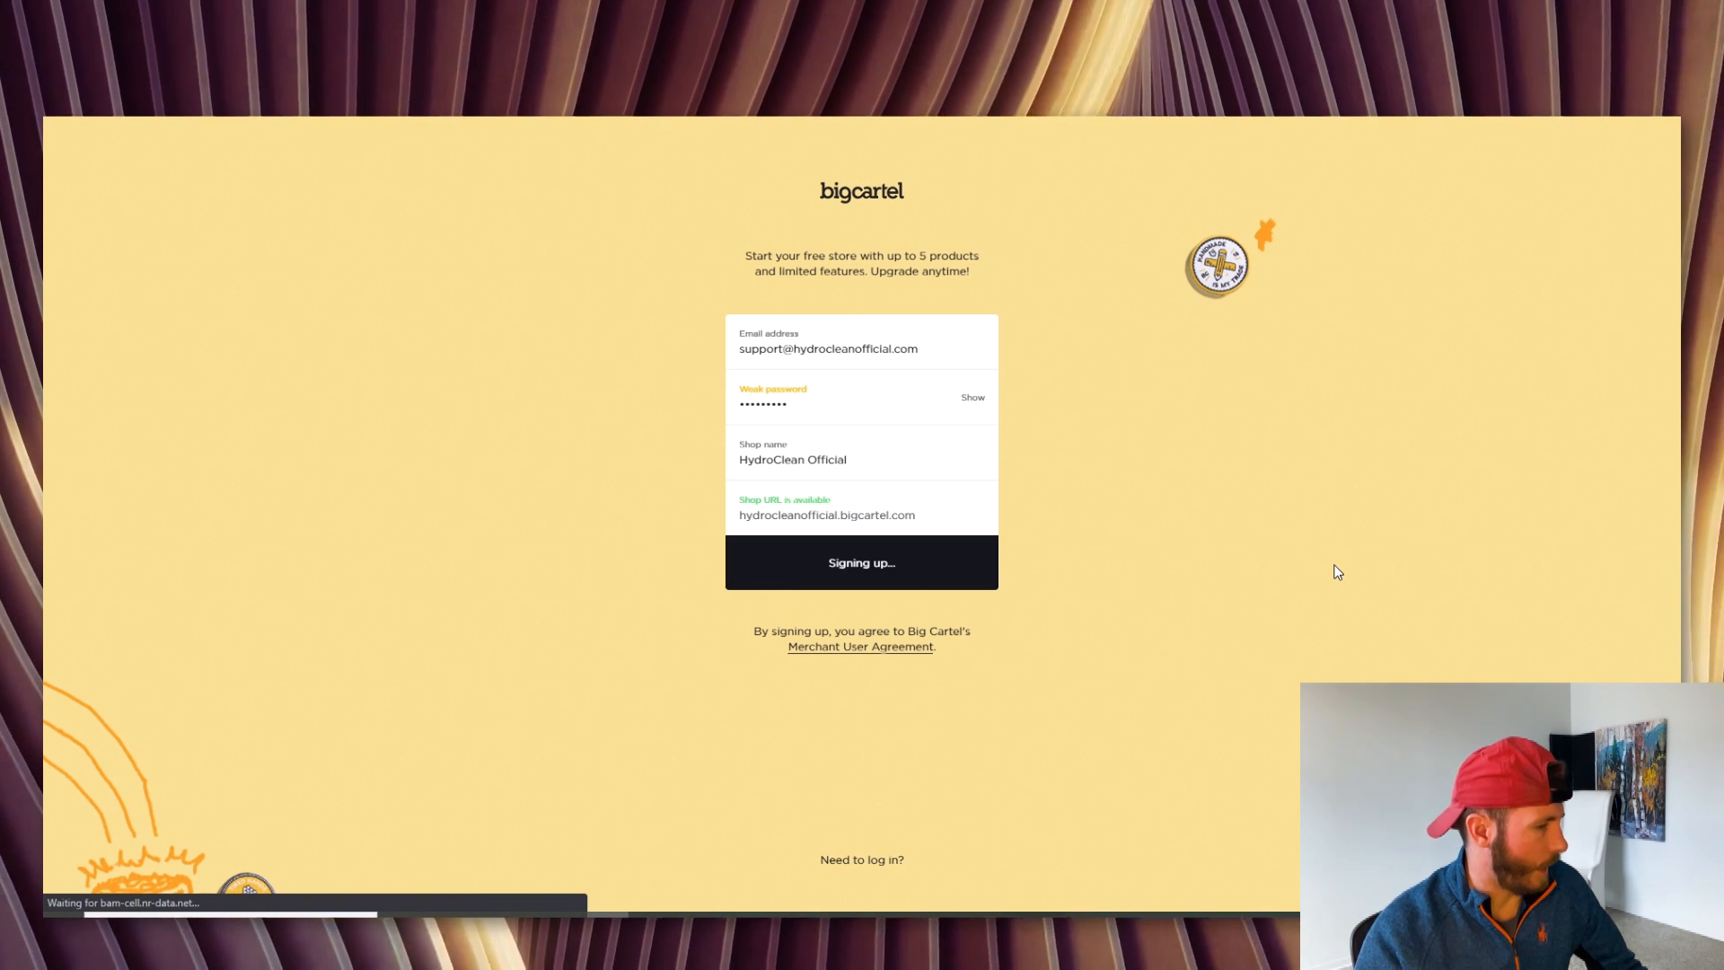
click(860, 562)
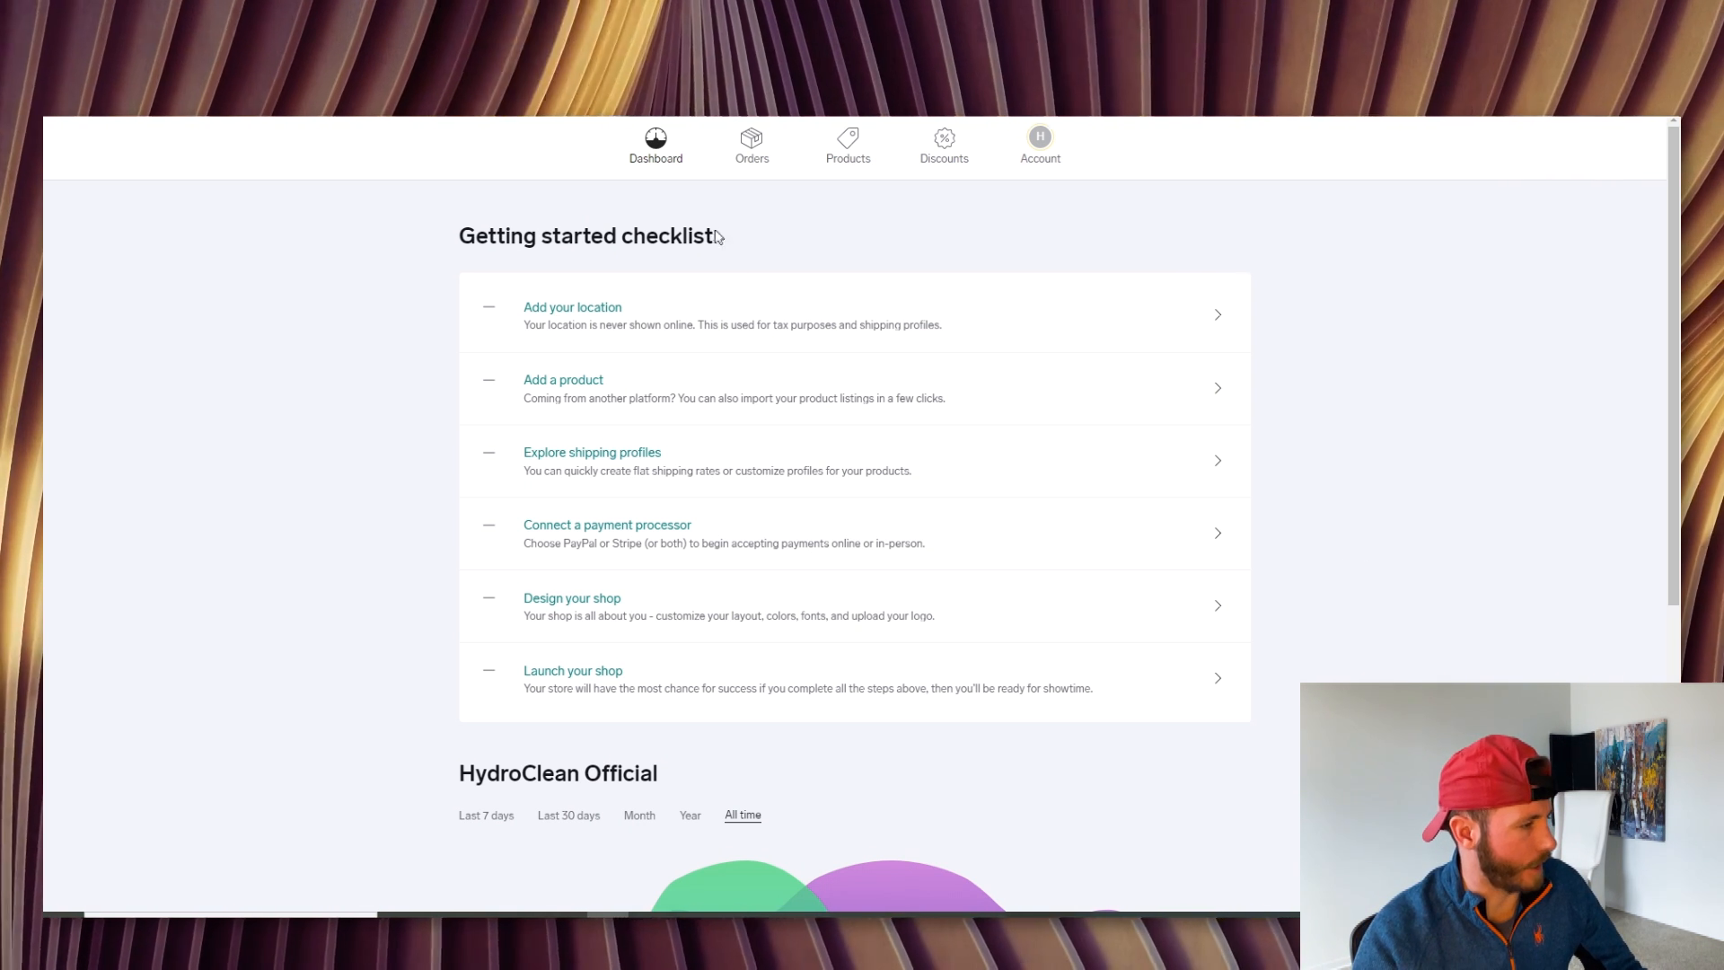
mouse_move(682, 181)
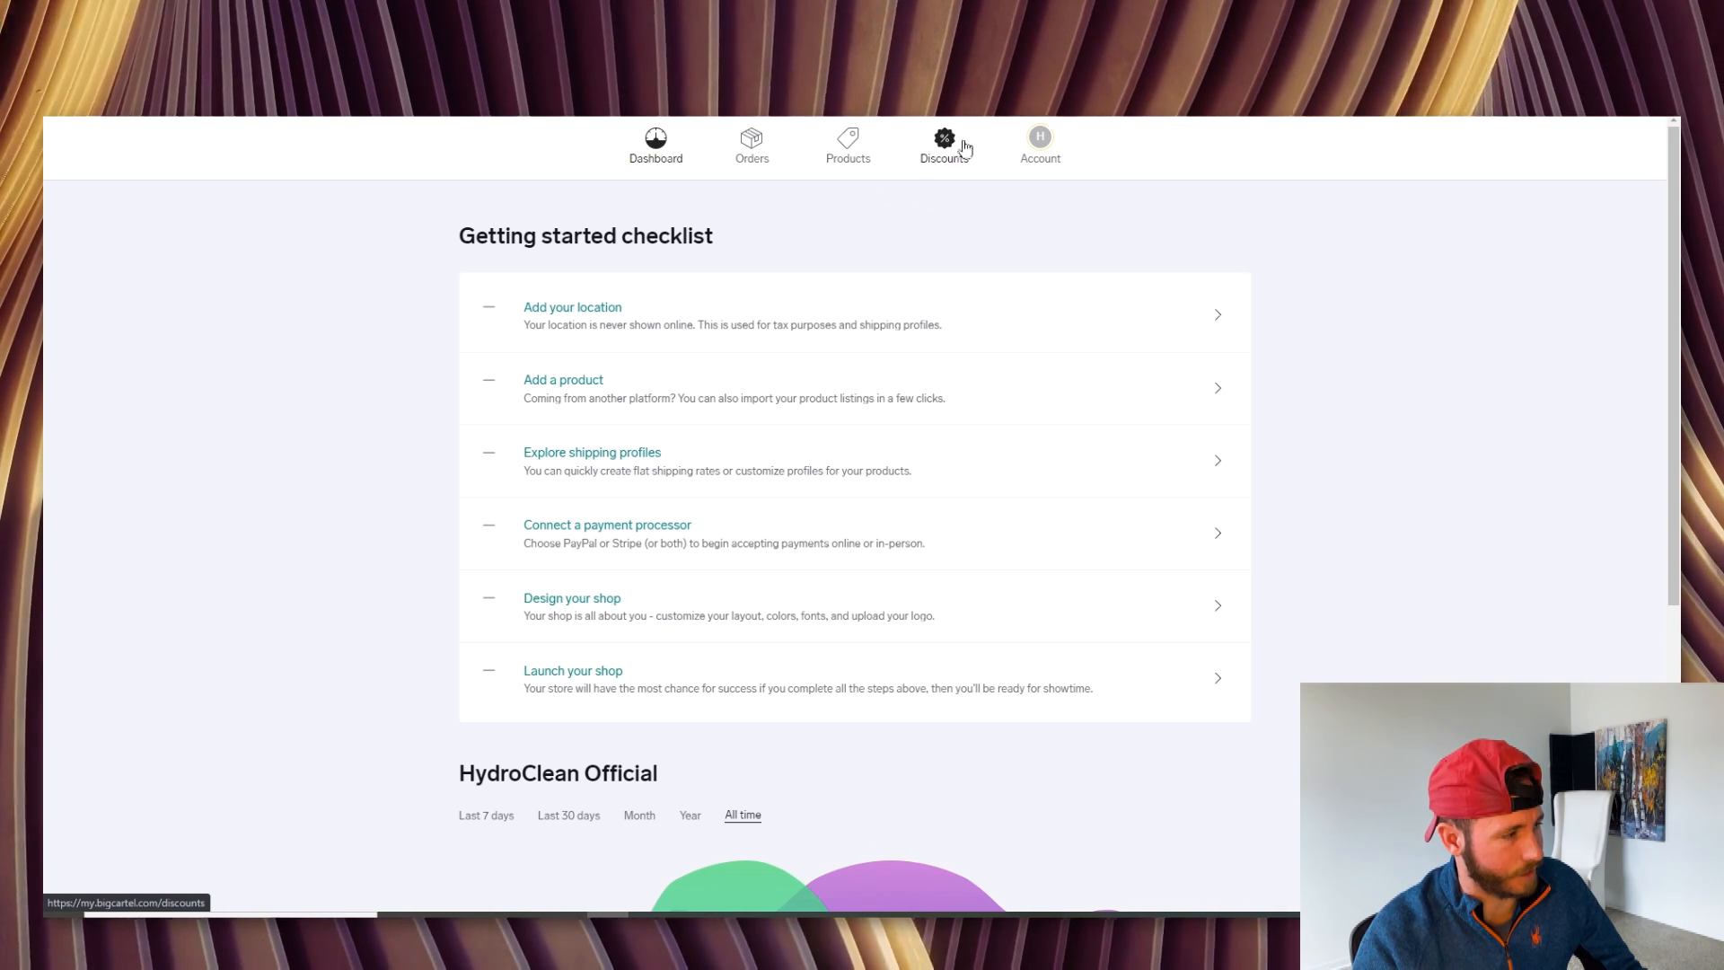
mouse_move(1598, 178)
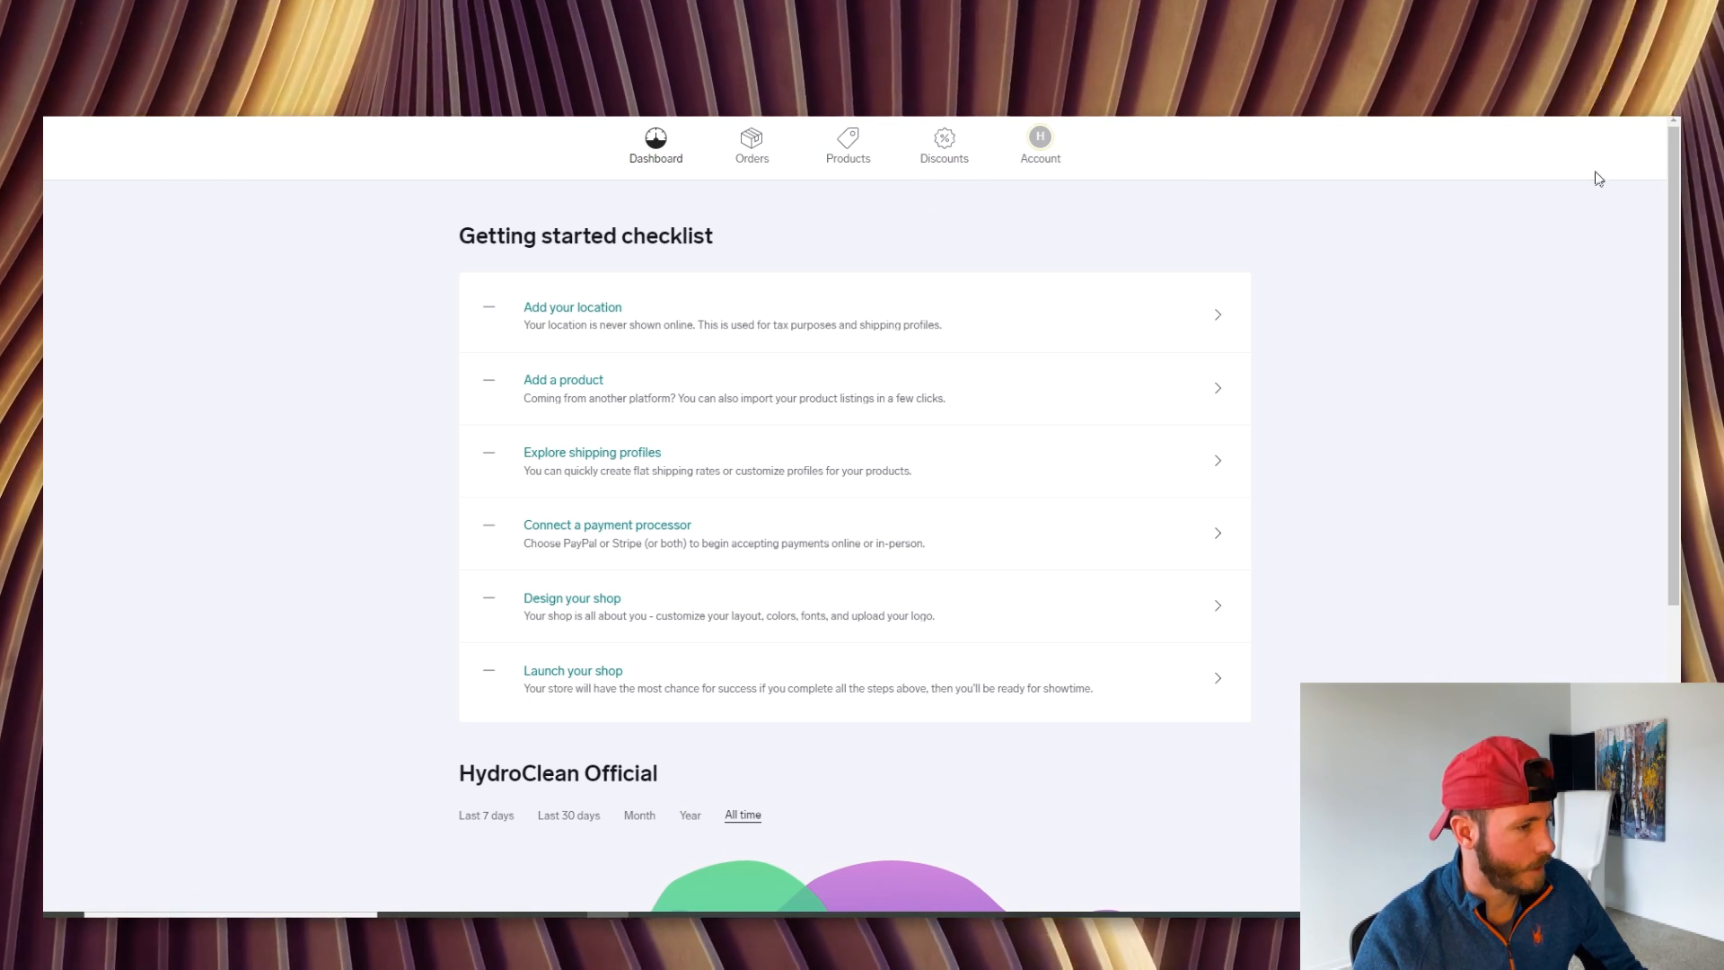
Scroll the dashboard to the checklist and empty stats showing zero visitors, orders and revenue
scroll(down, 3)
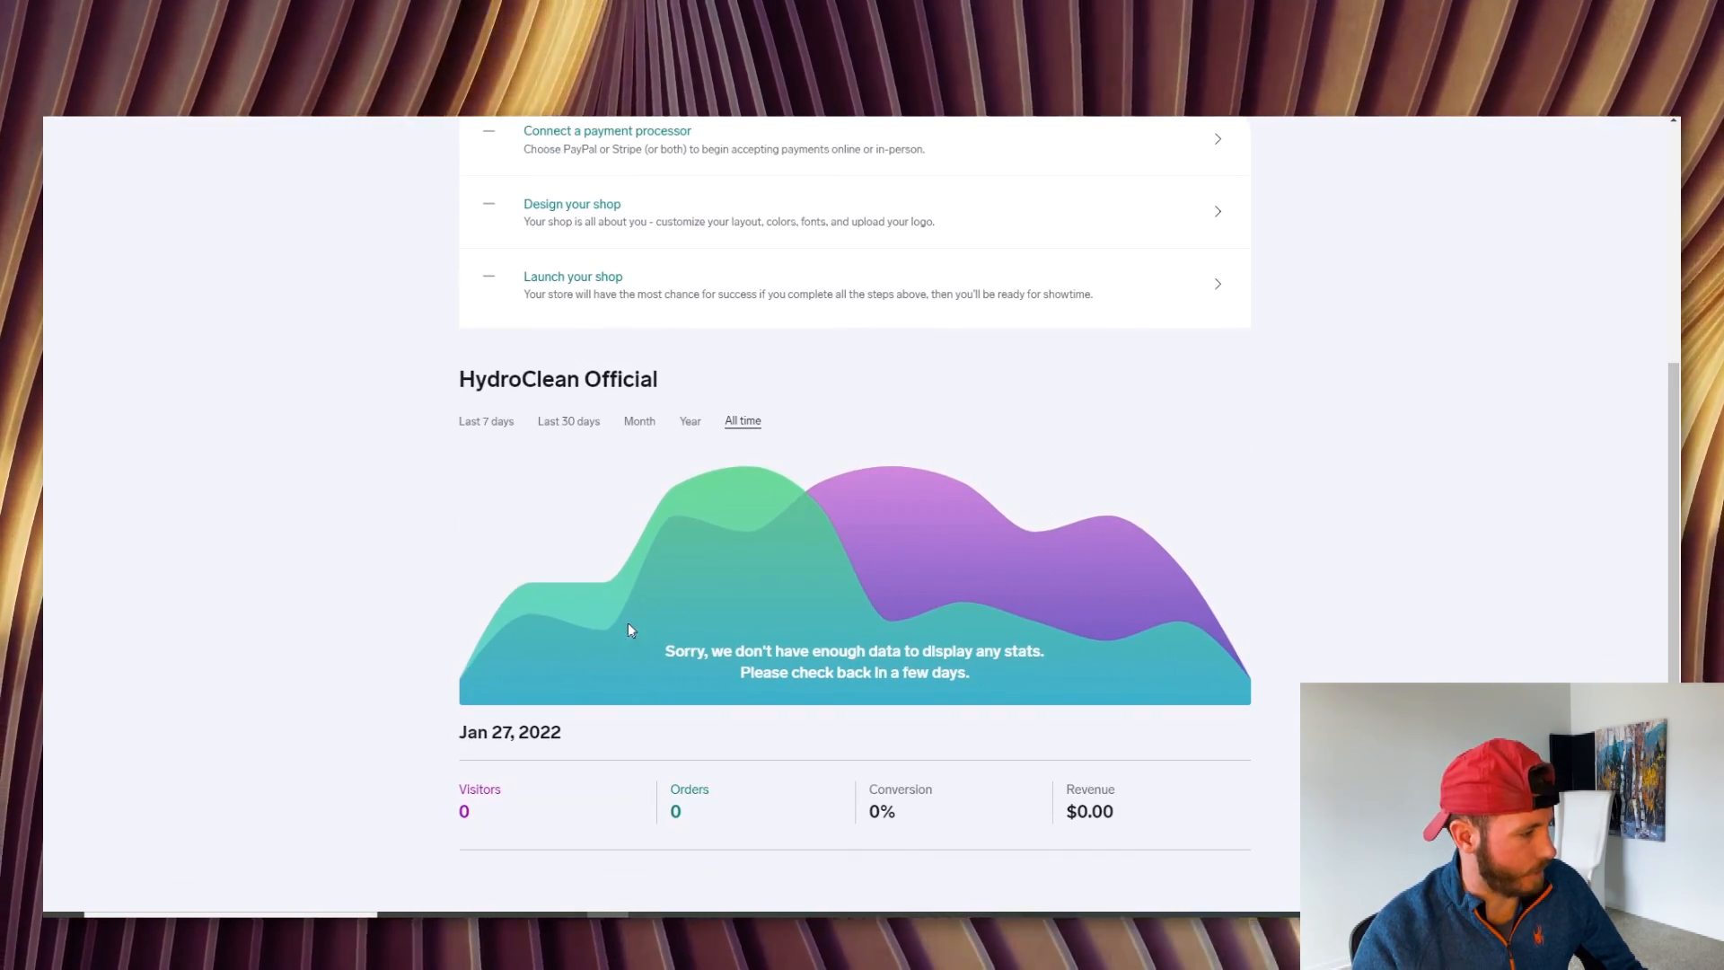
scroll(down, 3)
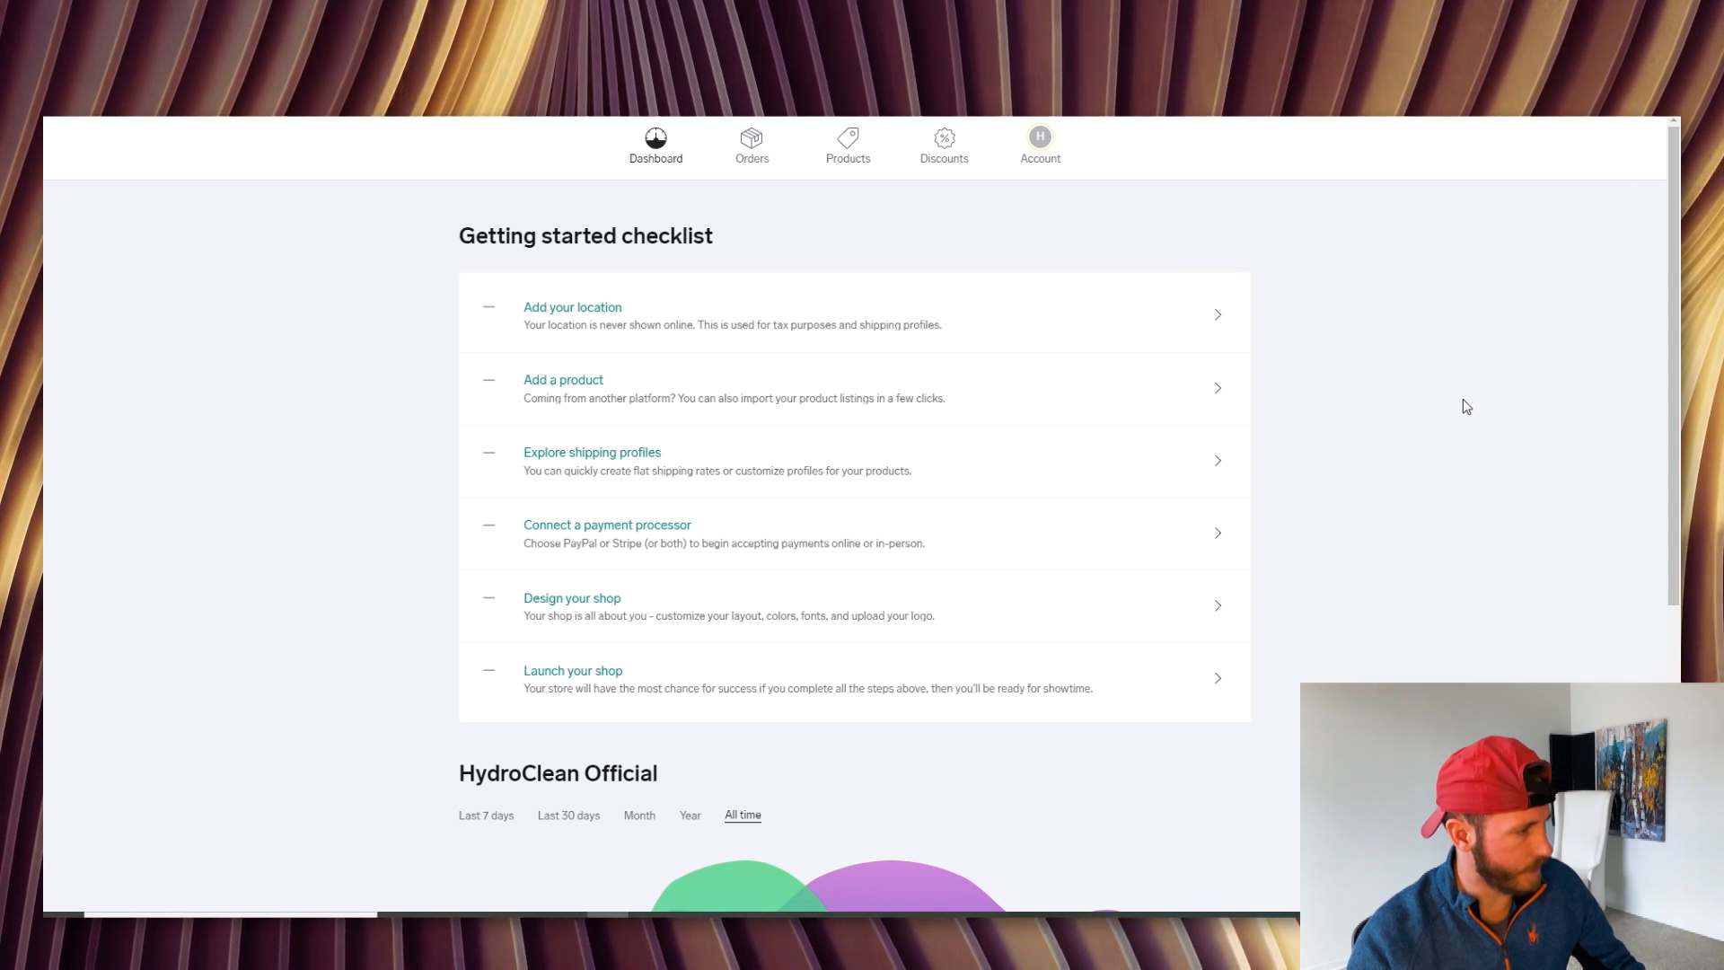
mouse_move(1351, 366)
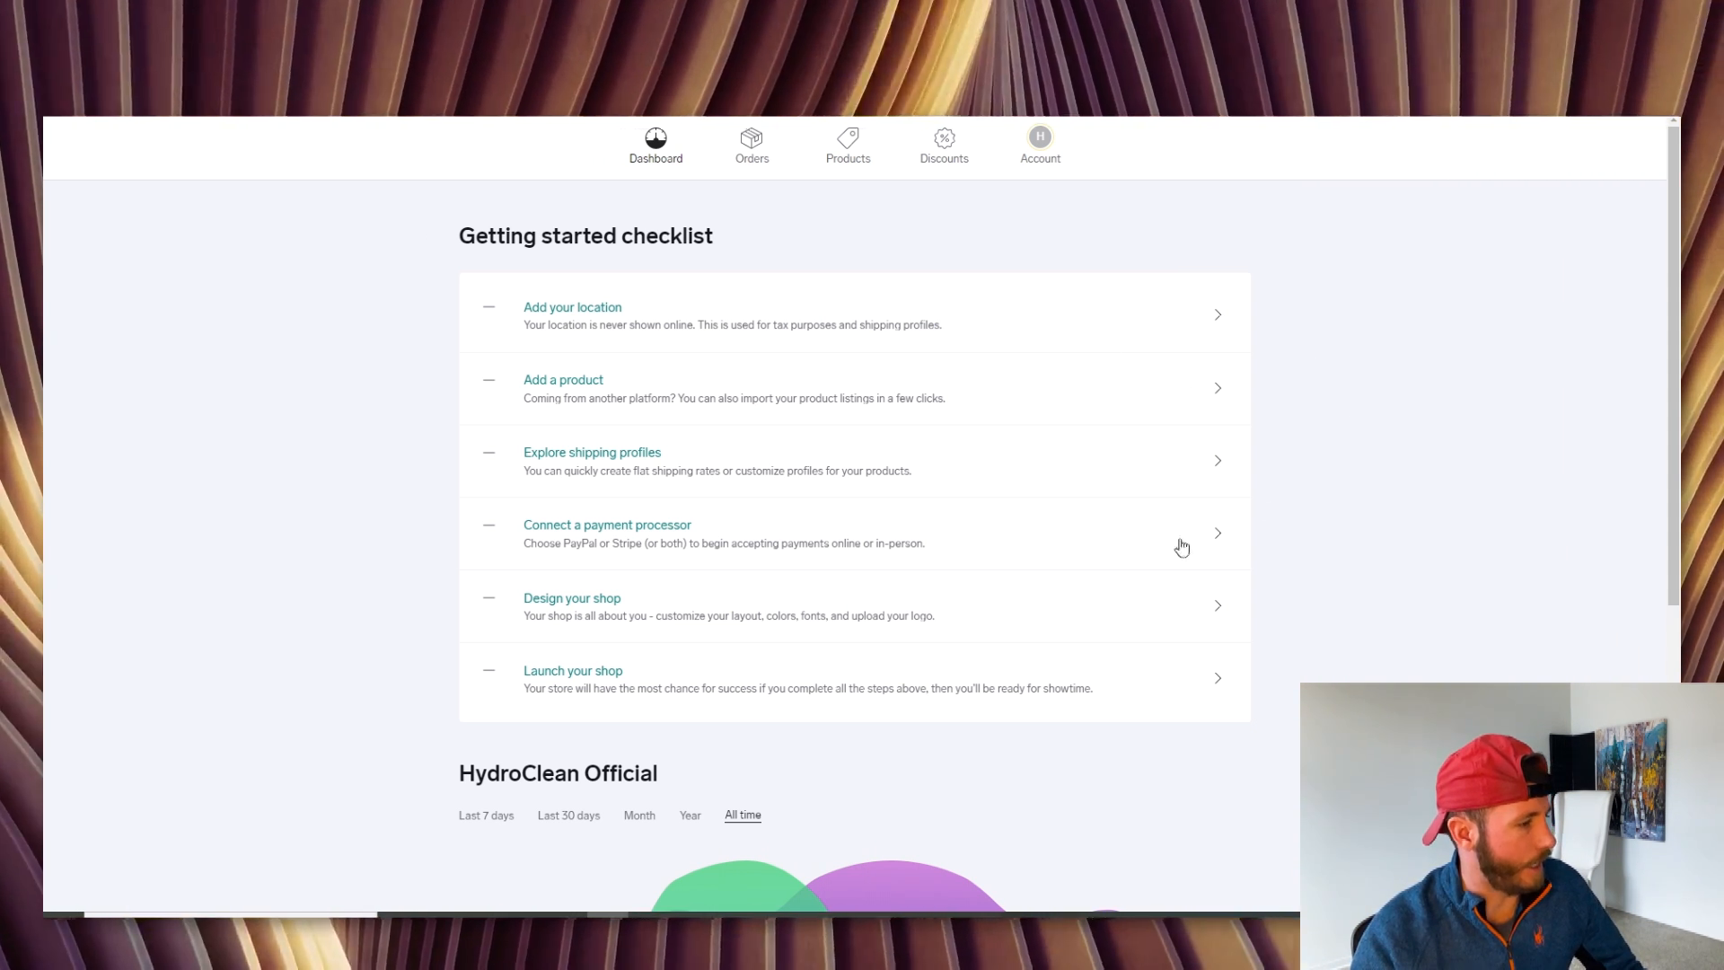
mouse_move(657, 354)
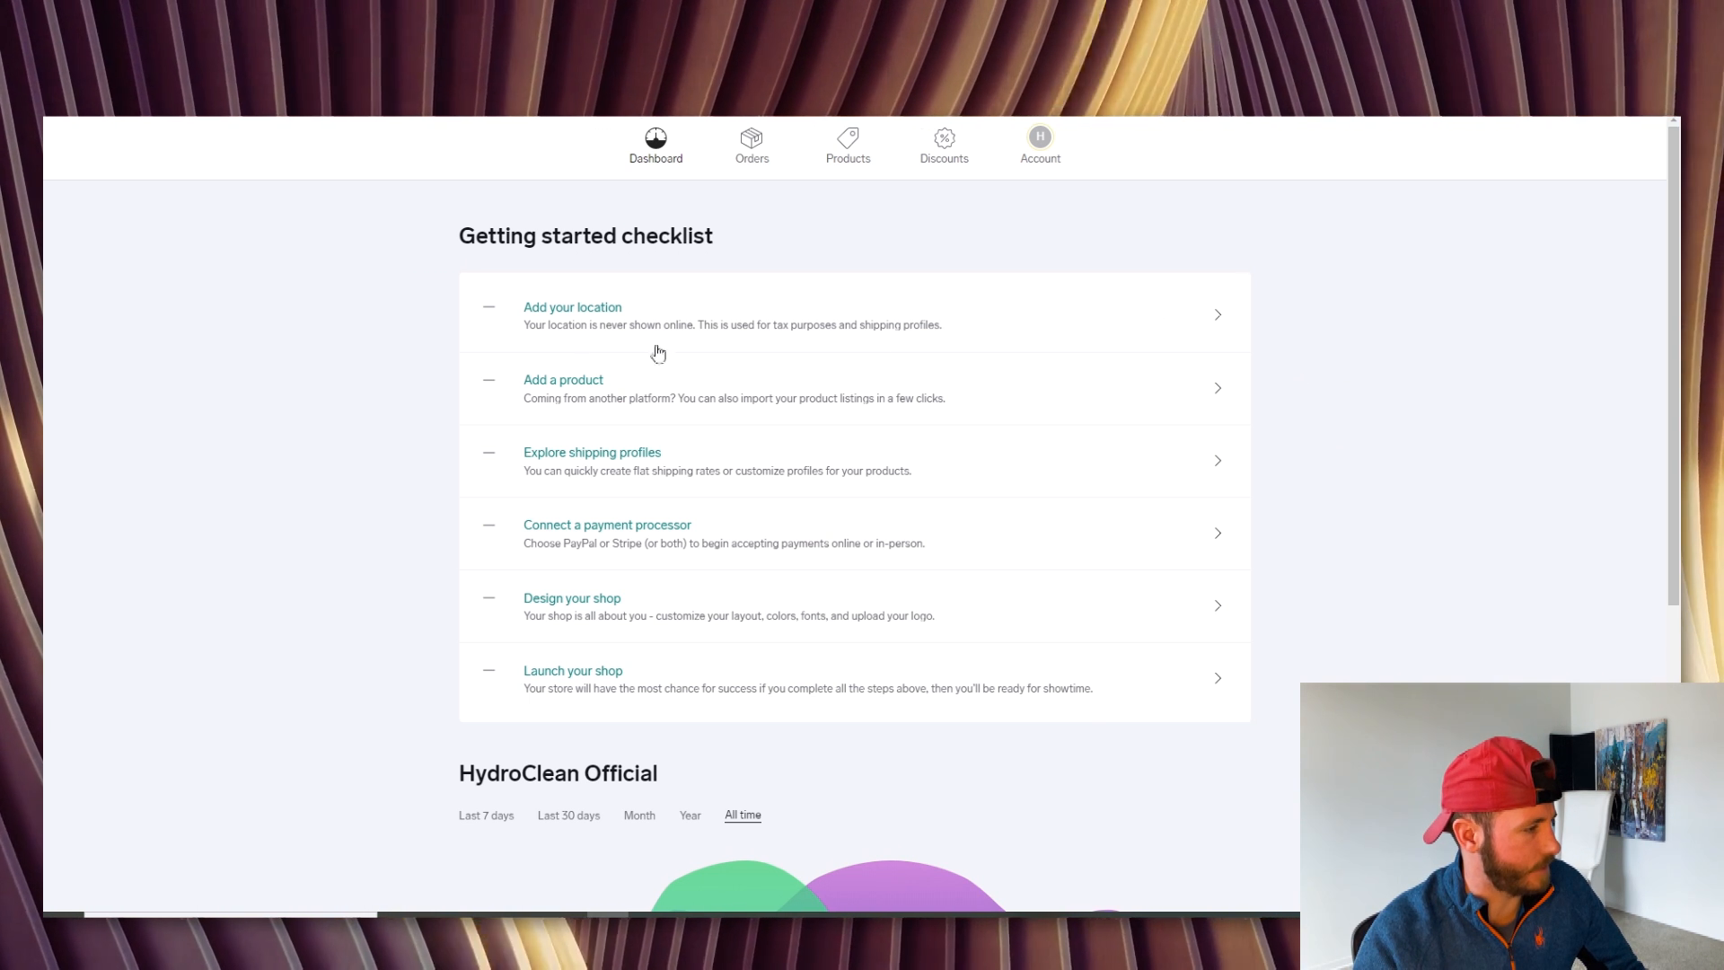
mouse_move(1000, 326)
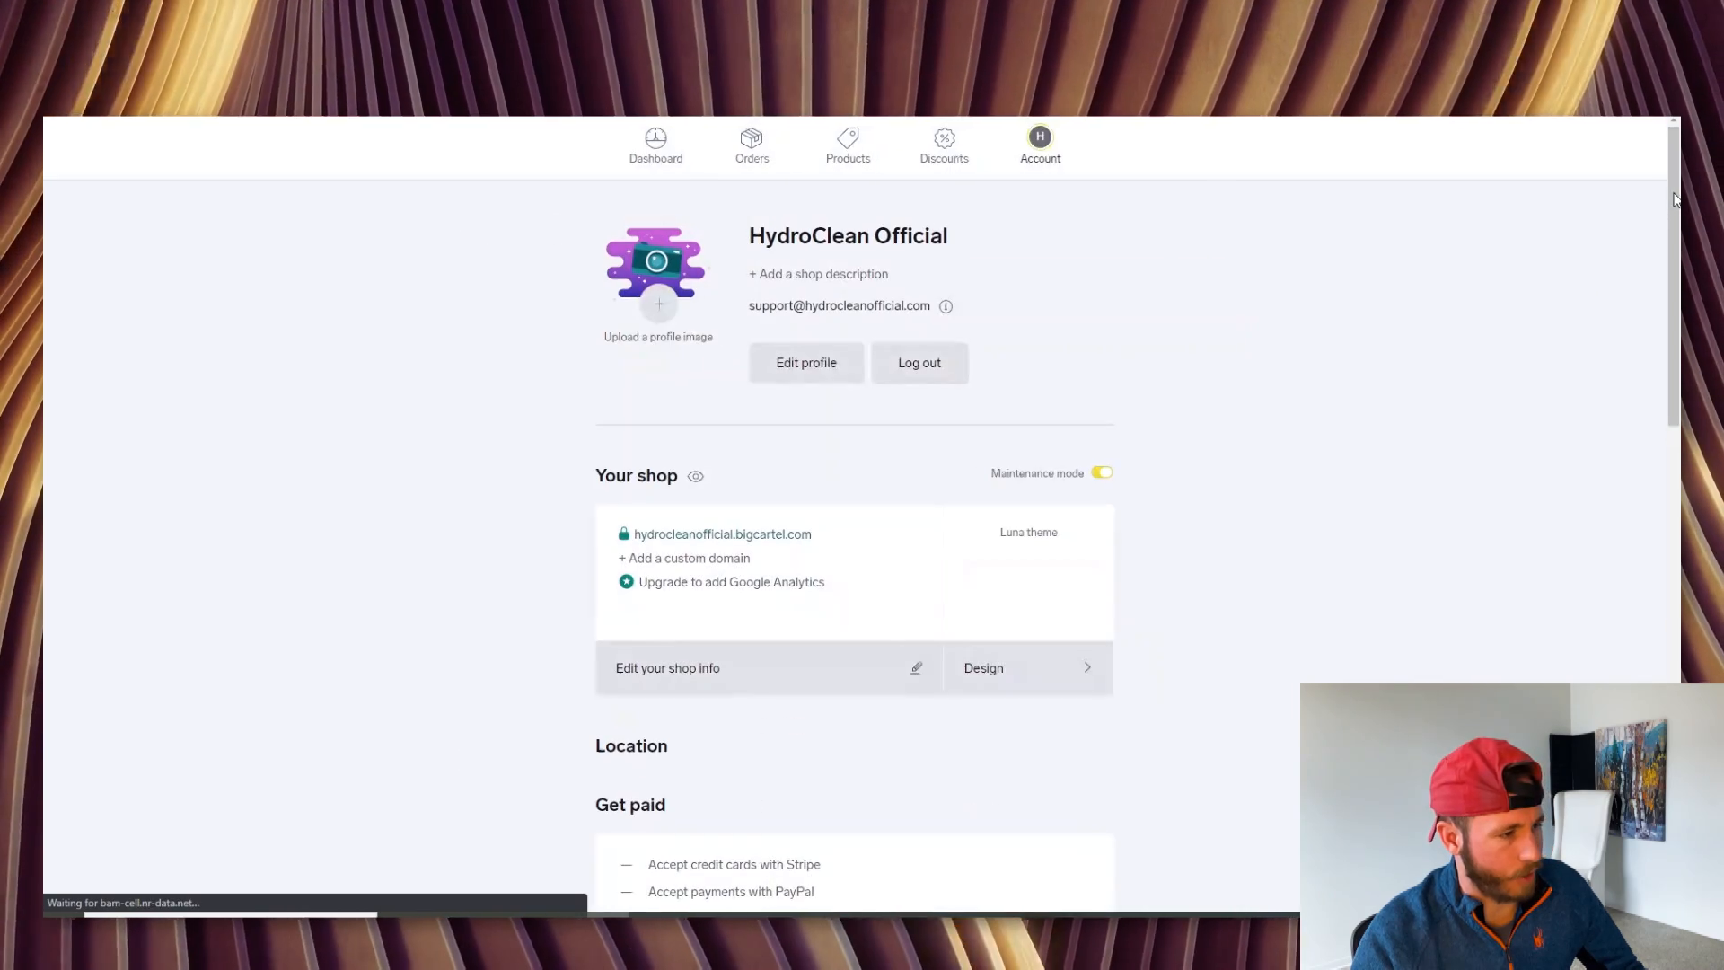
Go to the Account page and dismiss the account tour popup
scroll(down, 3)
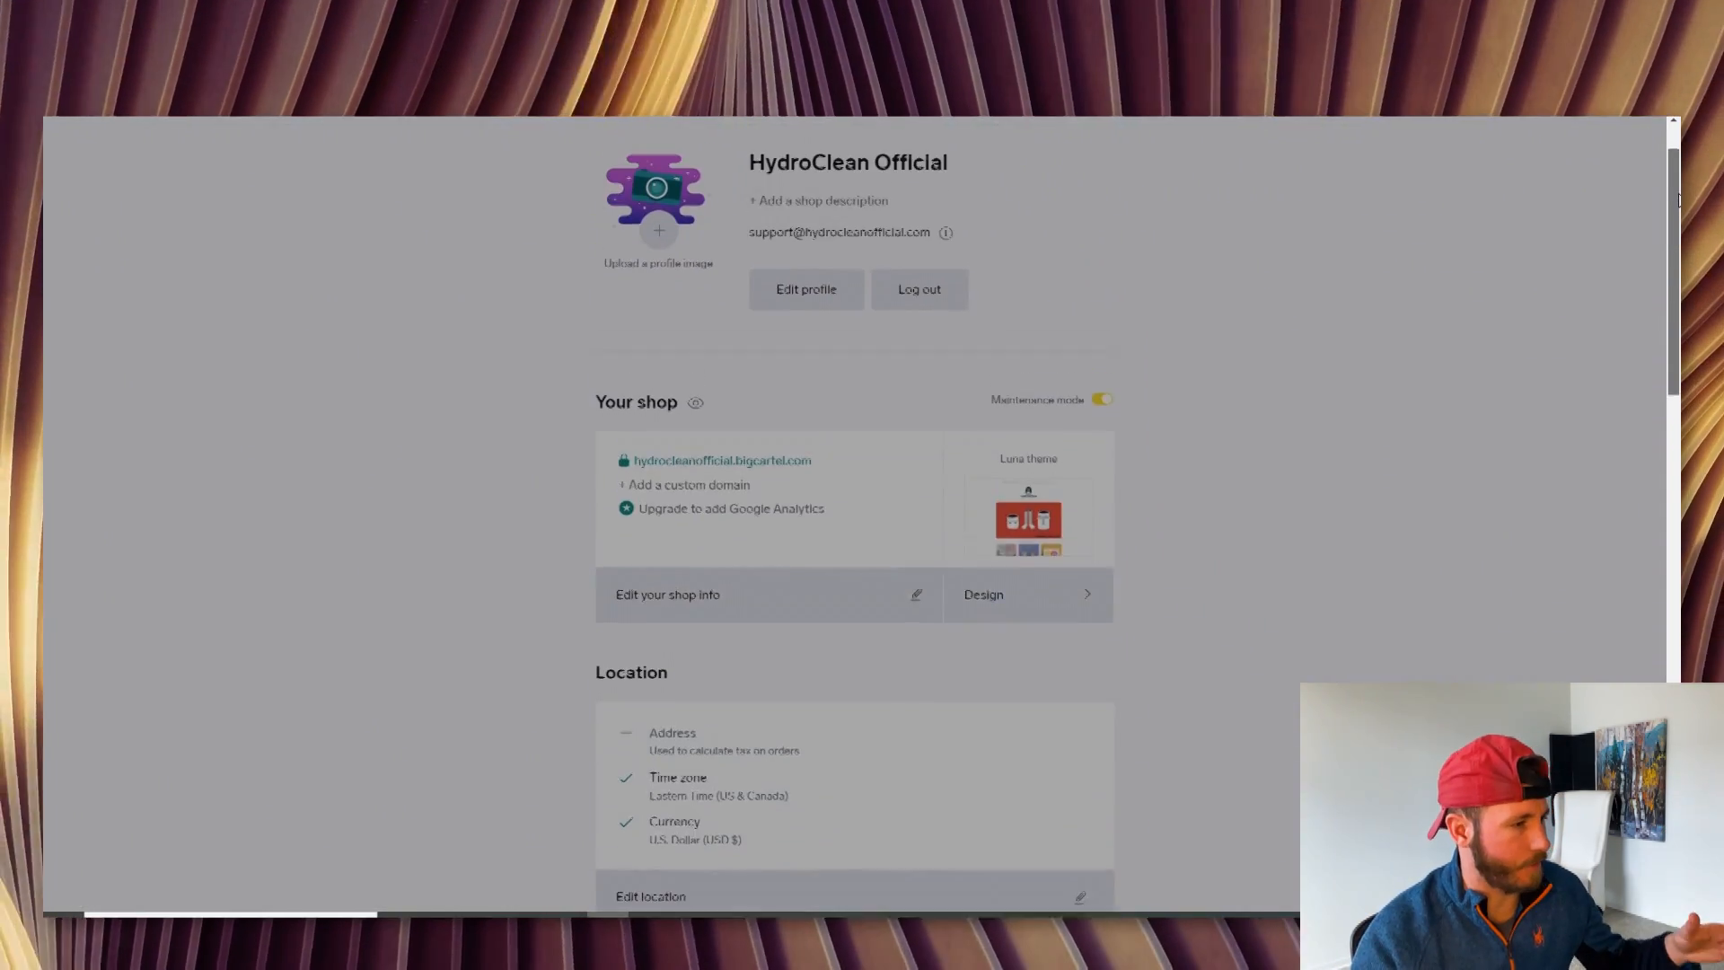
click(1038, 145)
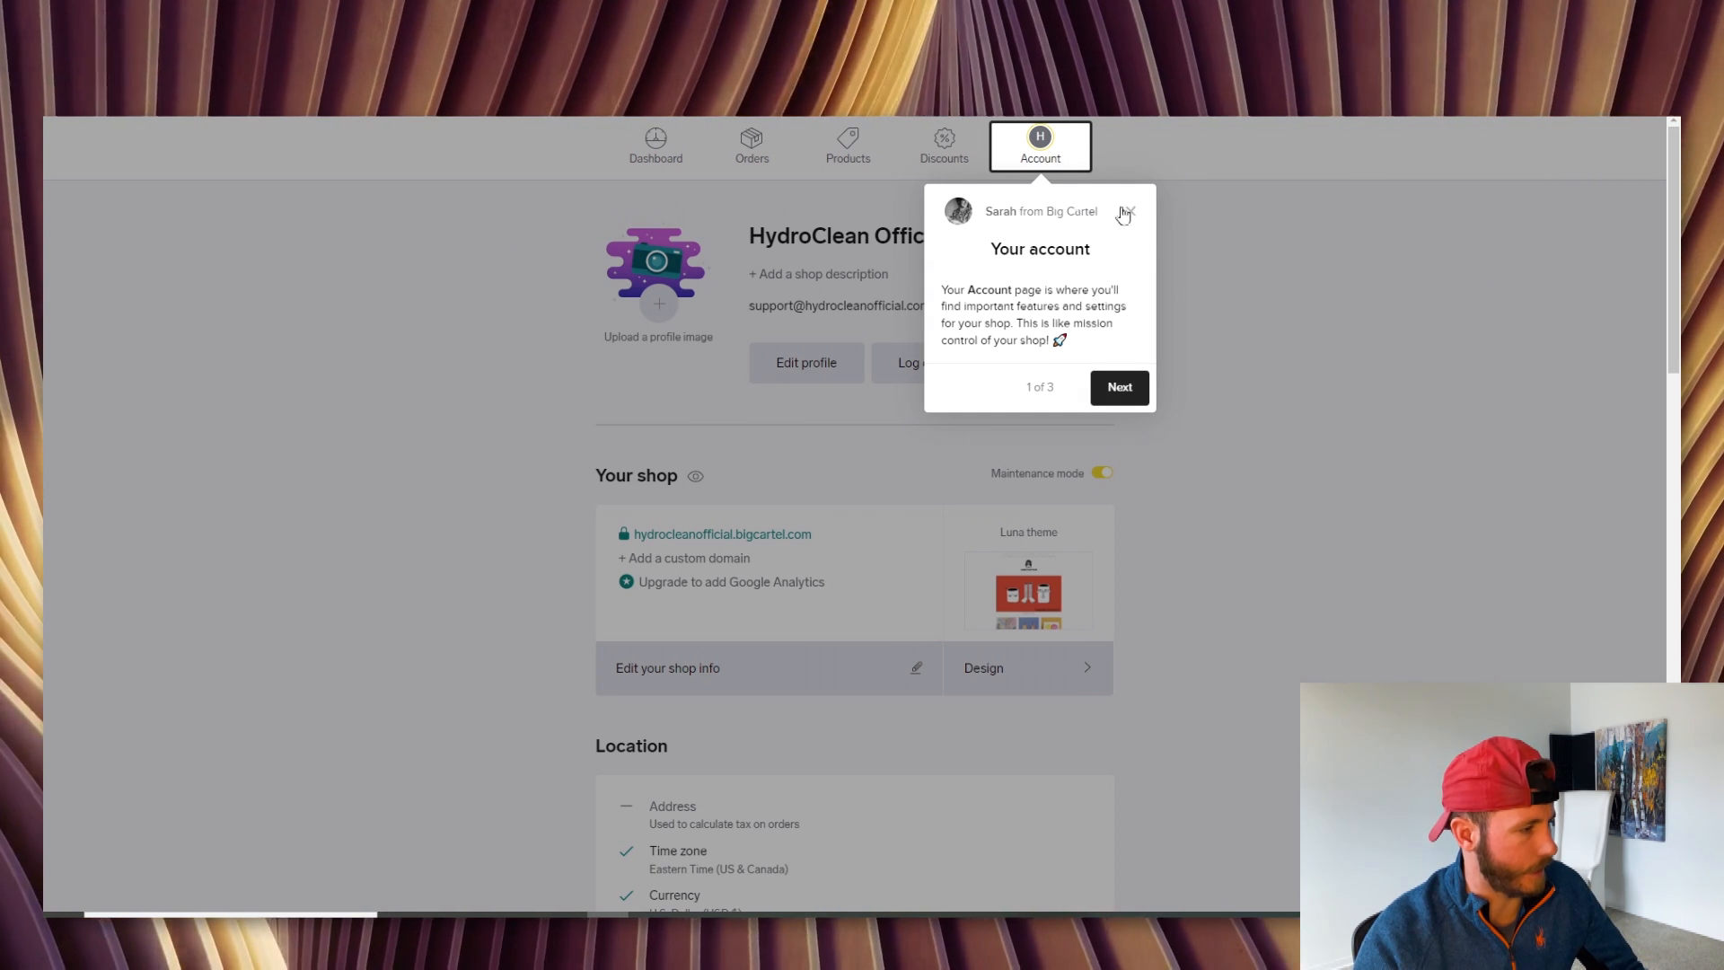
click(1124, 212)
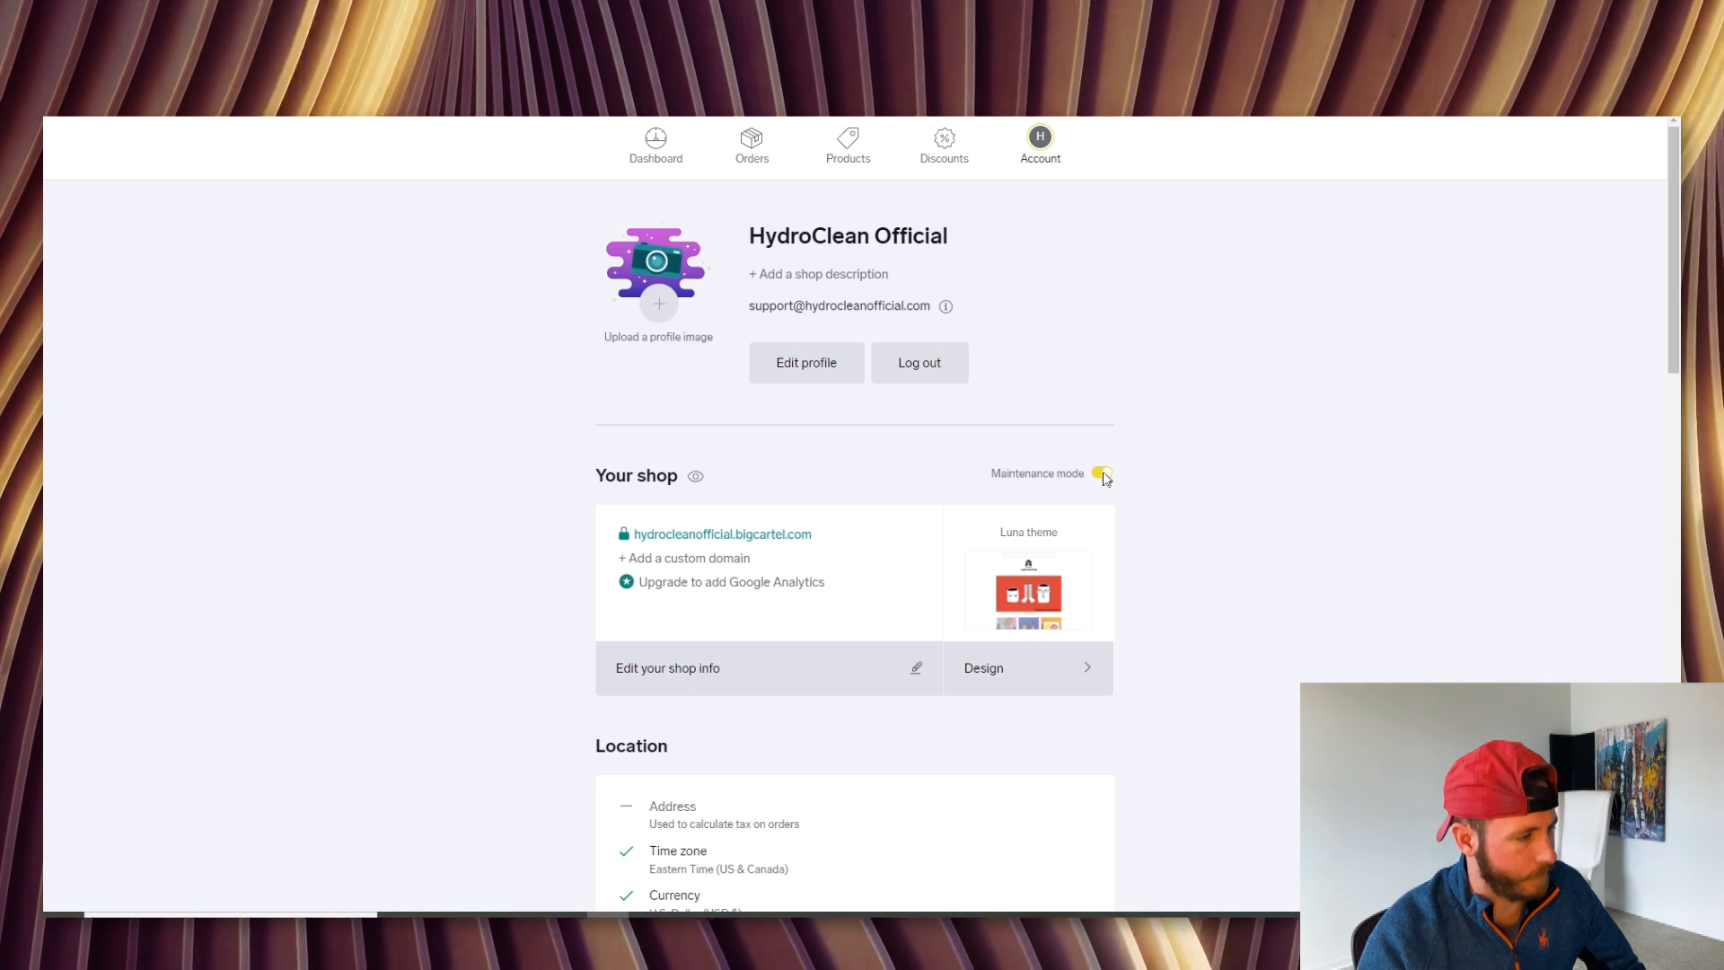
click(1101, 472)
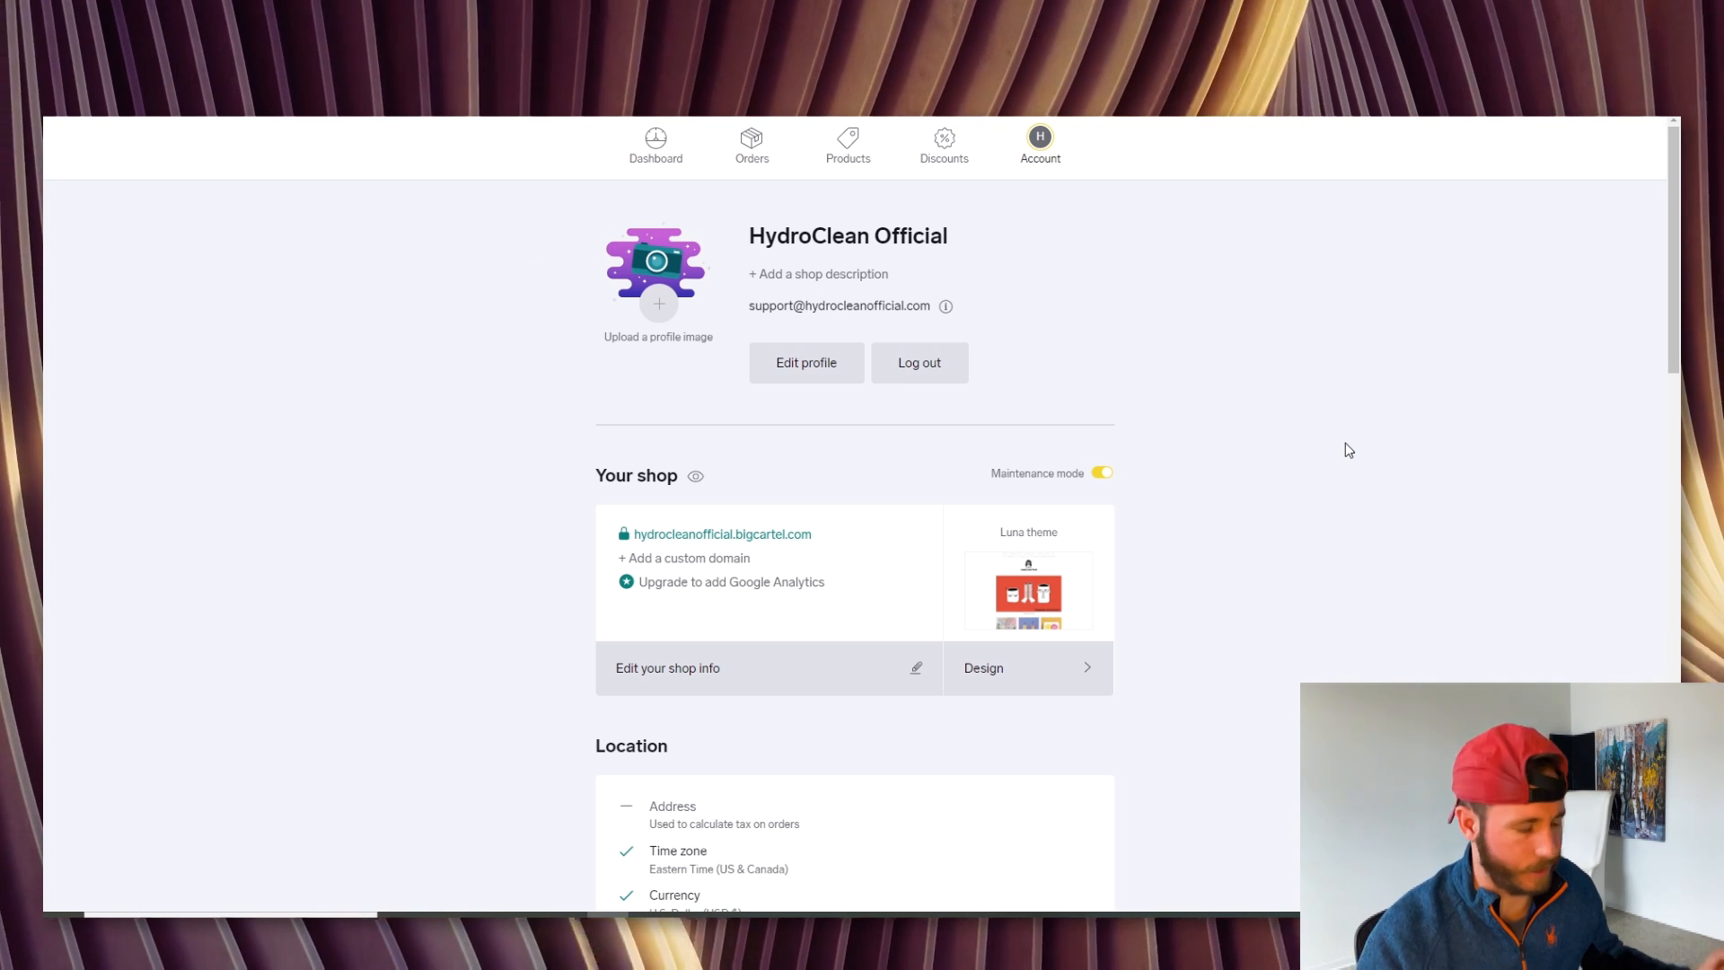
mouse_move(1117, 420)
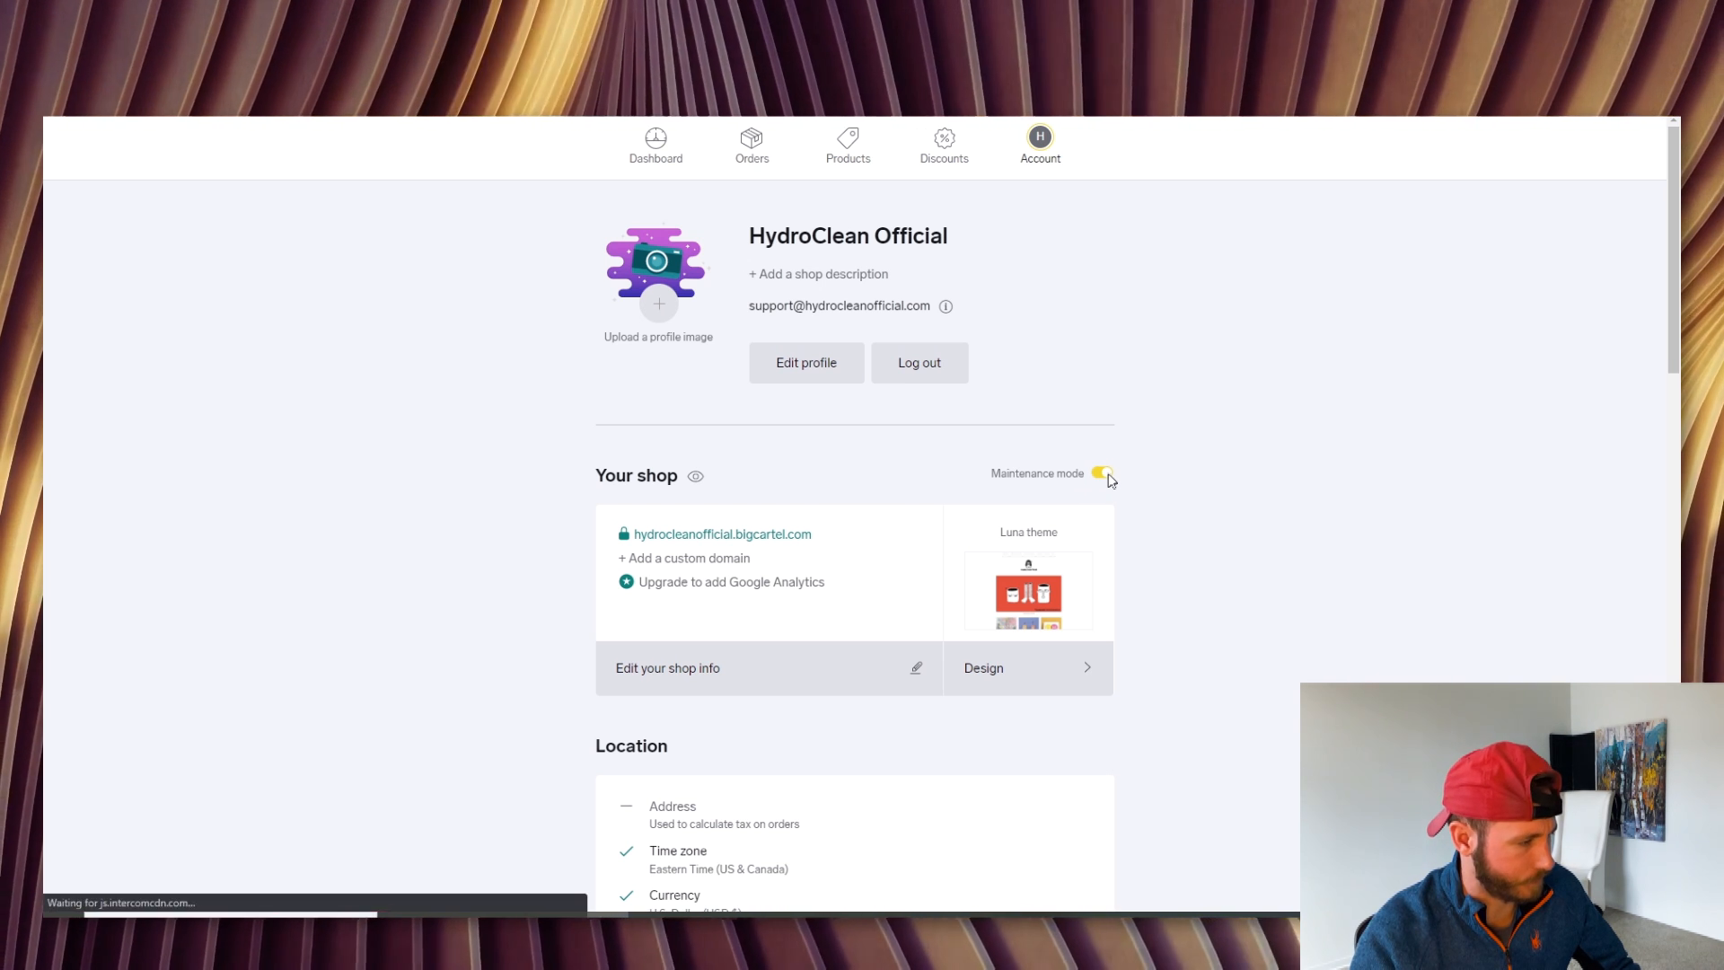
click(1101, 474)
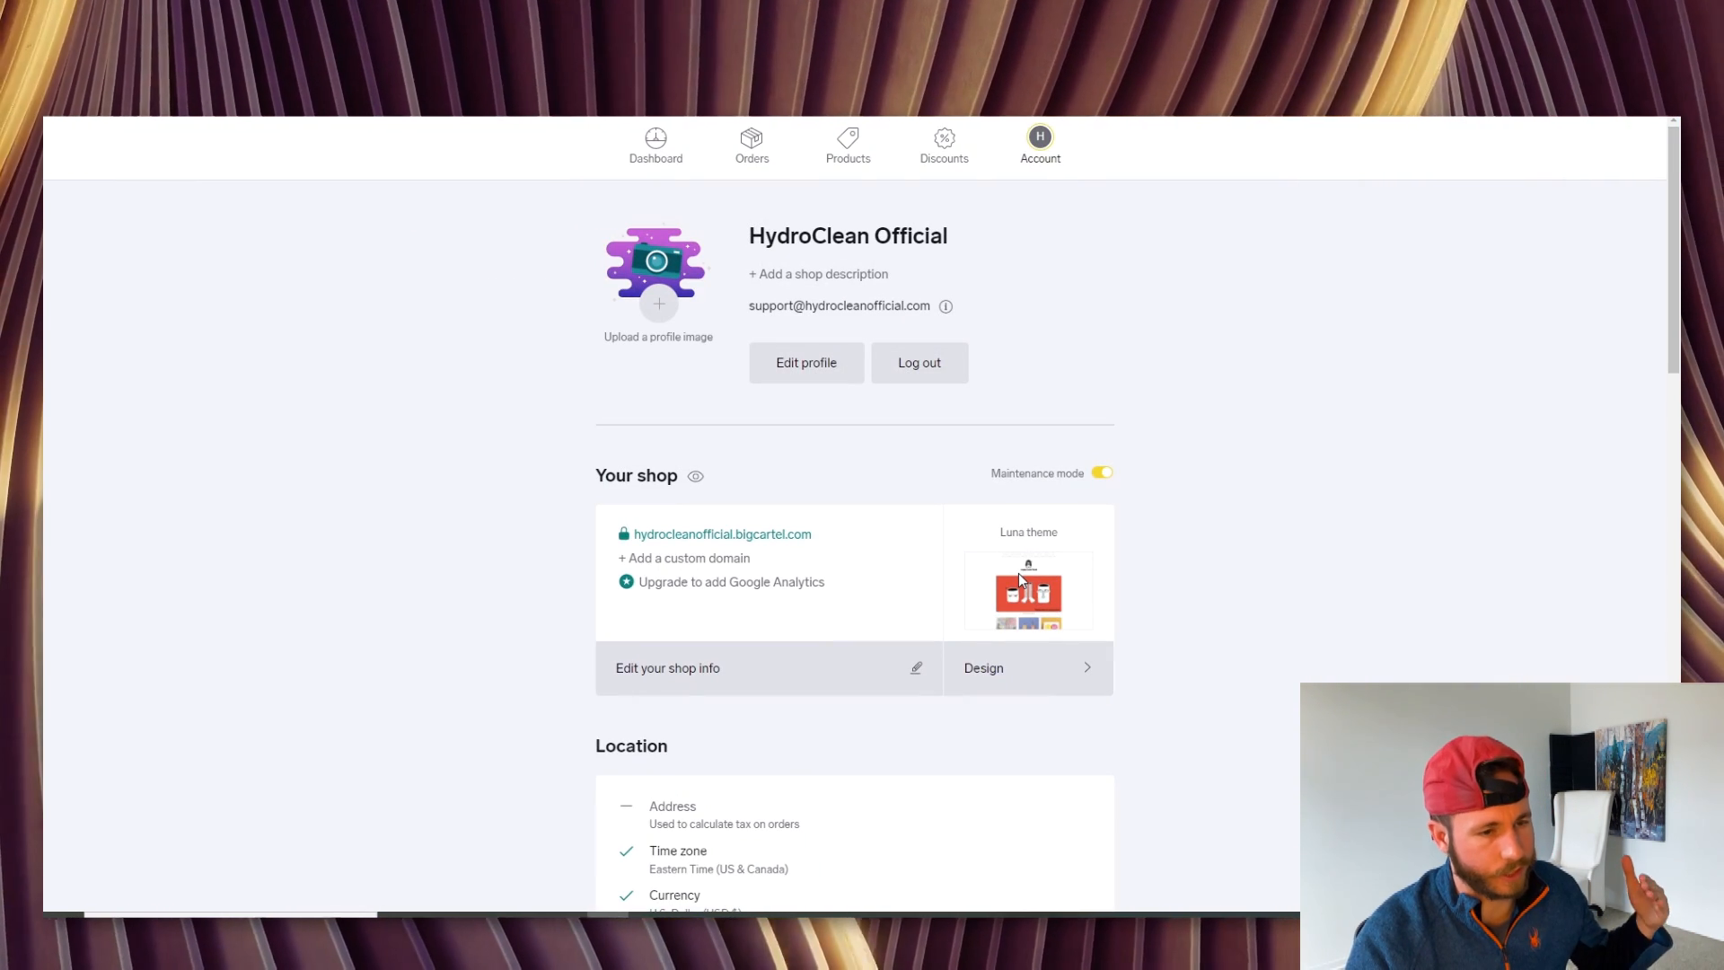
Reopen Account, close the tour again and scroll to the Location, Get paid and billing sections
click(1040, 144)
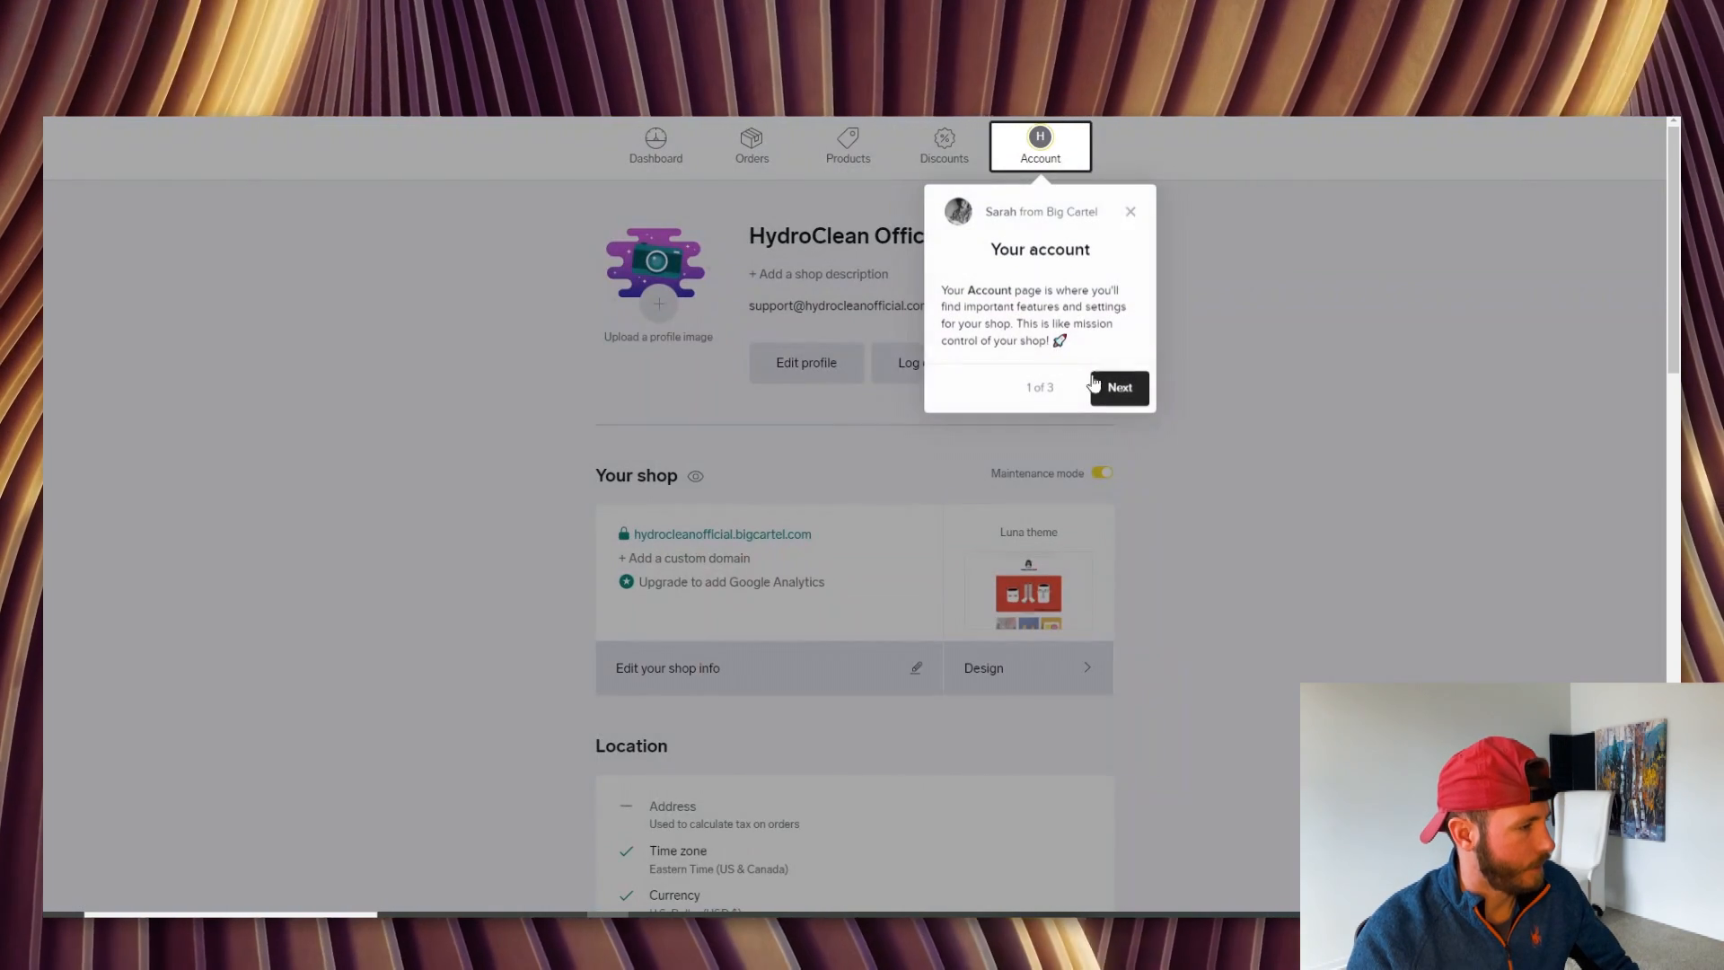
click(1129, 212)
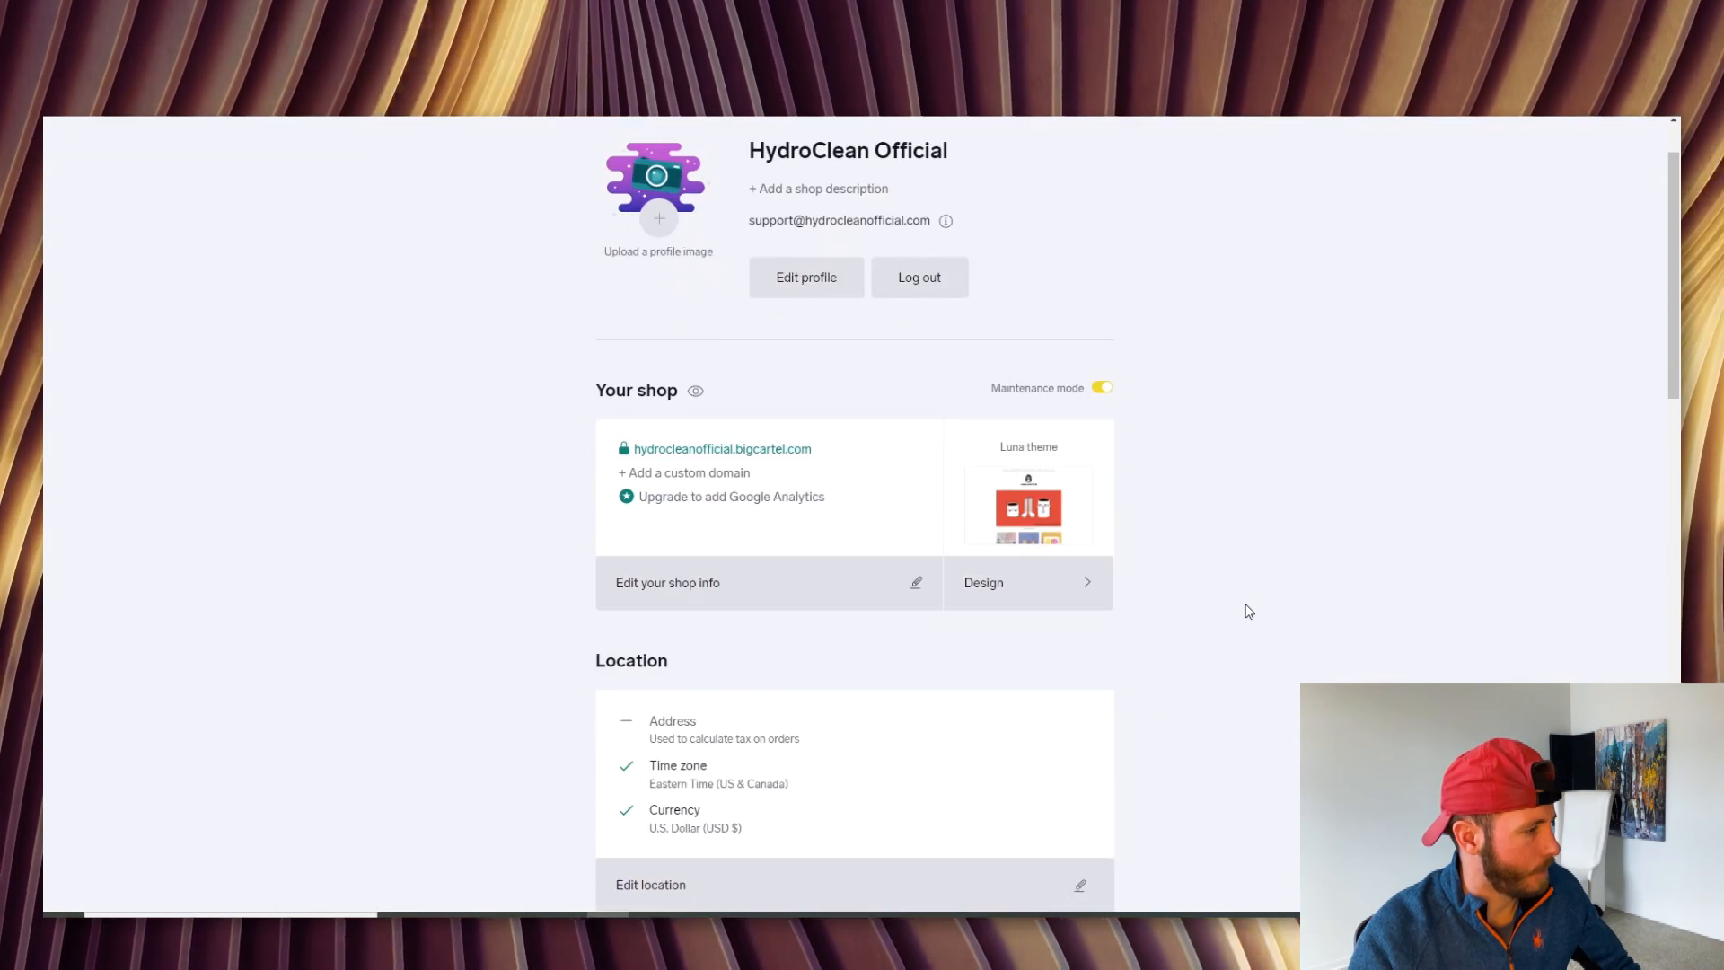
scroll(down, 3)
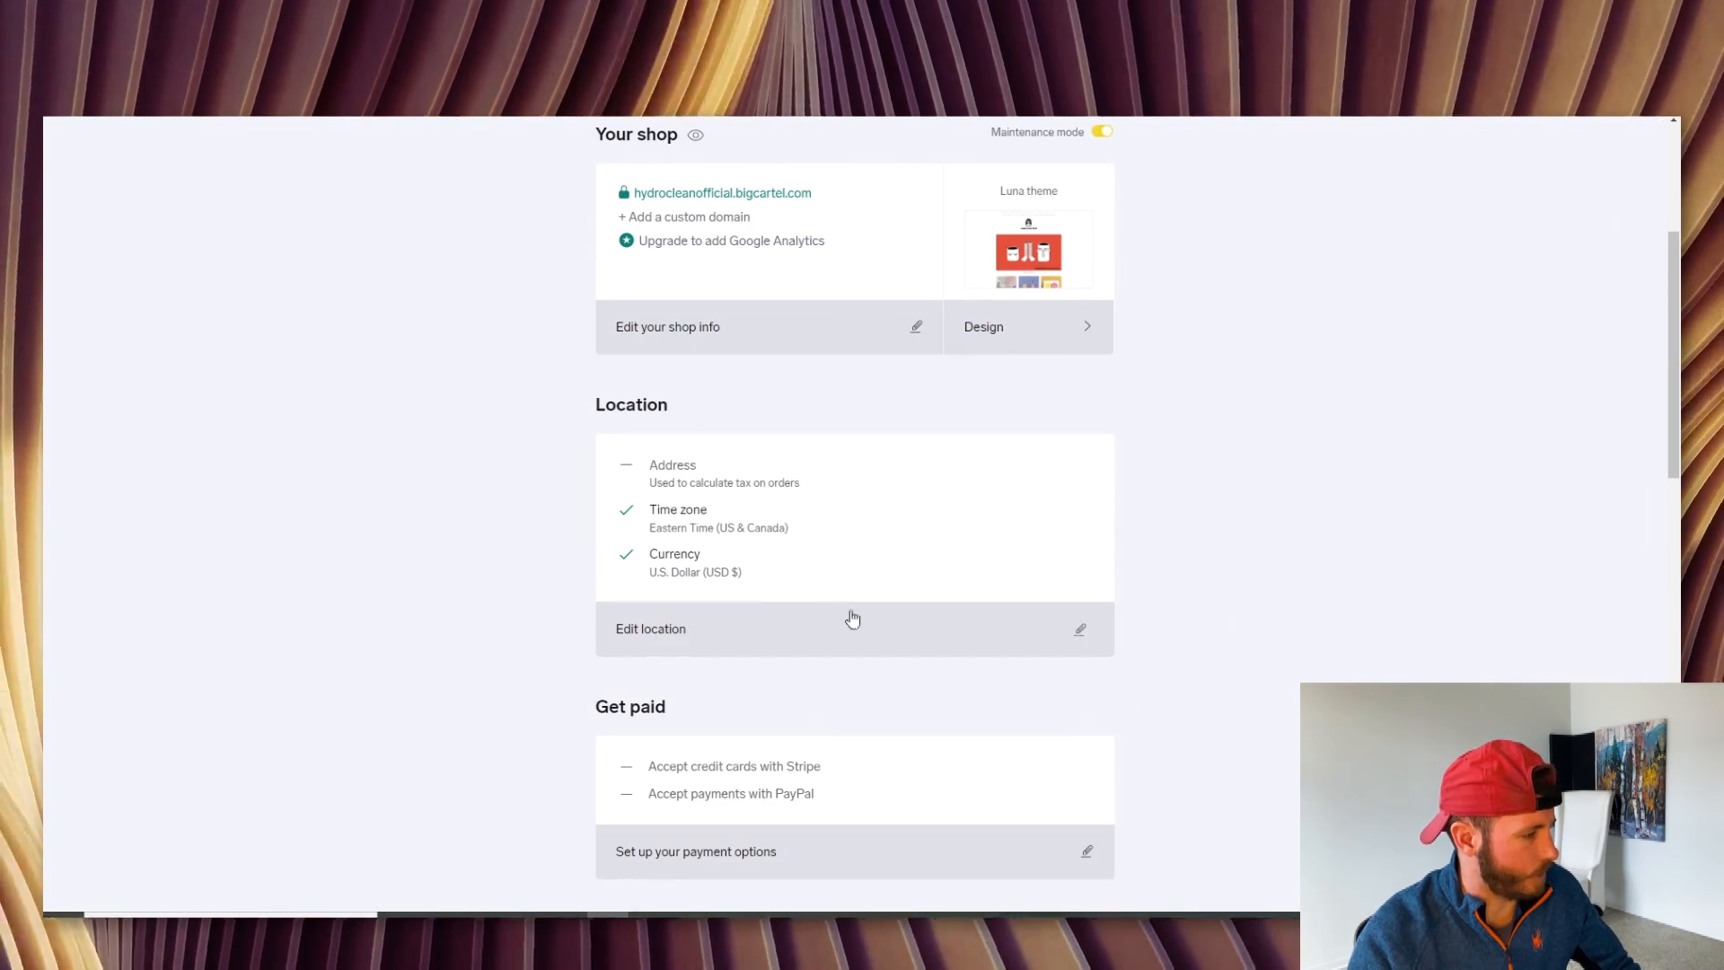
scroll(down, 3)
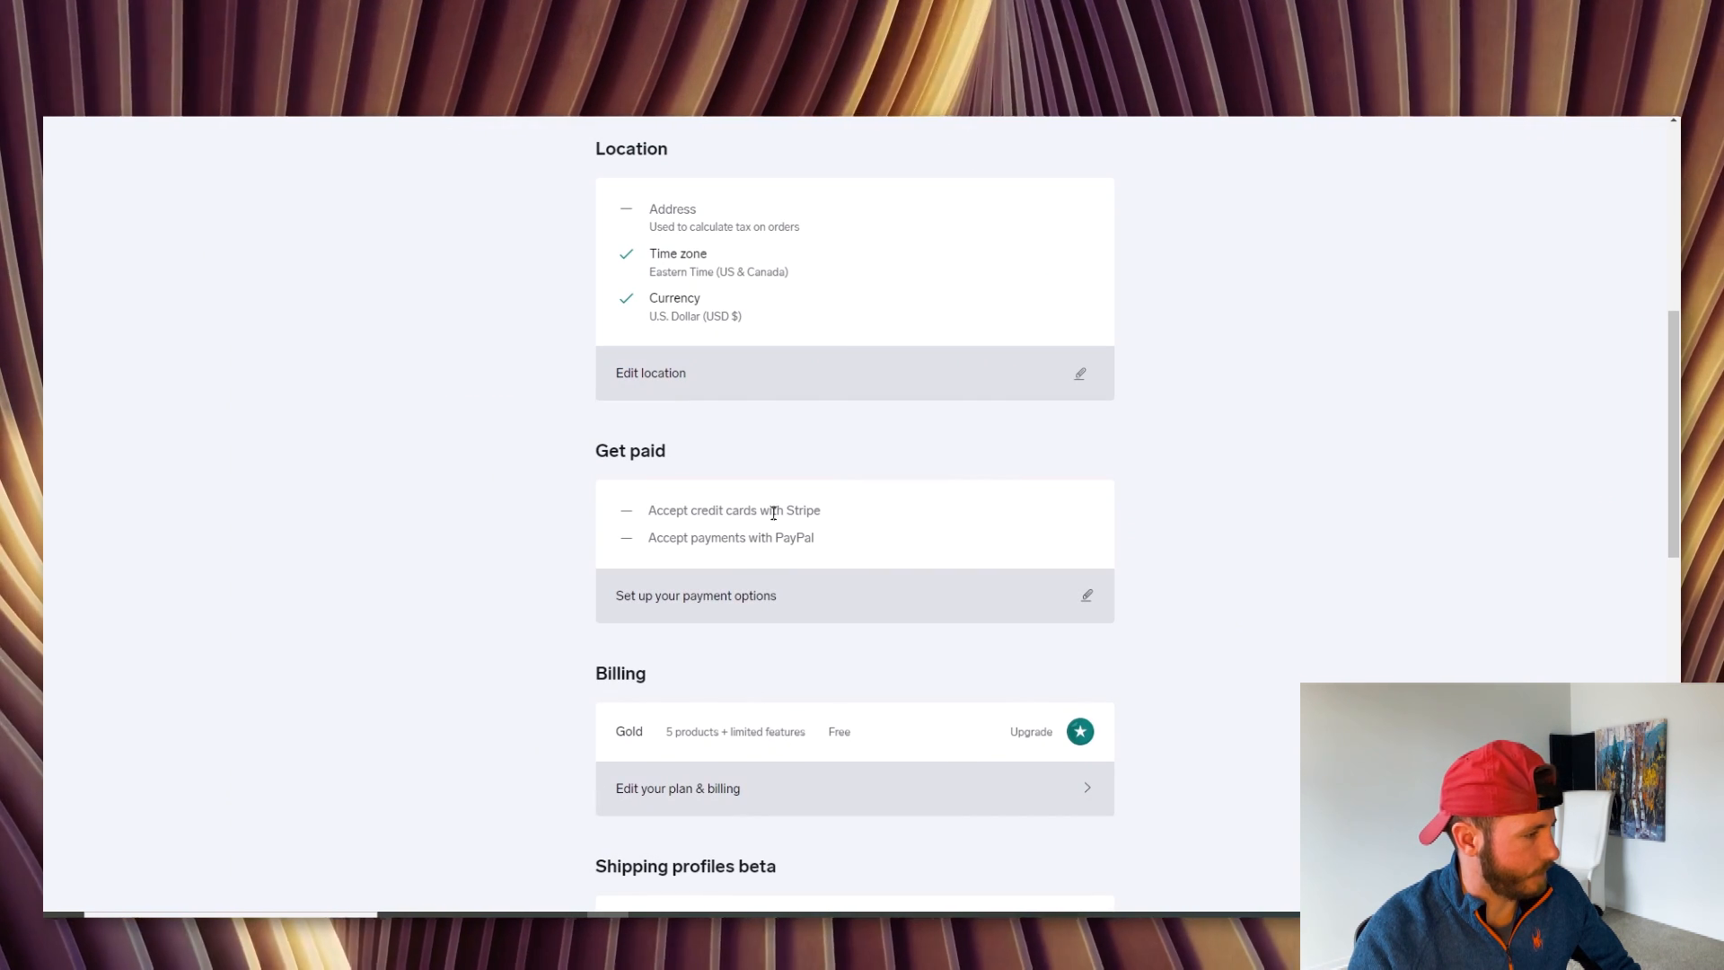
mouse_move(727, 481)
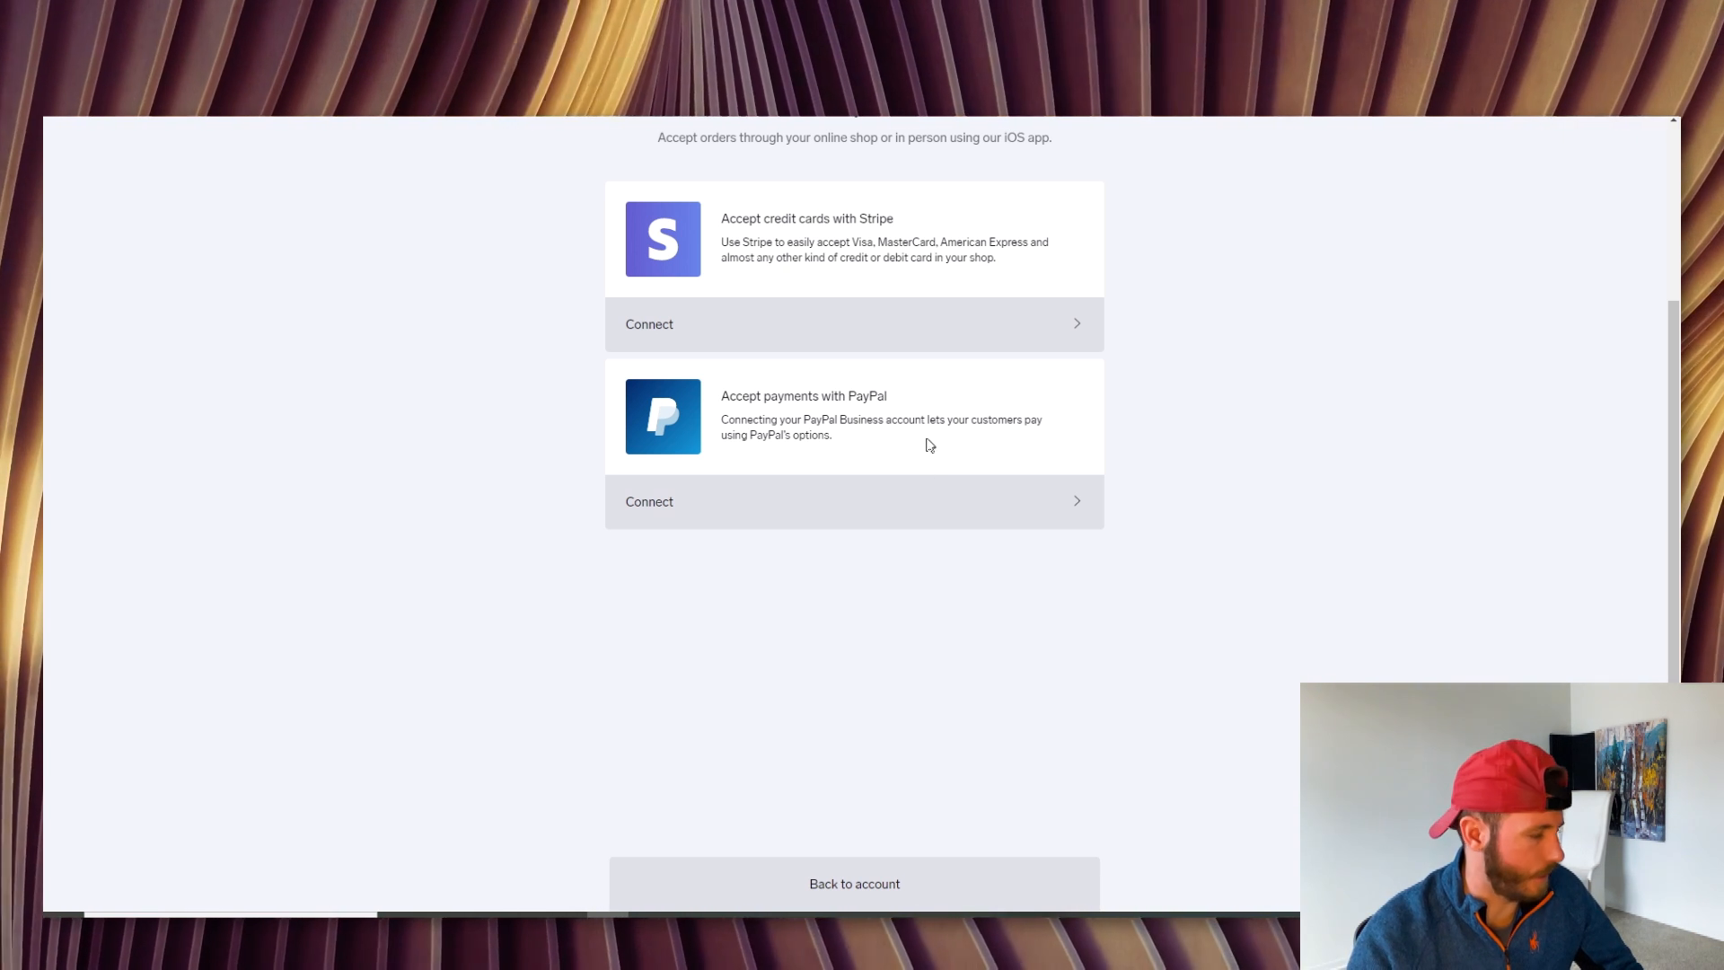
mouse_move(1148, 594)
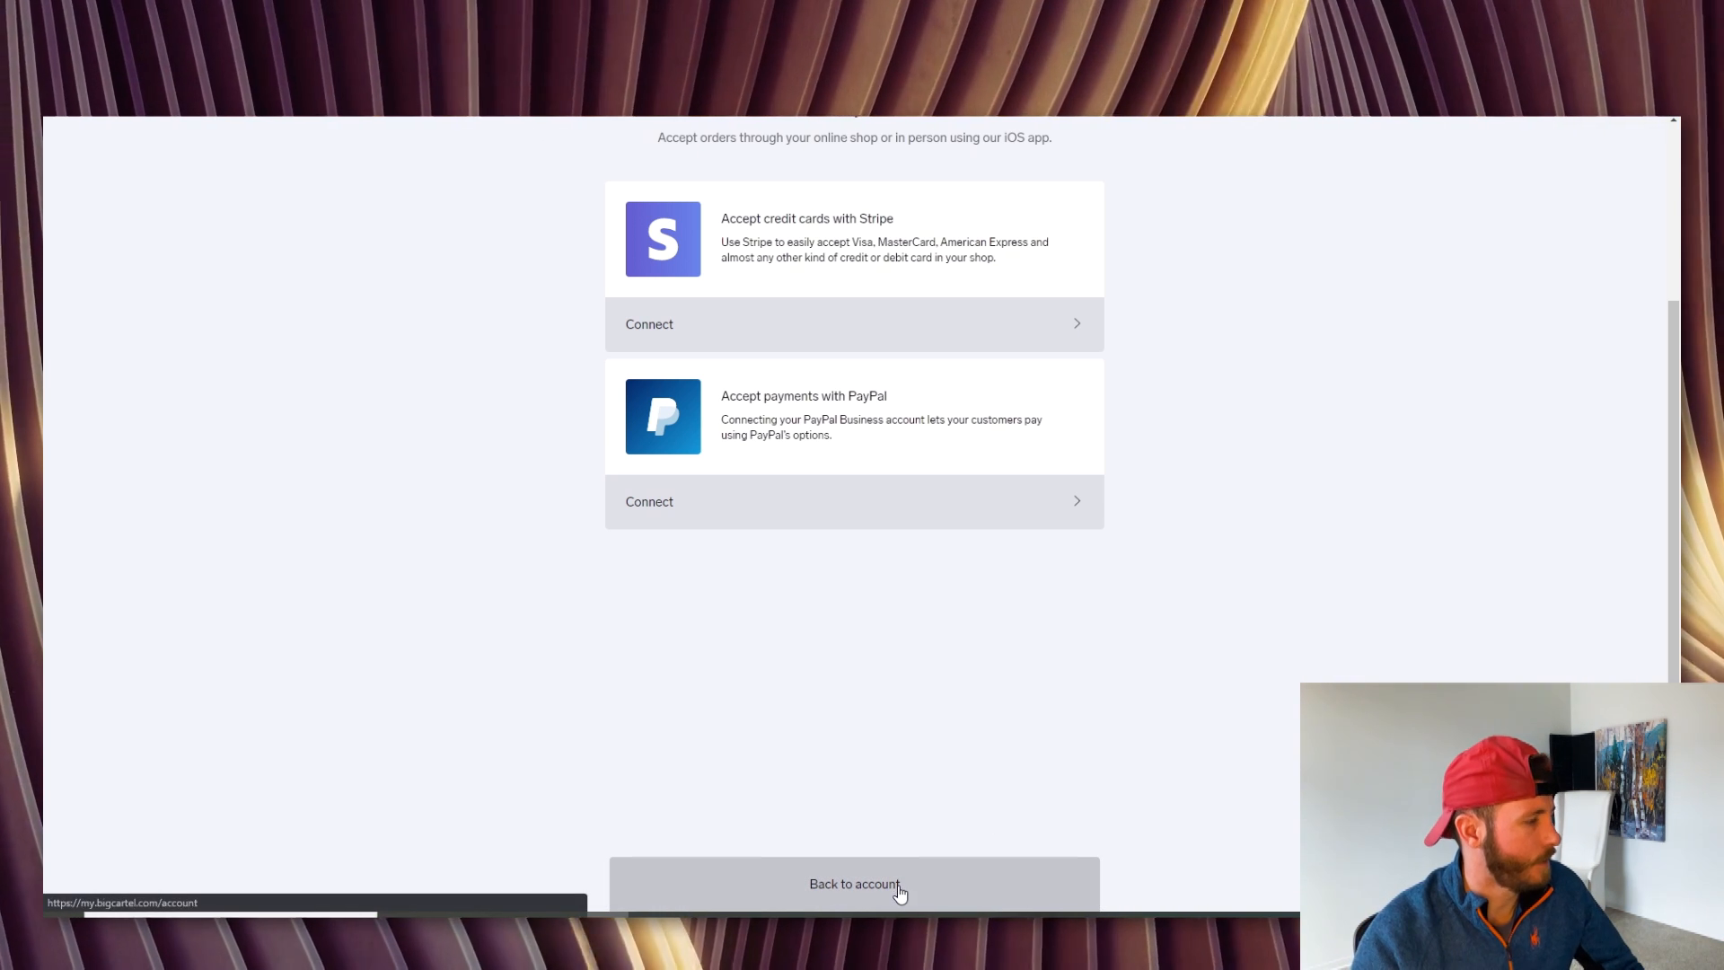
click(854, 883)
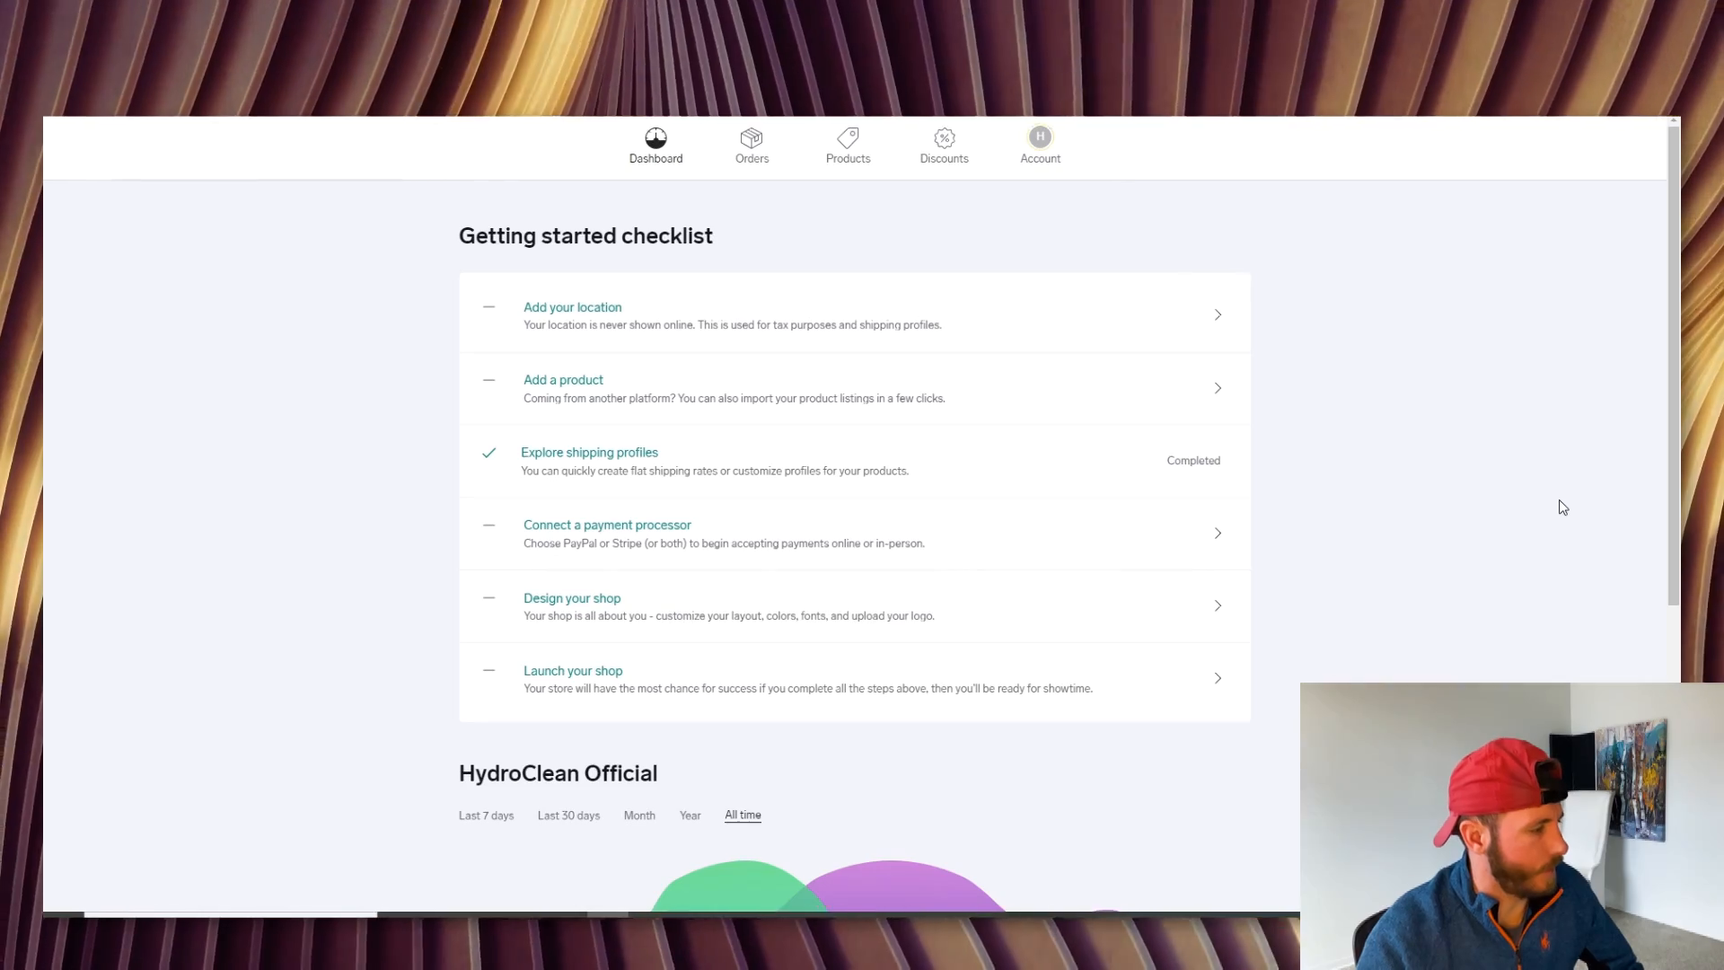
mouse_move(643, 611)
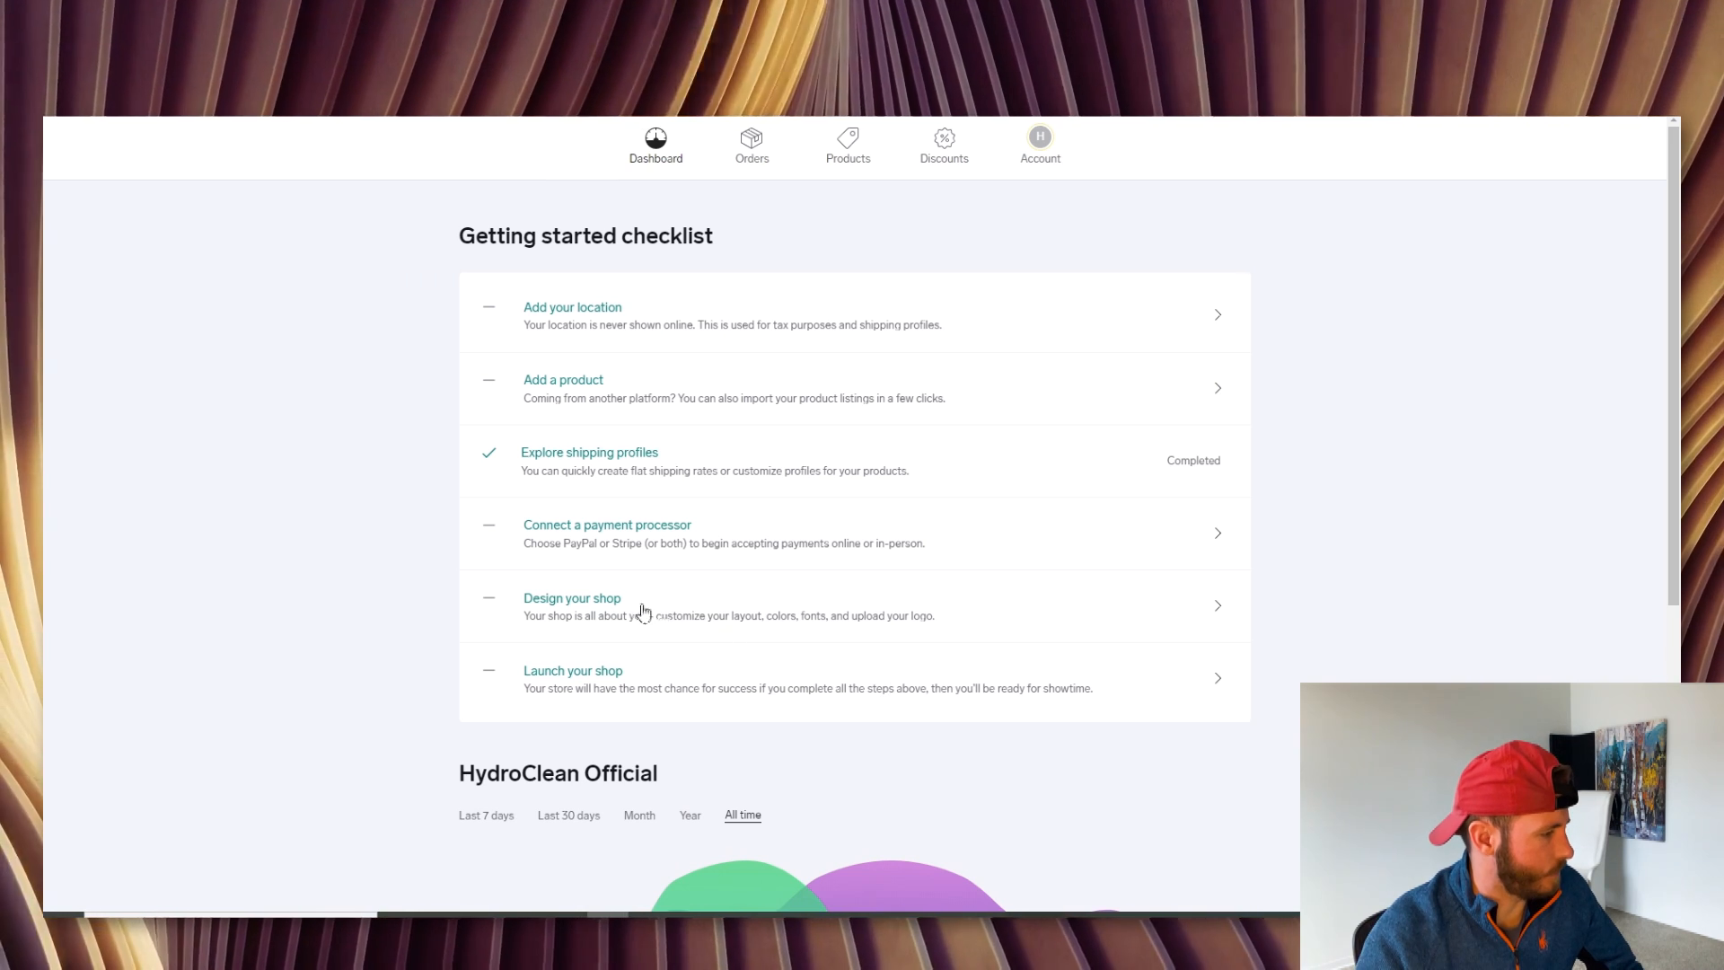
From the Account page, launch the design editor next to the Luna theme preview
click(1040, 143)
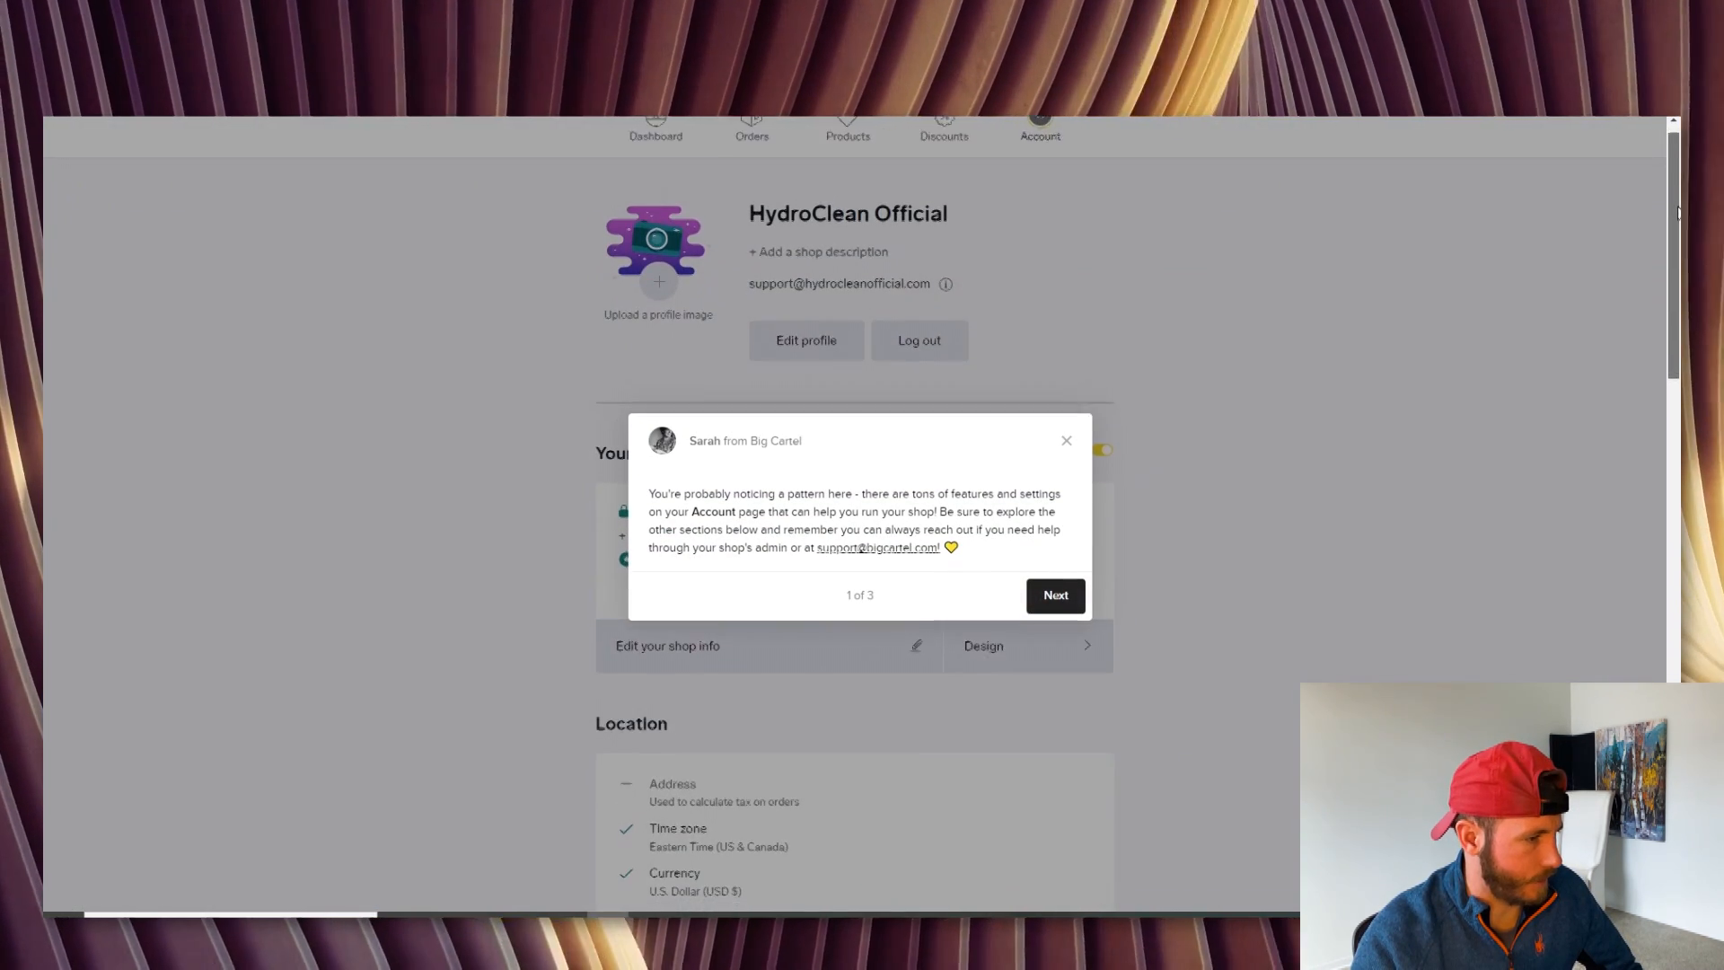
click(1065, 439)
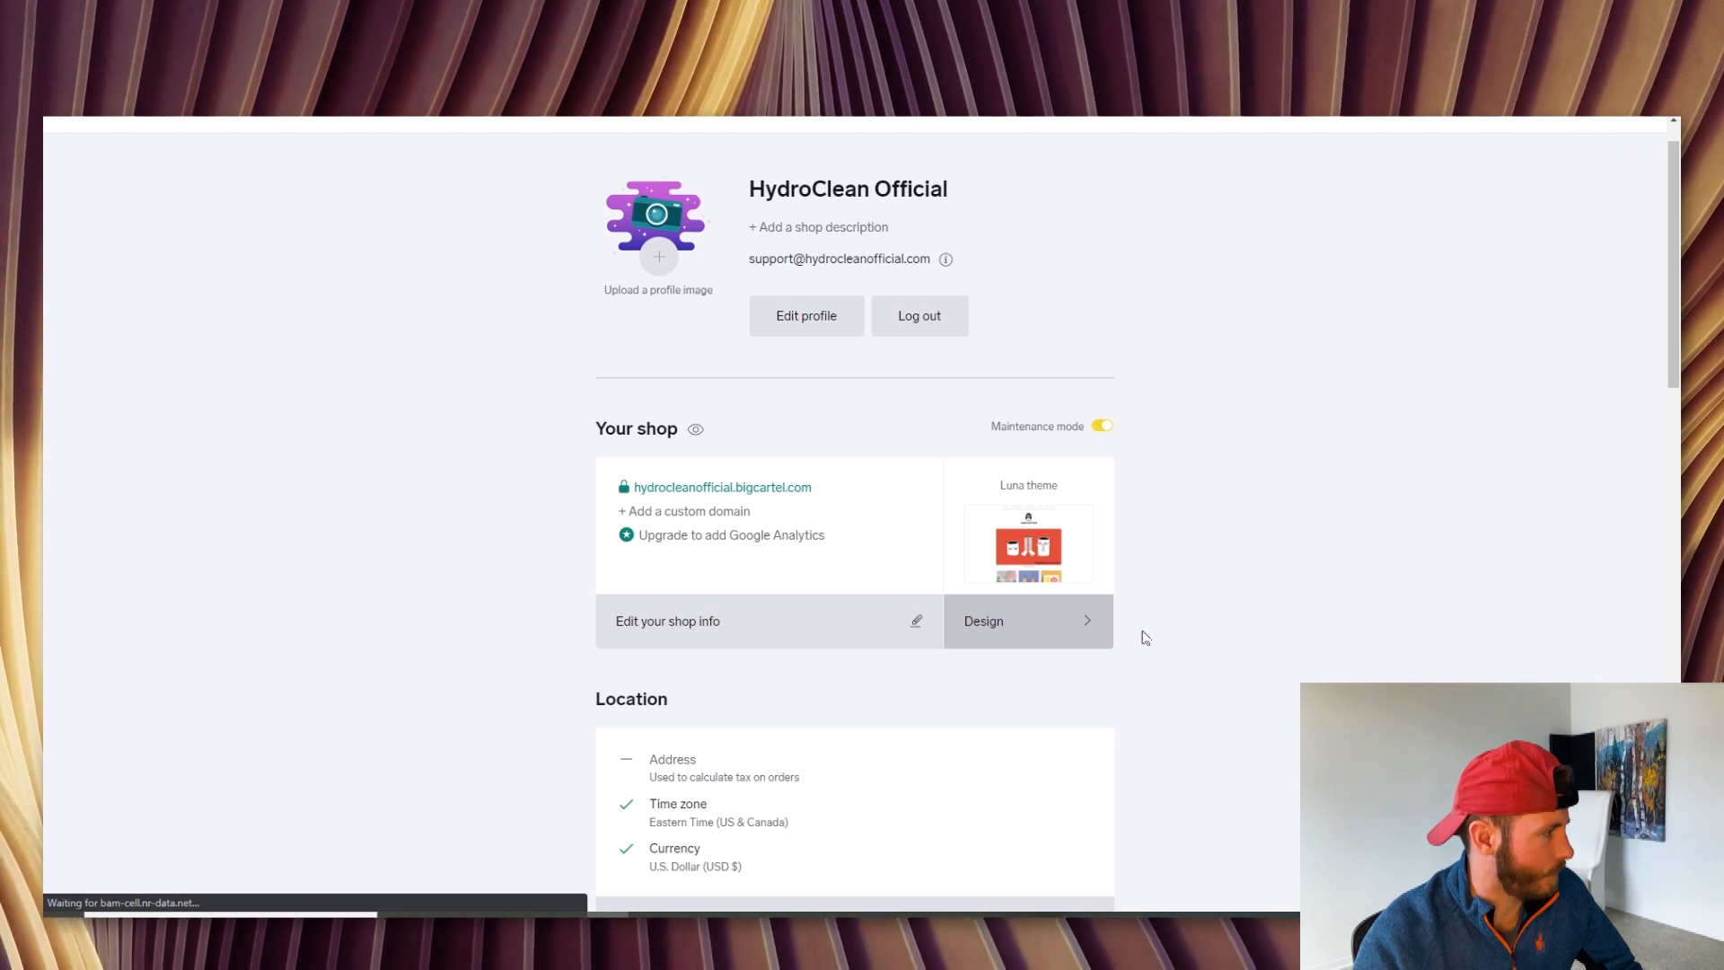
click(1025, 622)
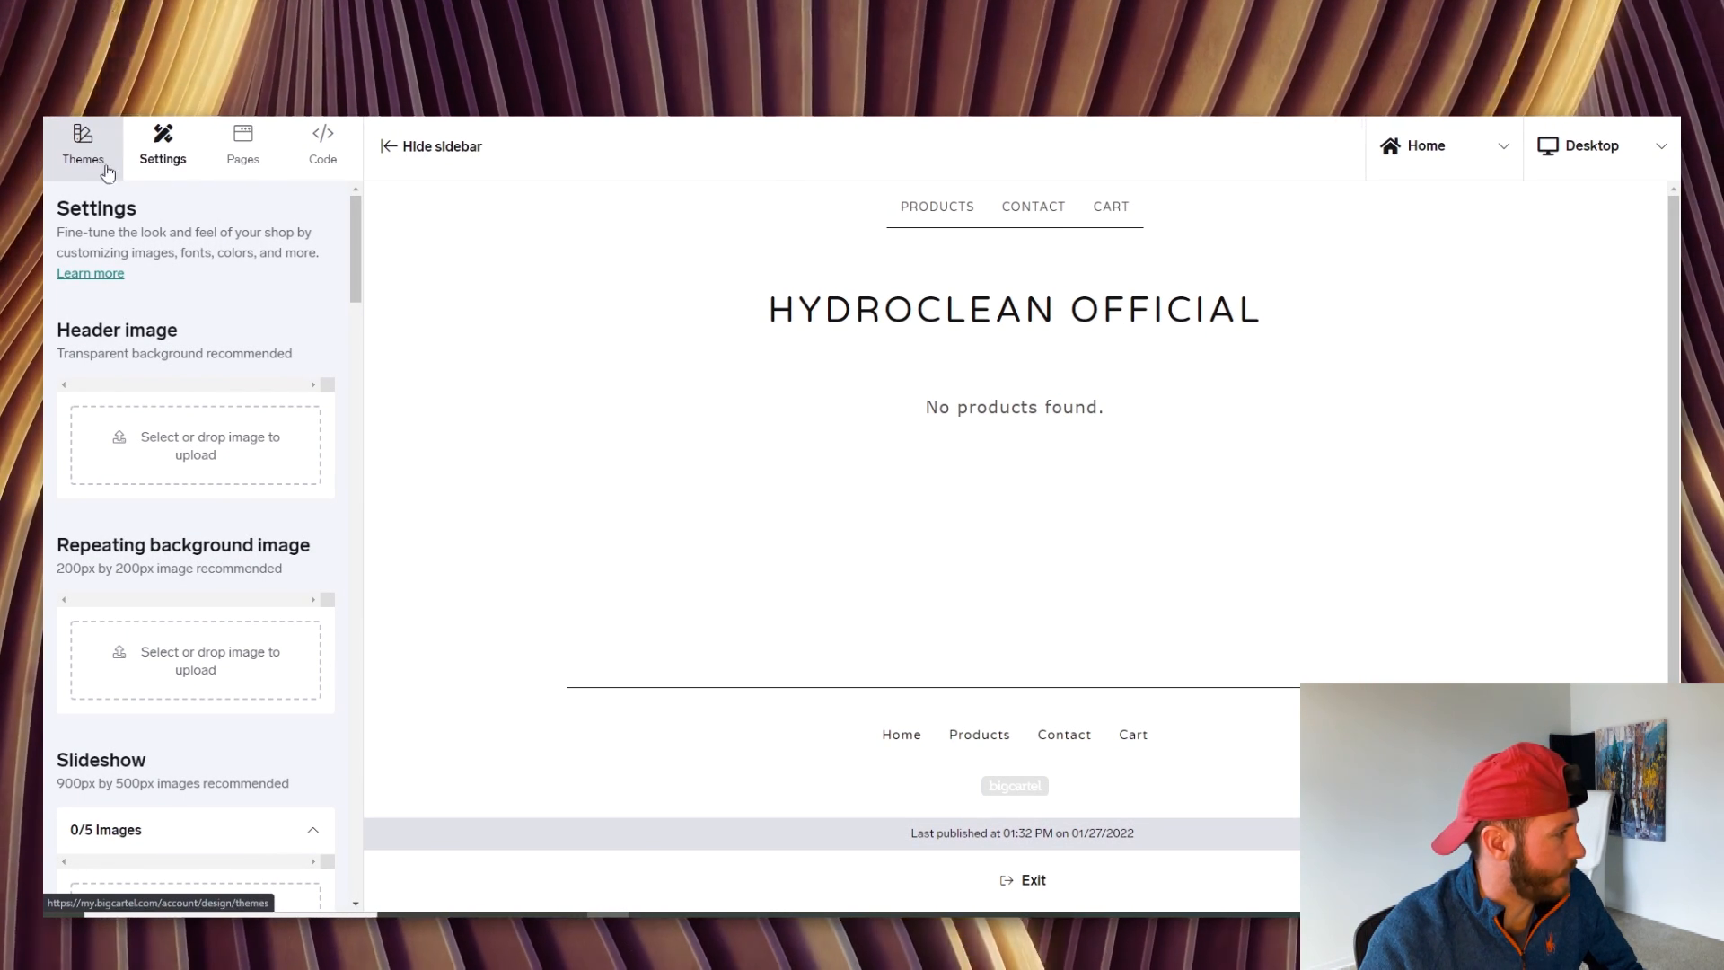
Apply the Neat theme in place of Luna and confirm the replacement
click(80, 143)
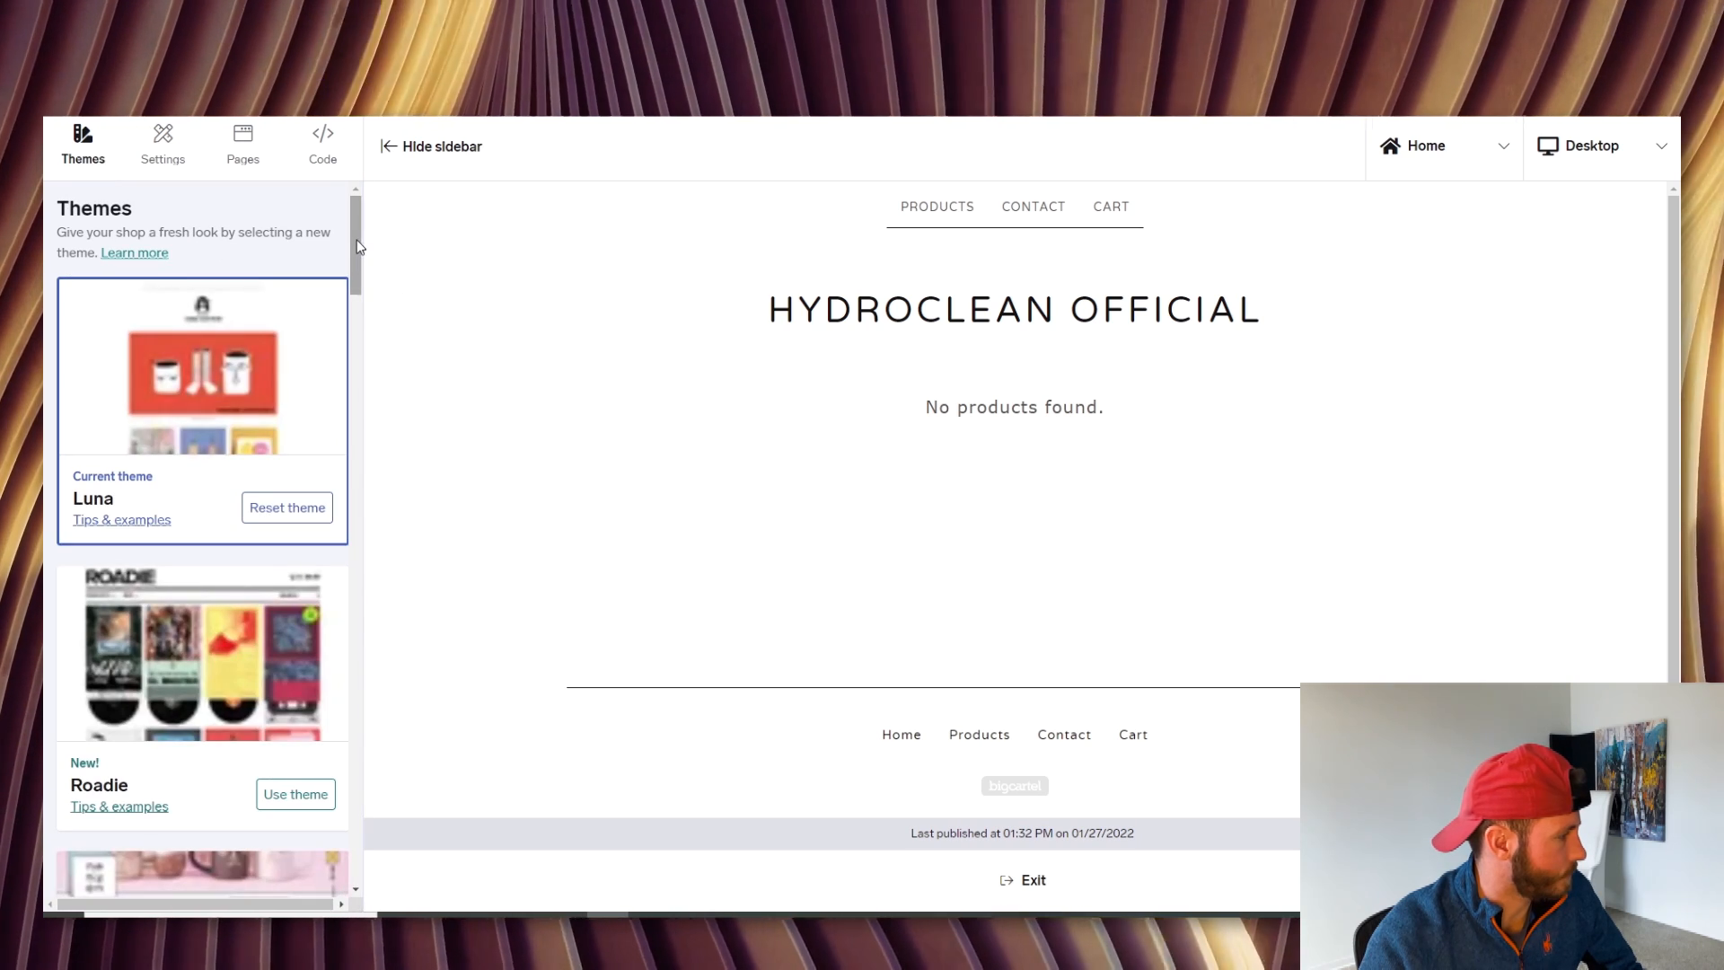
scroll(down, 3)
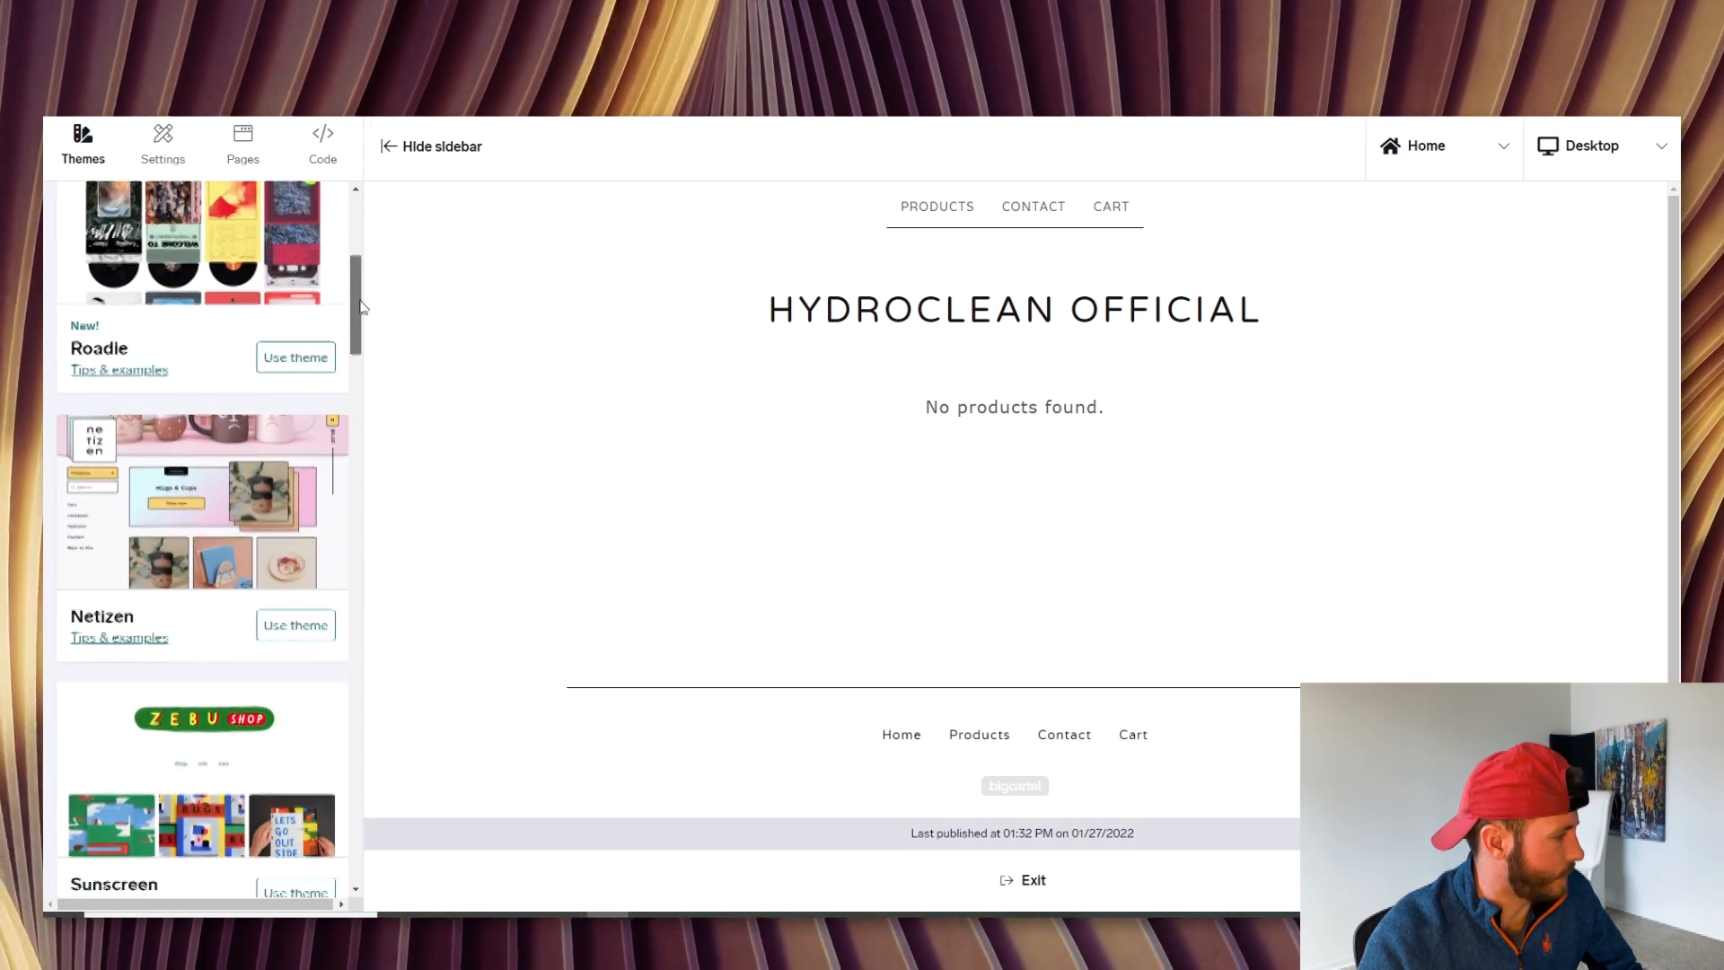
scroll(down, 3)
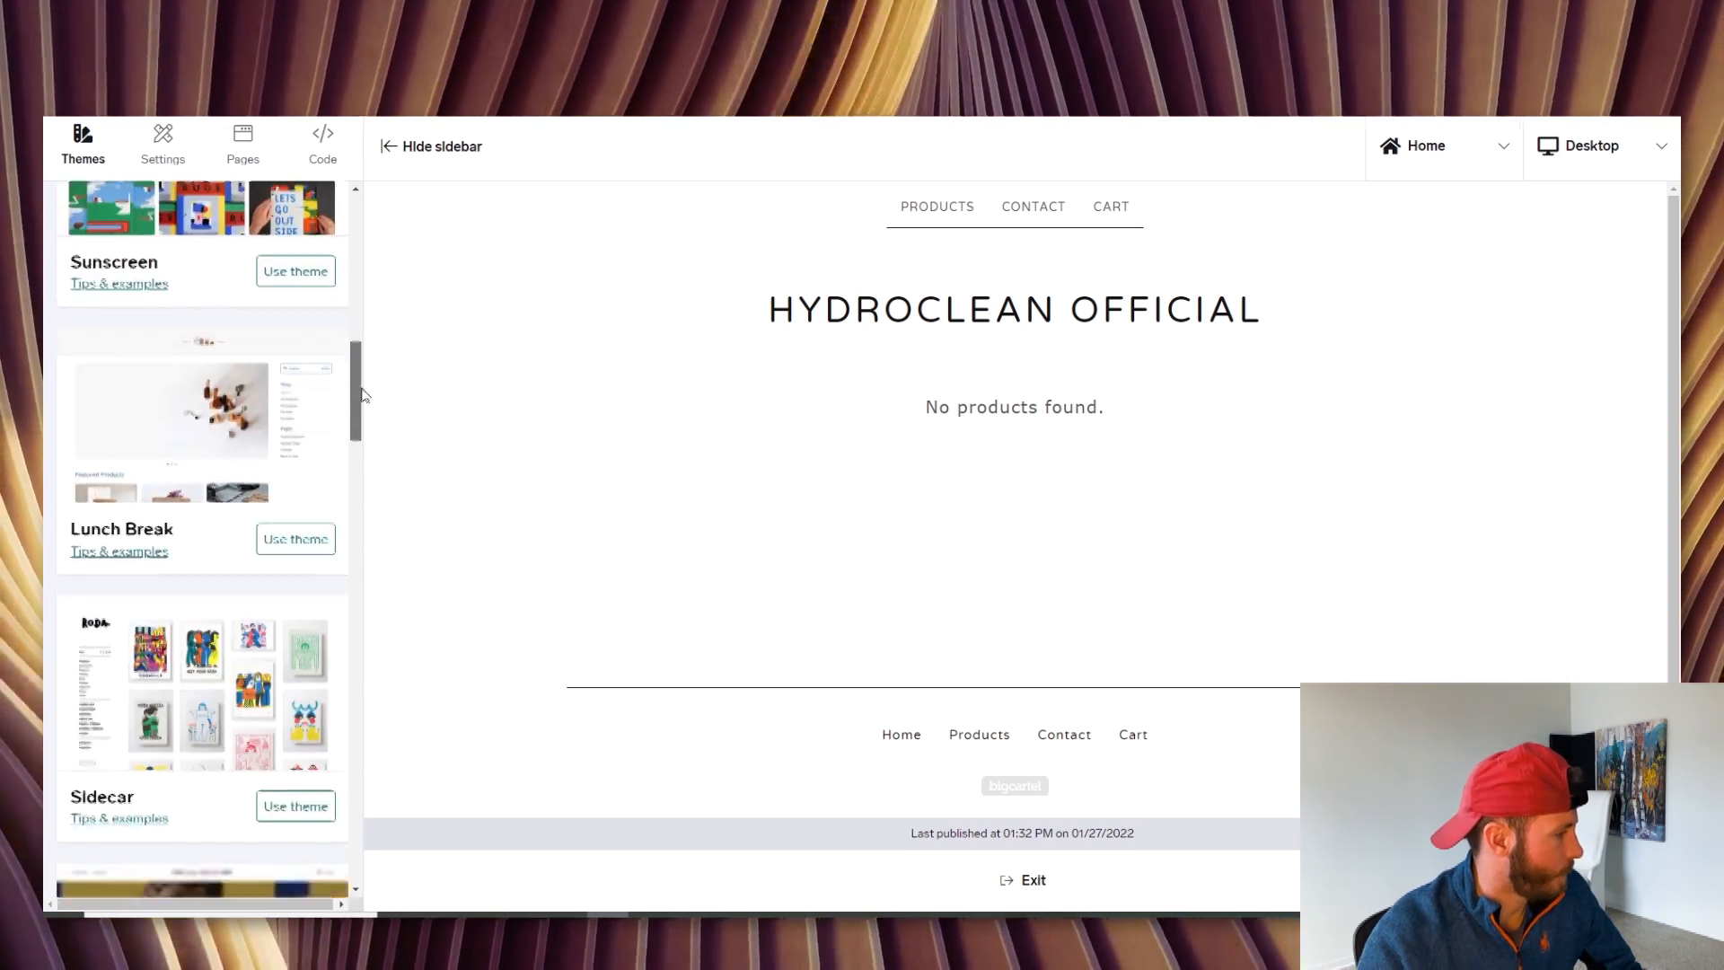
scroll(down, 3)
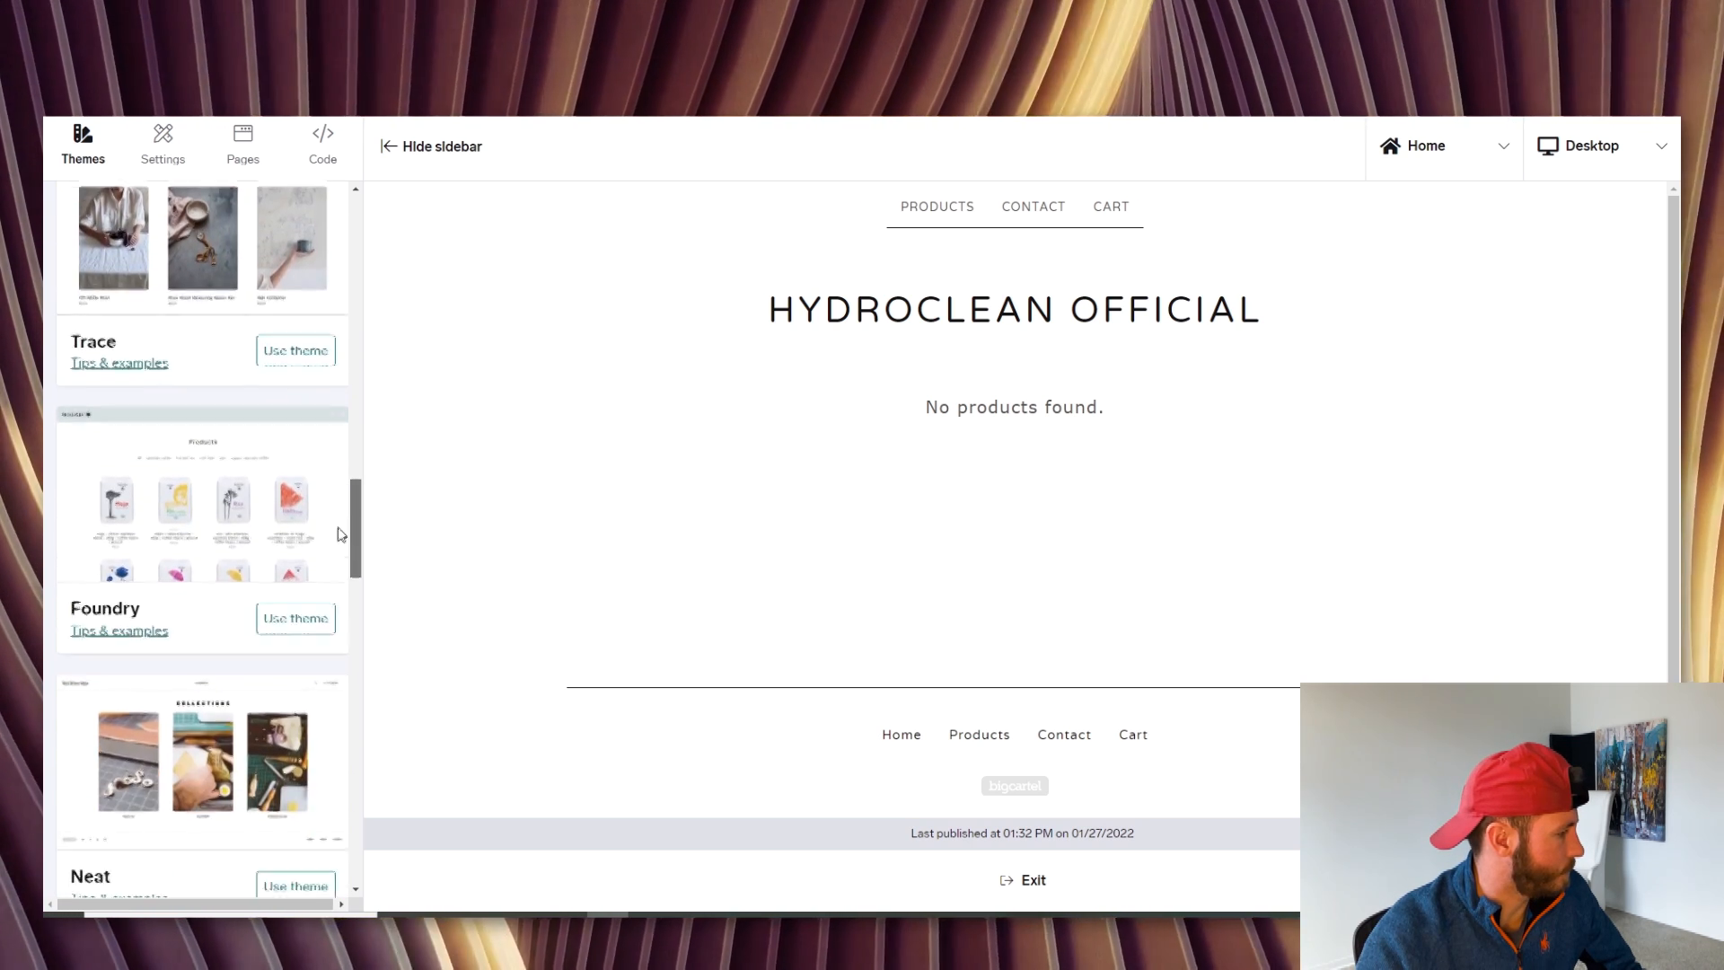
scroll(down, 3)
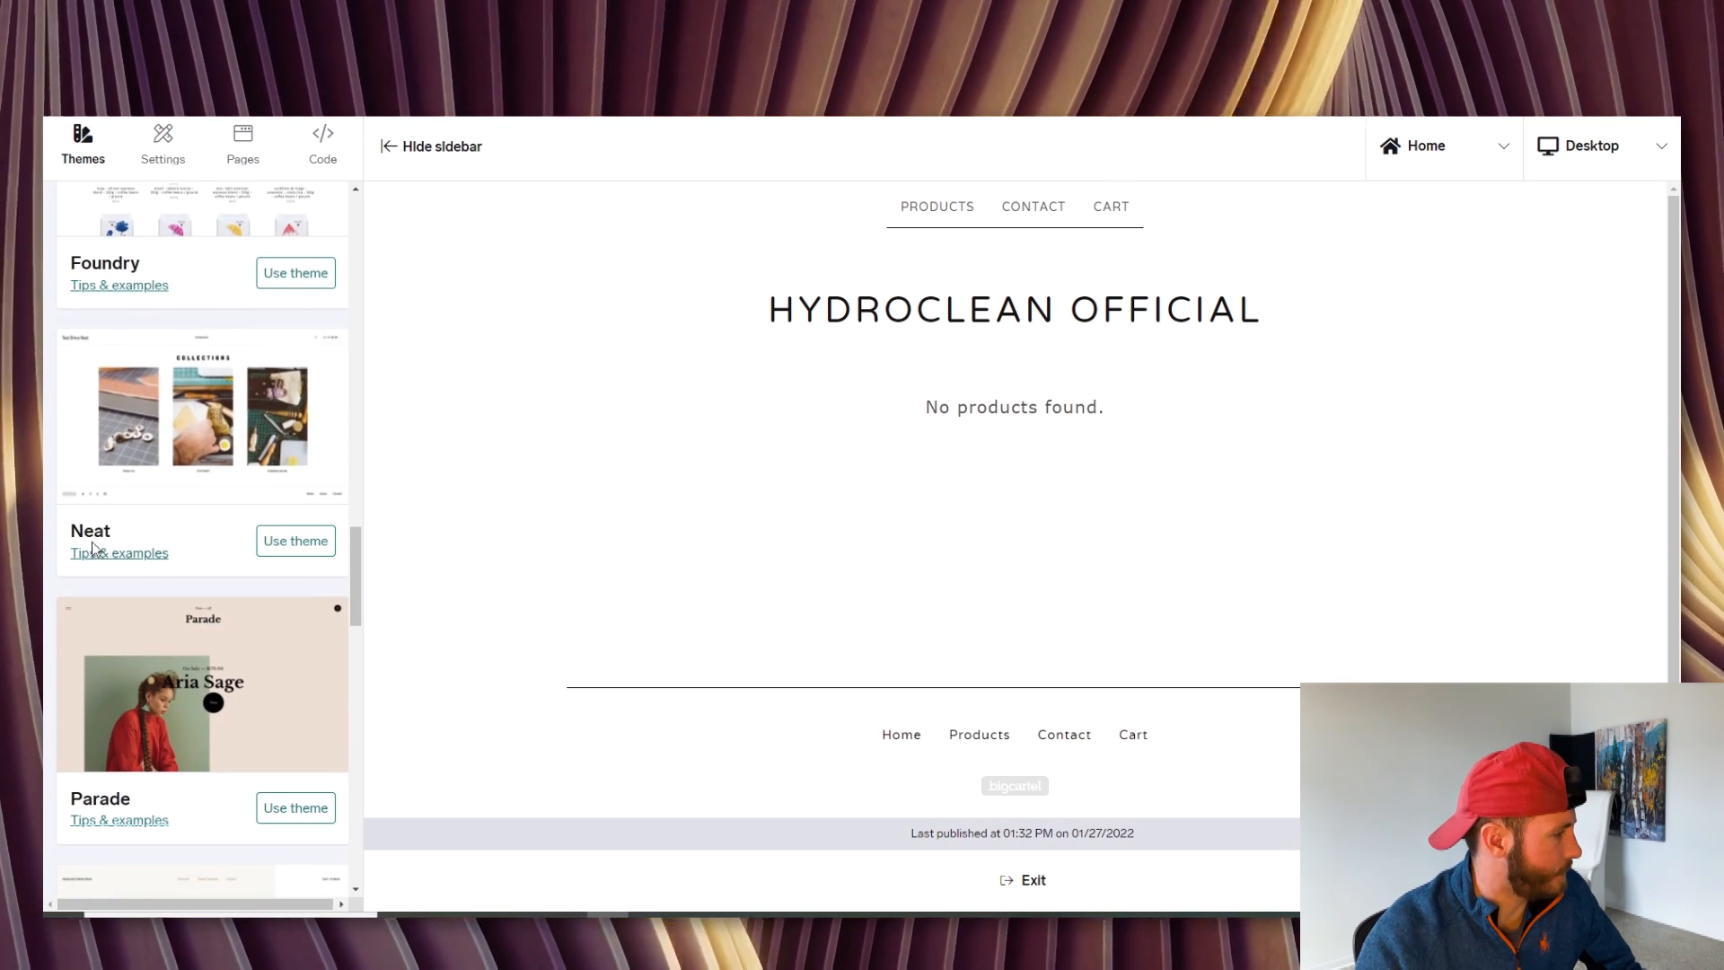
click(294, 541)
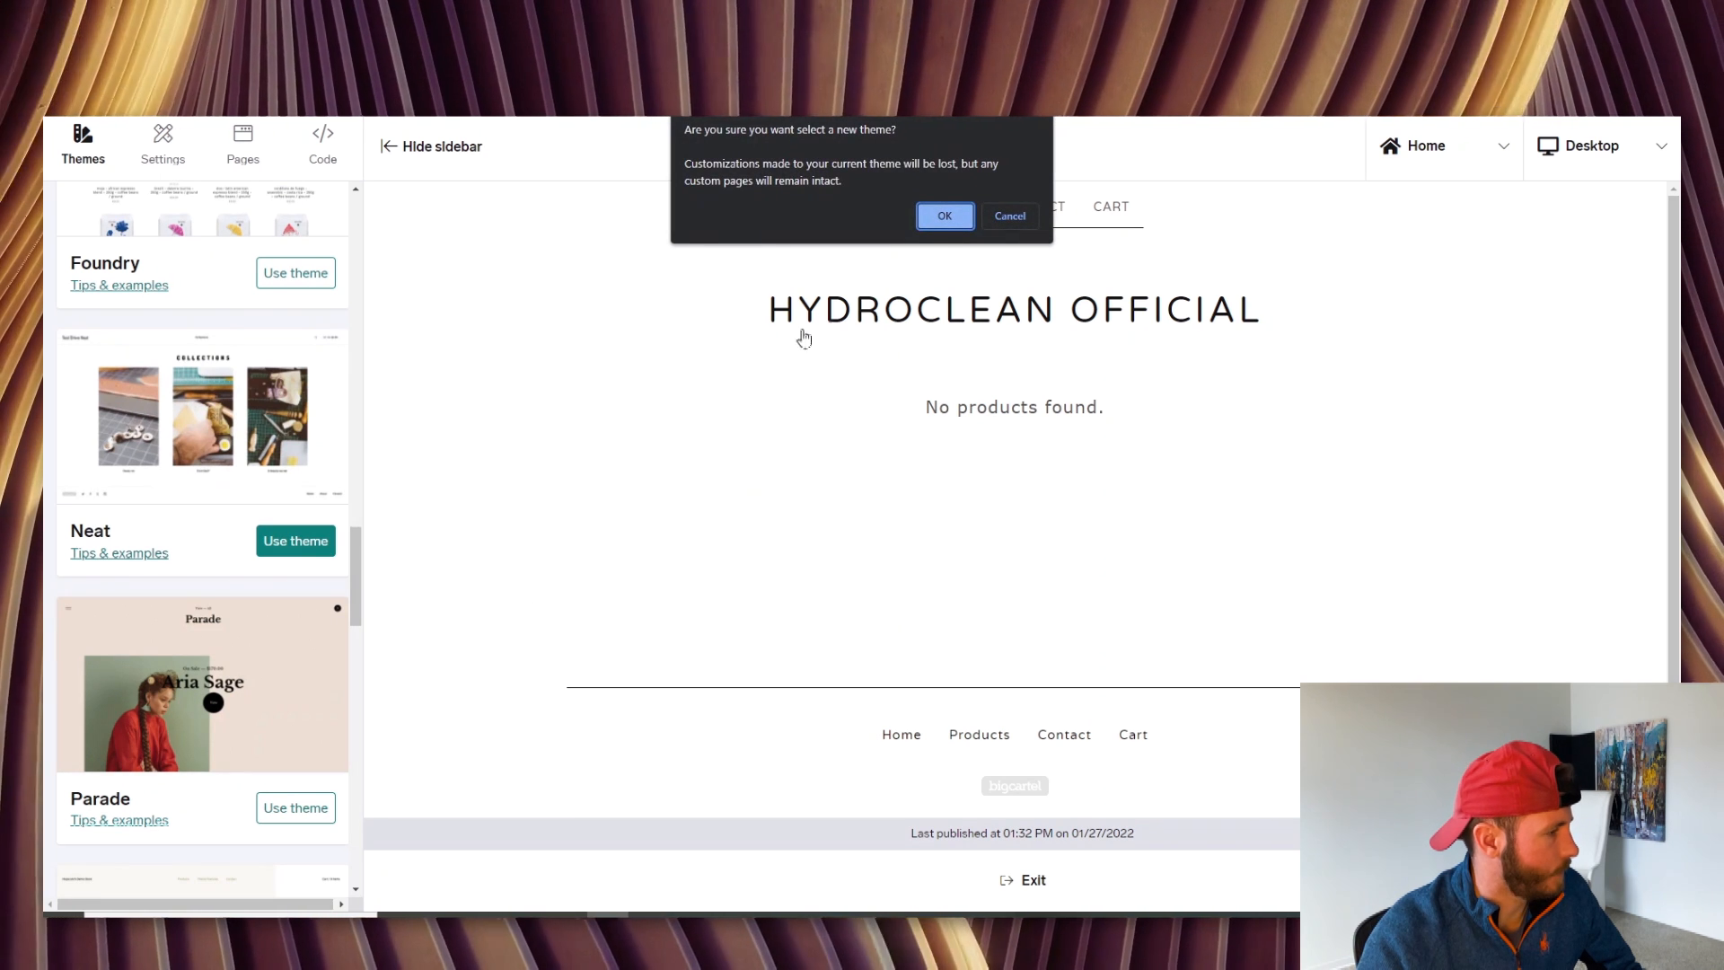
click(942, 215)
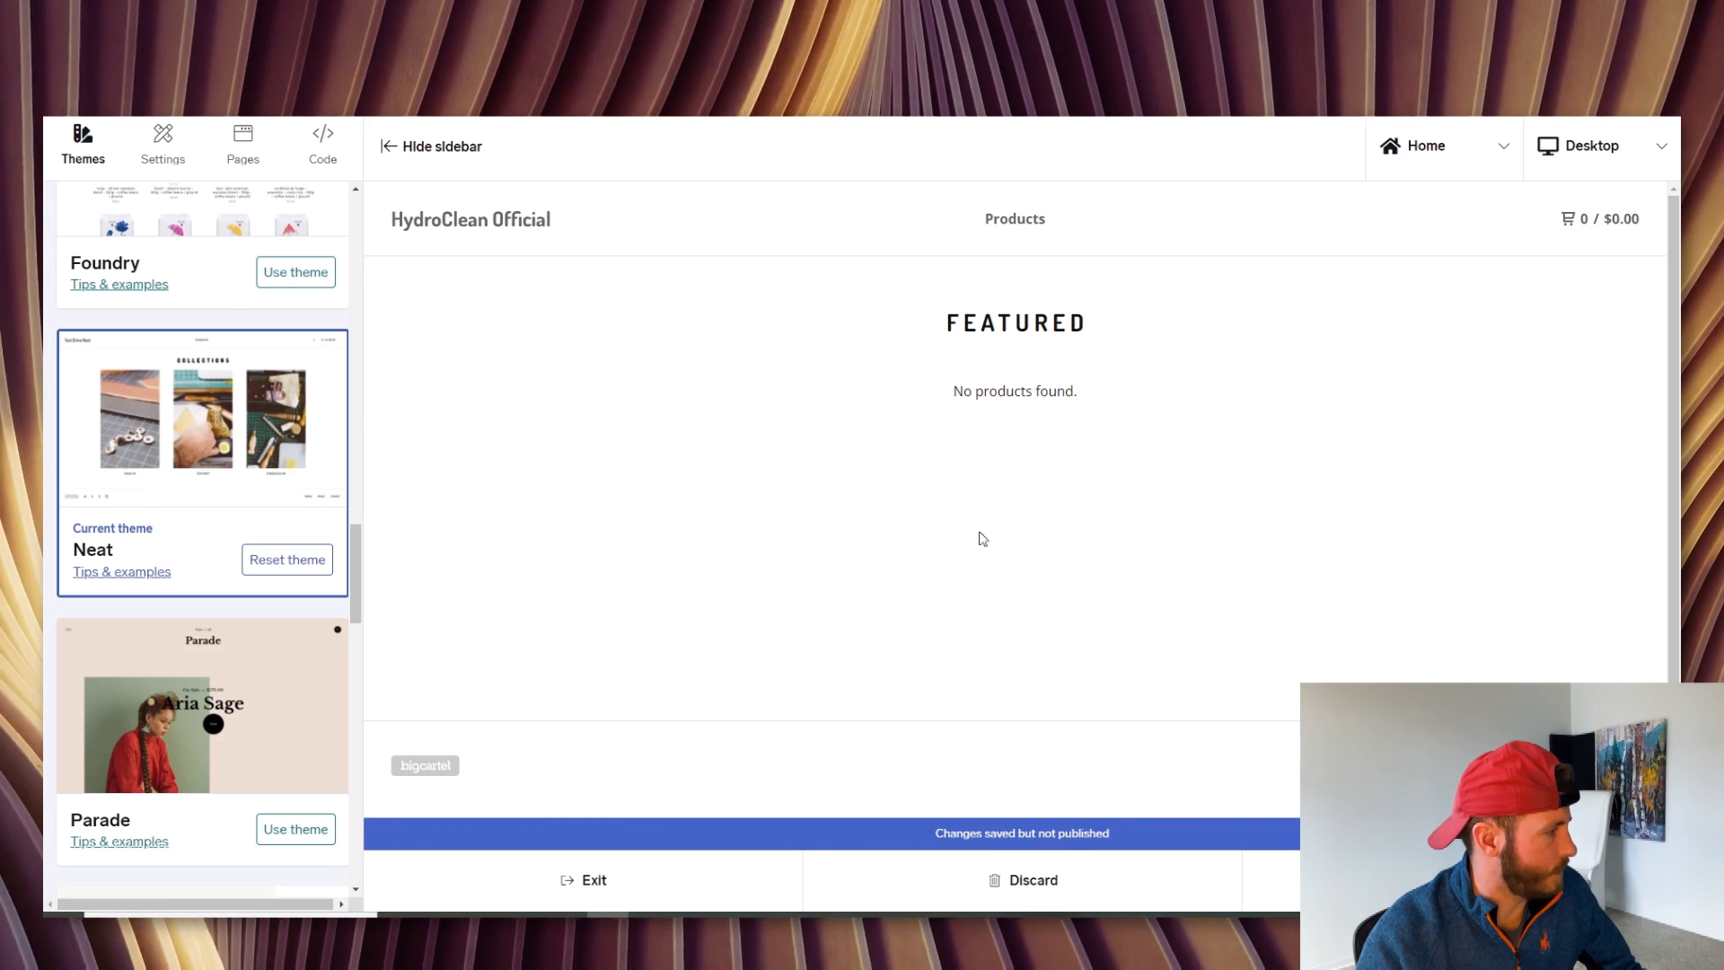
Upload HydroClean Logo.png as the shop logo in the theme settings
click(162, 143)
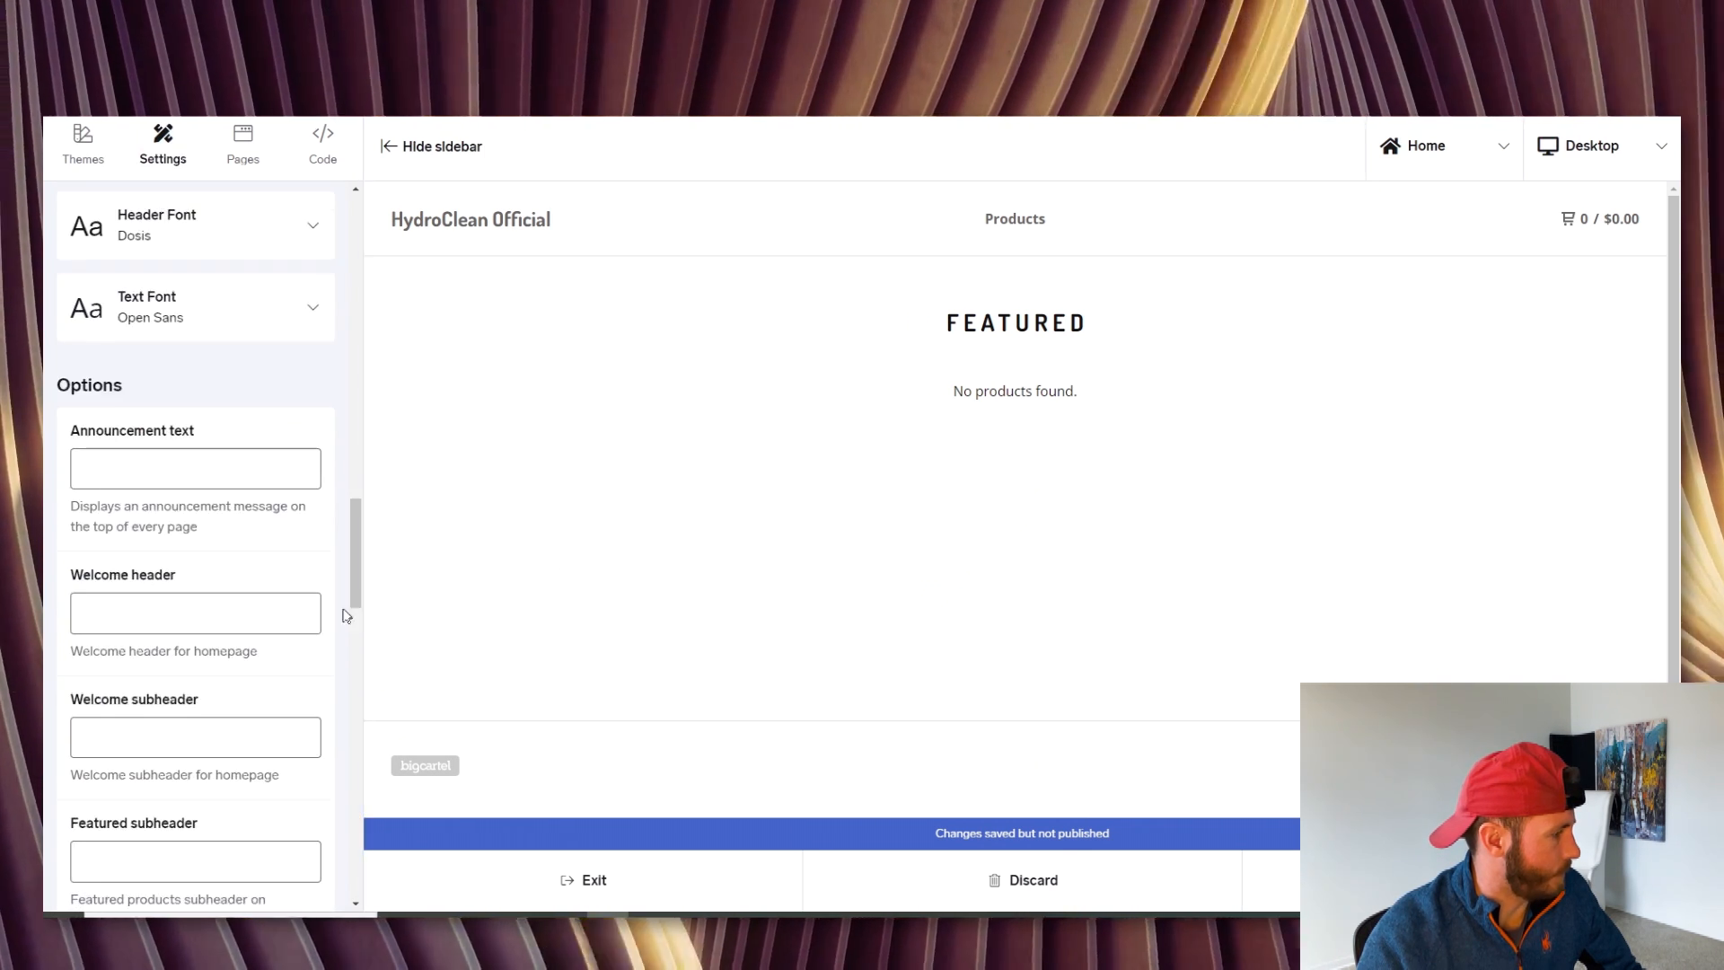
scroll(up, 3)
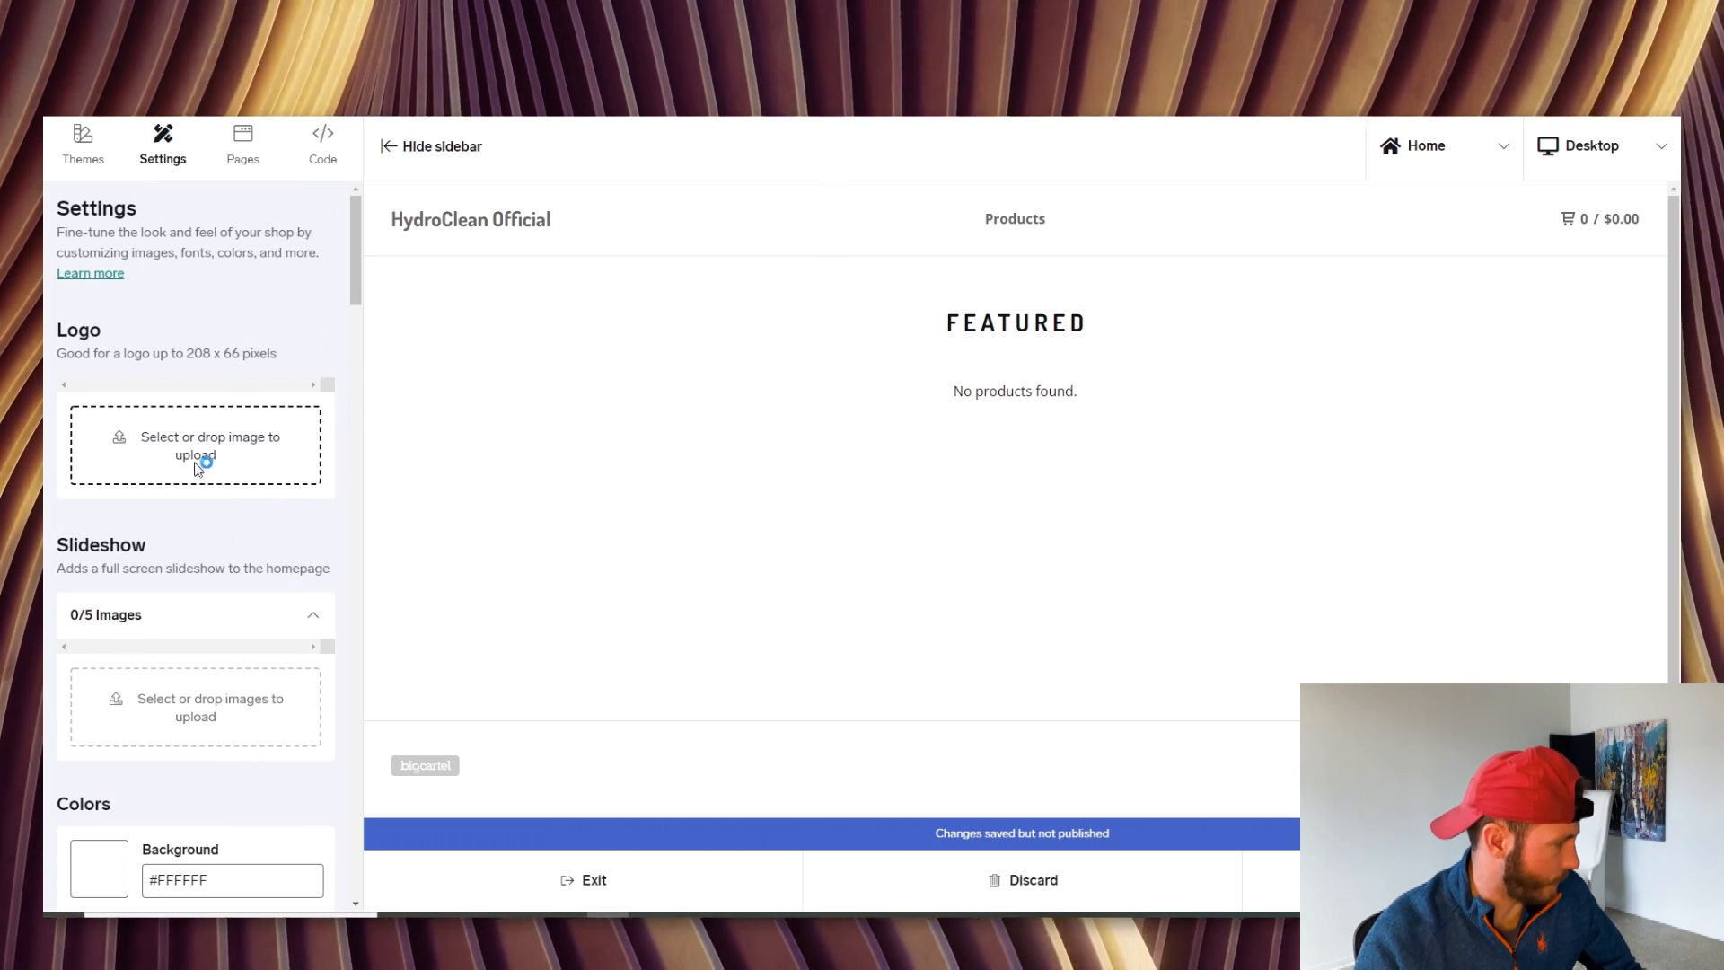
click(194, 446)
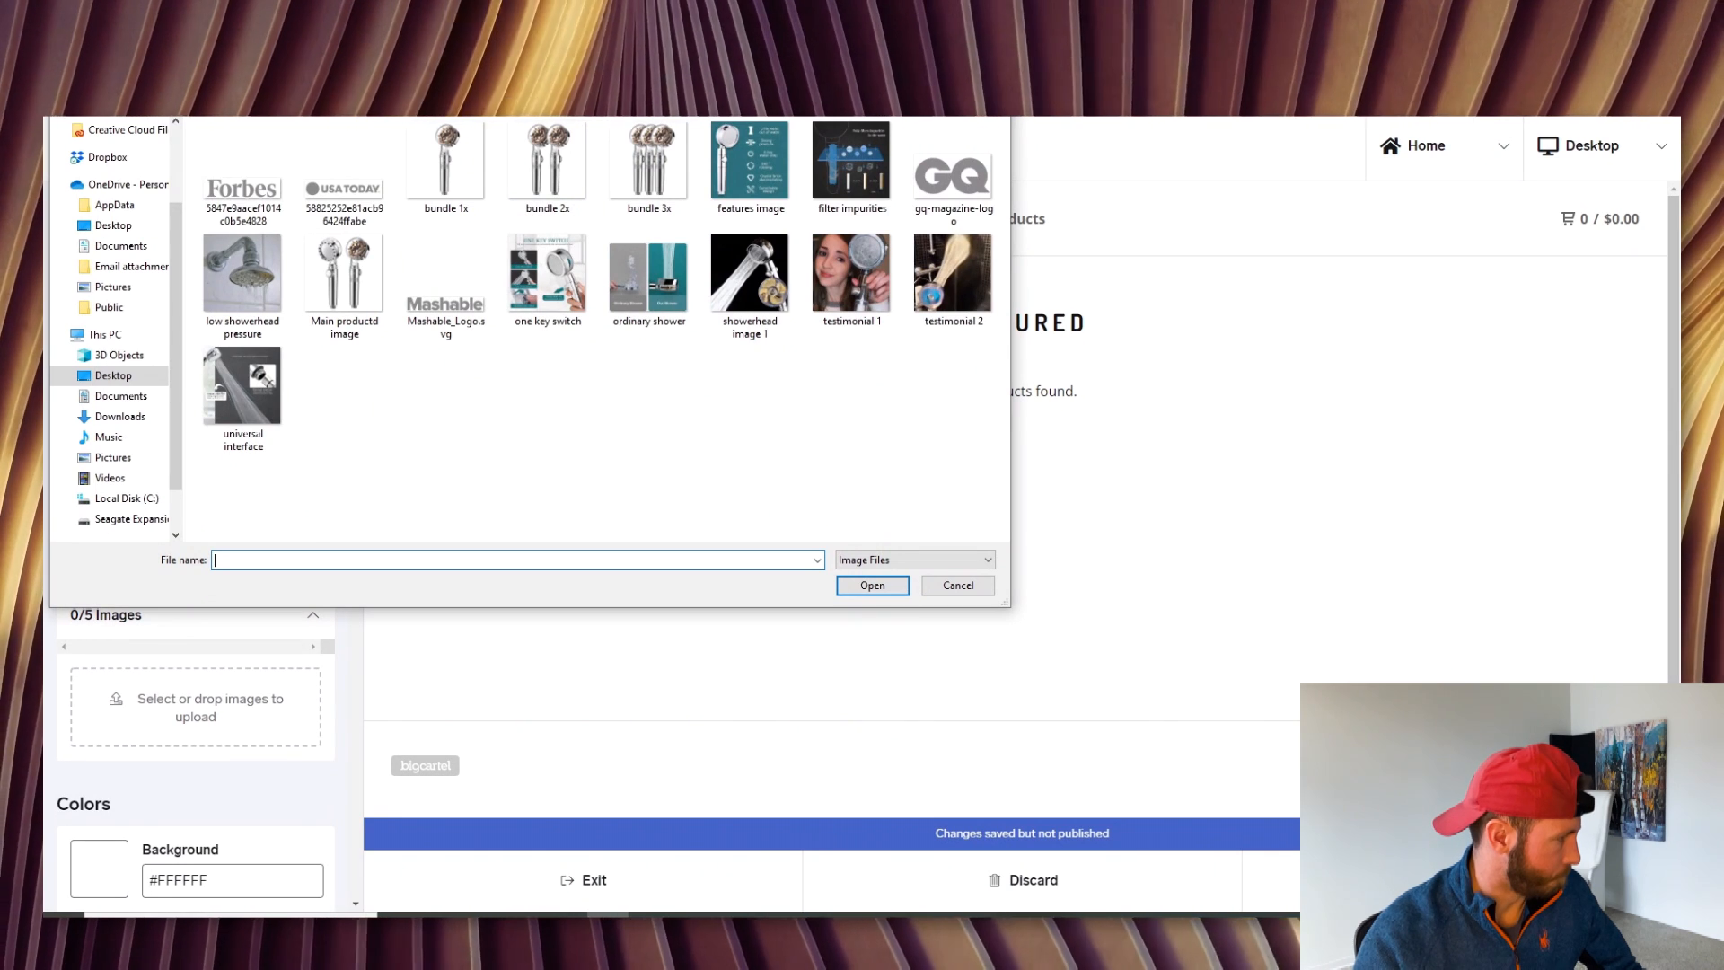
click(955, 586)
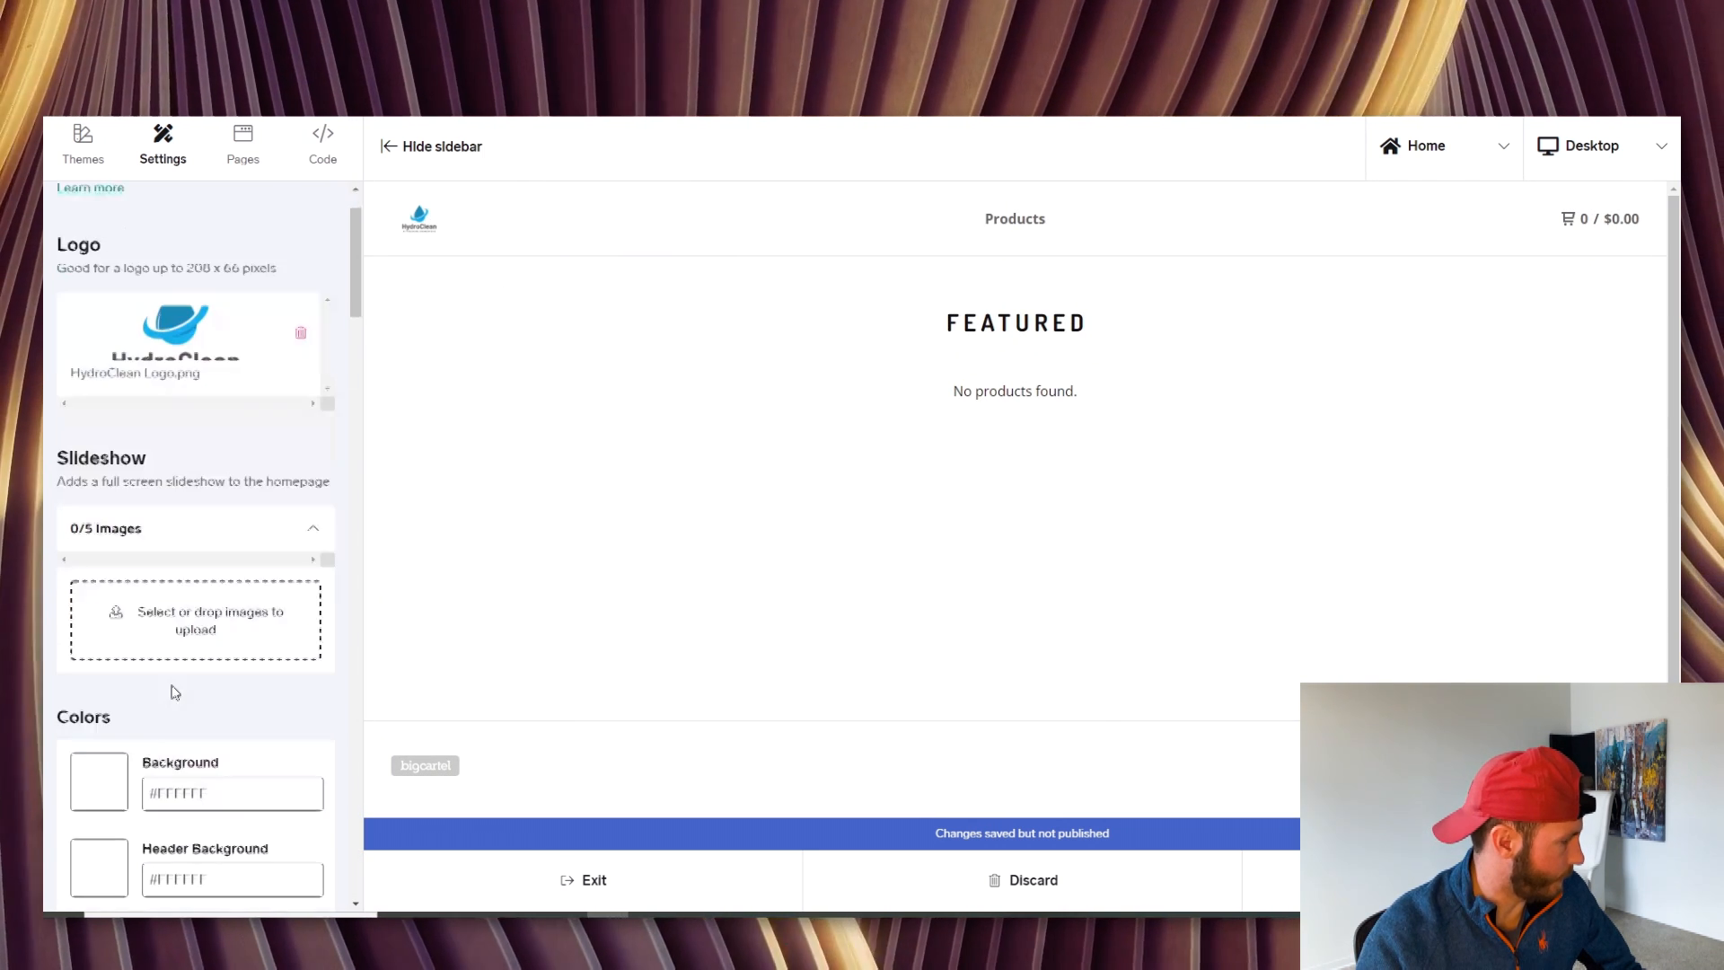
Upload testimonial 1.png as the homepage slideshow image
scroll(down, 3)
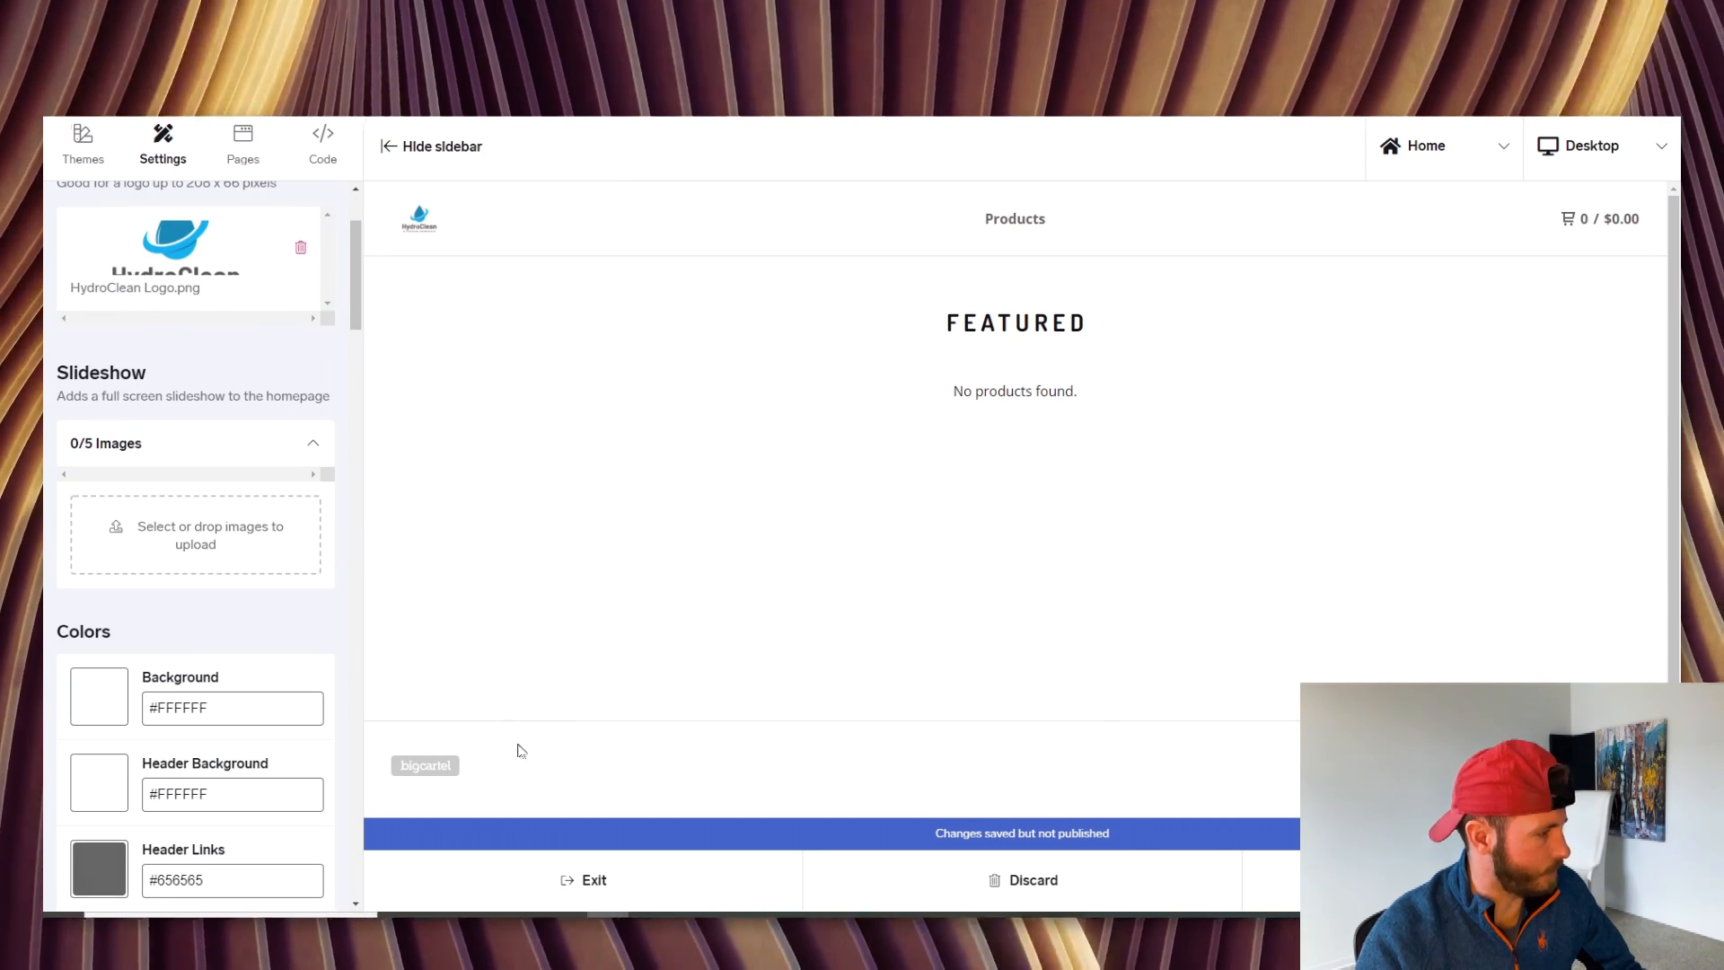
mouse_move(46, 575)
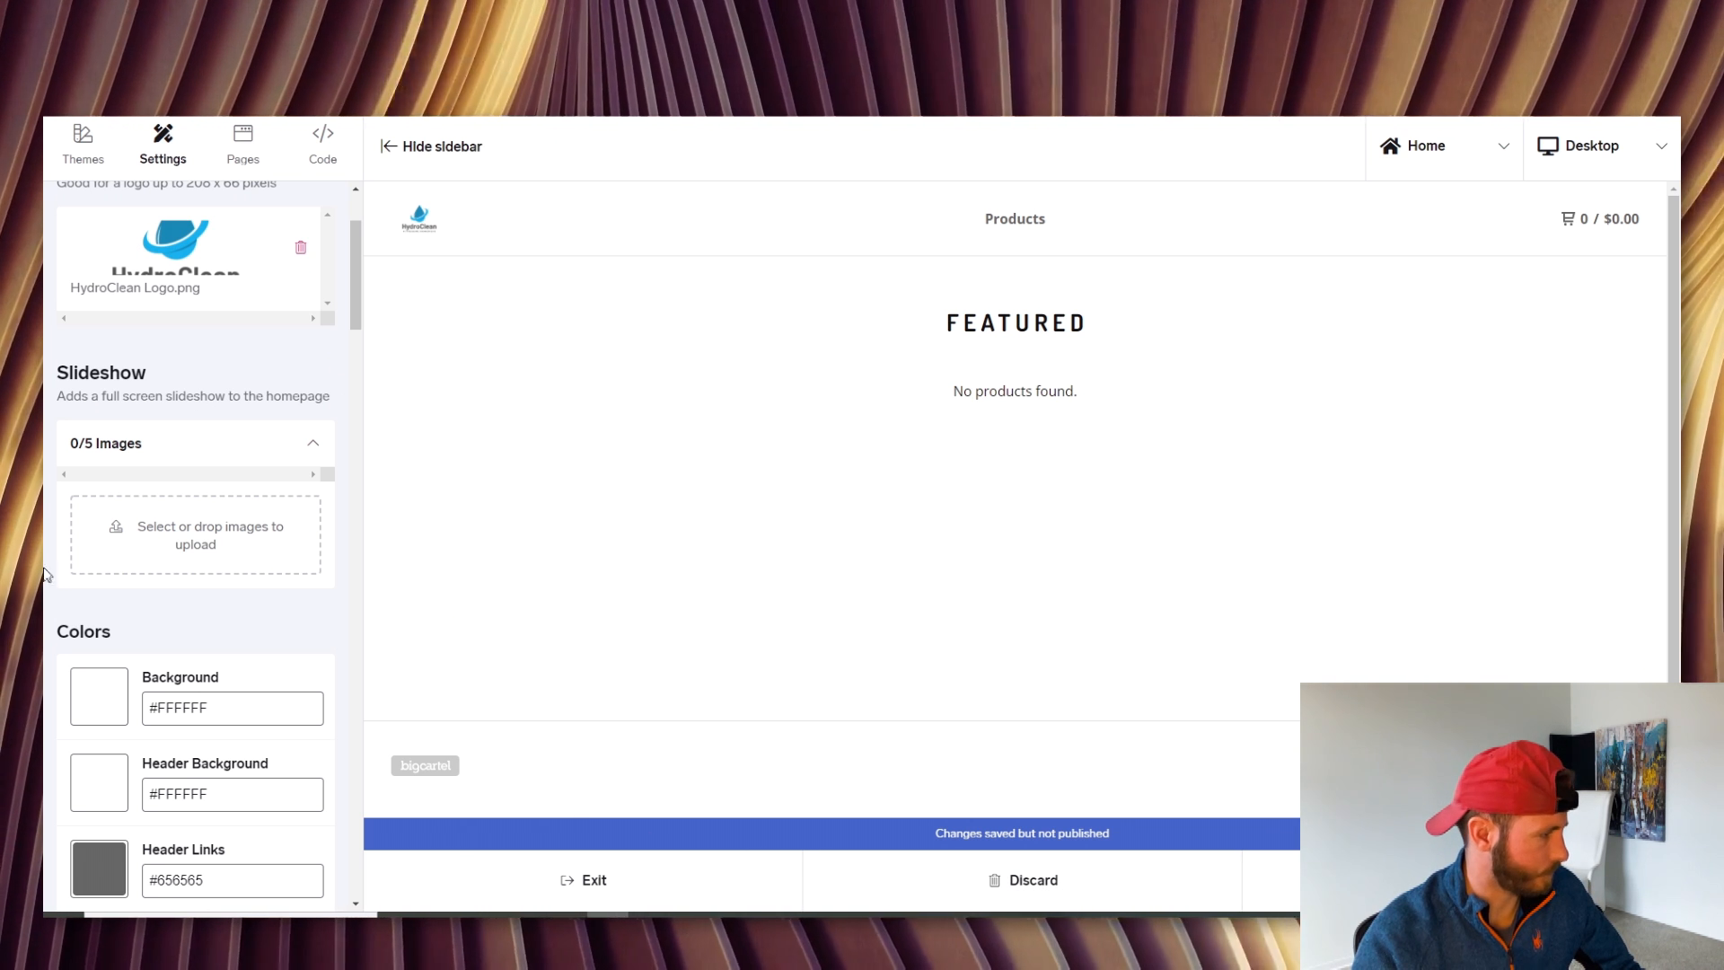
mouse_move(260, 542)
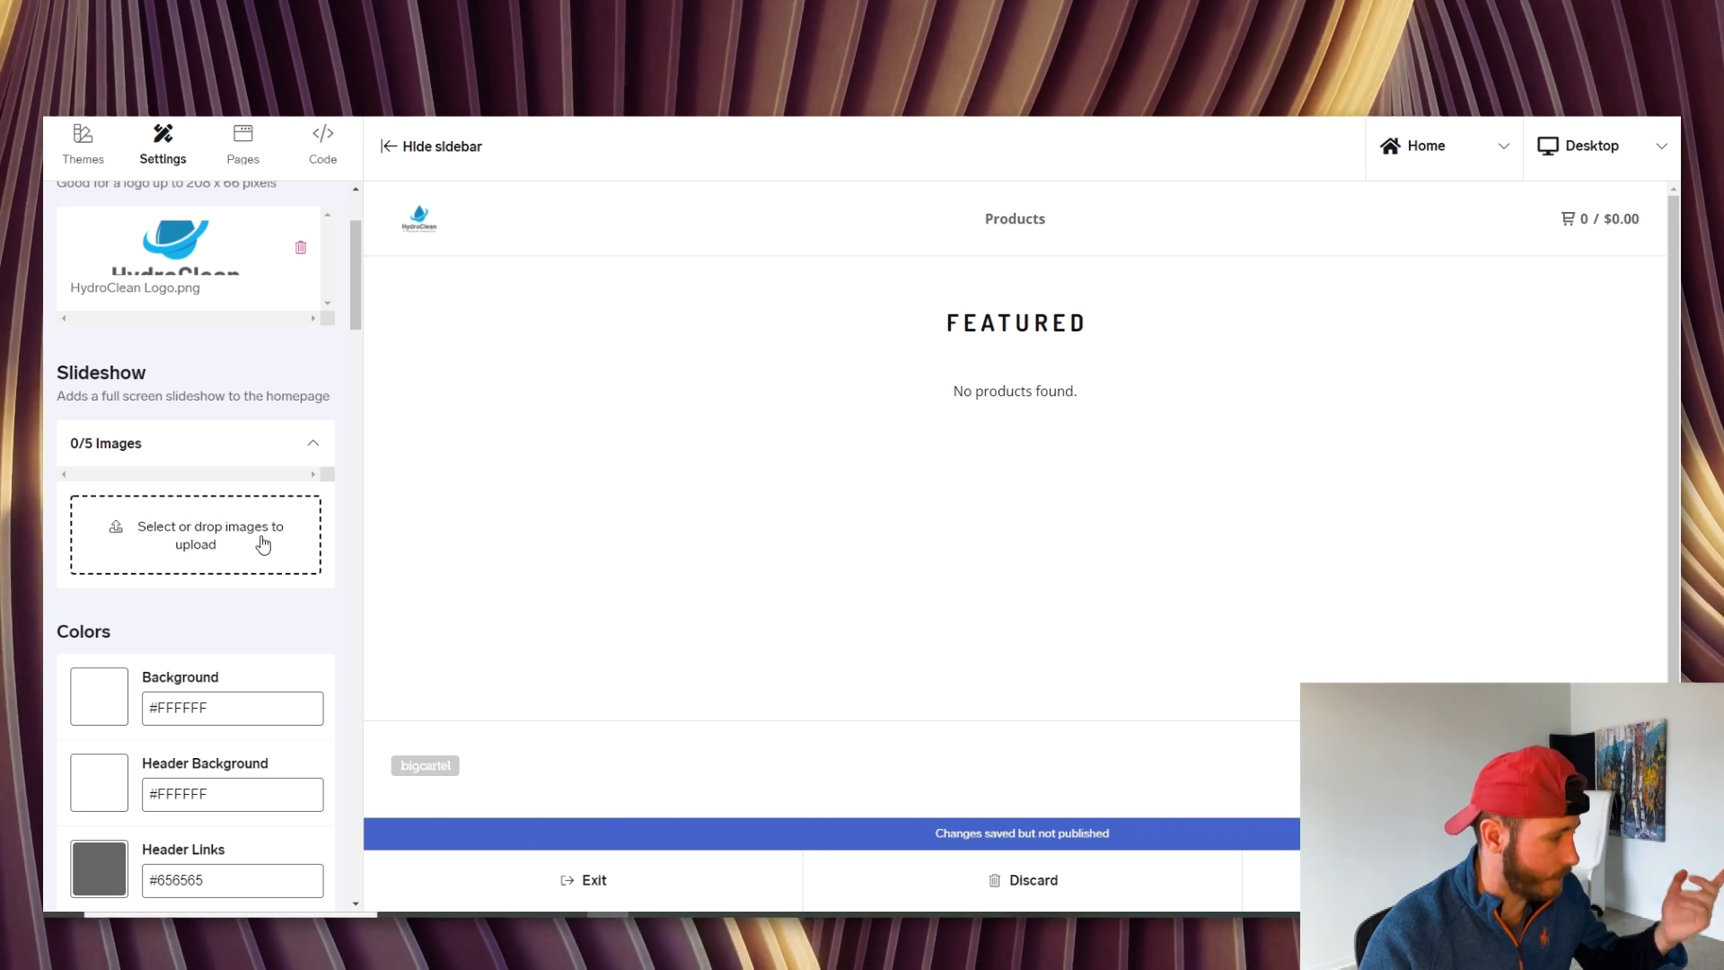
mouse_move(445, 613)
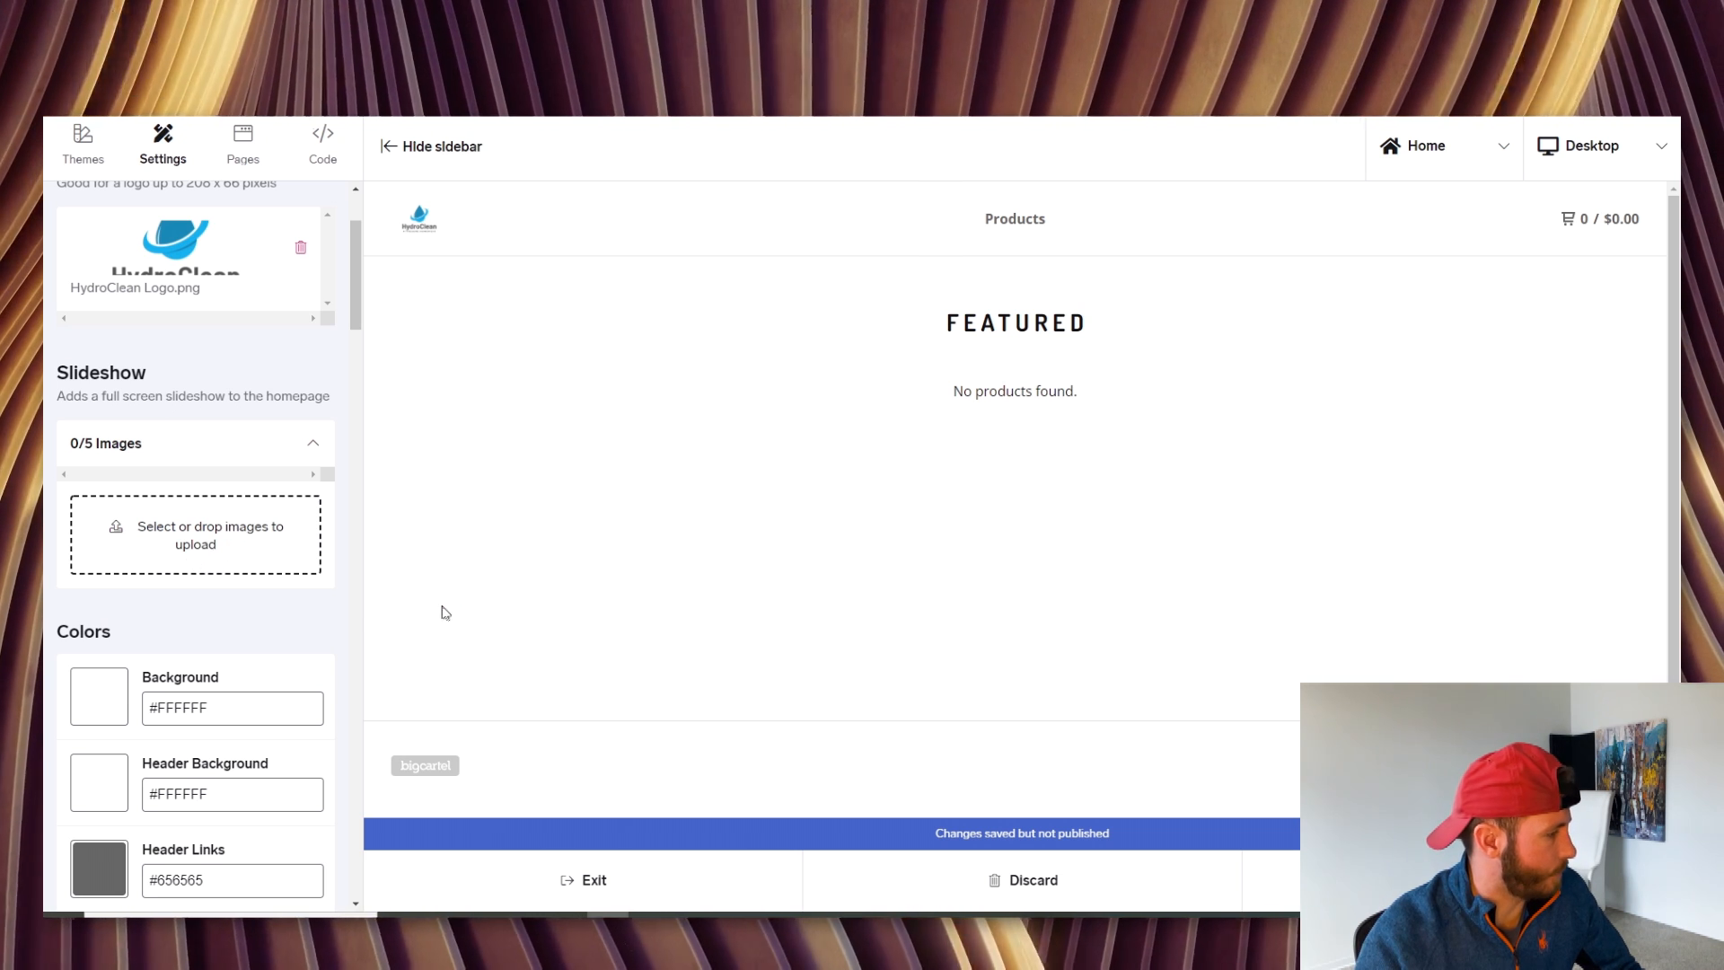
click(194, 535)
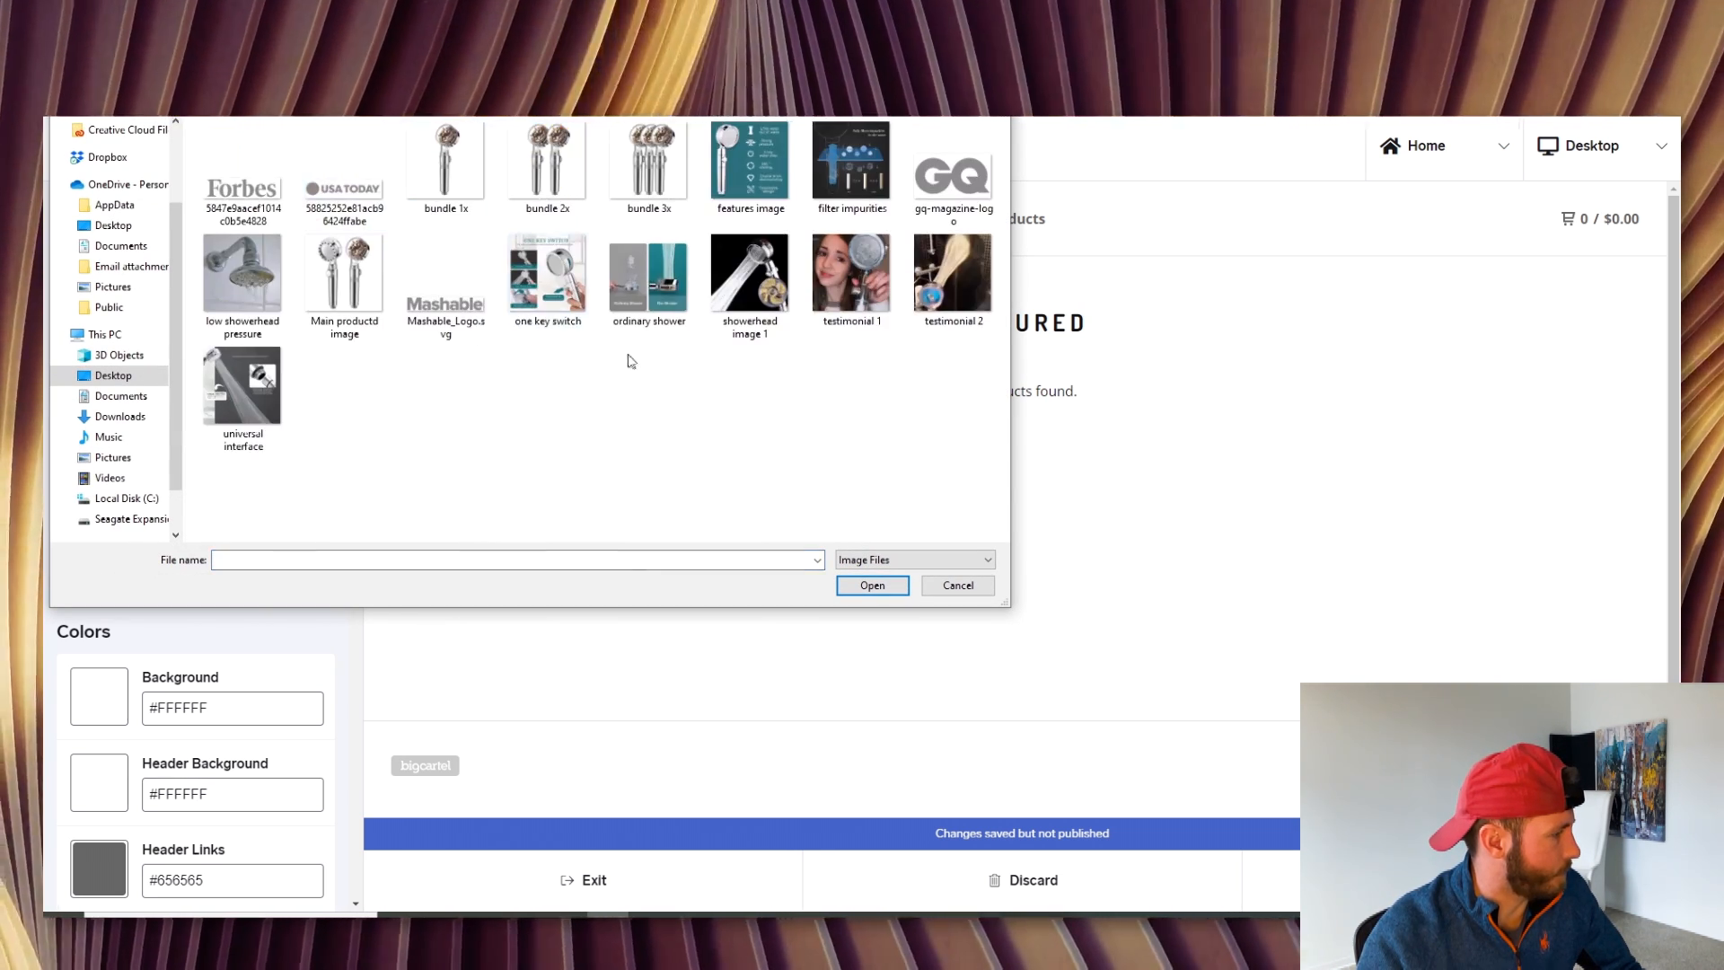
click(851, 273)
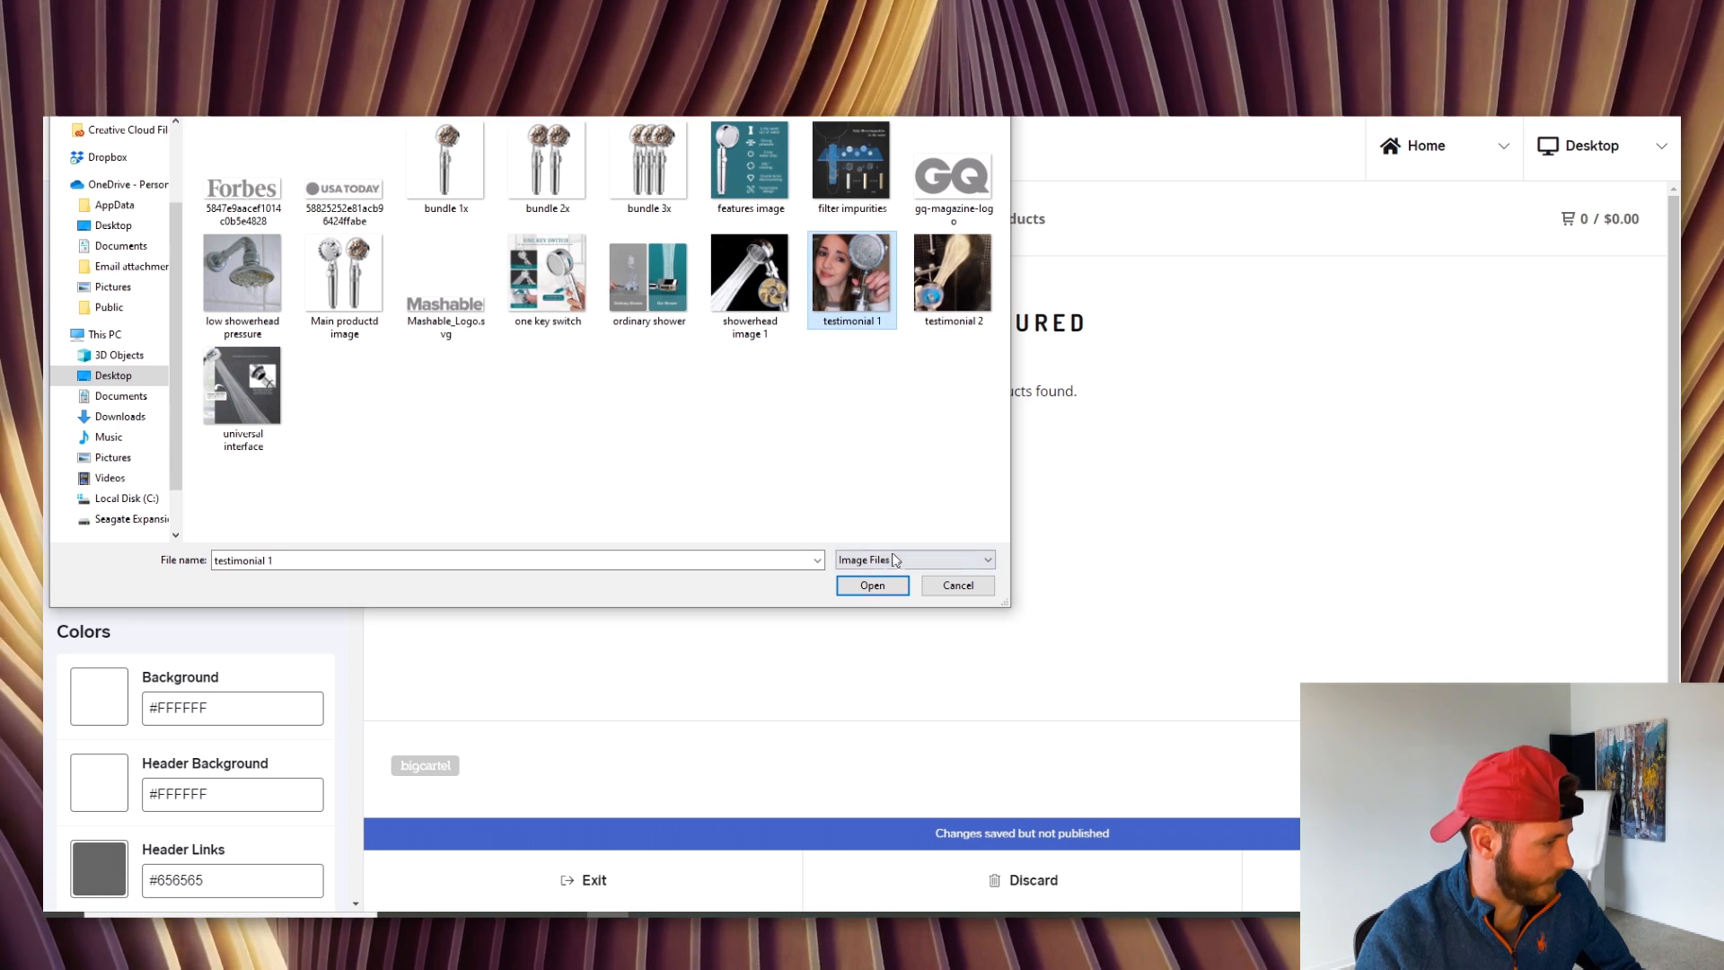
click(871, 585)
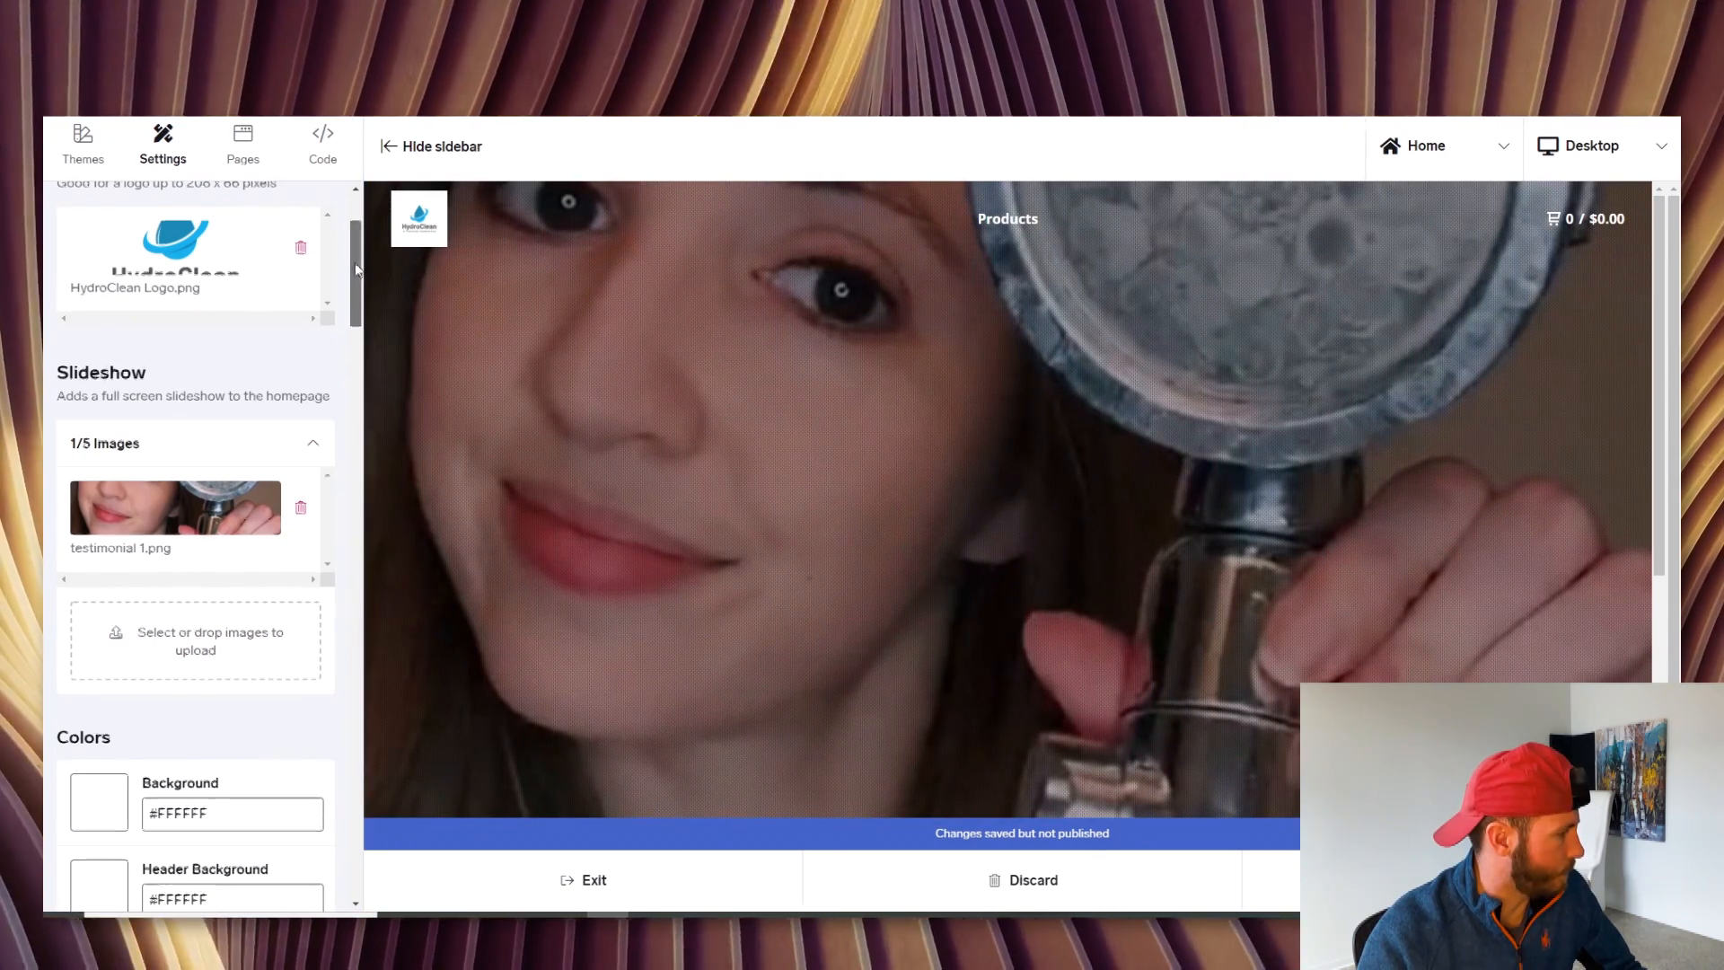
scroll(down, 3)
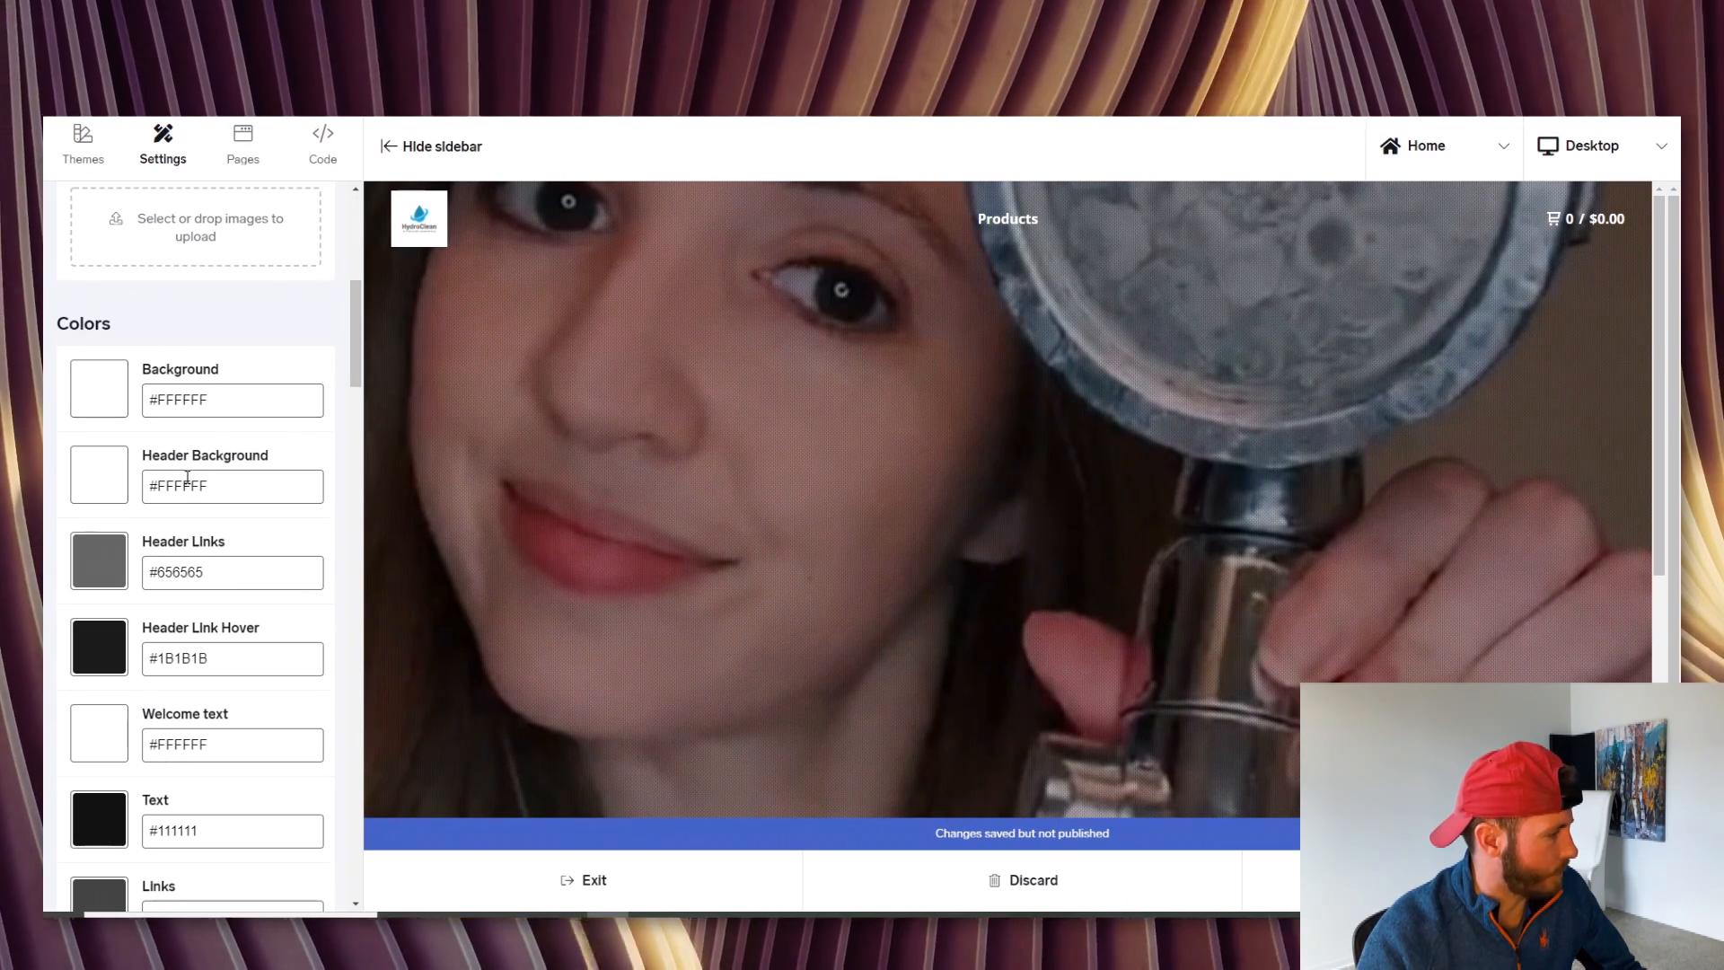
scroll(down, 3)
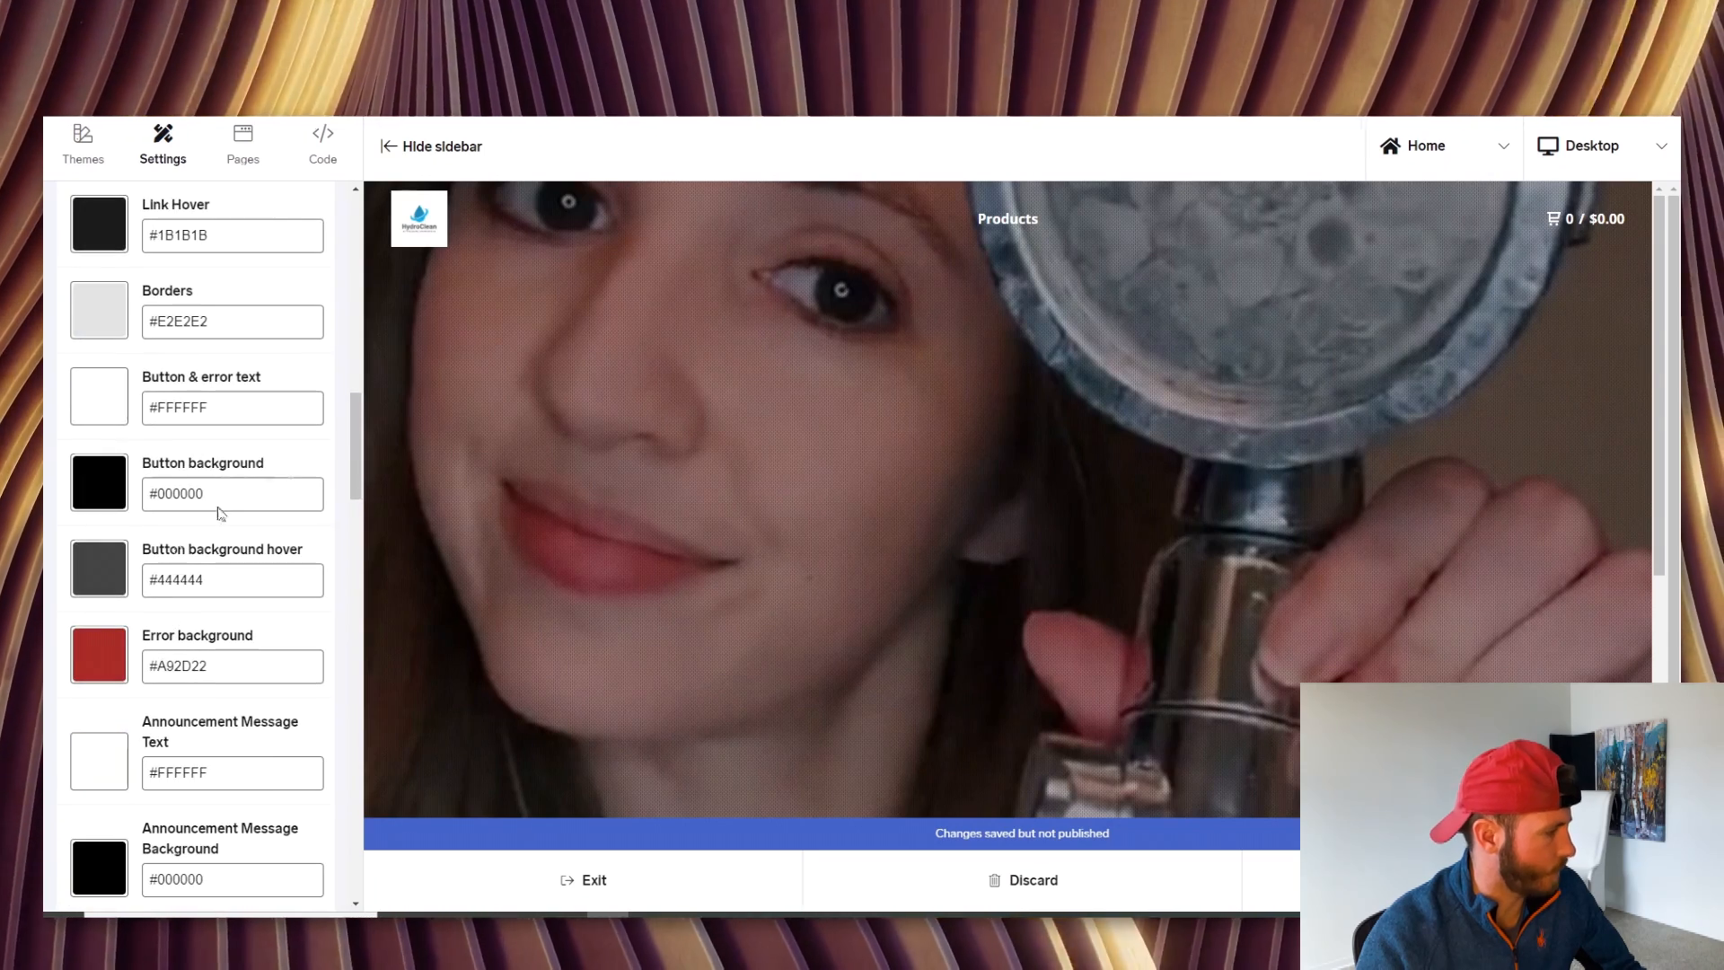
scroll(down, 3)
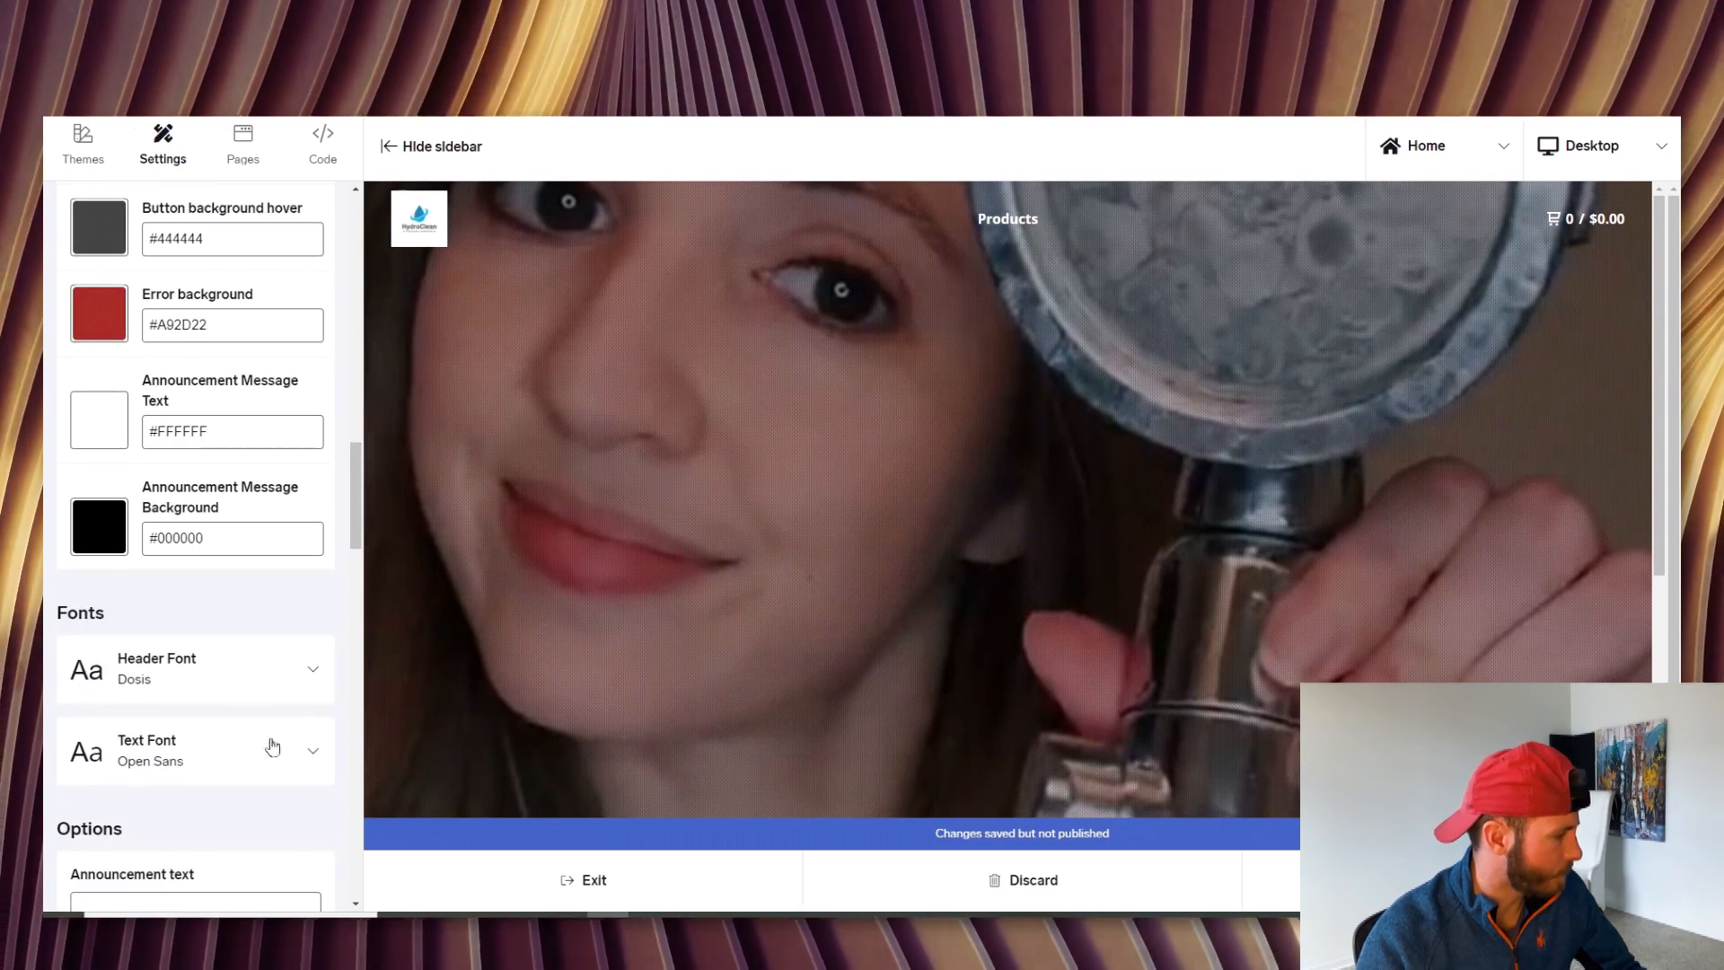
scroll(down, 3)
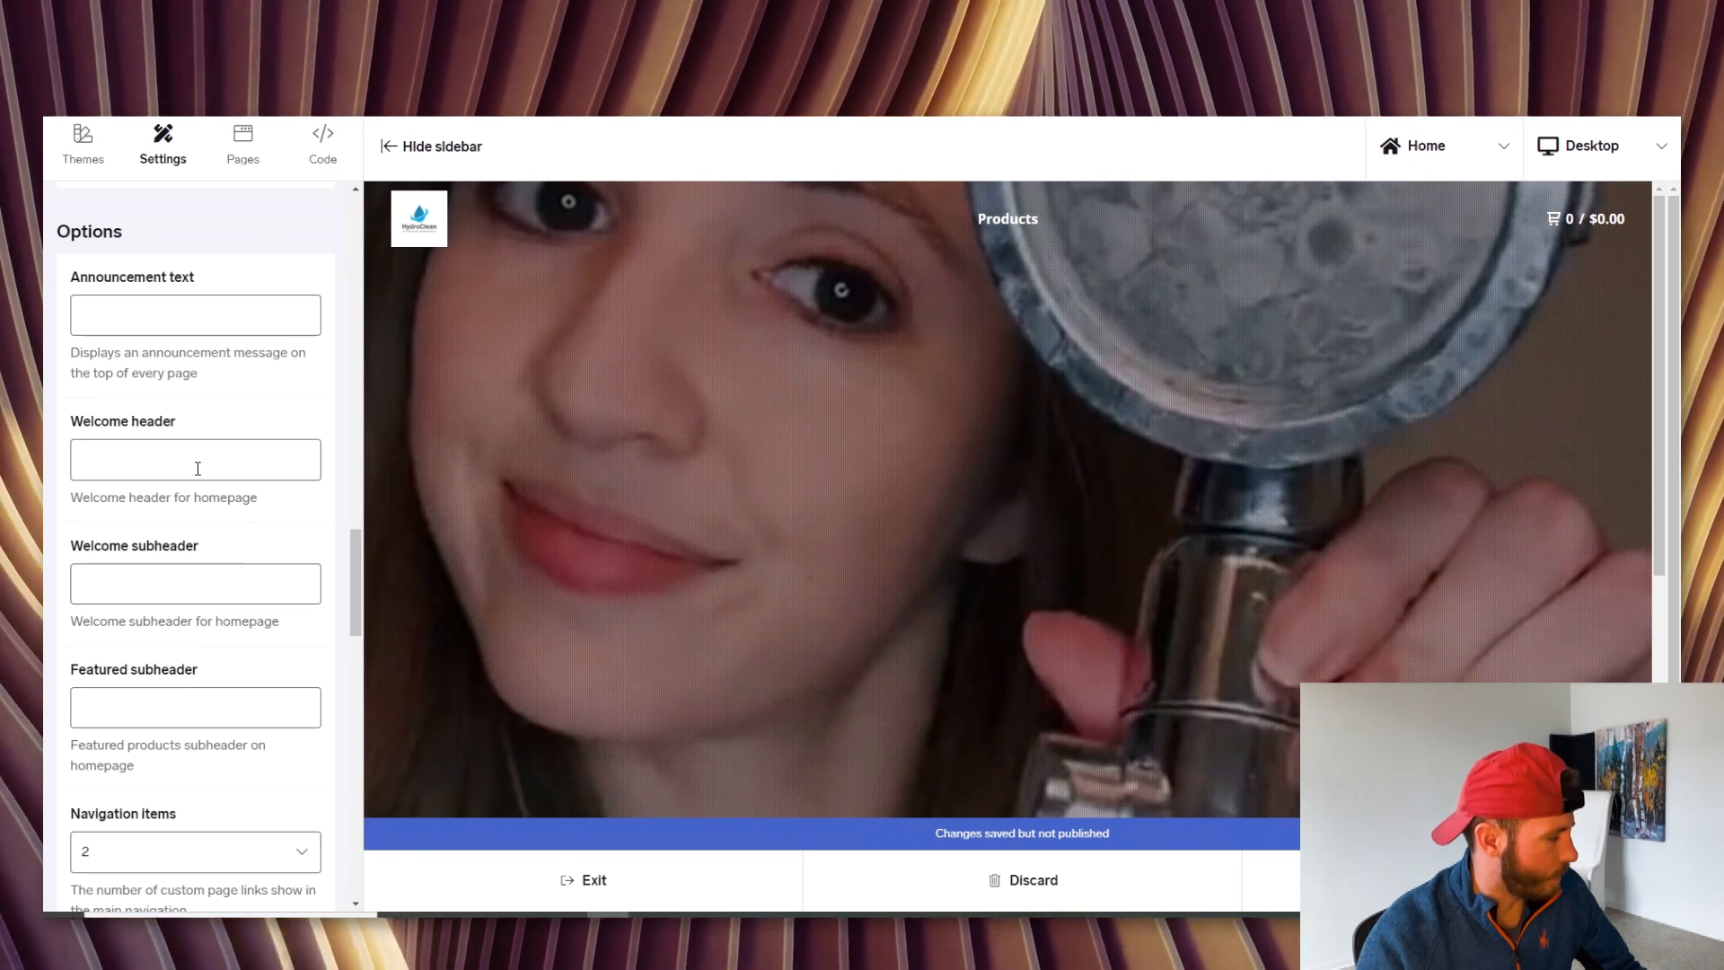
Enter '#1 Showerhead On The Market' as the welcome header
click(194, 458)
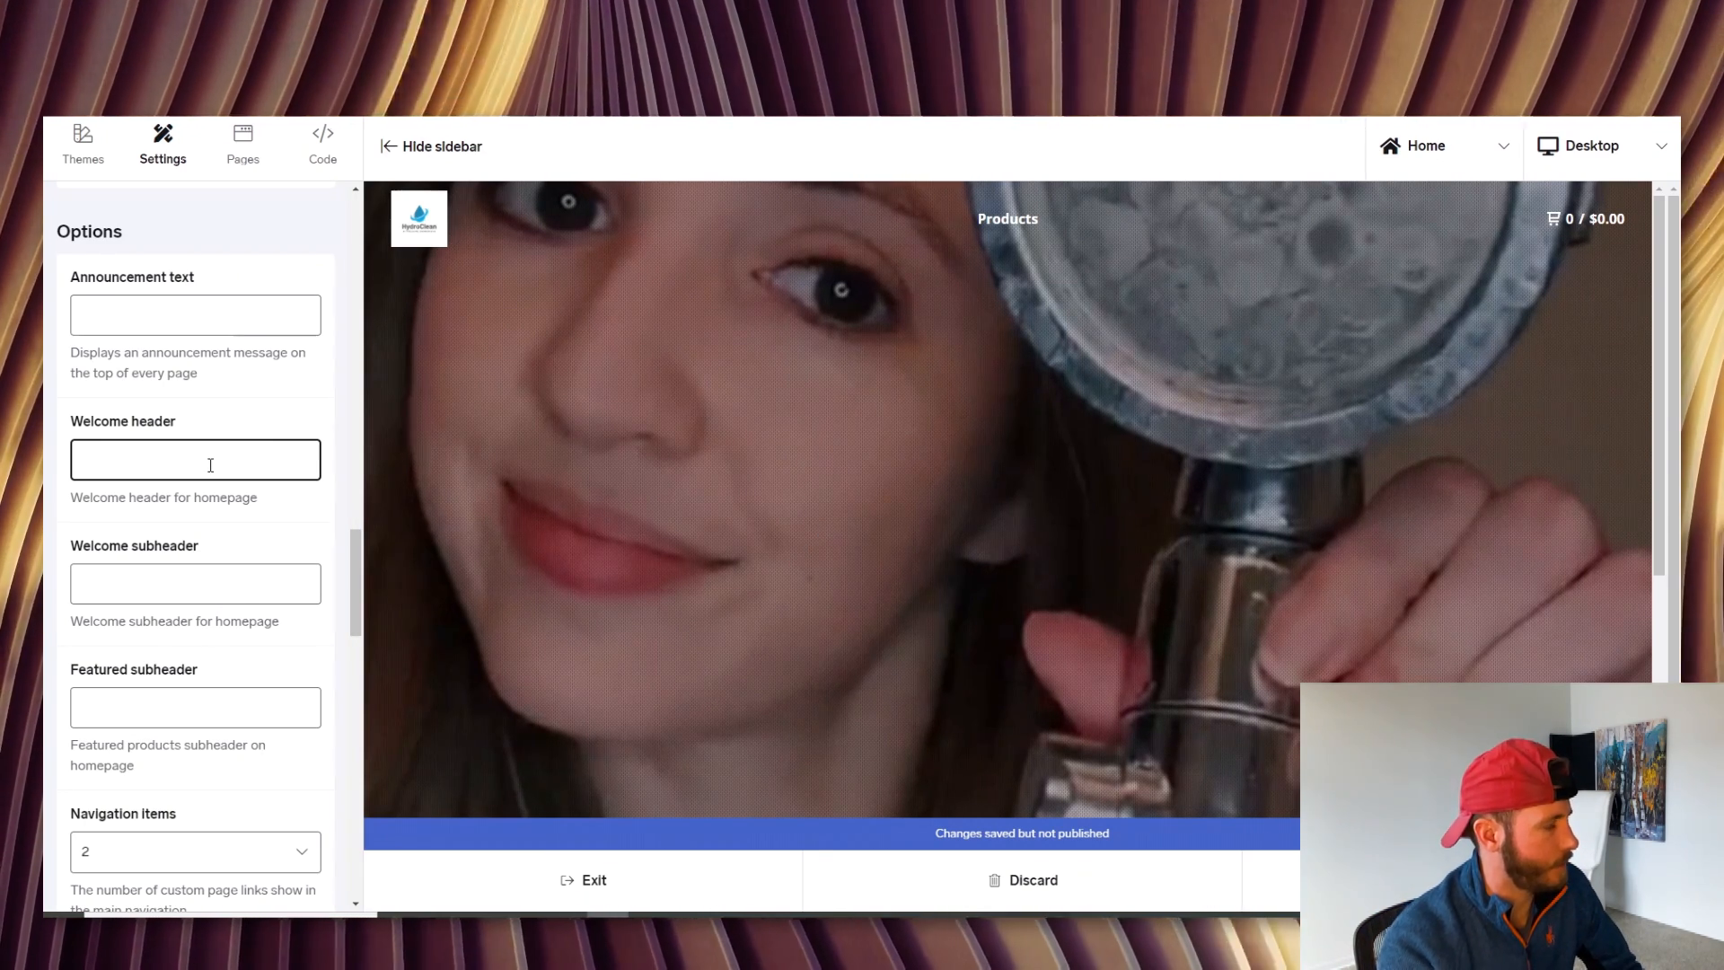
text(#1)
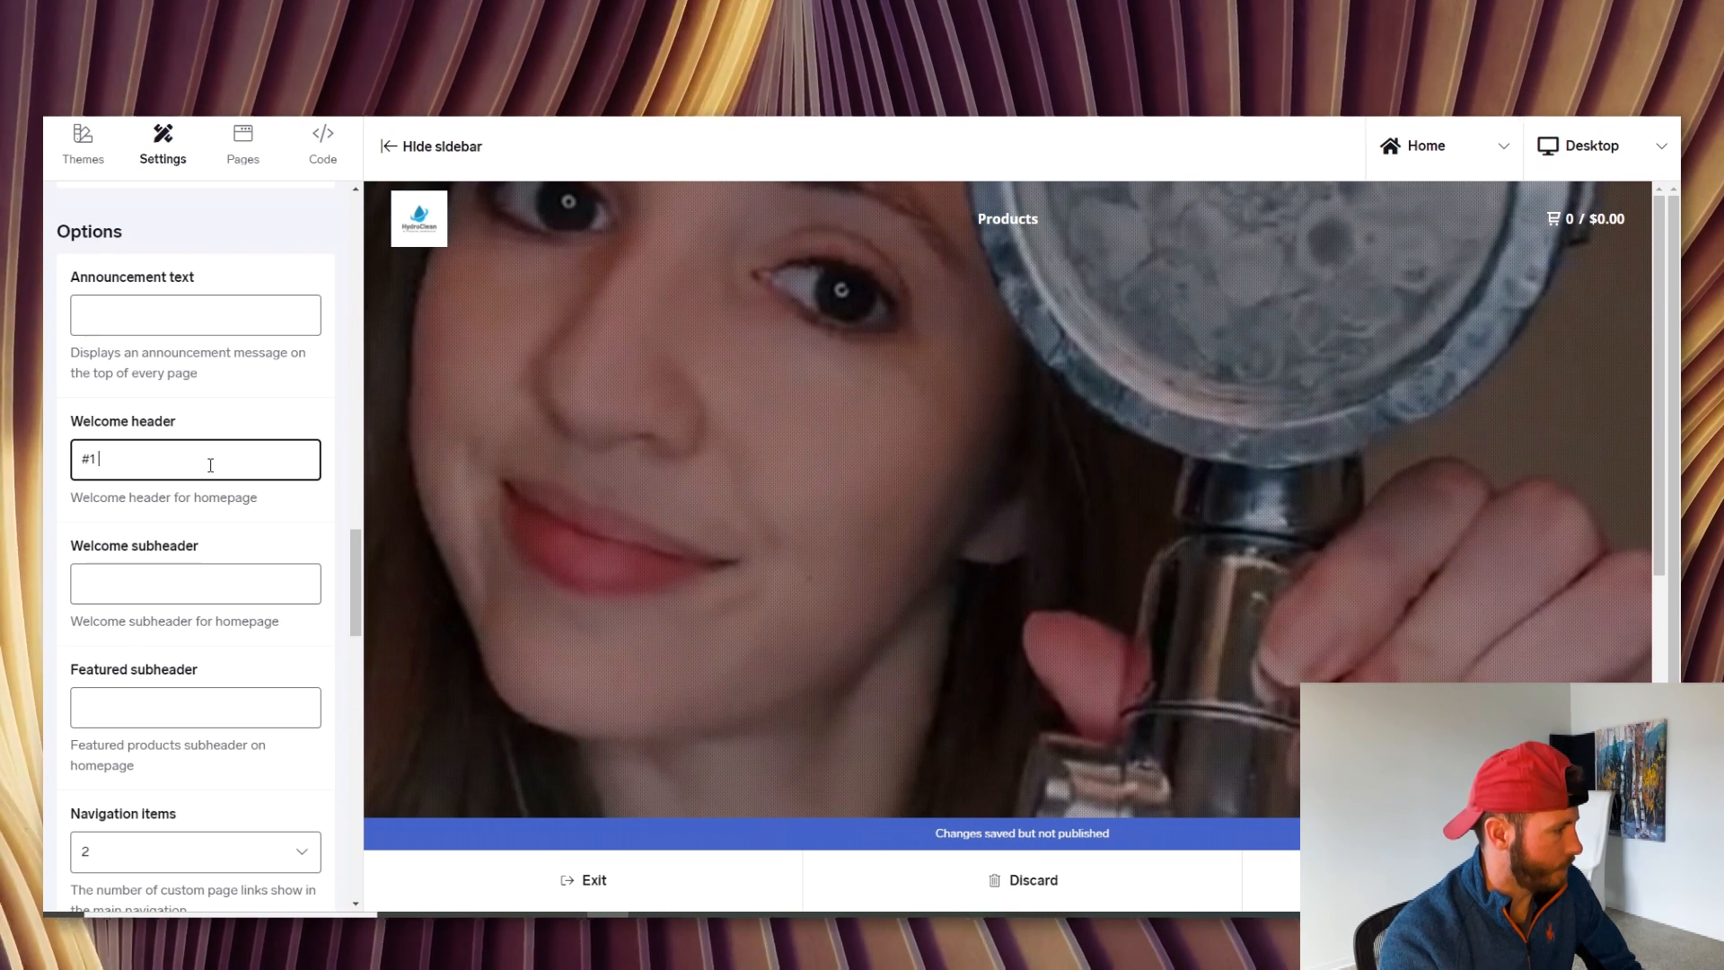
text(Showerhead)
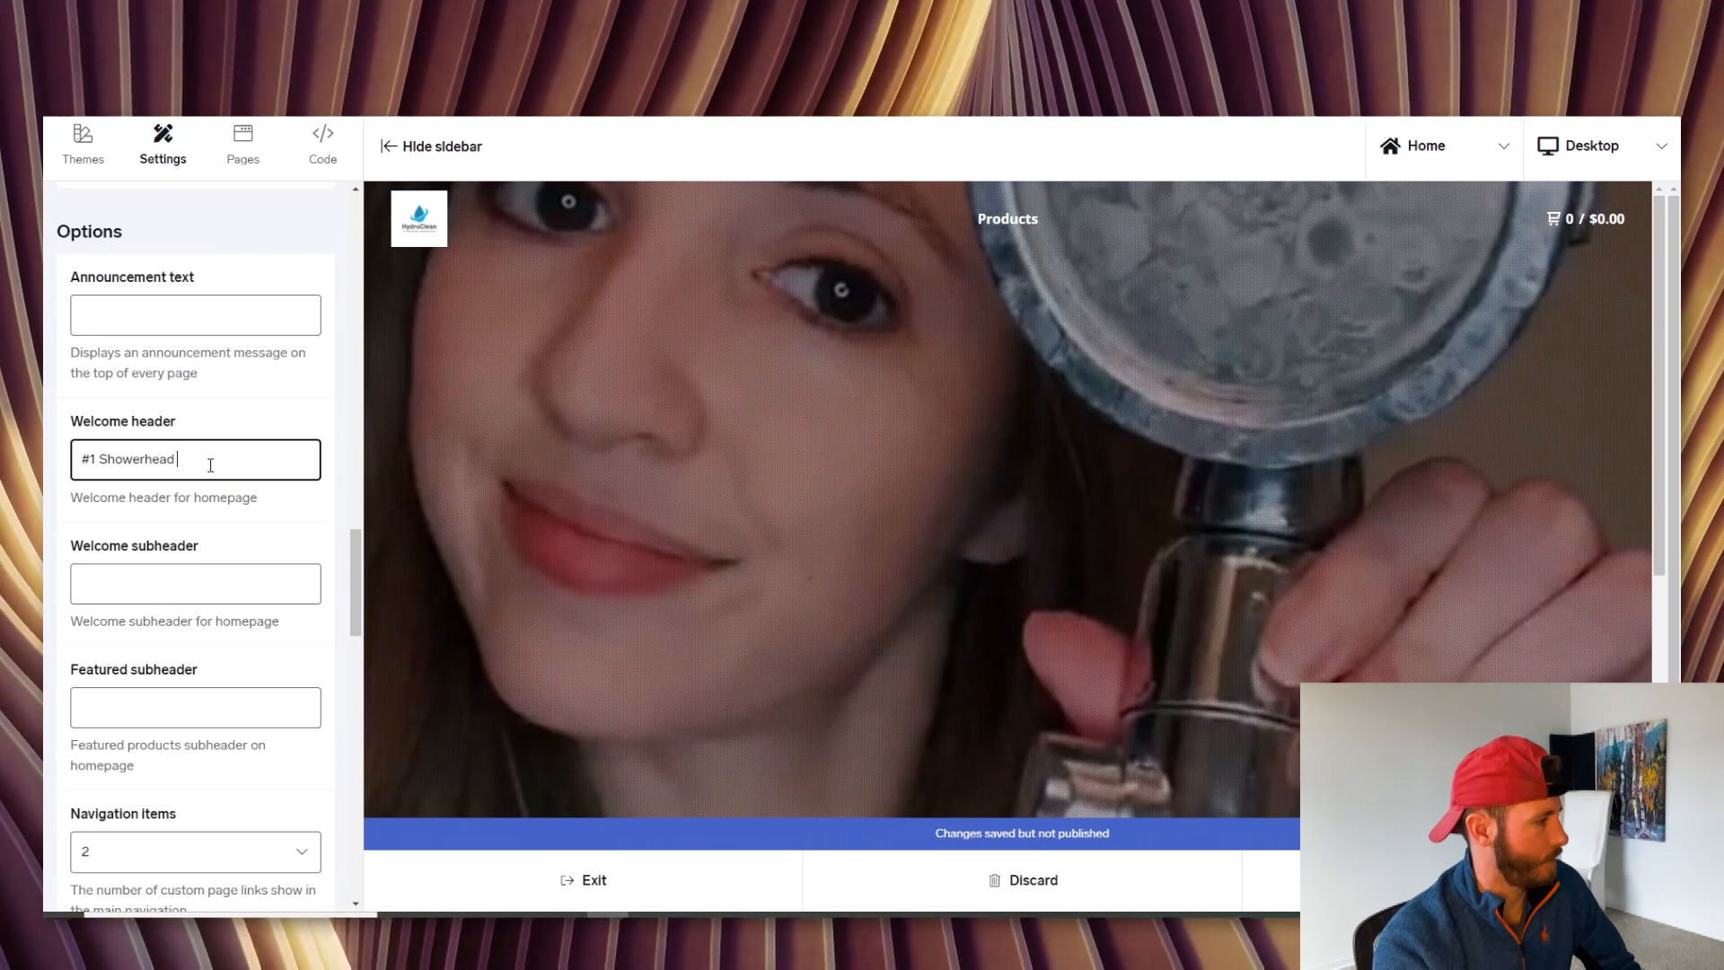
text(On The Market)
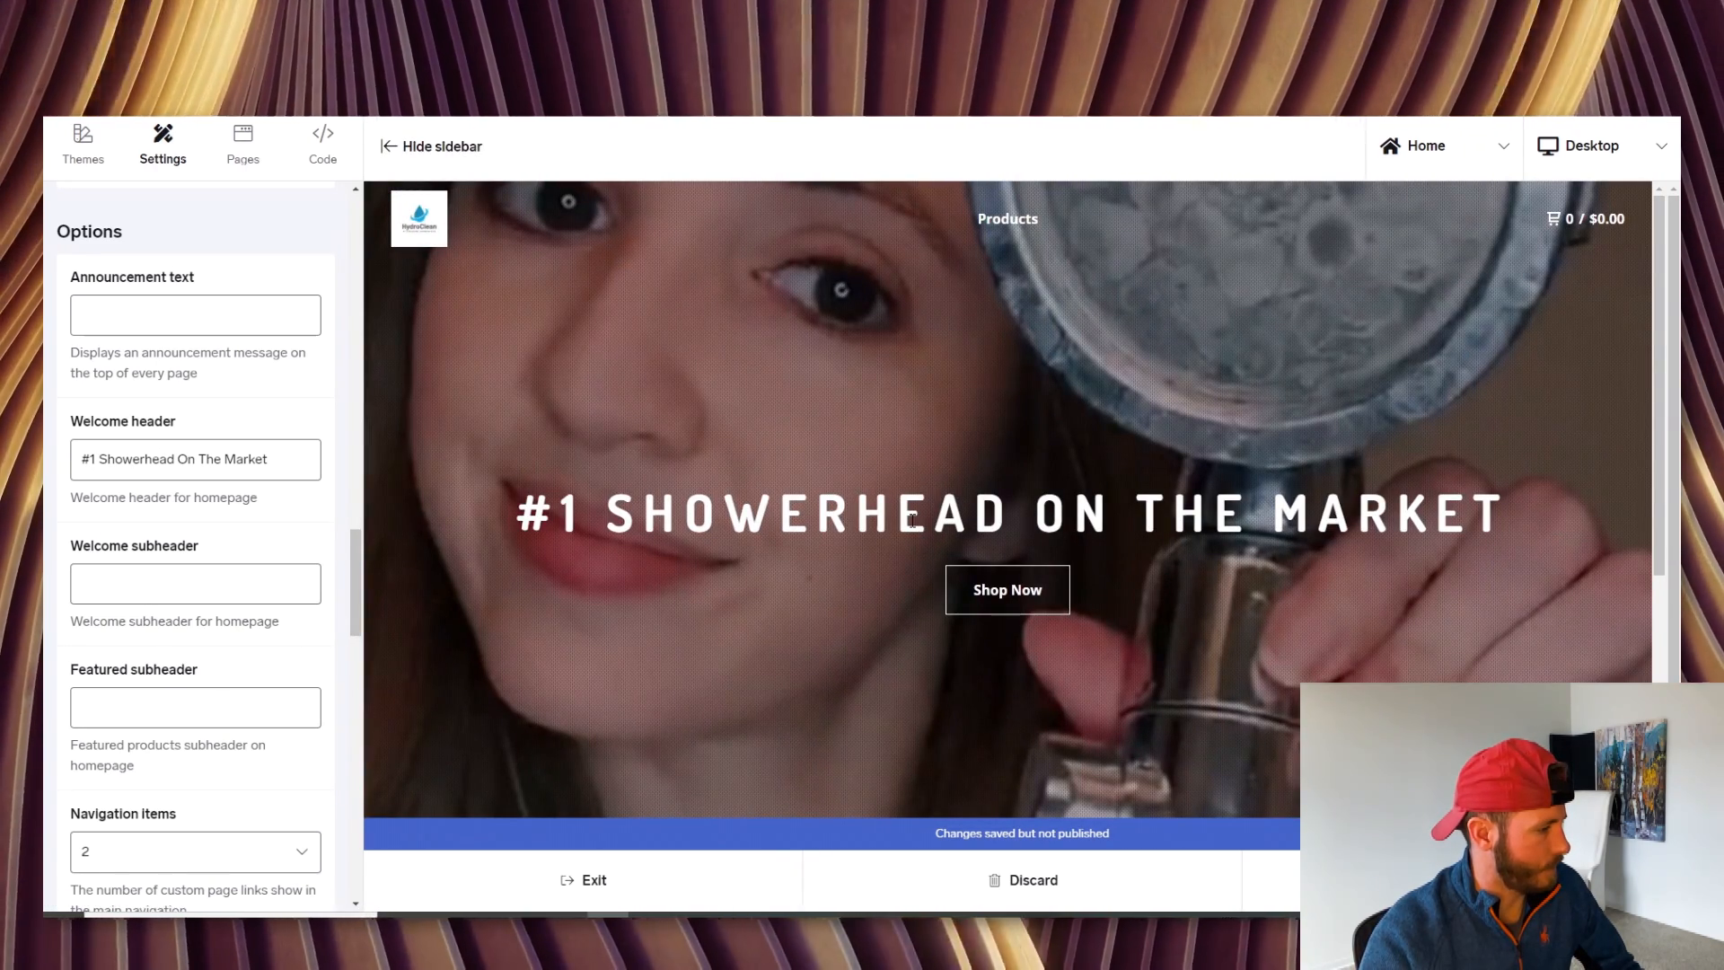
Move '#1 Showerhead On The Market' down into the welcome subheader
triple_click(194, 458)
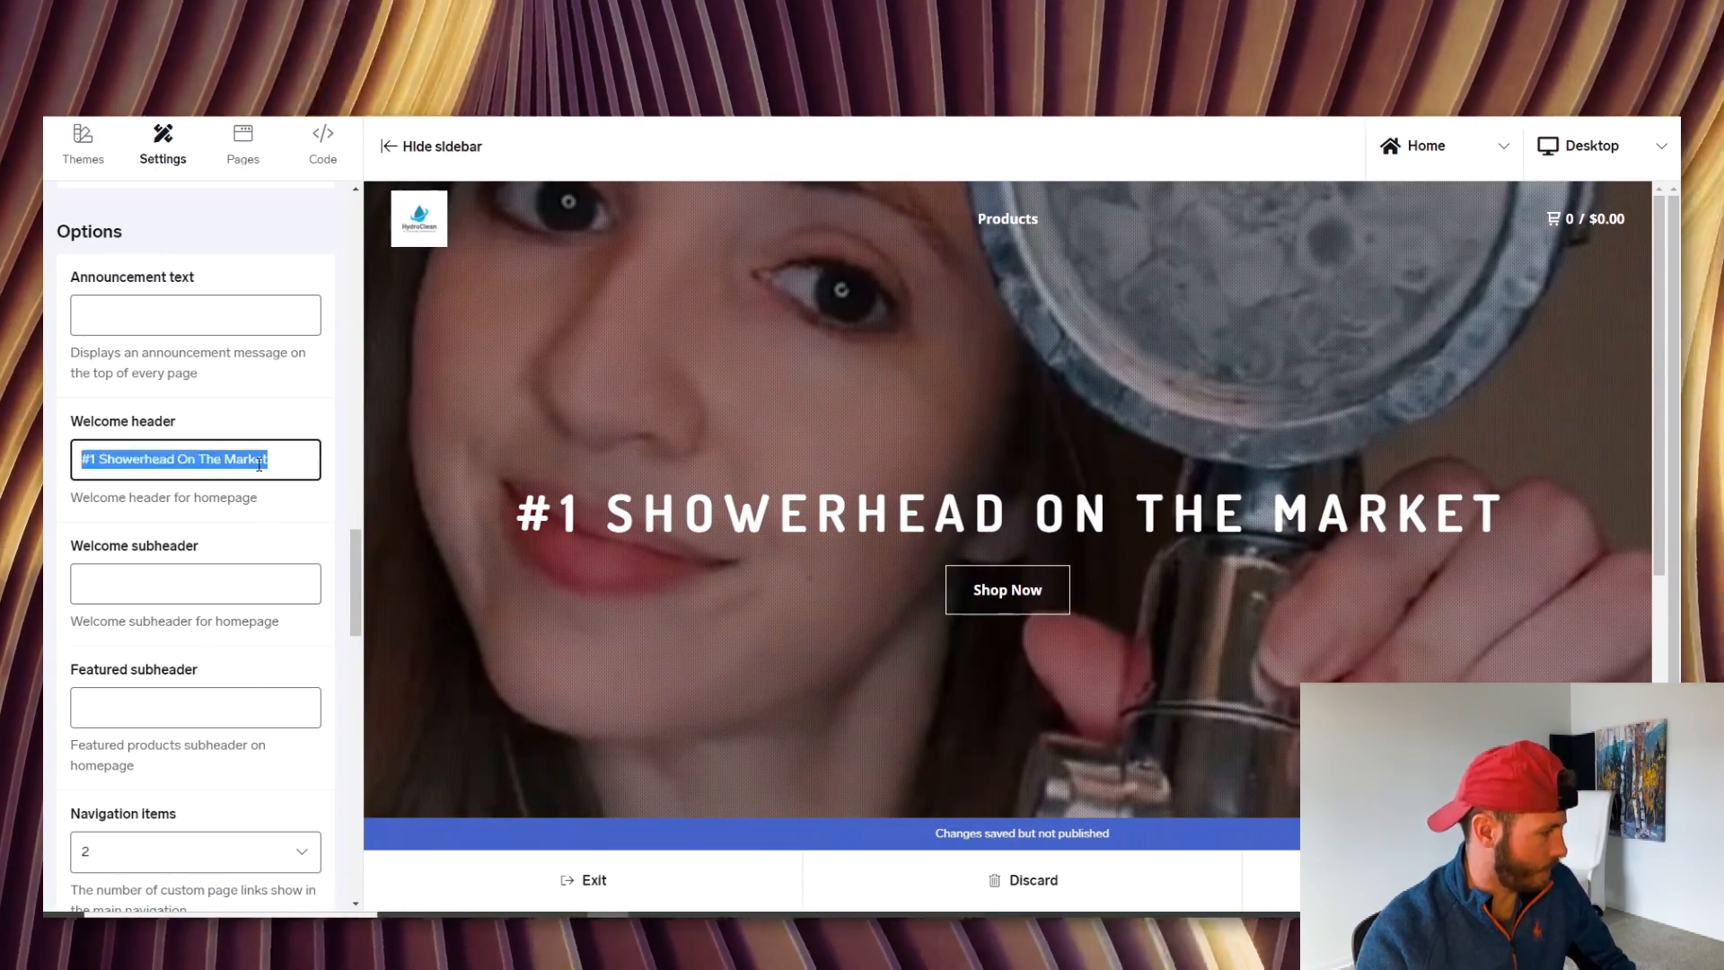
click(194, 583)
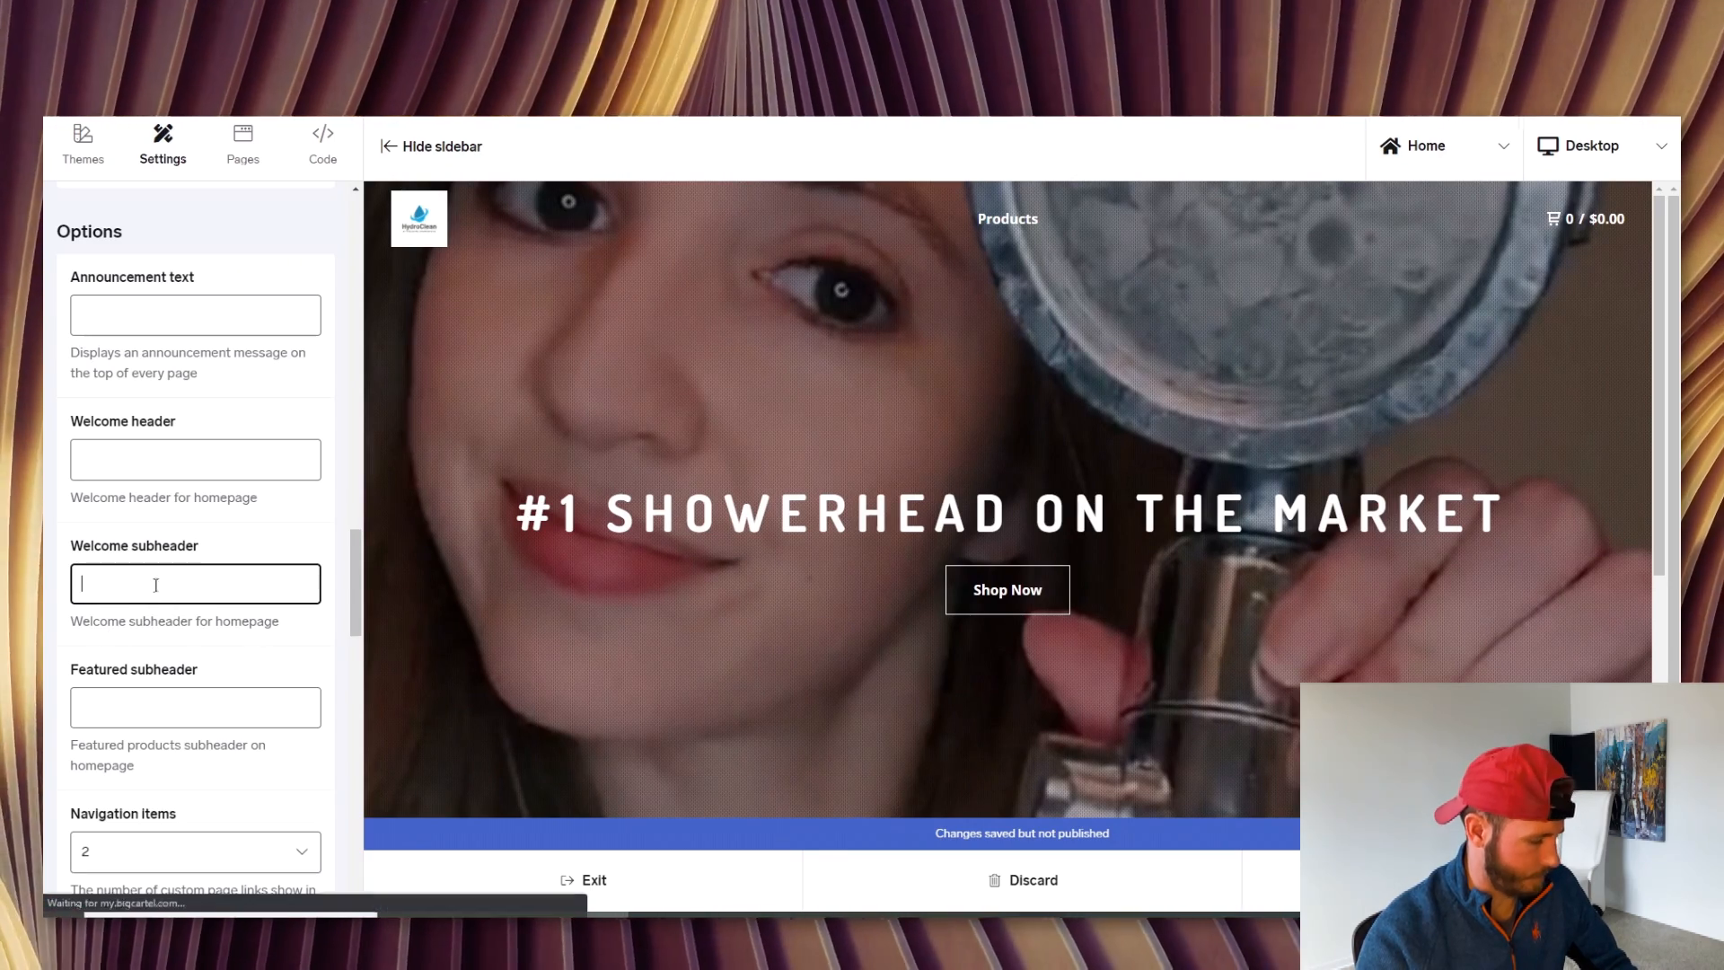
text(#1 Showerhead On The Market)
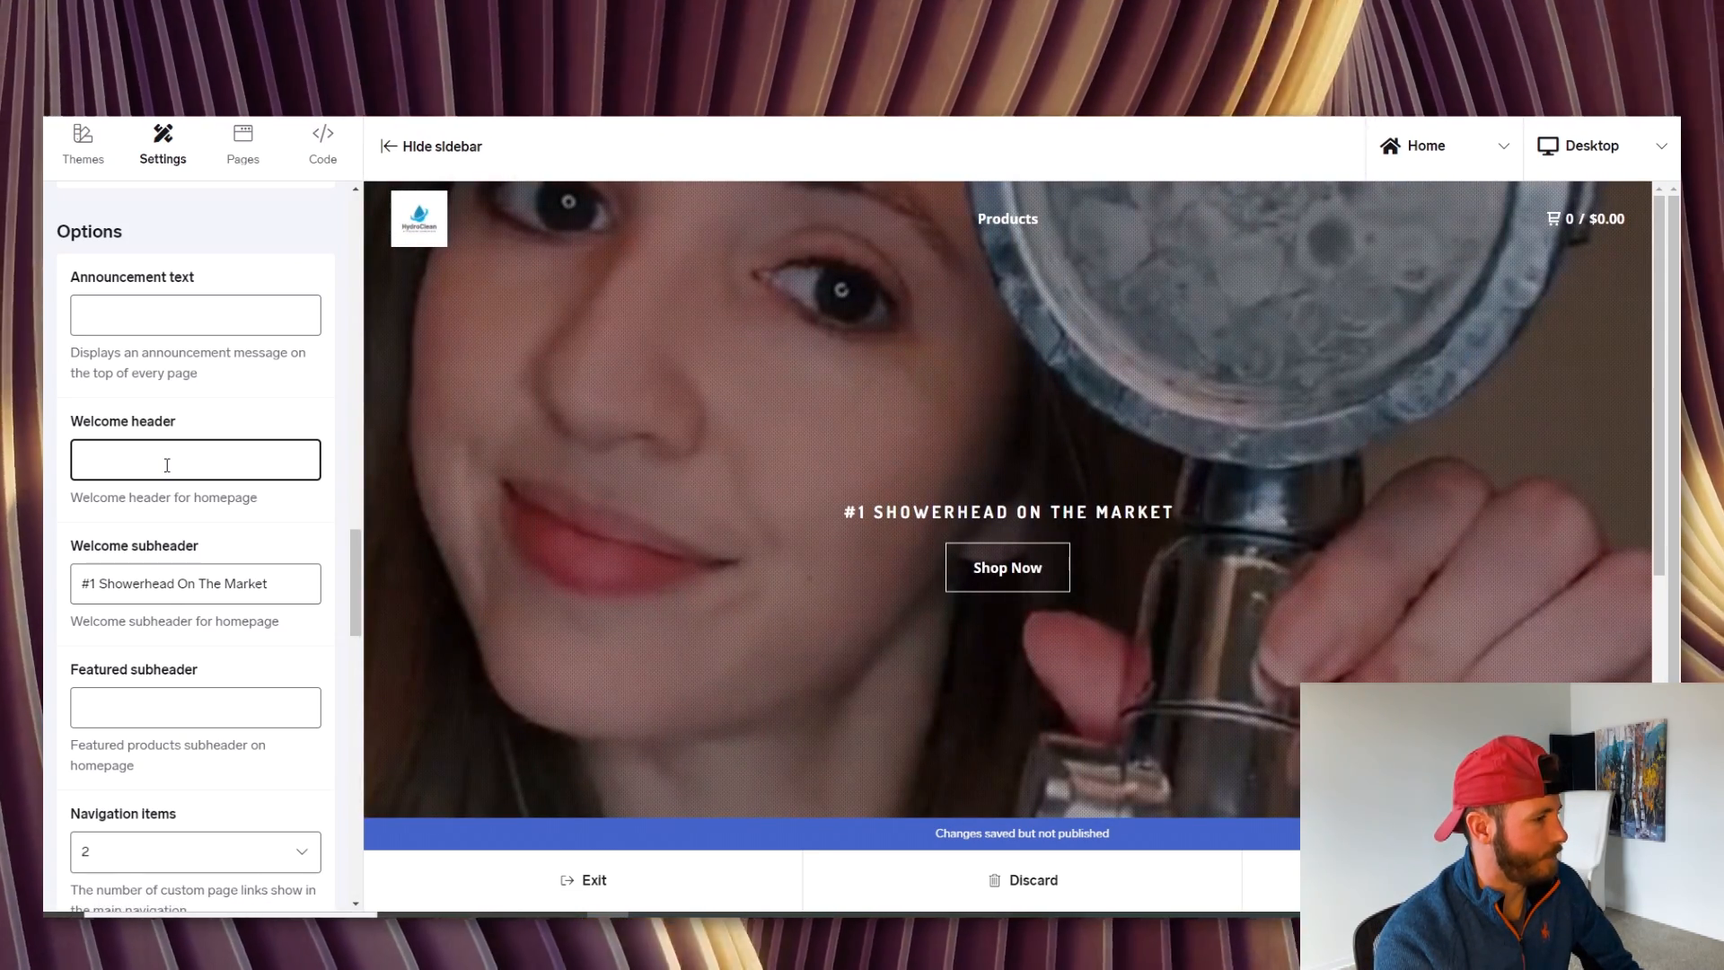
Make the welcome header read 'No More Low Water Pressure.'
text(No)
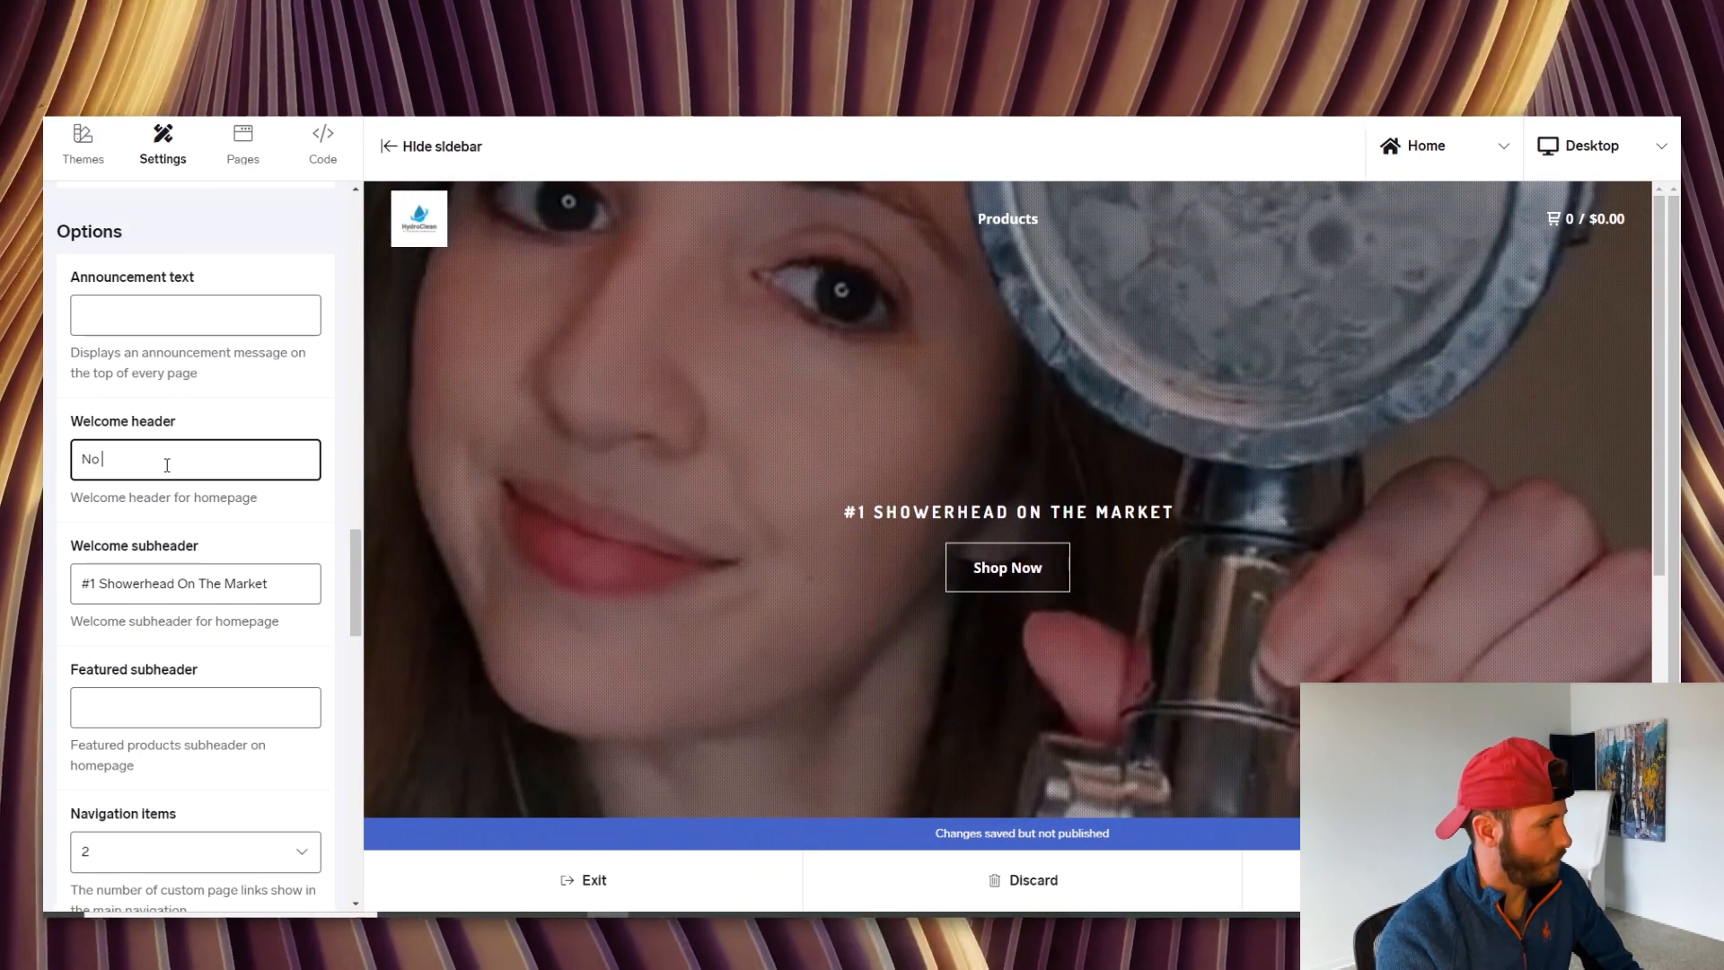
text(More Low Water Pre)
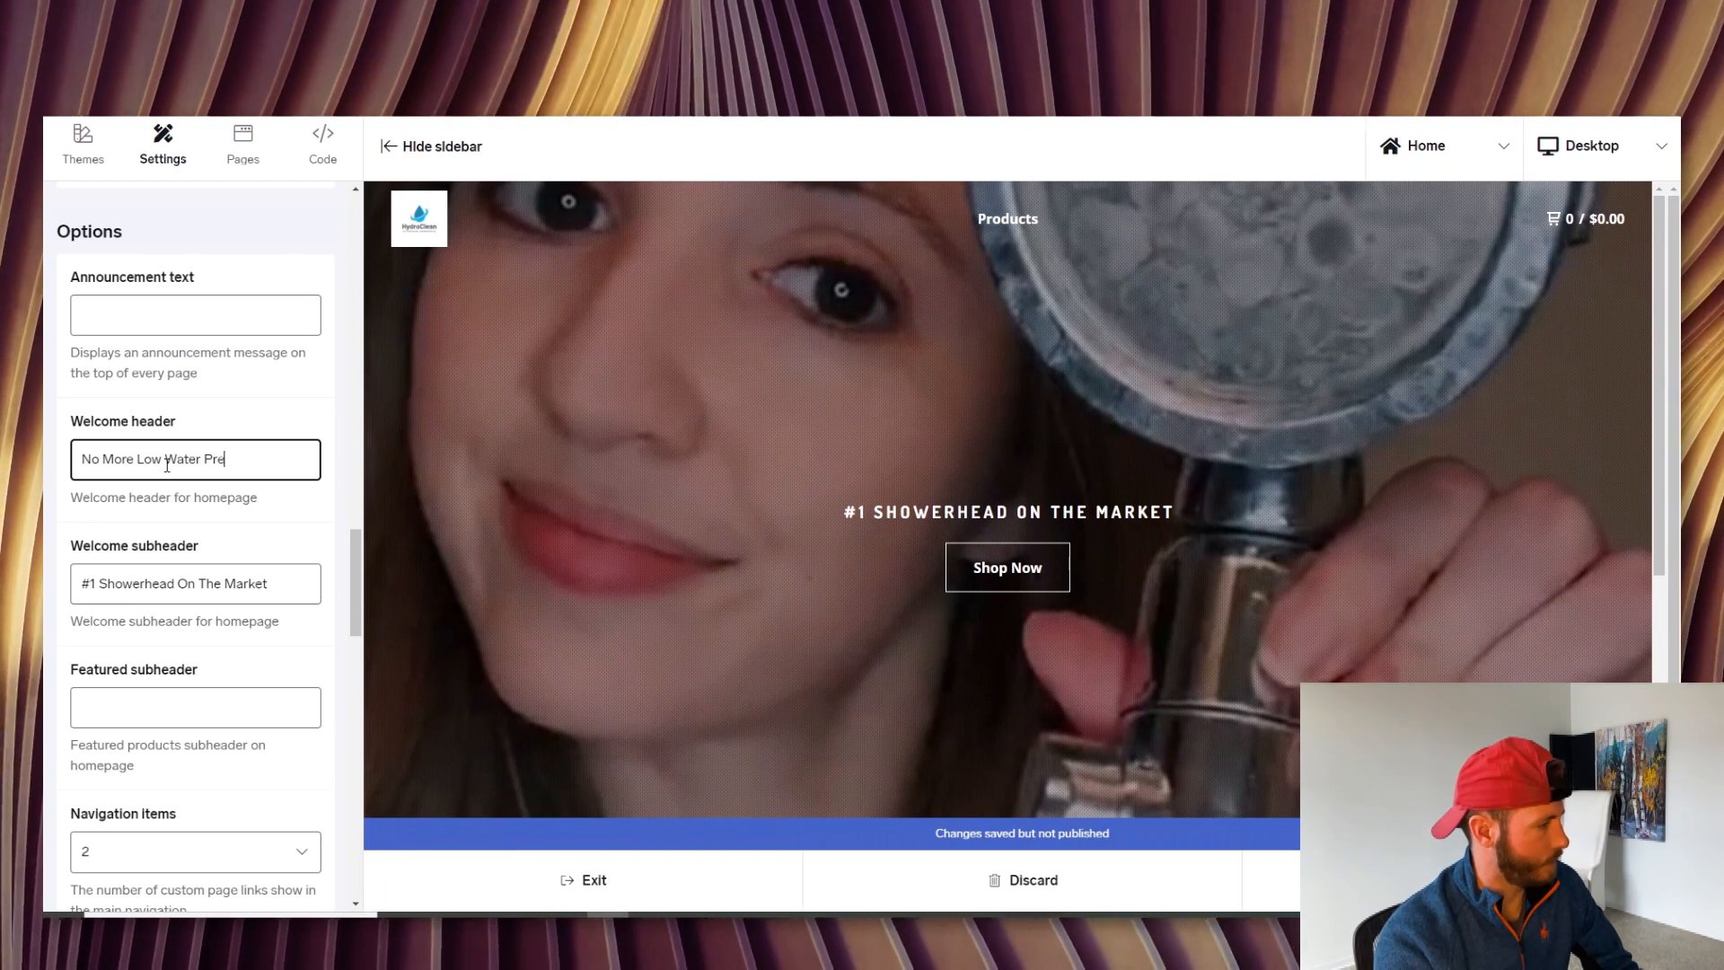
text(ssure)
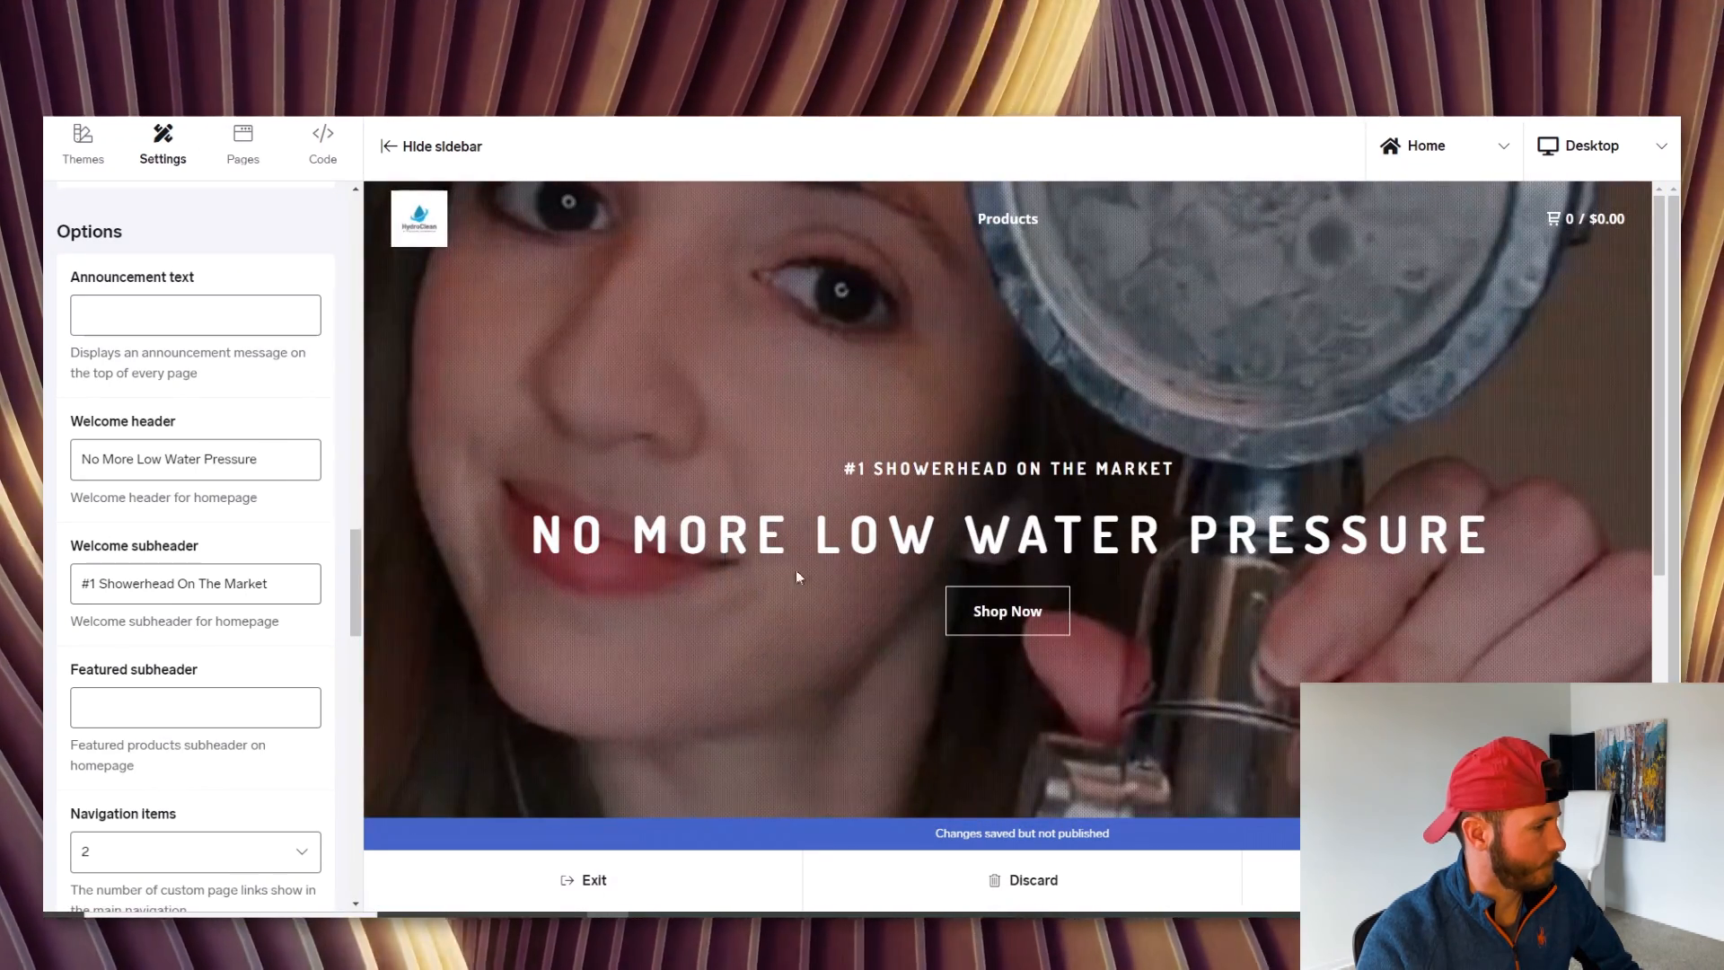
click(194, 458)
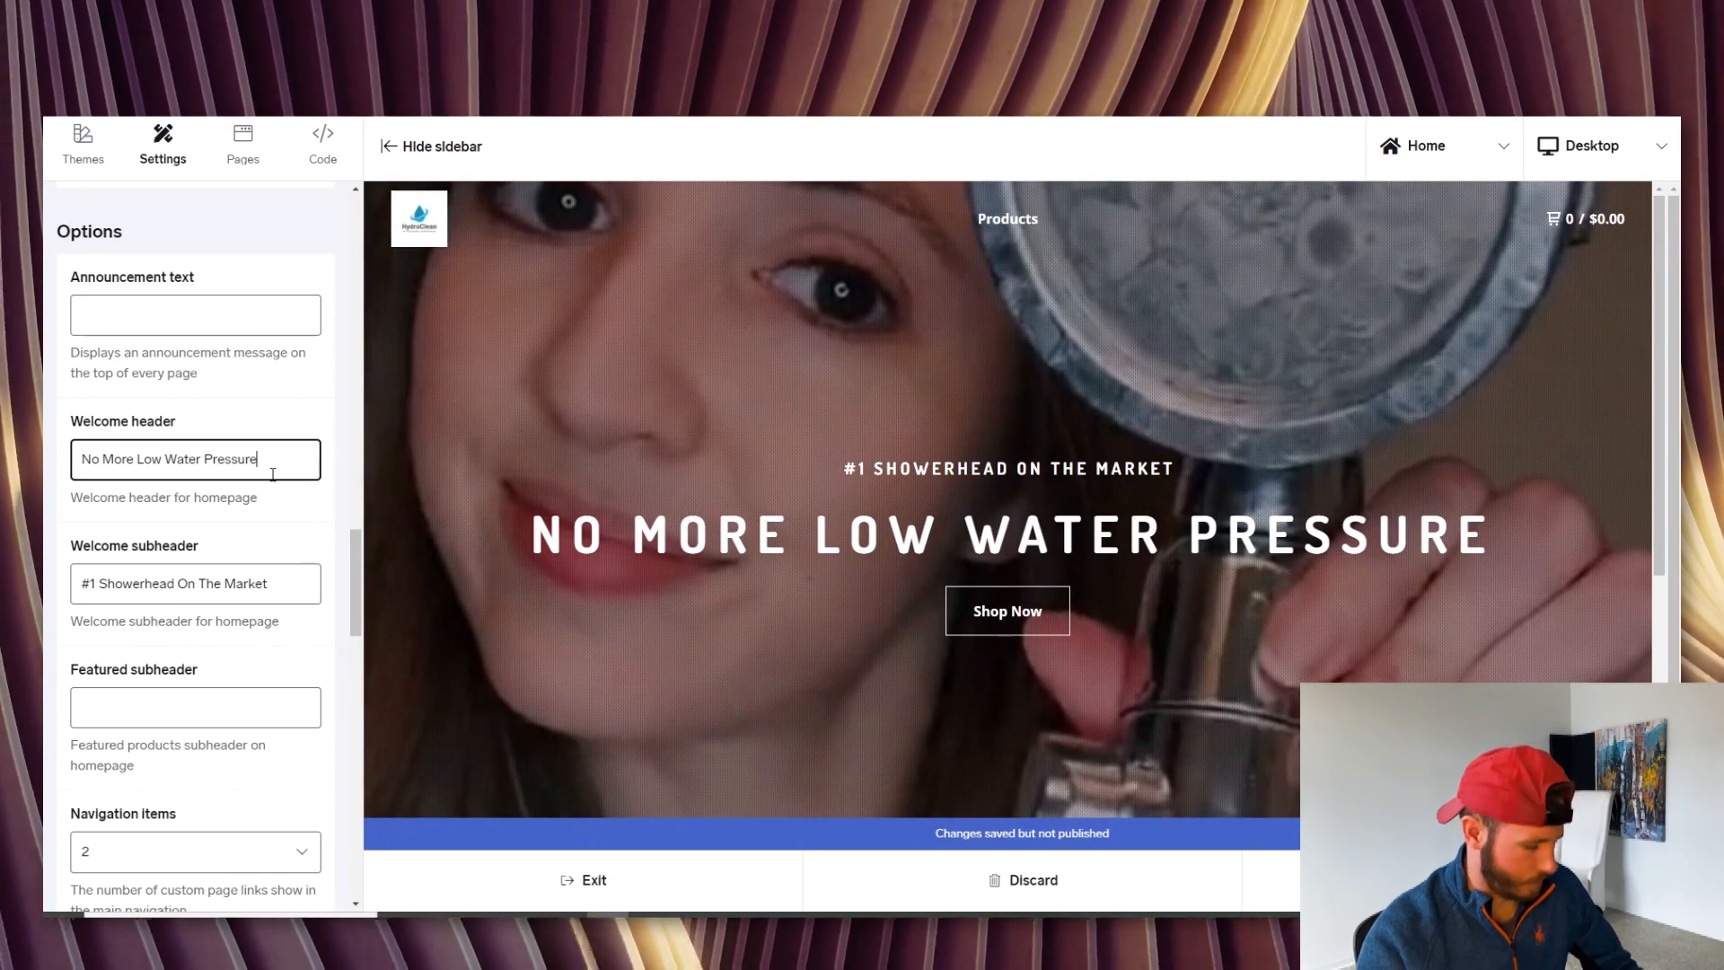
text(.)
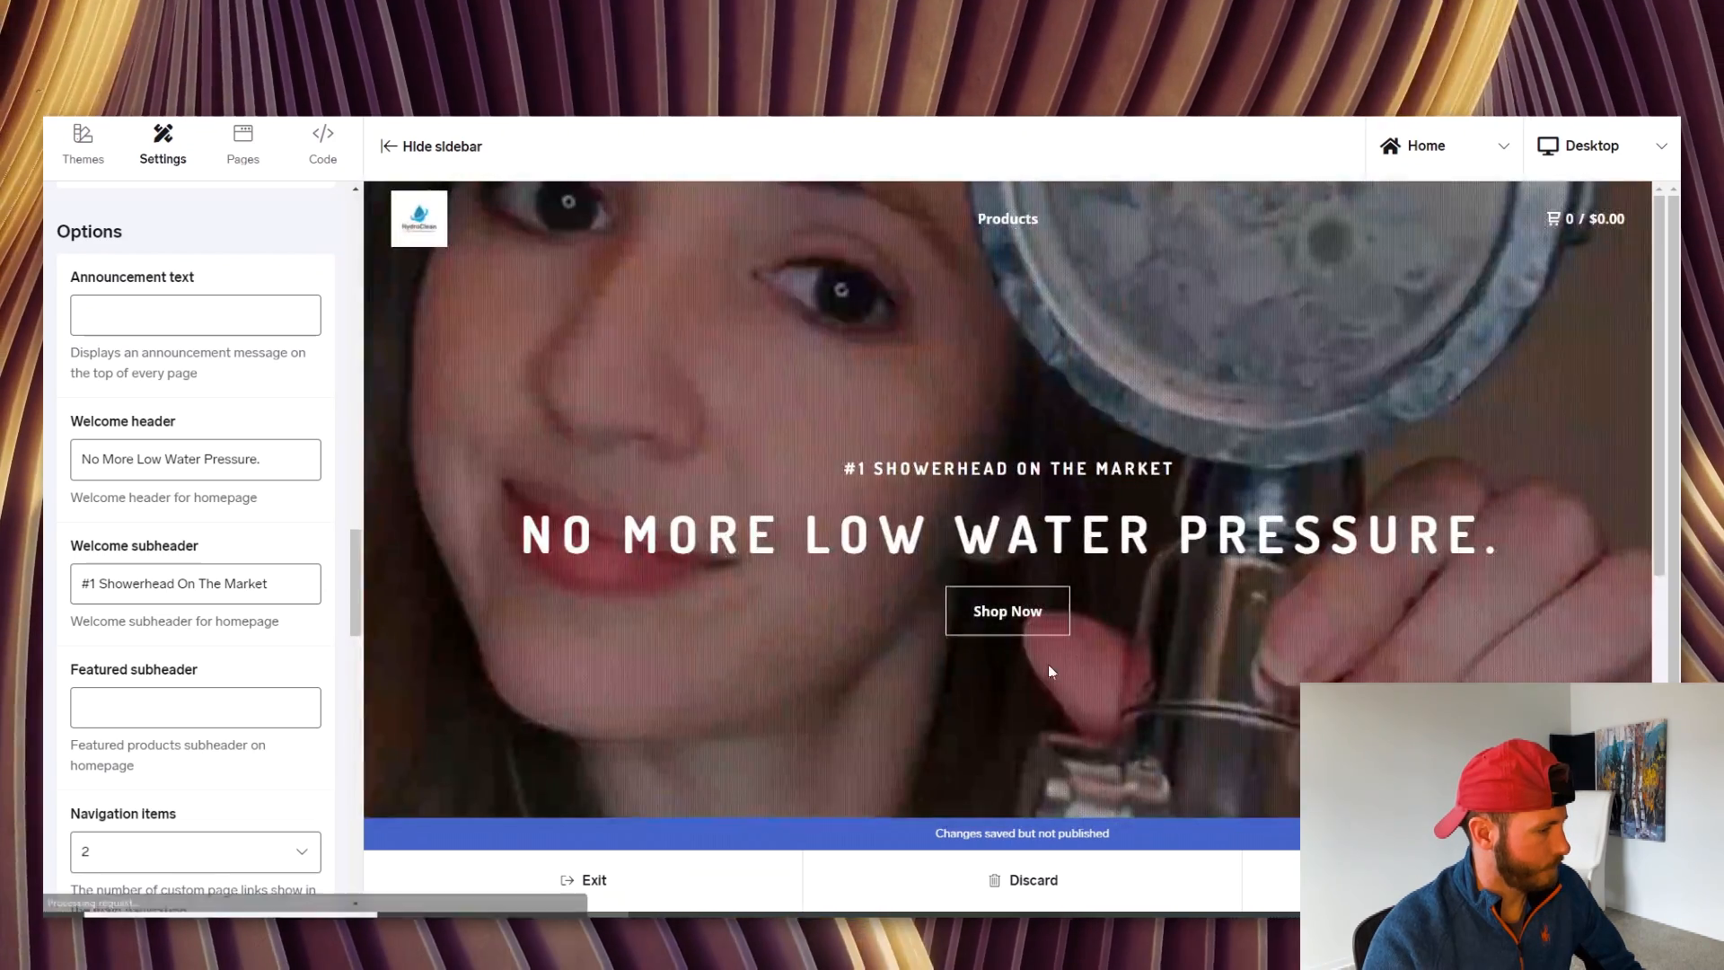
mouse_move(1006, 611)
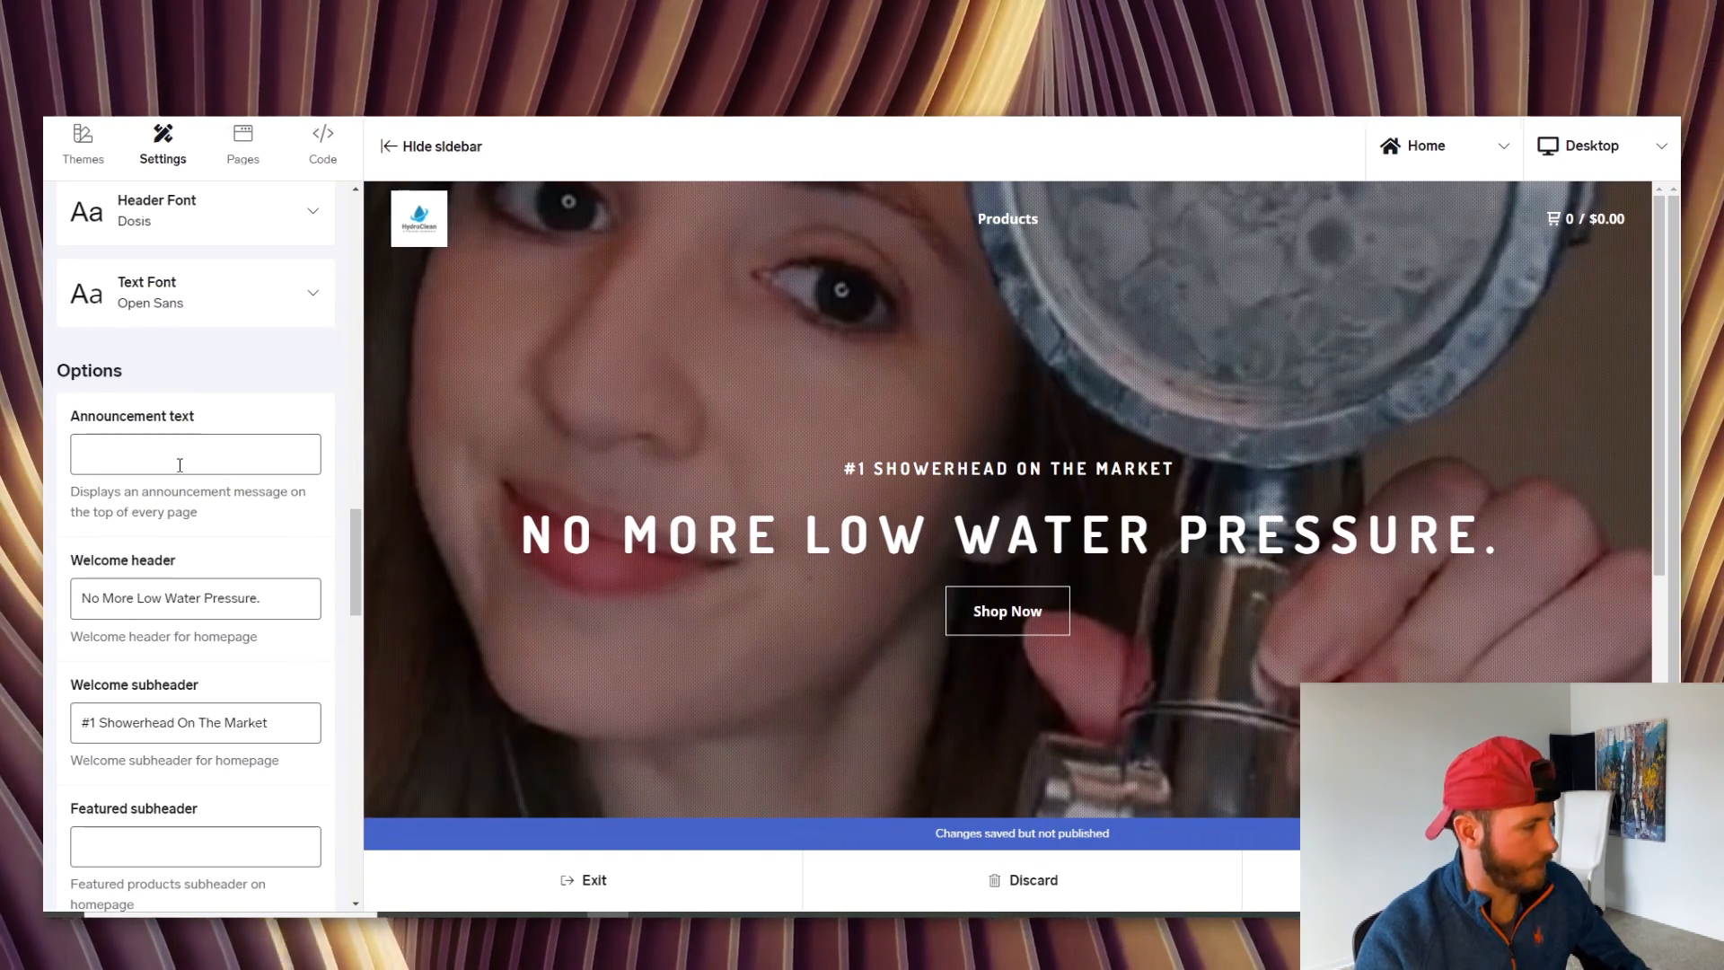
Set the announcement to 'Free Shipping On All Orders Today Only!'
click(194, 452)
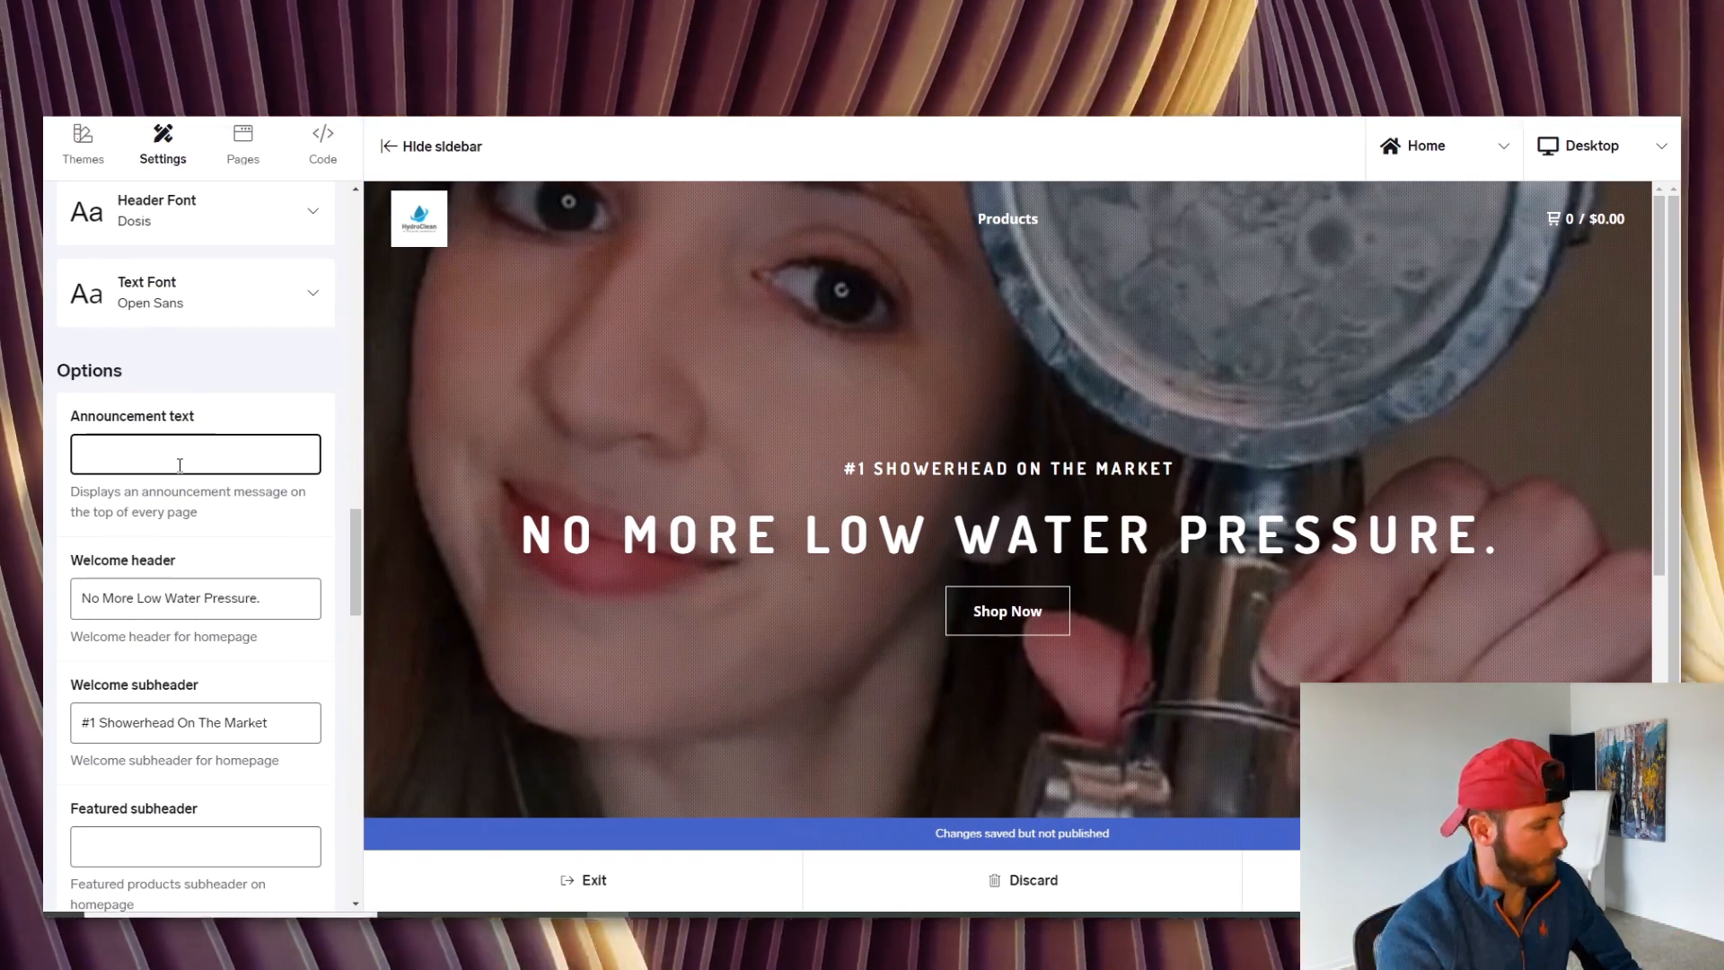
text(Free Shipping On All Orders Today)
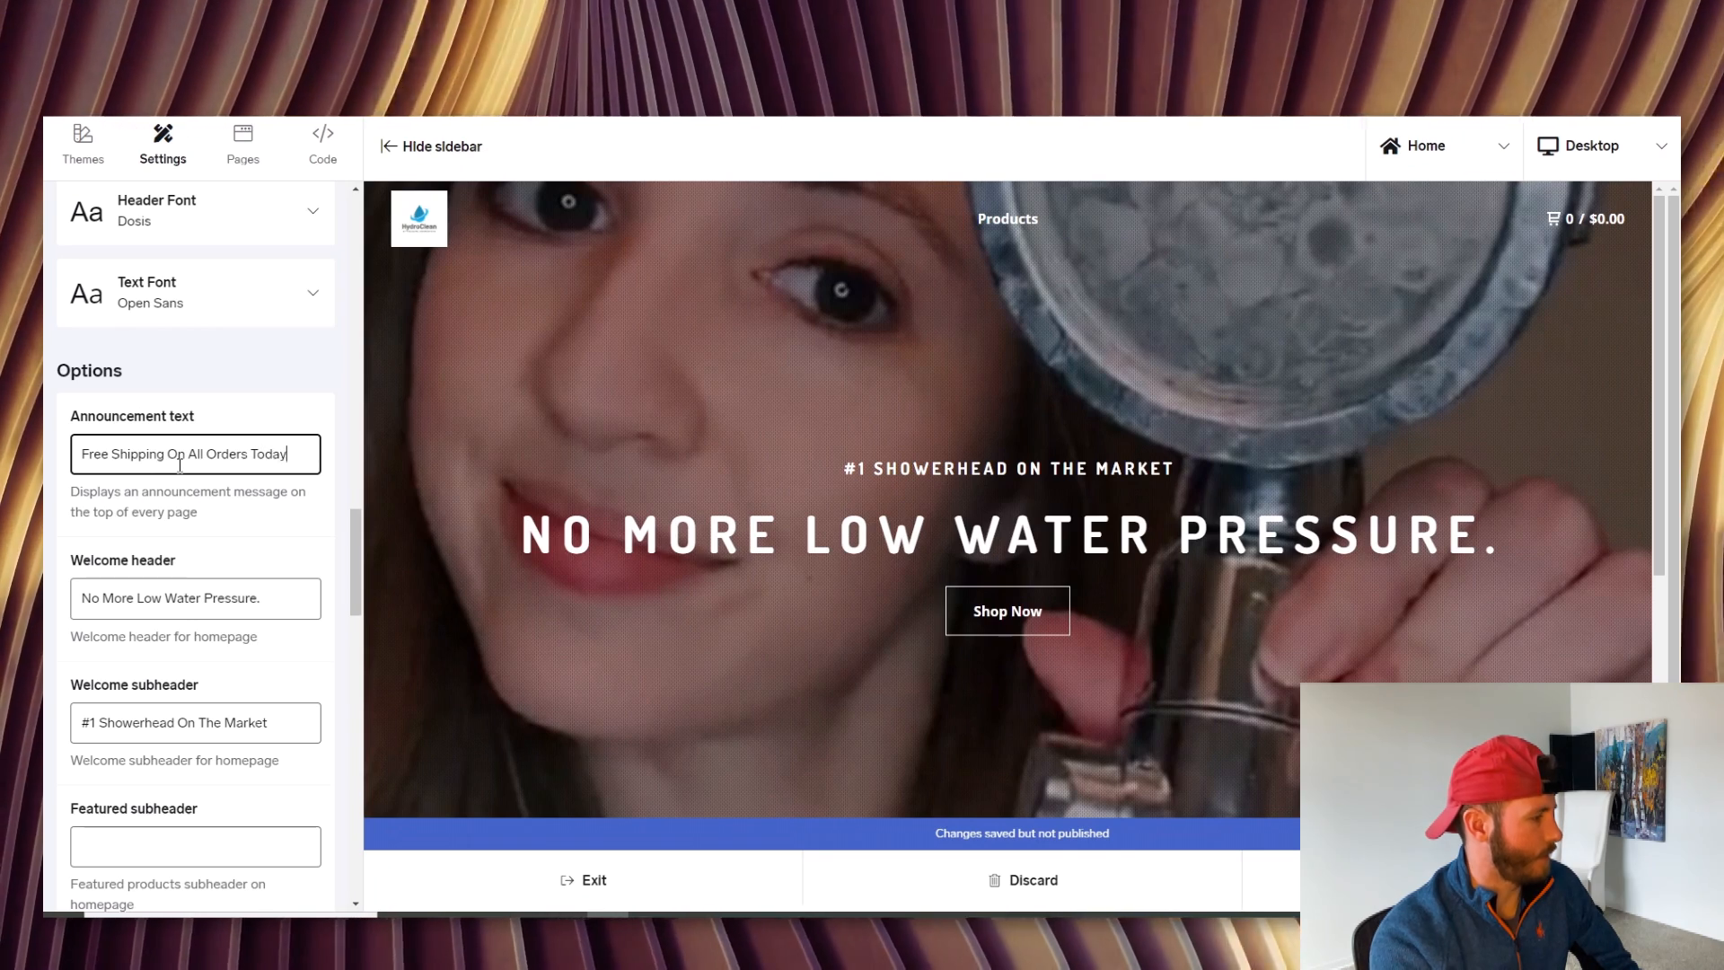
text(Only!)
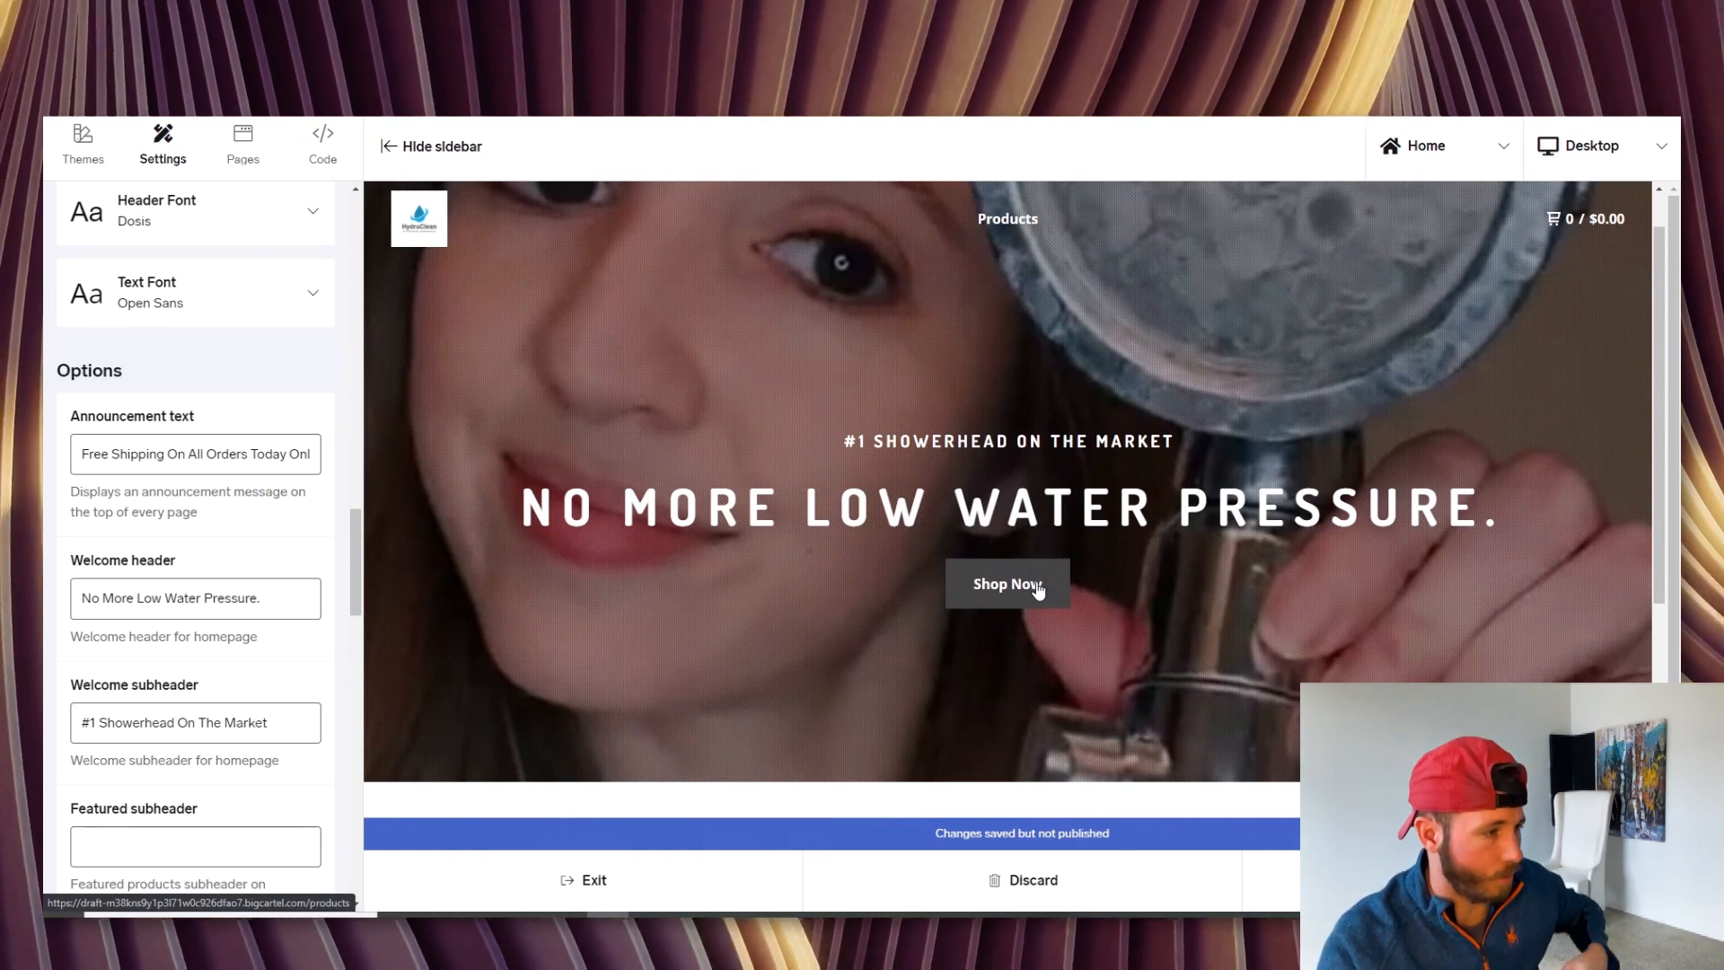
scroll(down, 3)
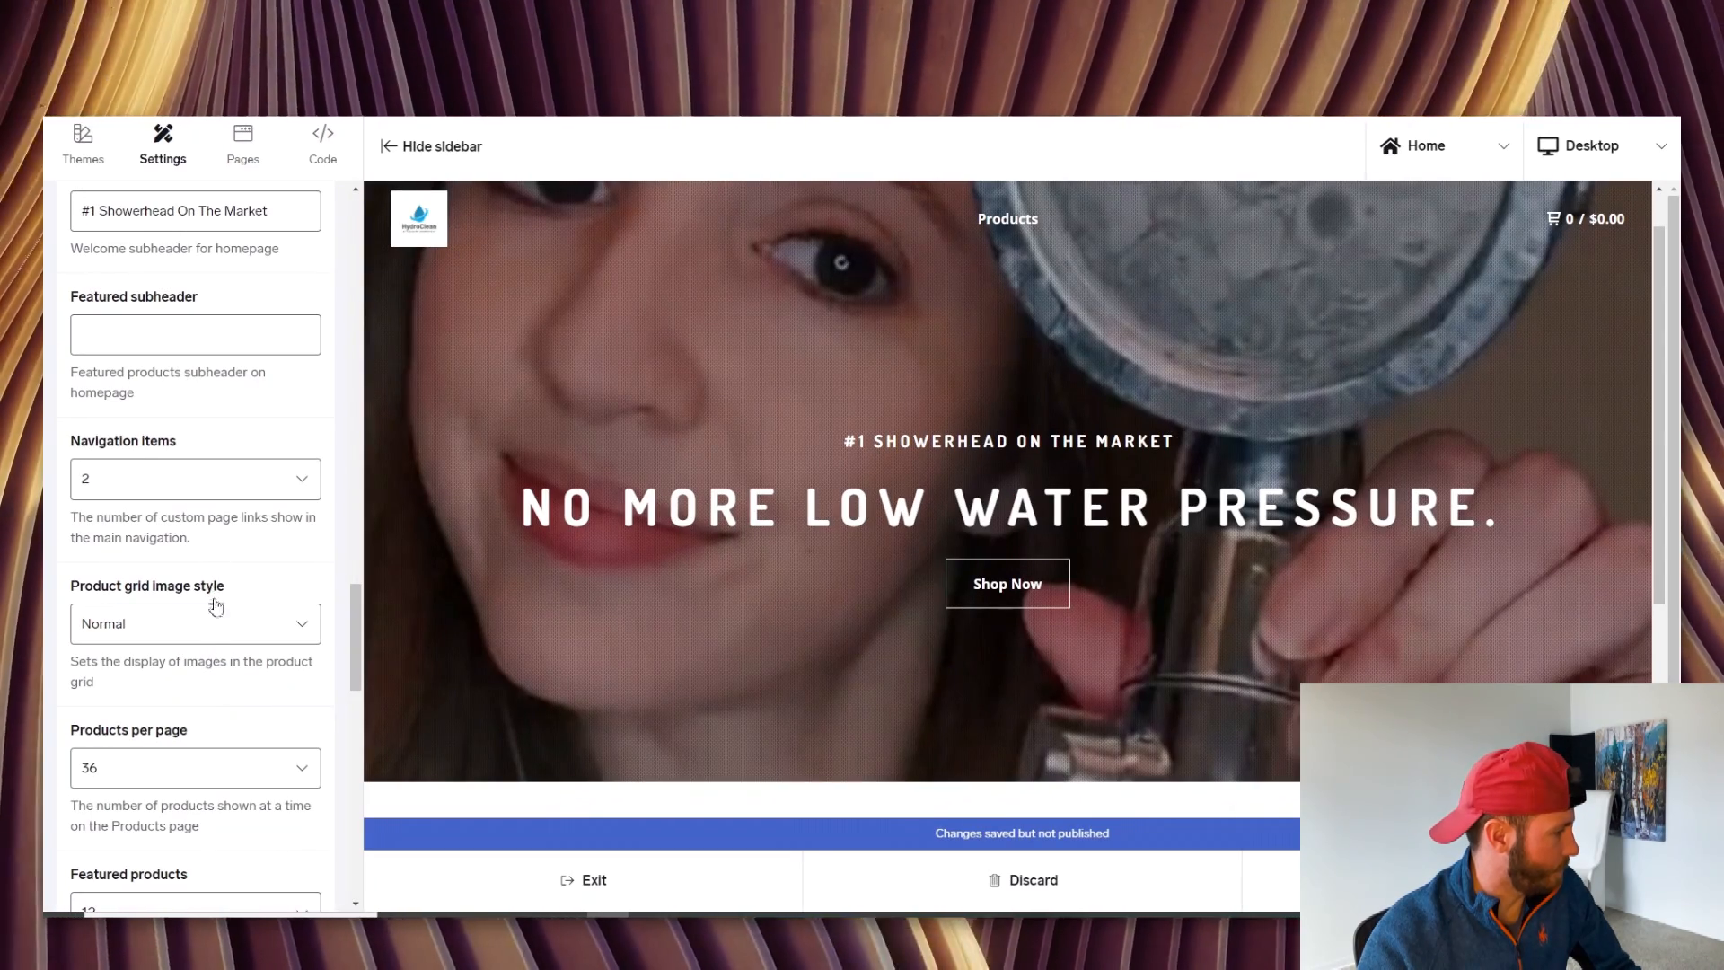
Set the Featured products count from 12 to 1
scroll(down, 3)
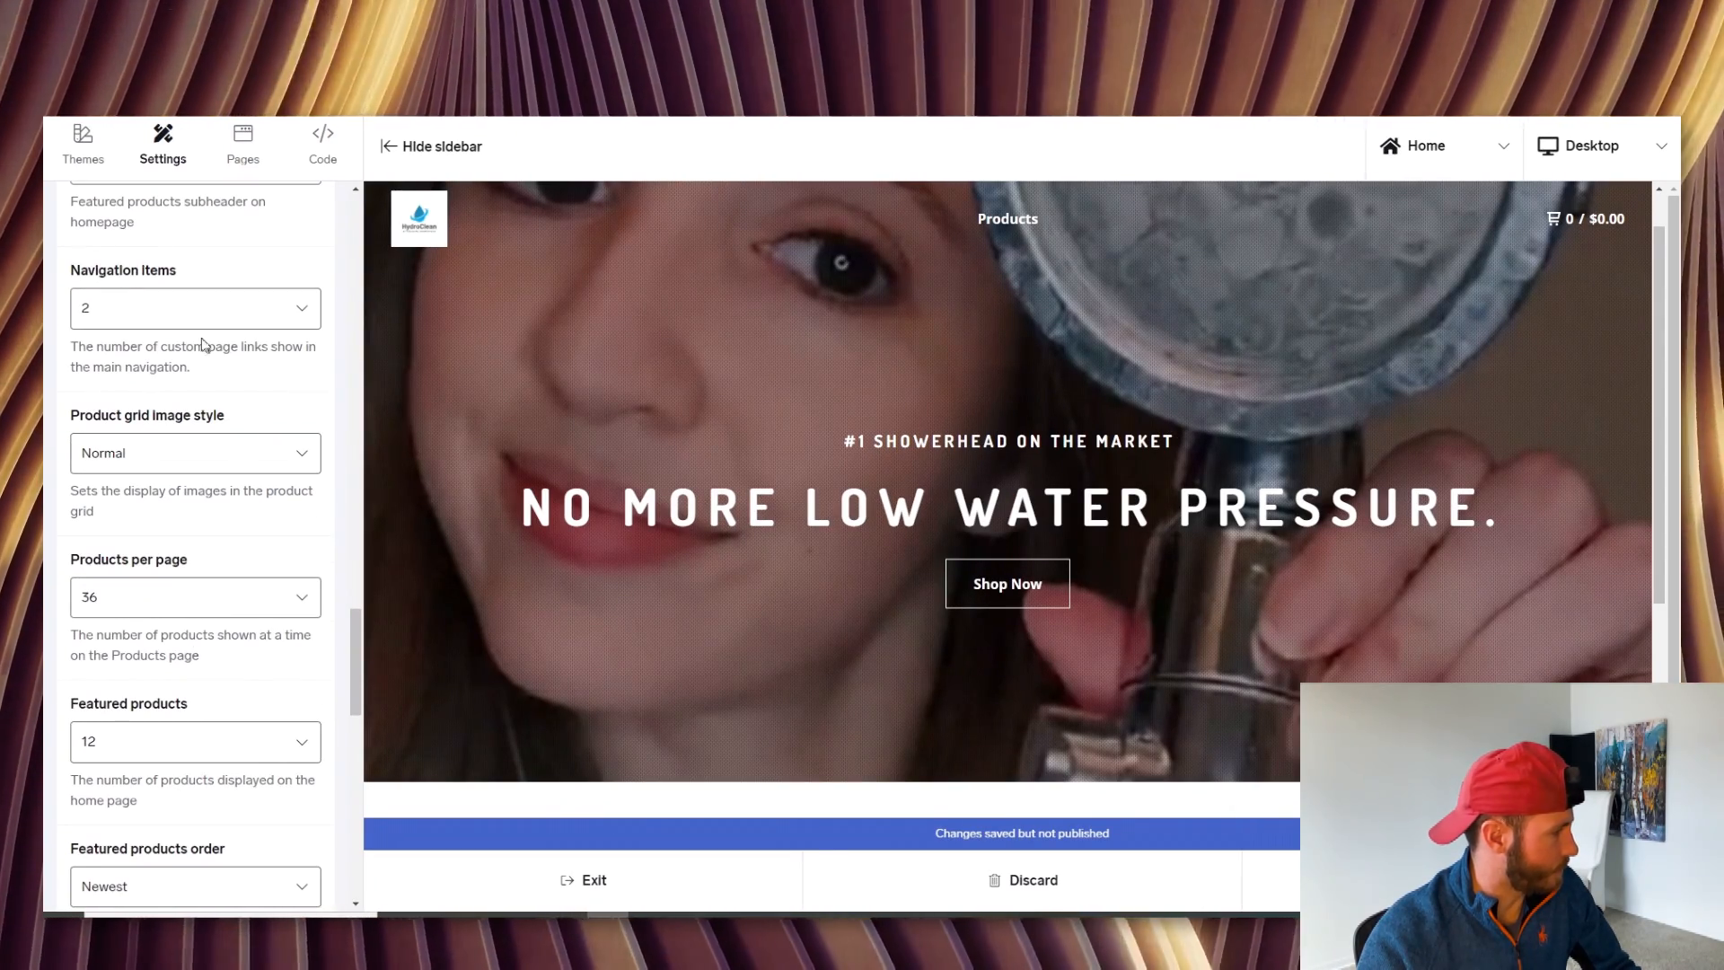
mouse_move(1006, 219)
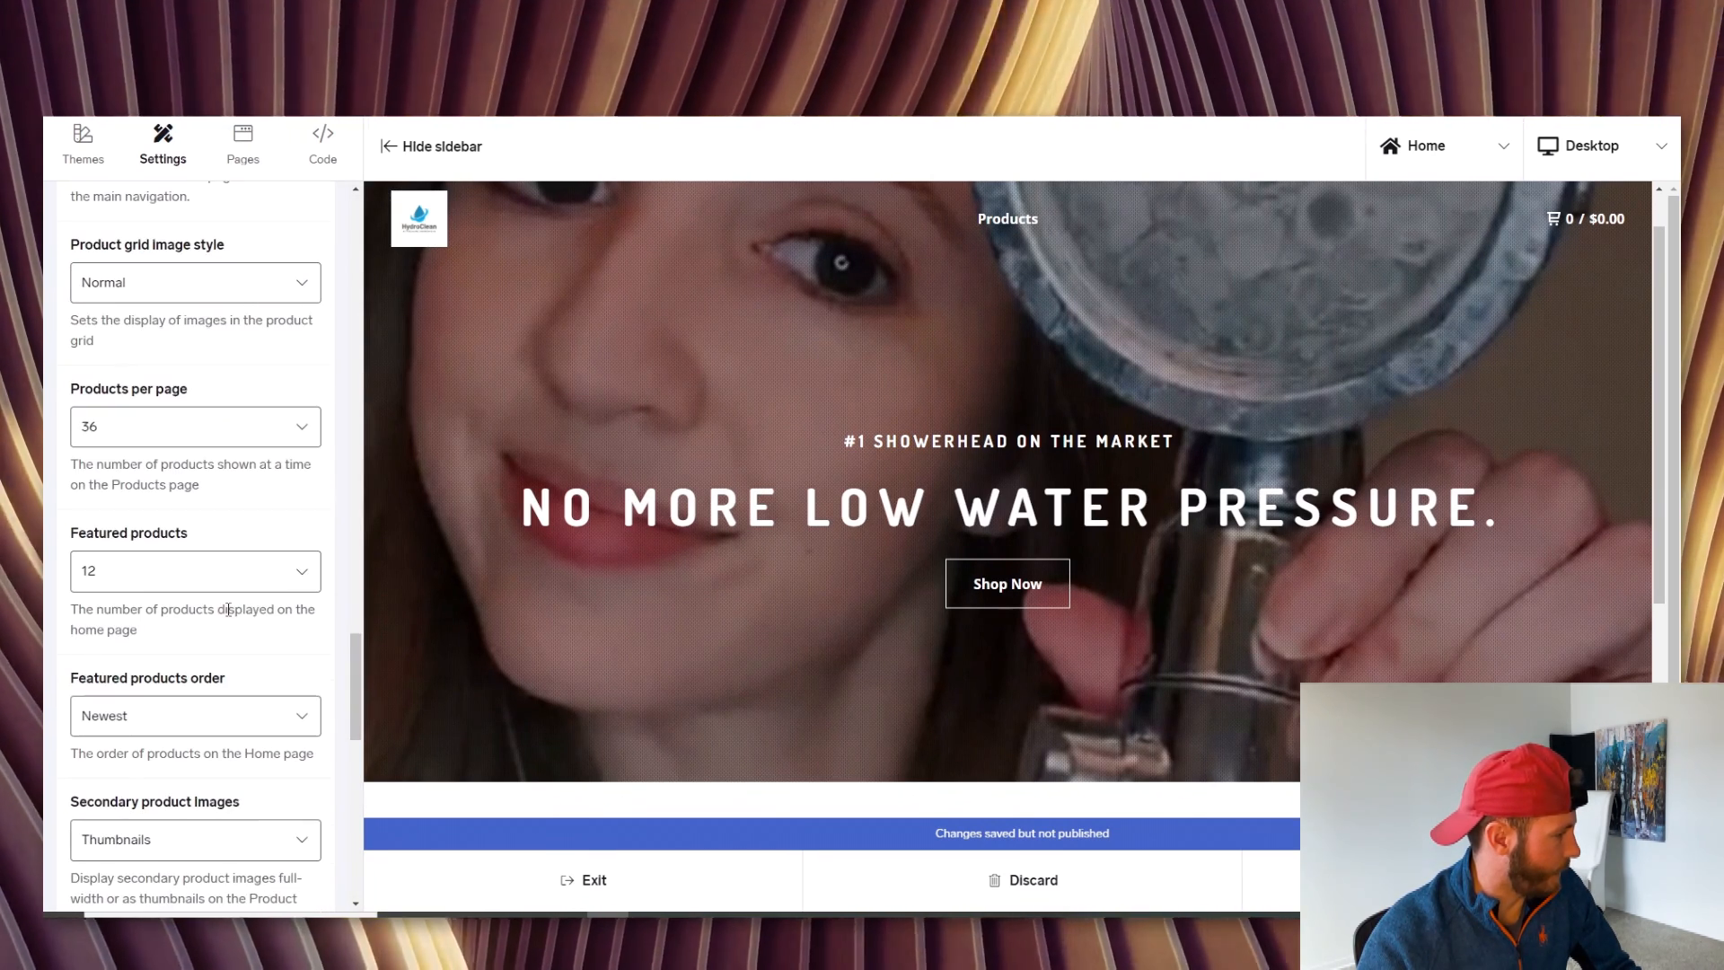
click(194, 571)
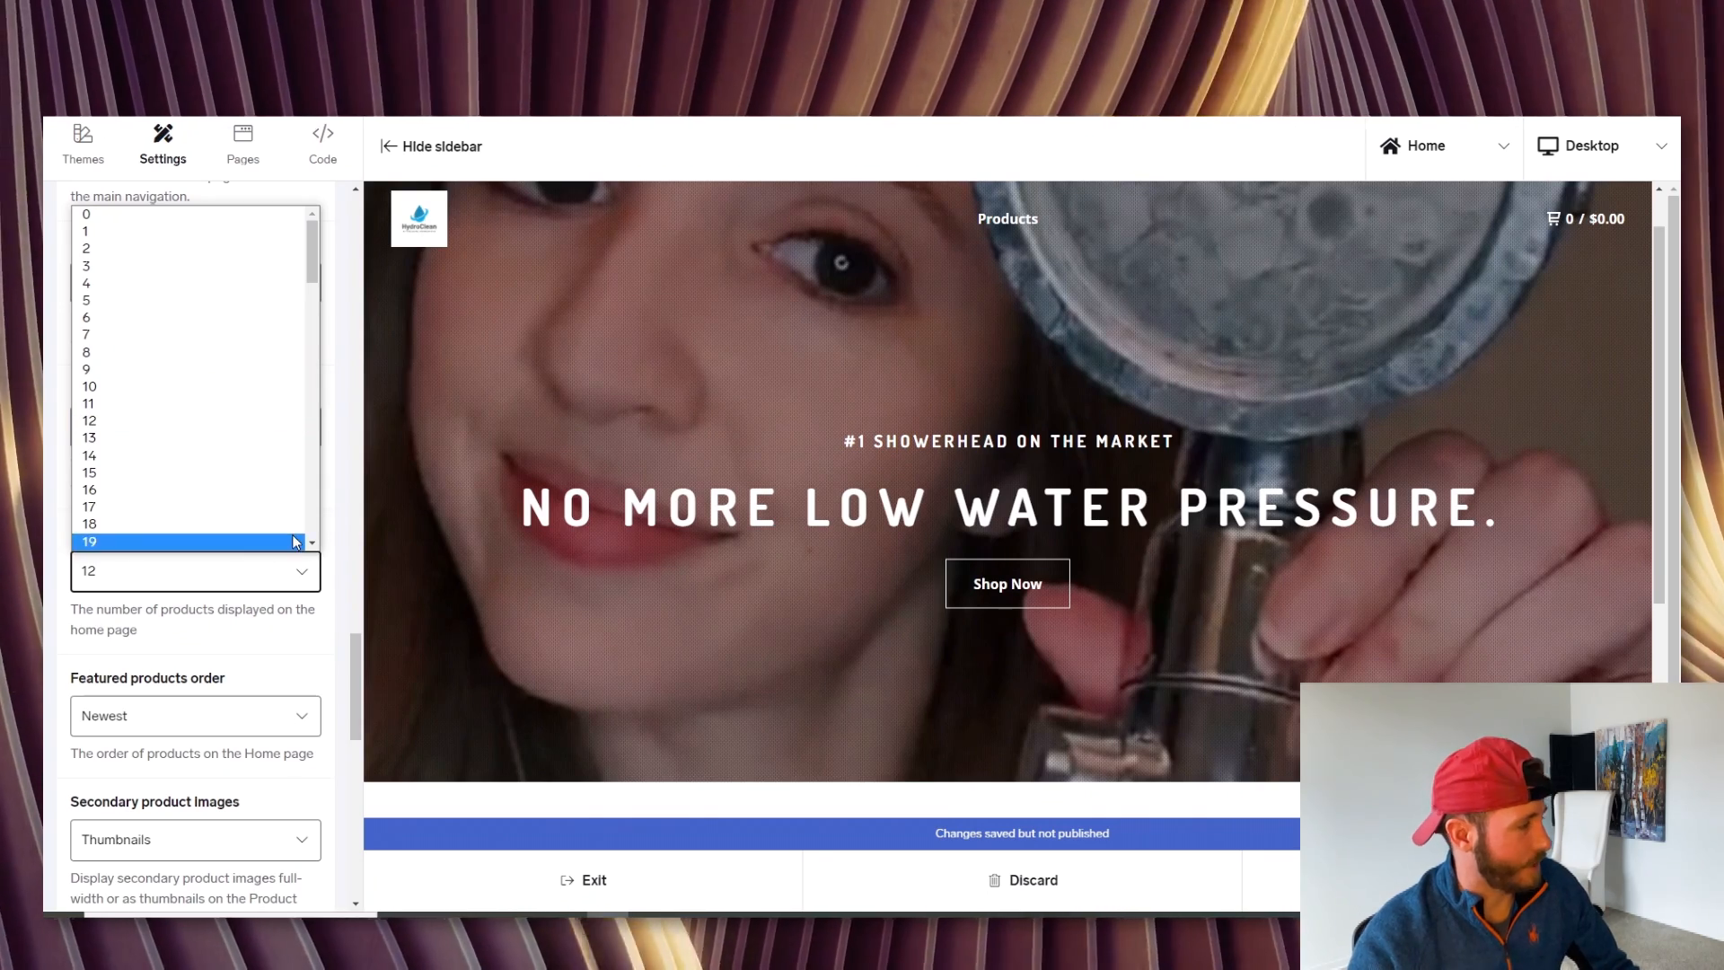
click(87, 571)
text(1)
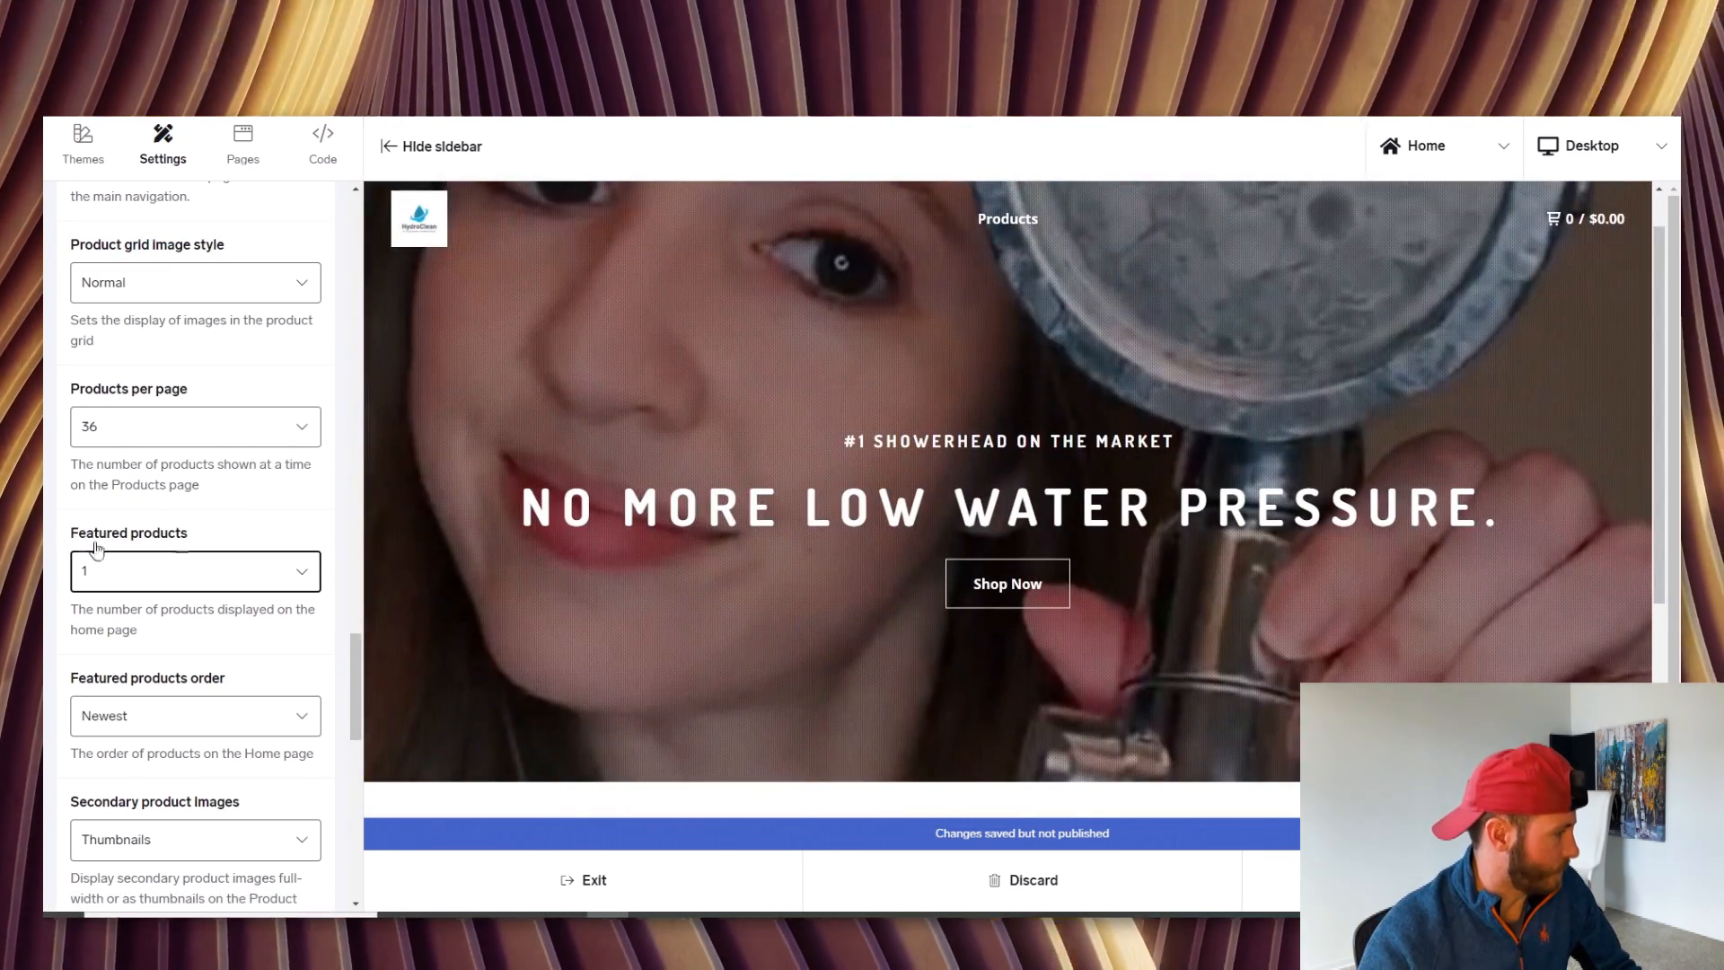
scroll(down, 3)
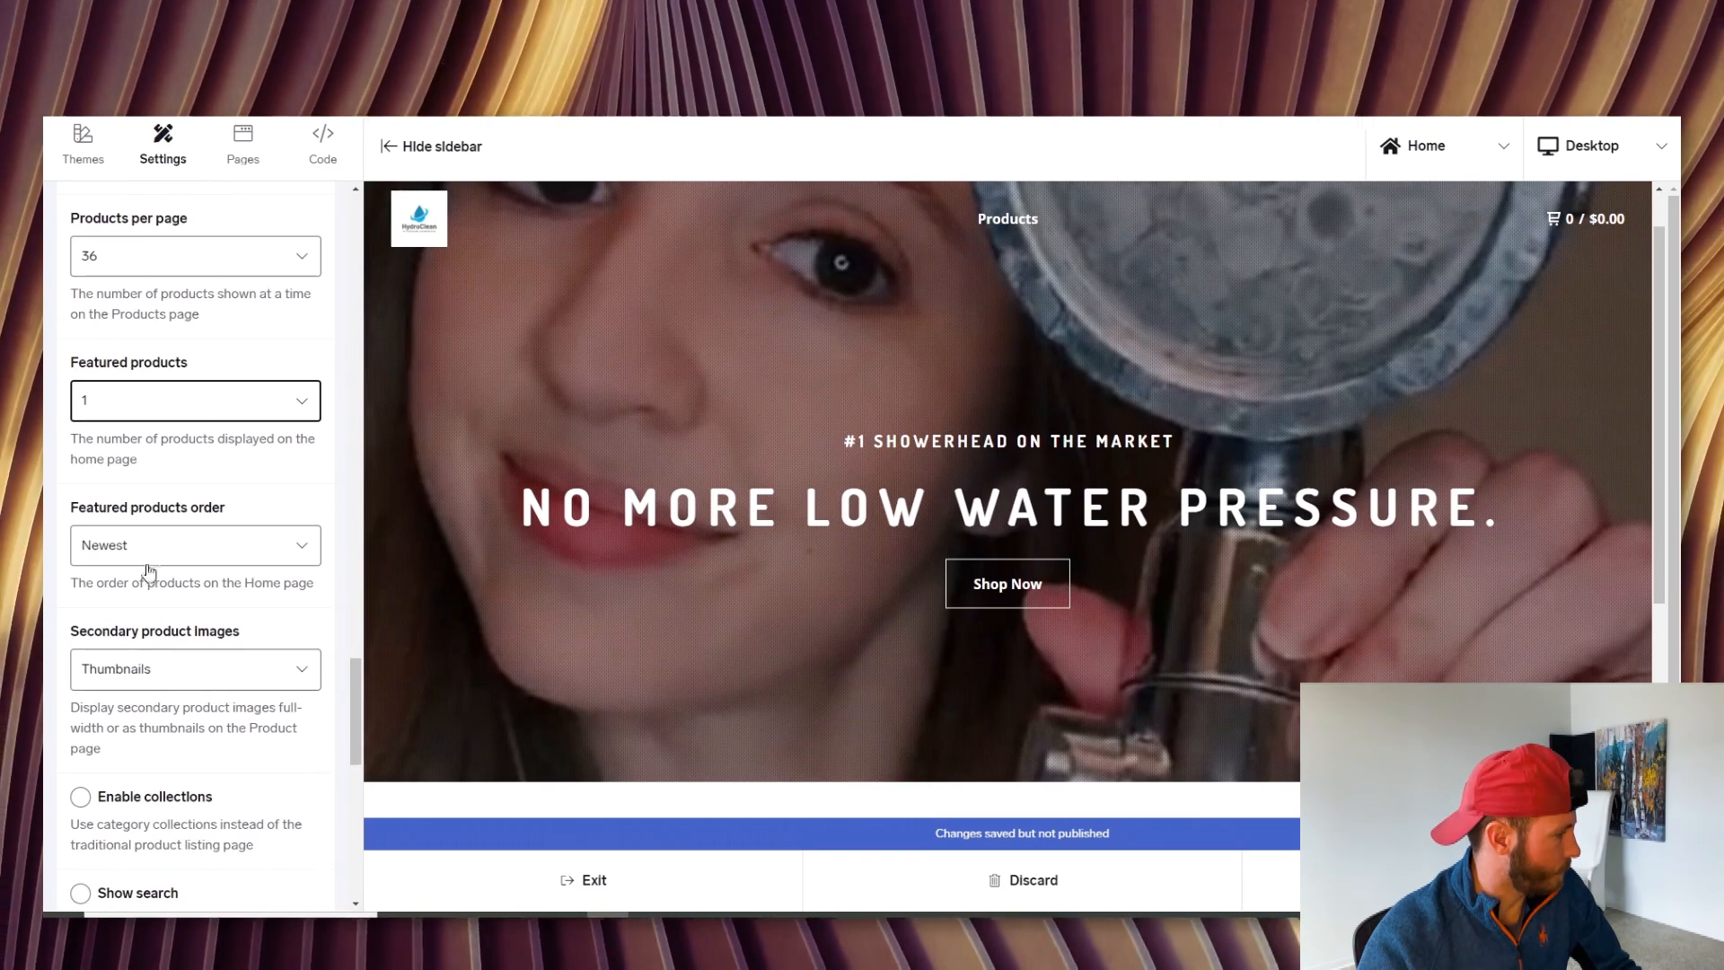
scroll(down, 3)
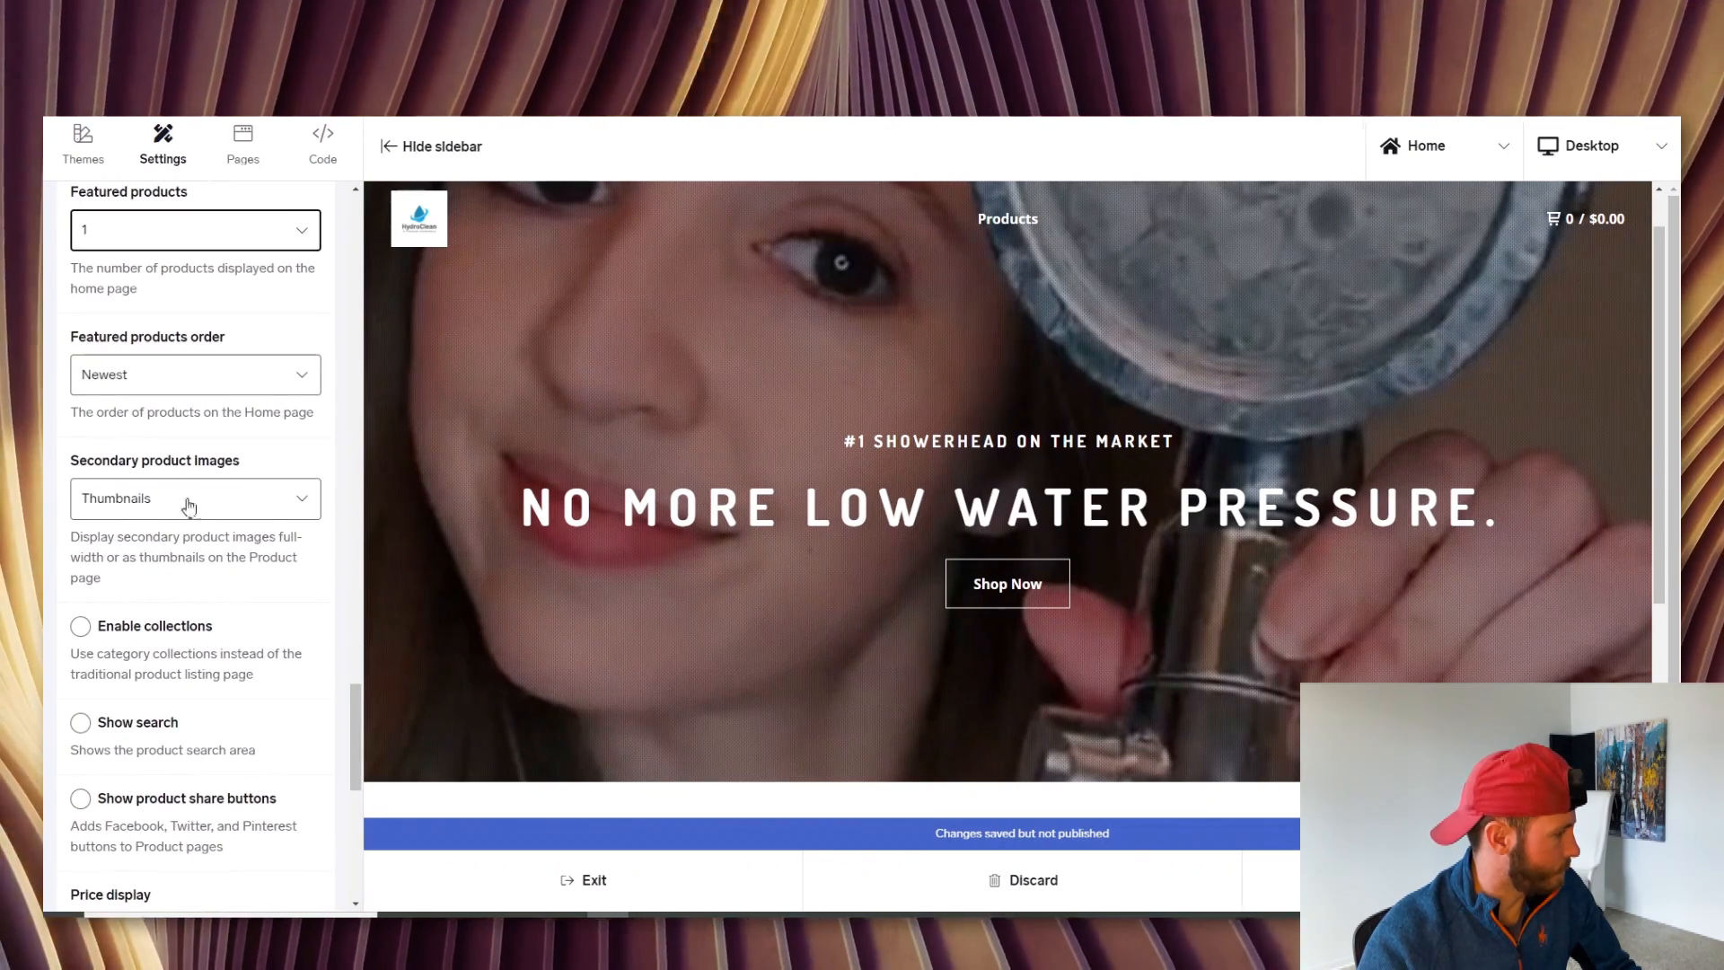
scroll(down, 3)
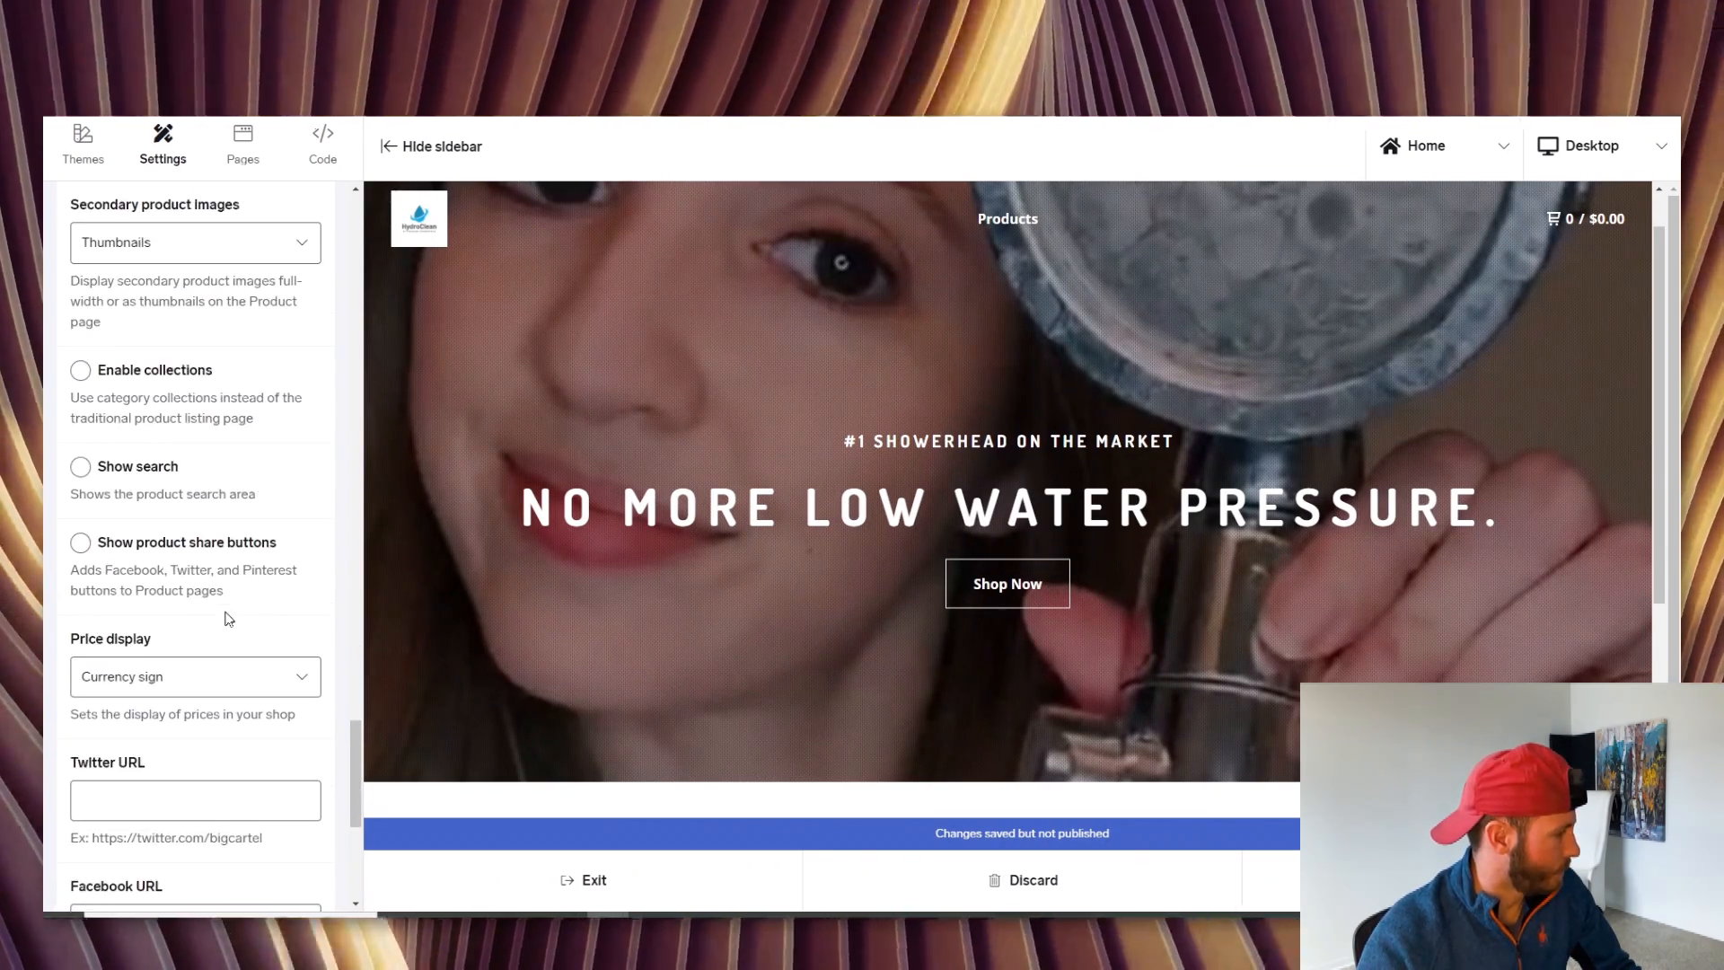
scroll(down, 3)
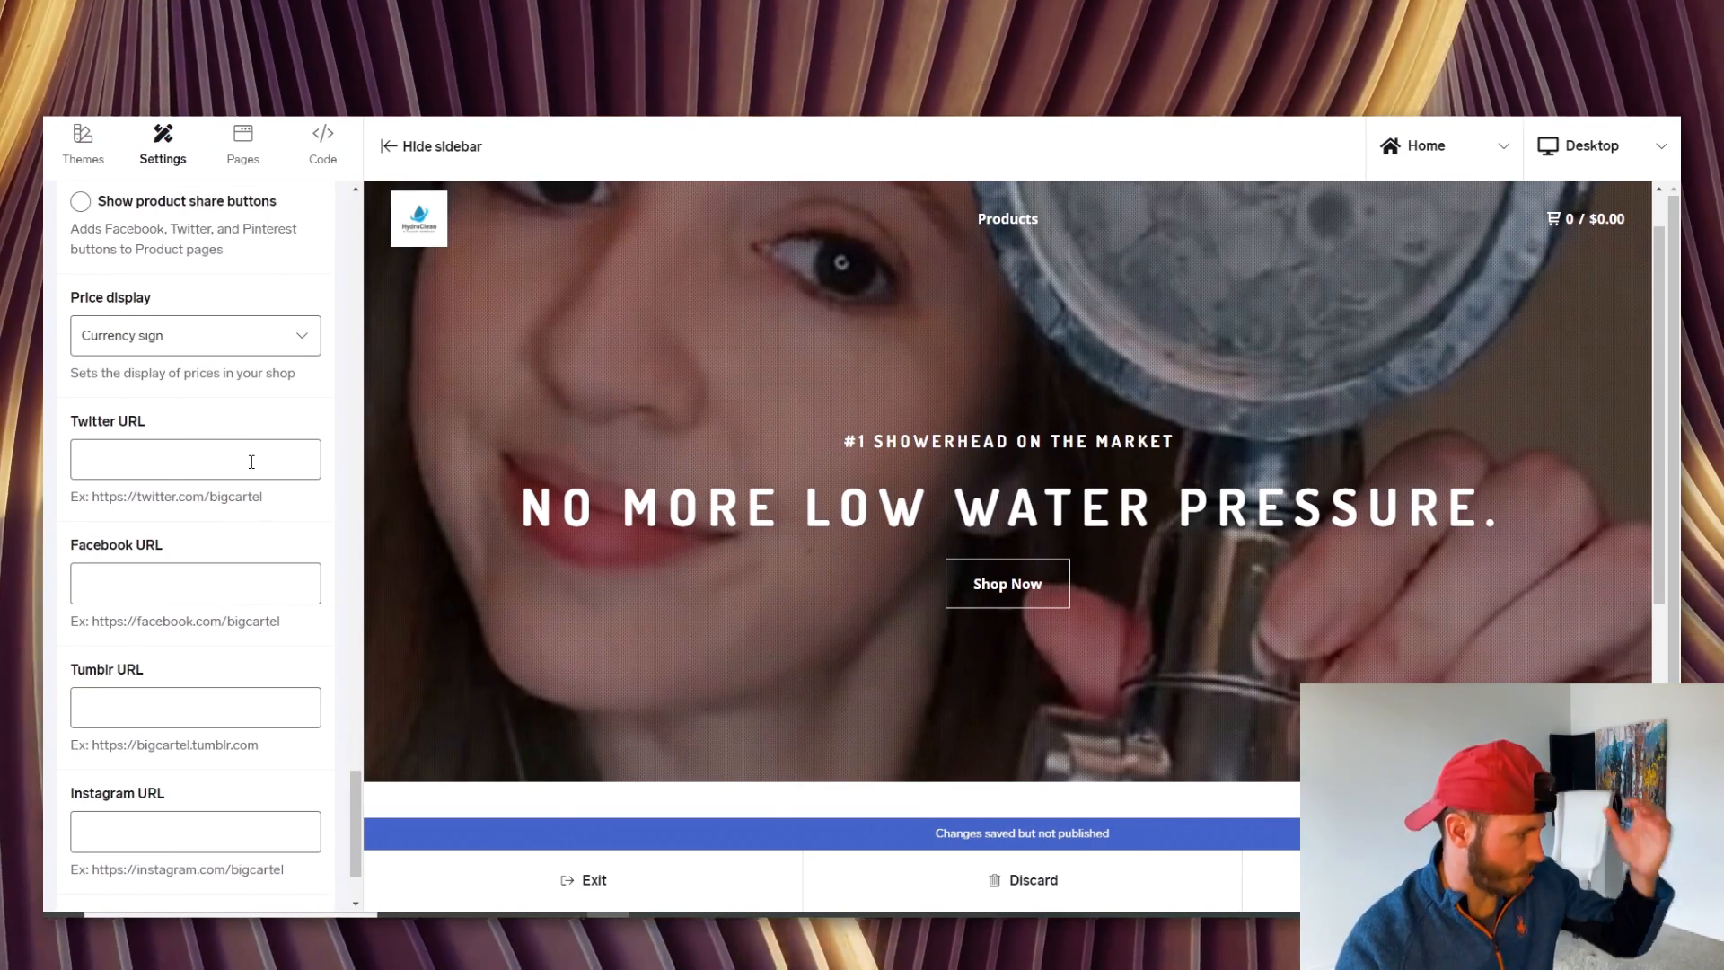
text(www.twitter.com)
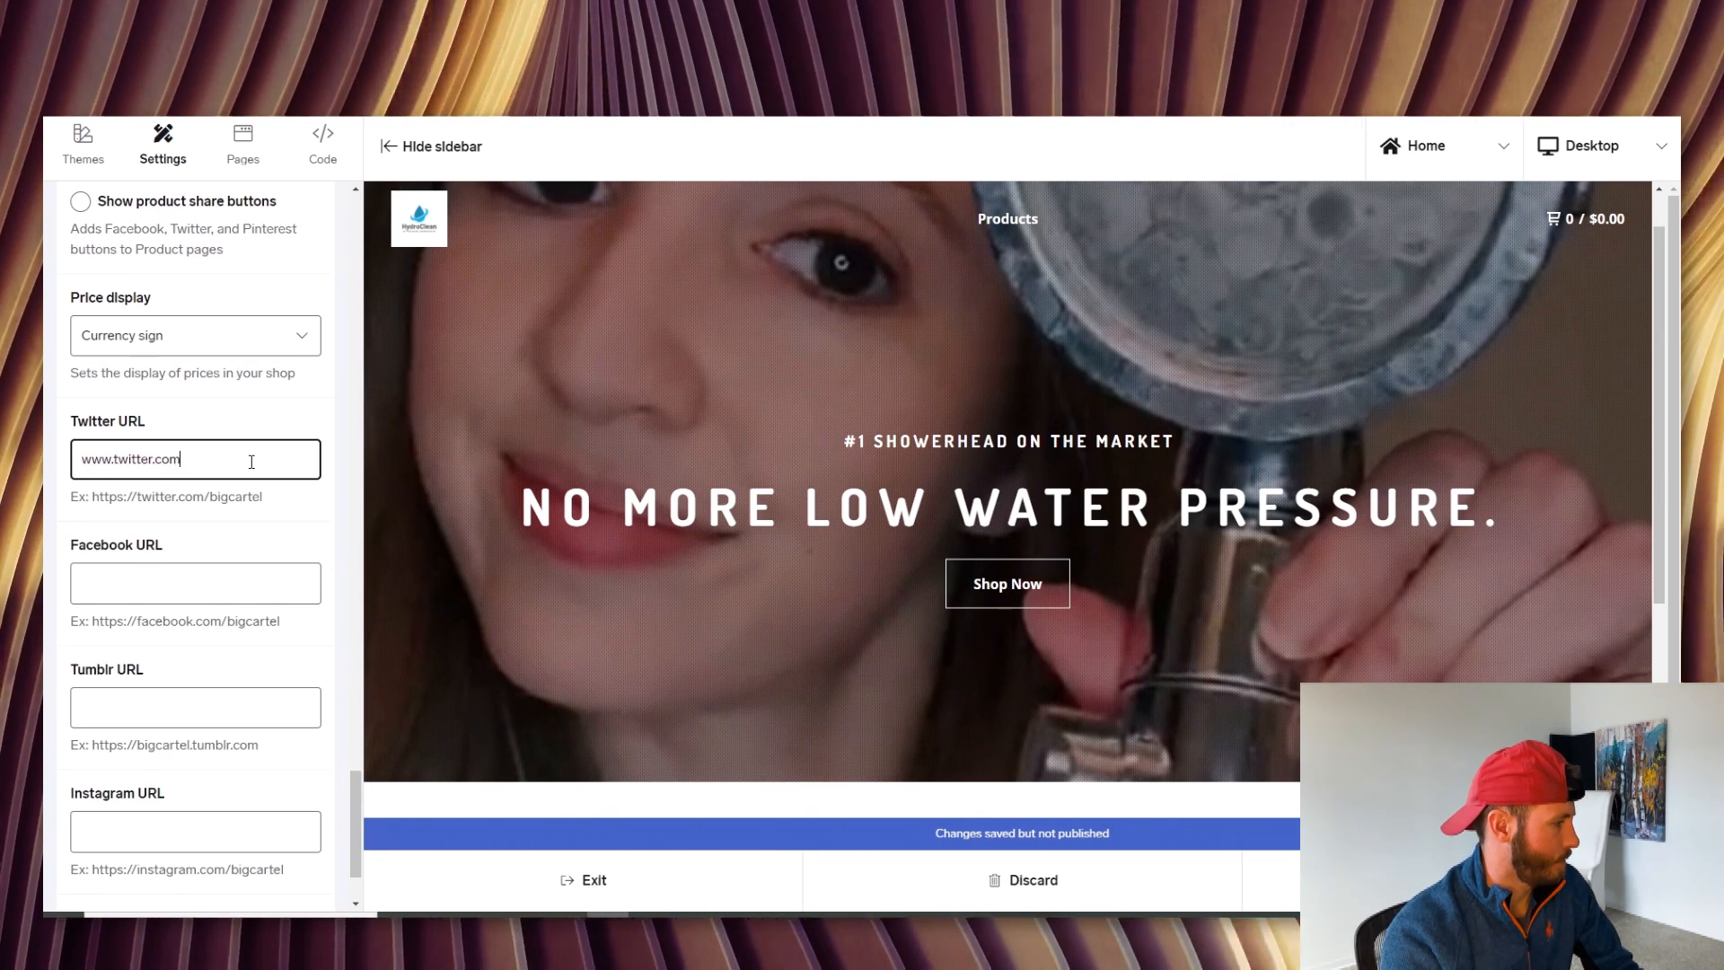
text(/bigcar)
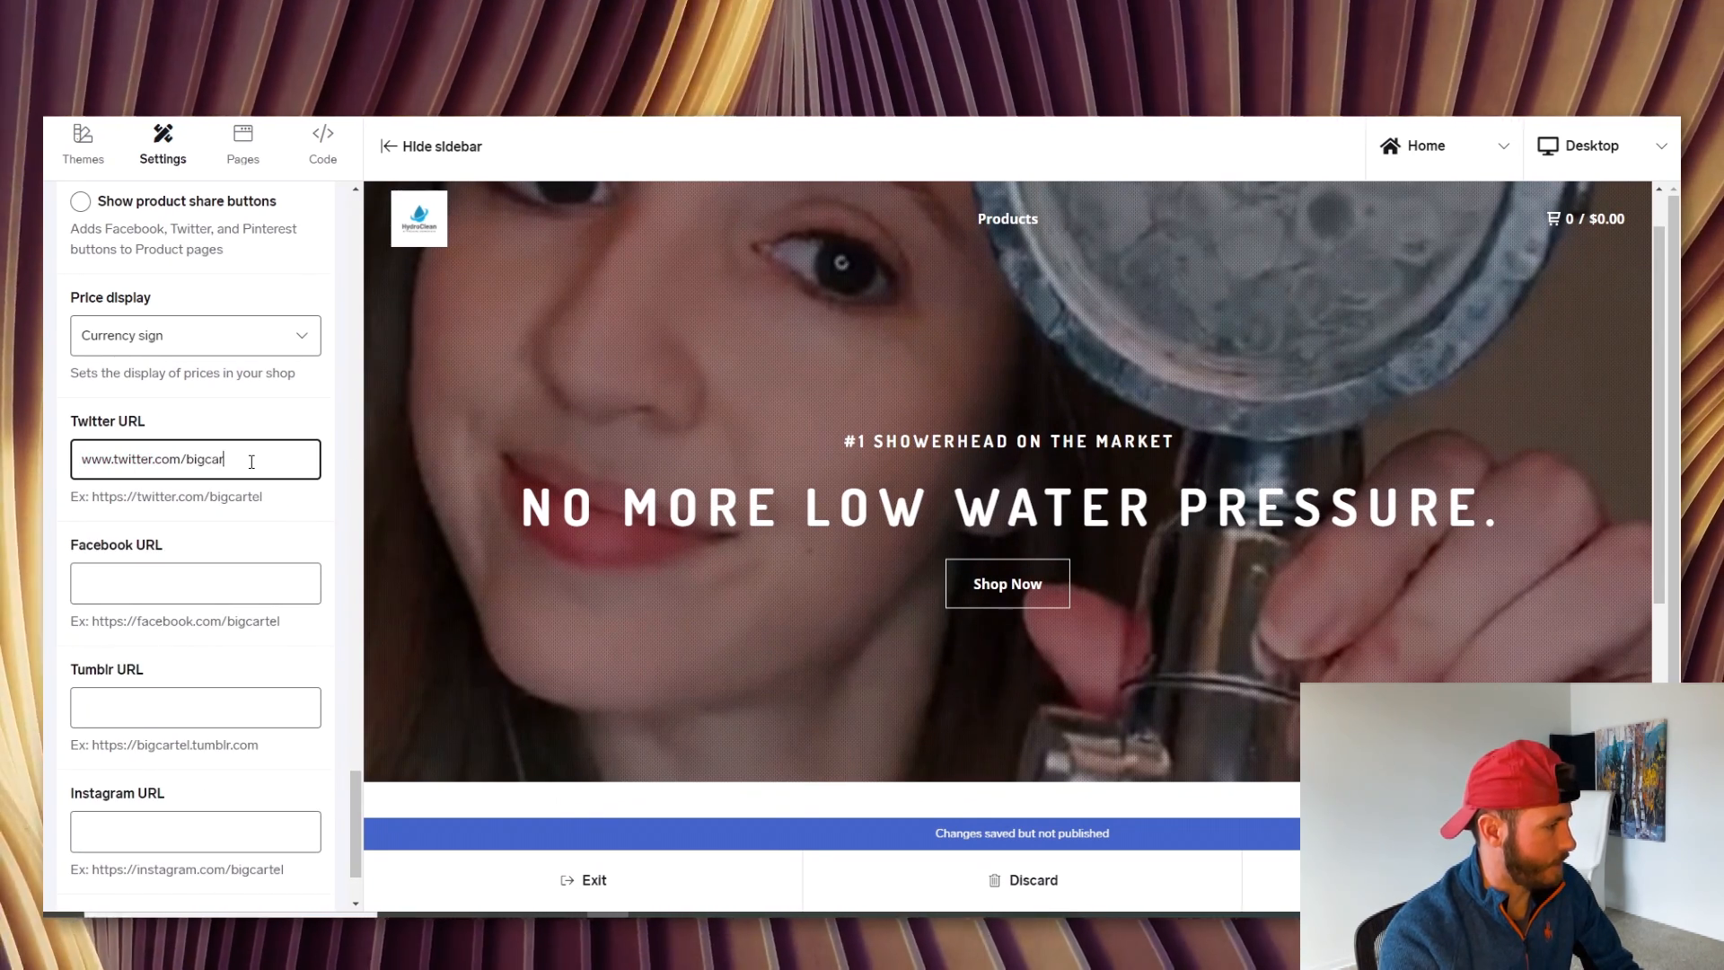
text(tel)
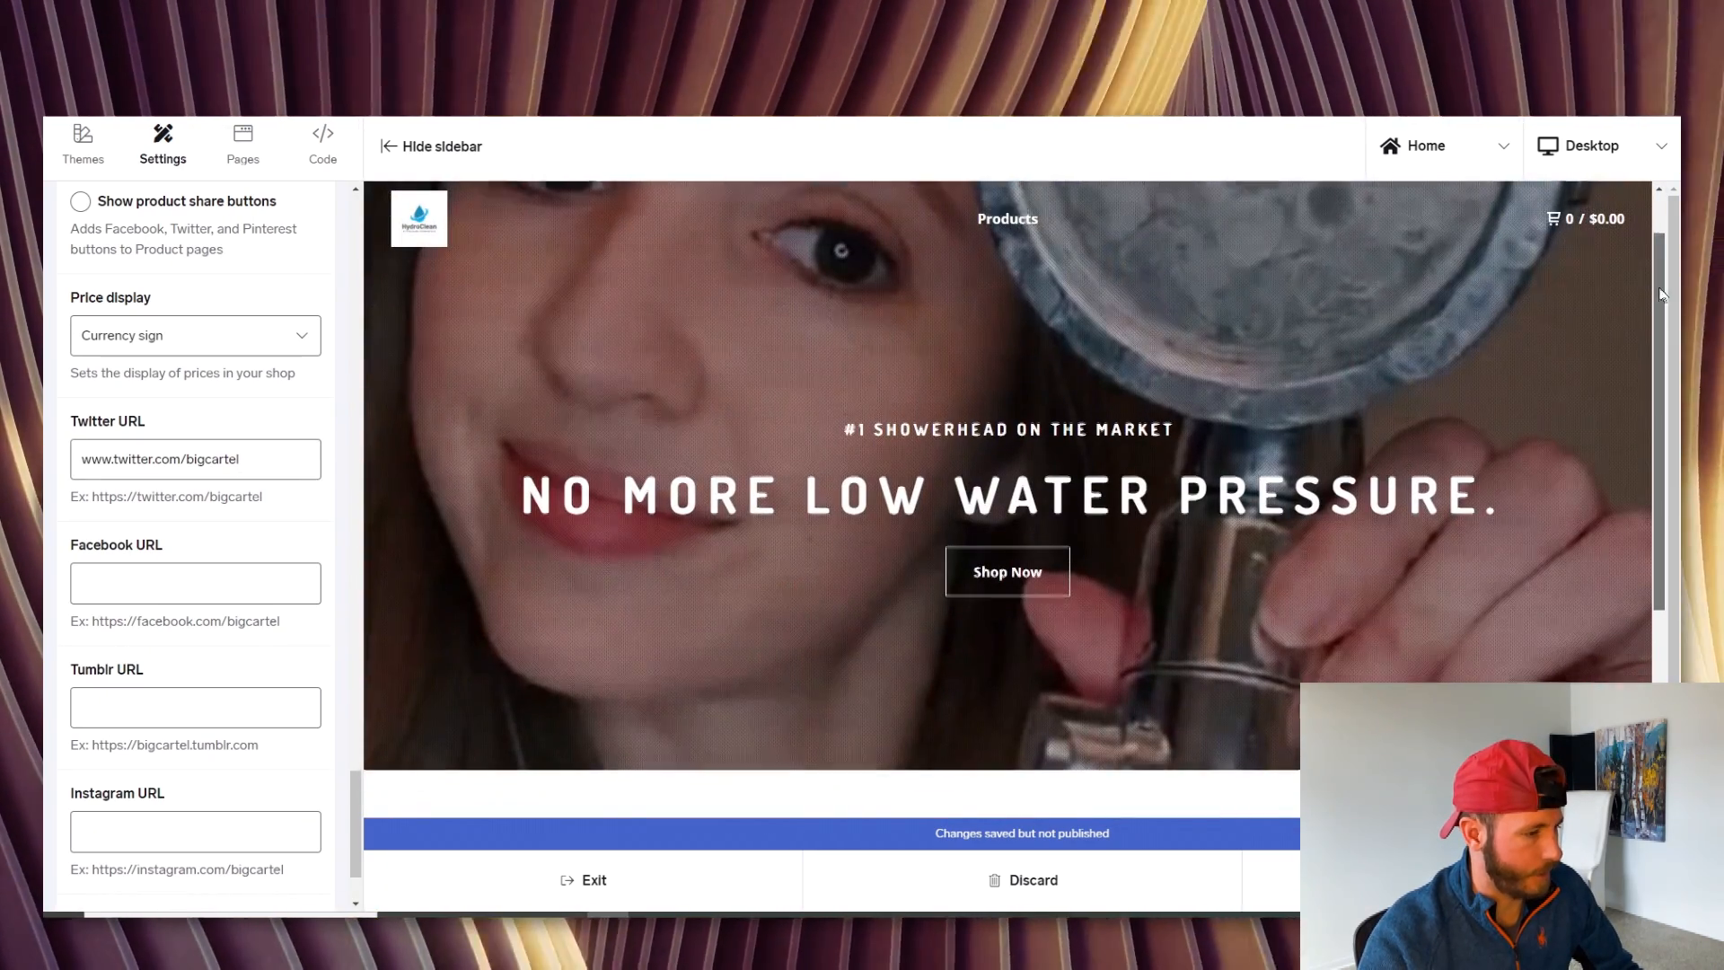
scroll(down, 3)
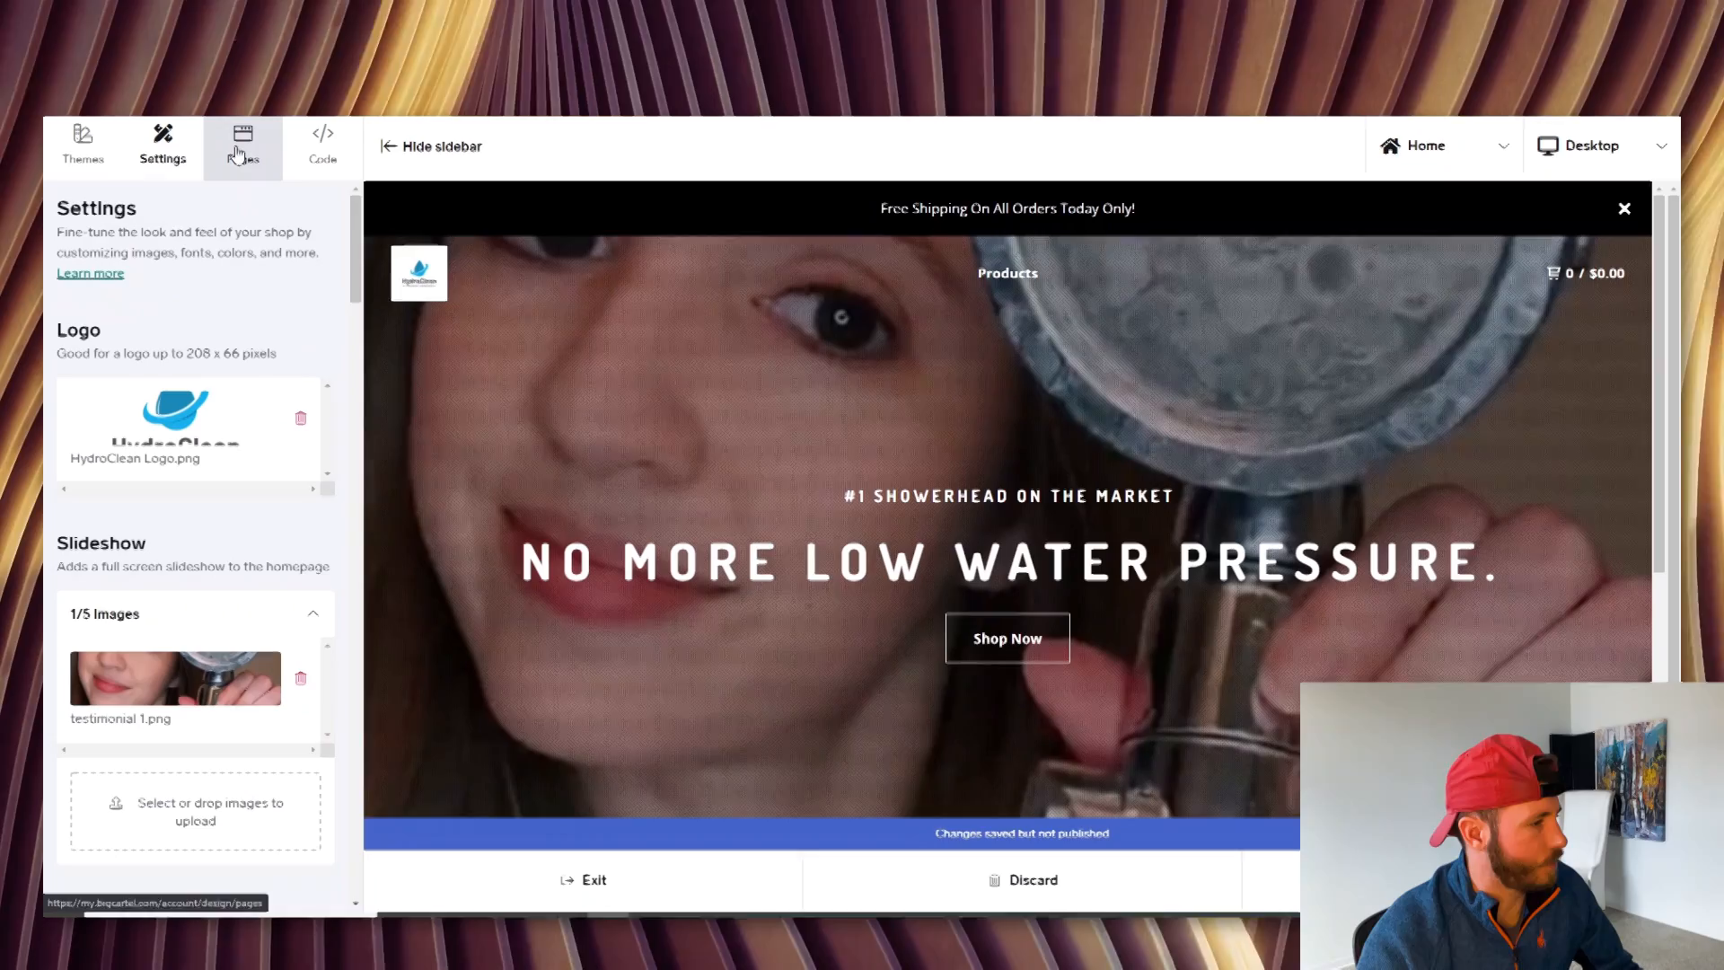
Create a new custom page and start naming it FAQ
click(243, 144)
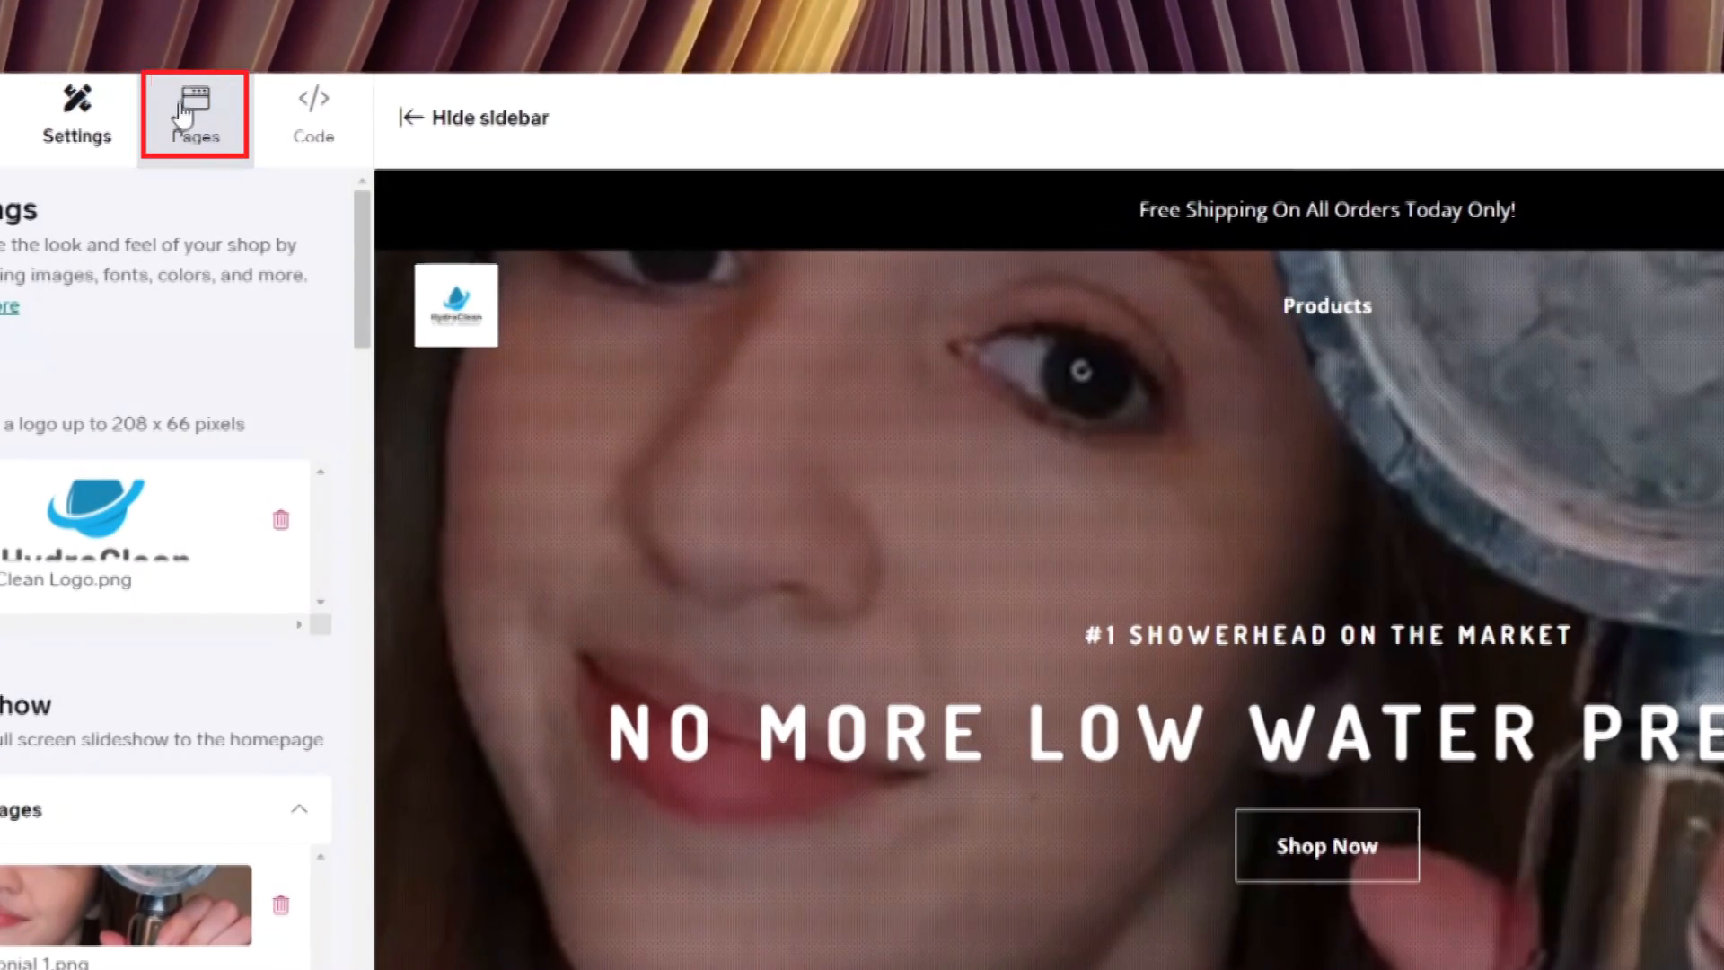
click(194, 114)
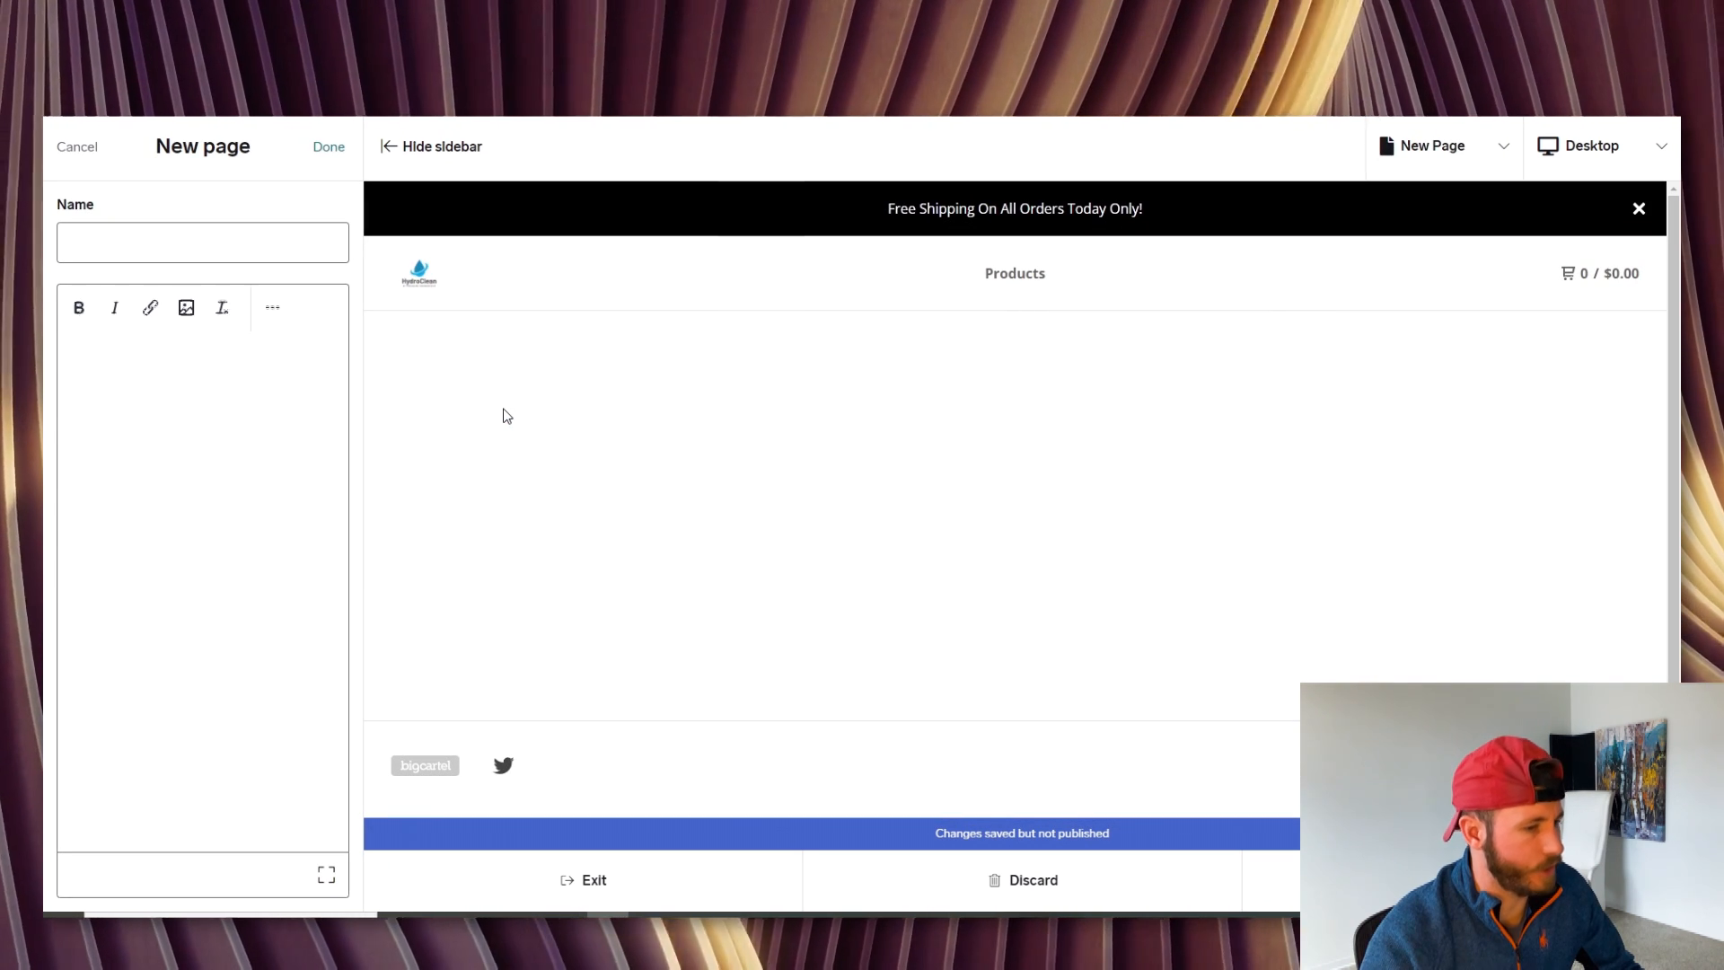
click(203, 243)
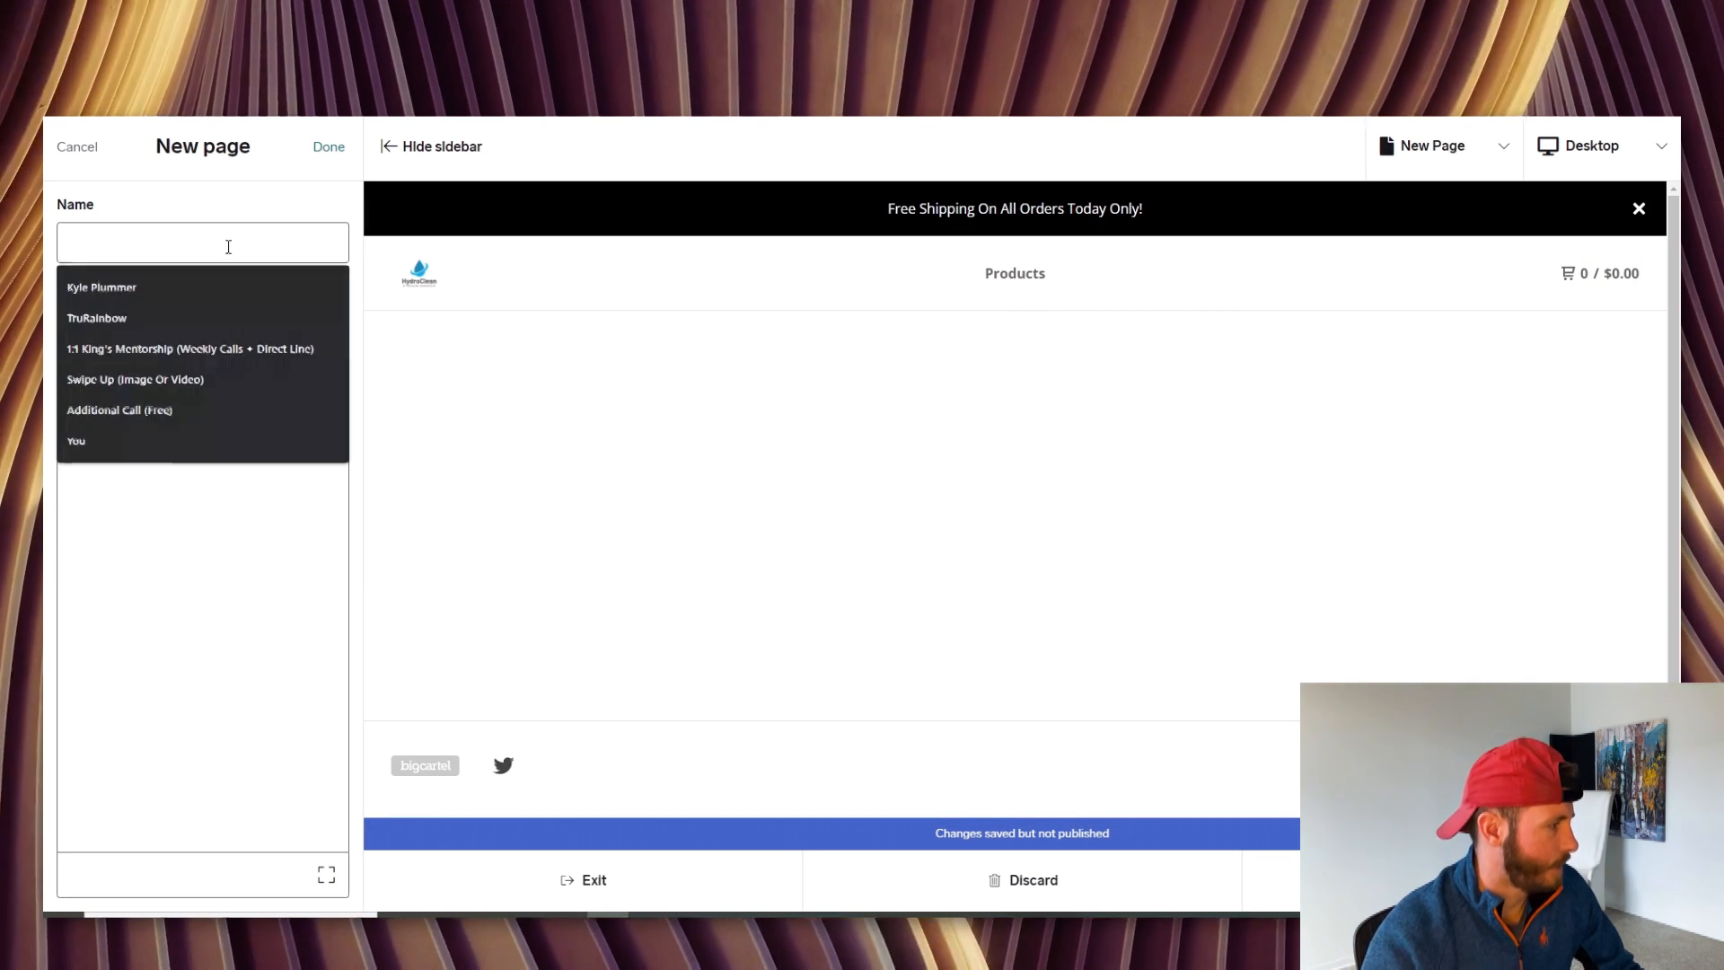
text(FAW)
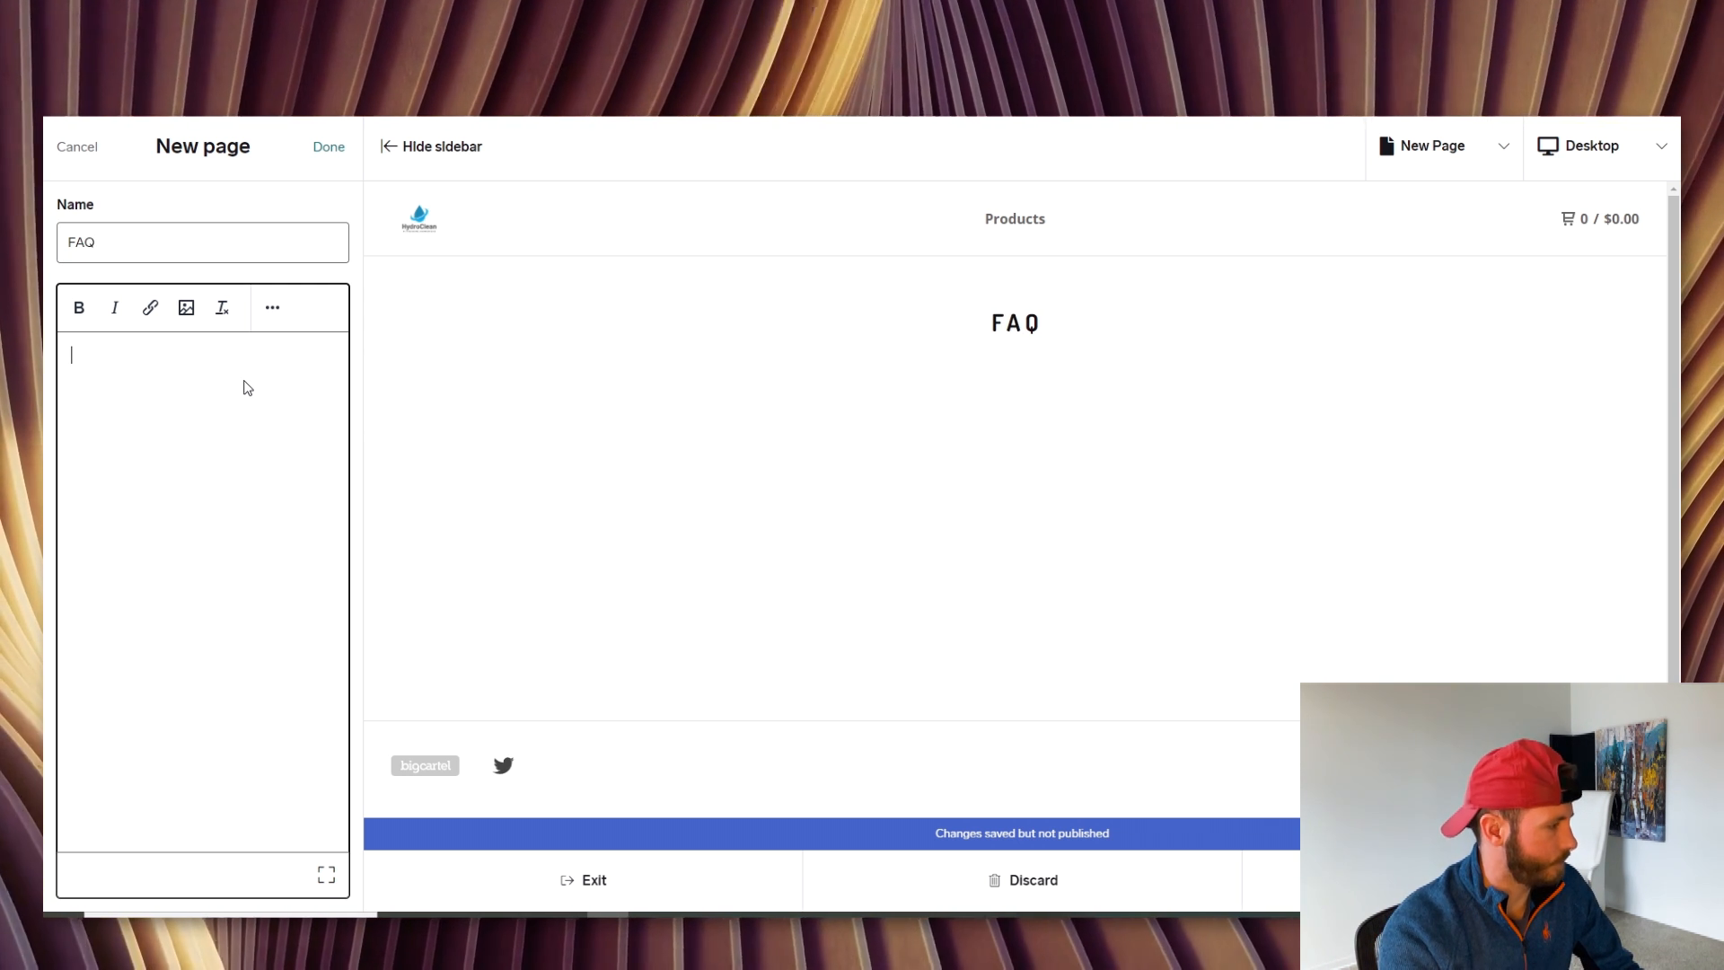
Fill the FAQ body with Question #1 and Question #2 and save the page as FAQ
text(Question #1)
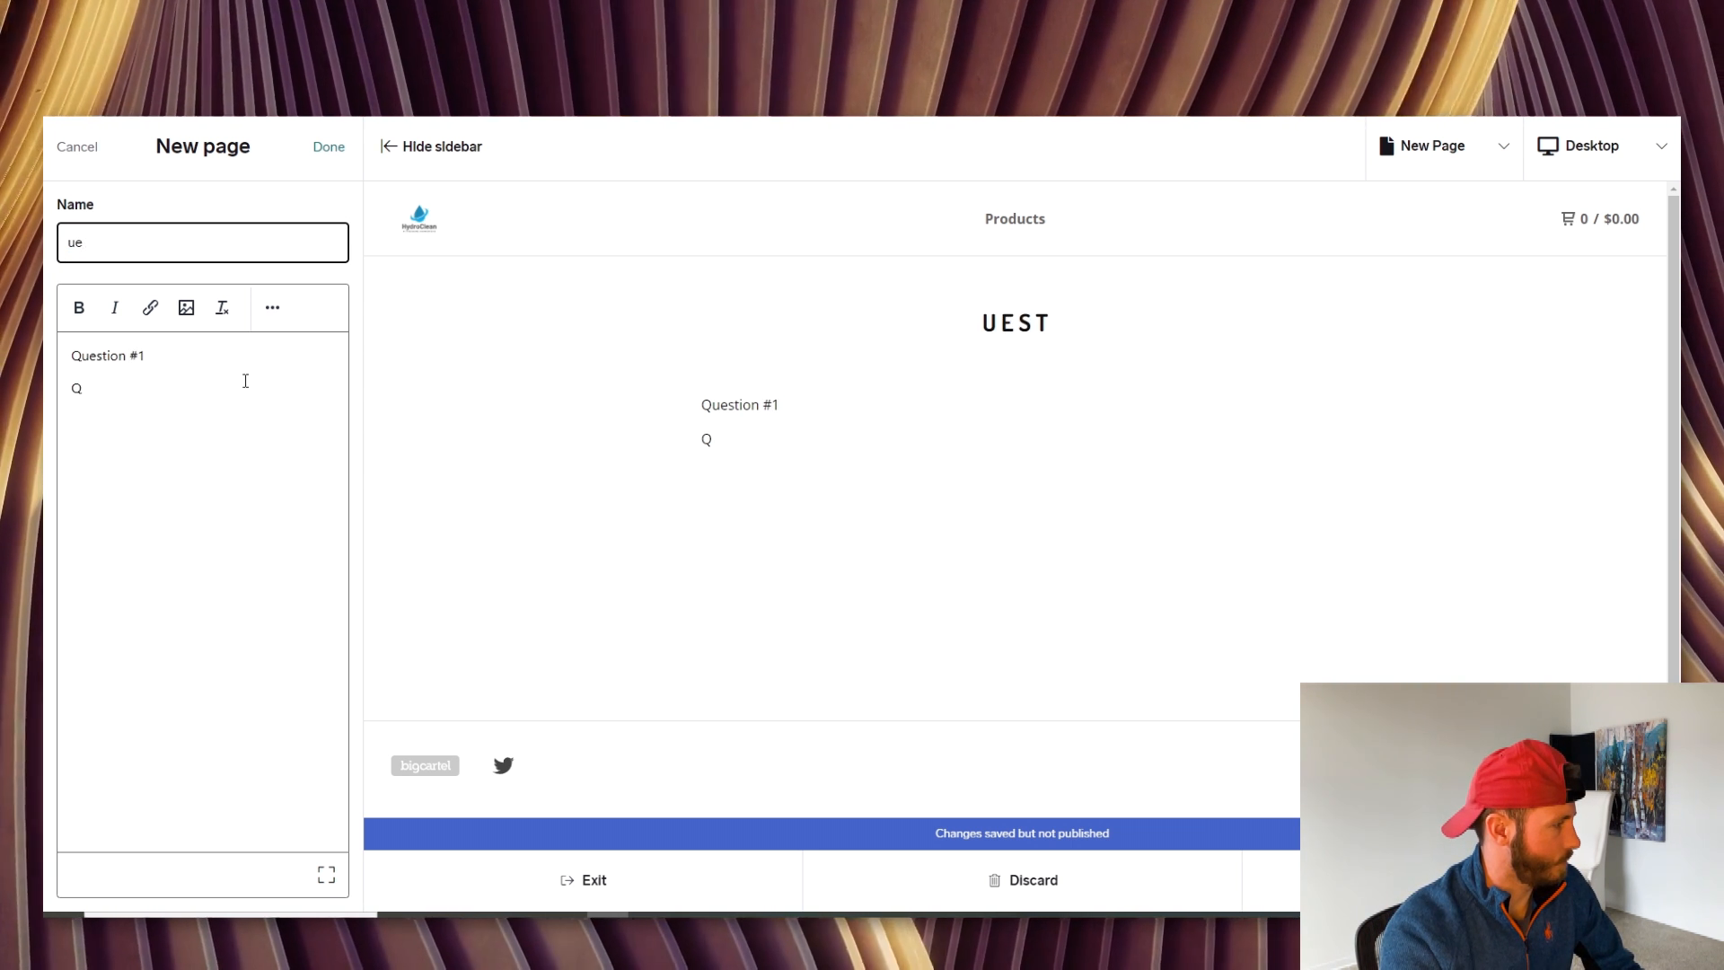
text(FA)
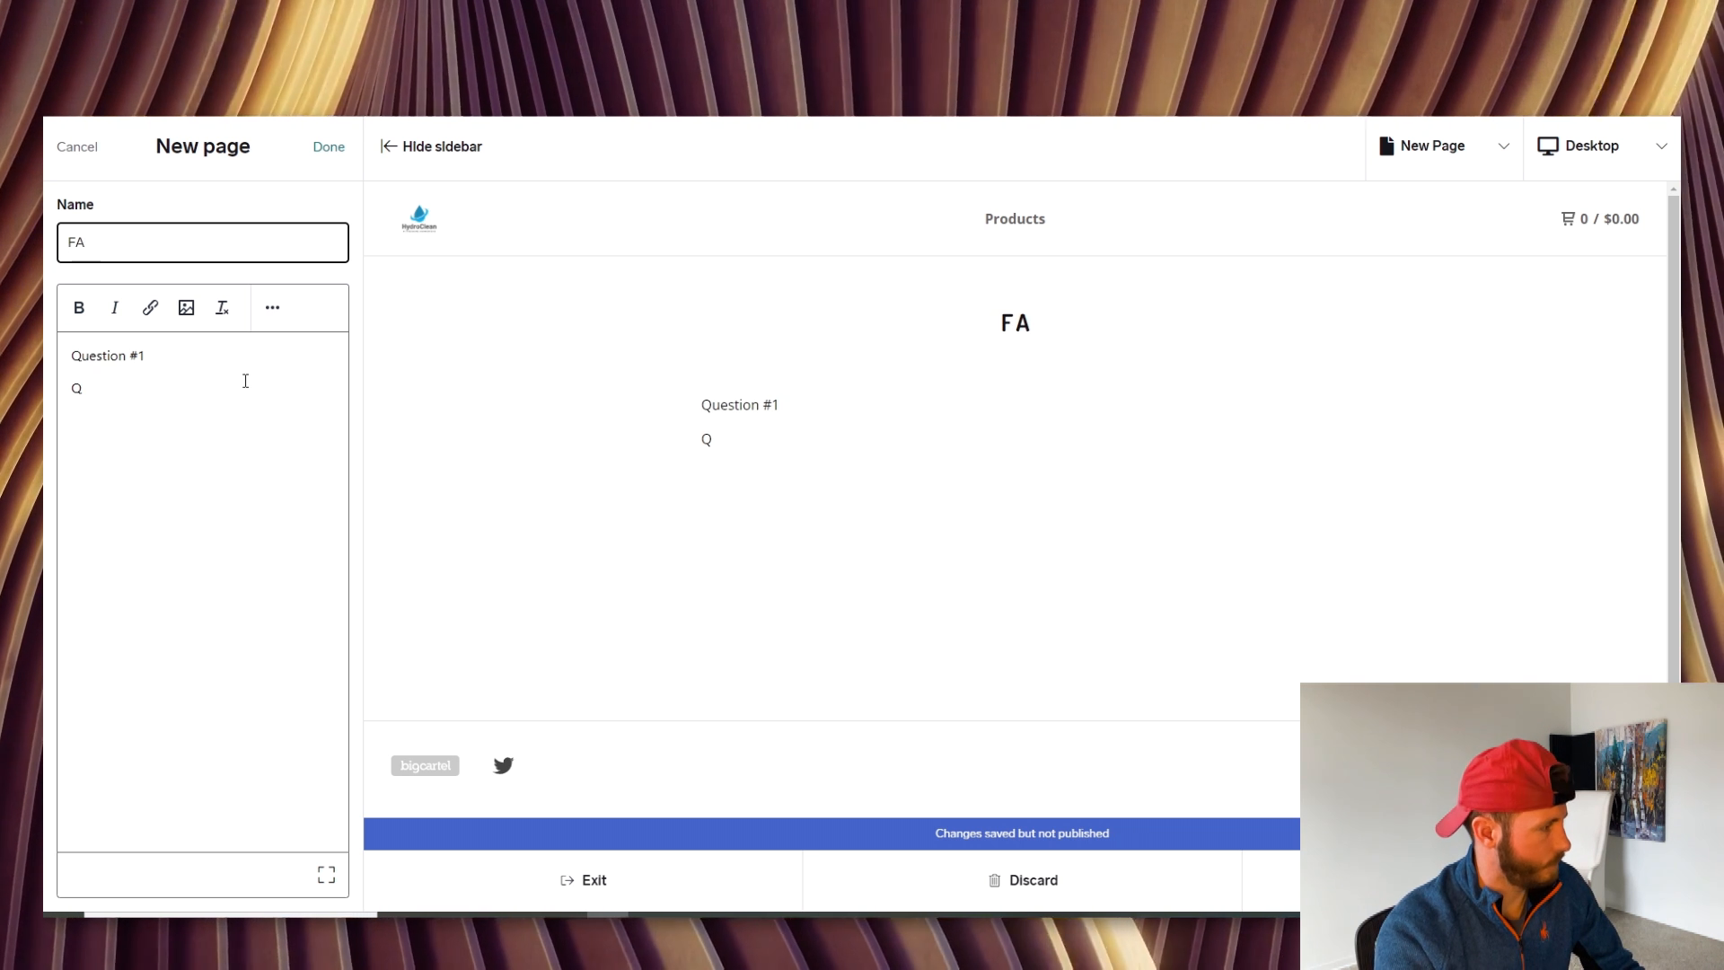
text(uestion #2)
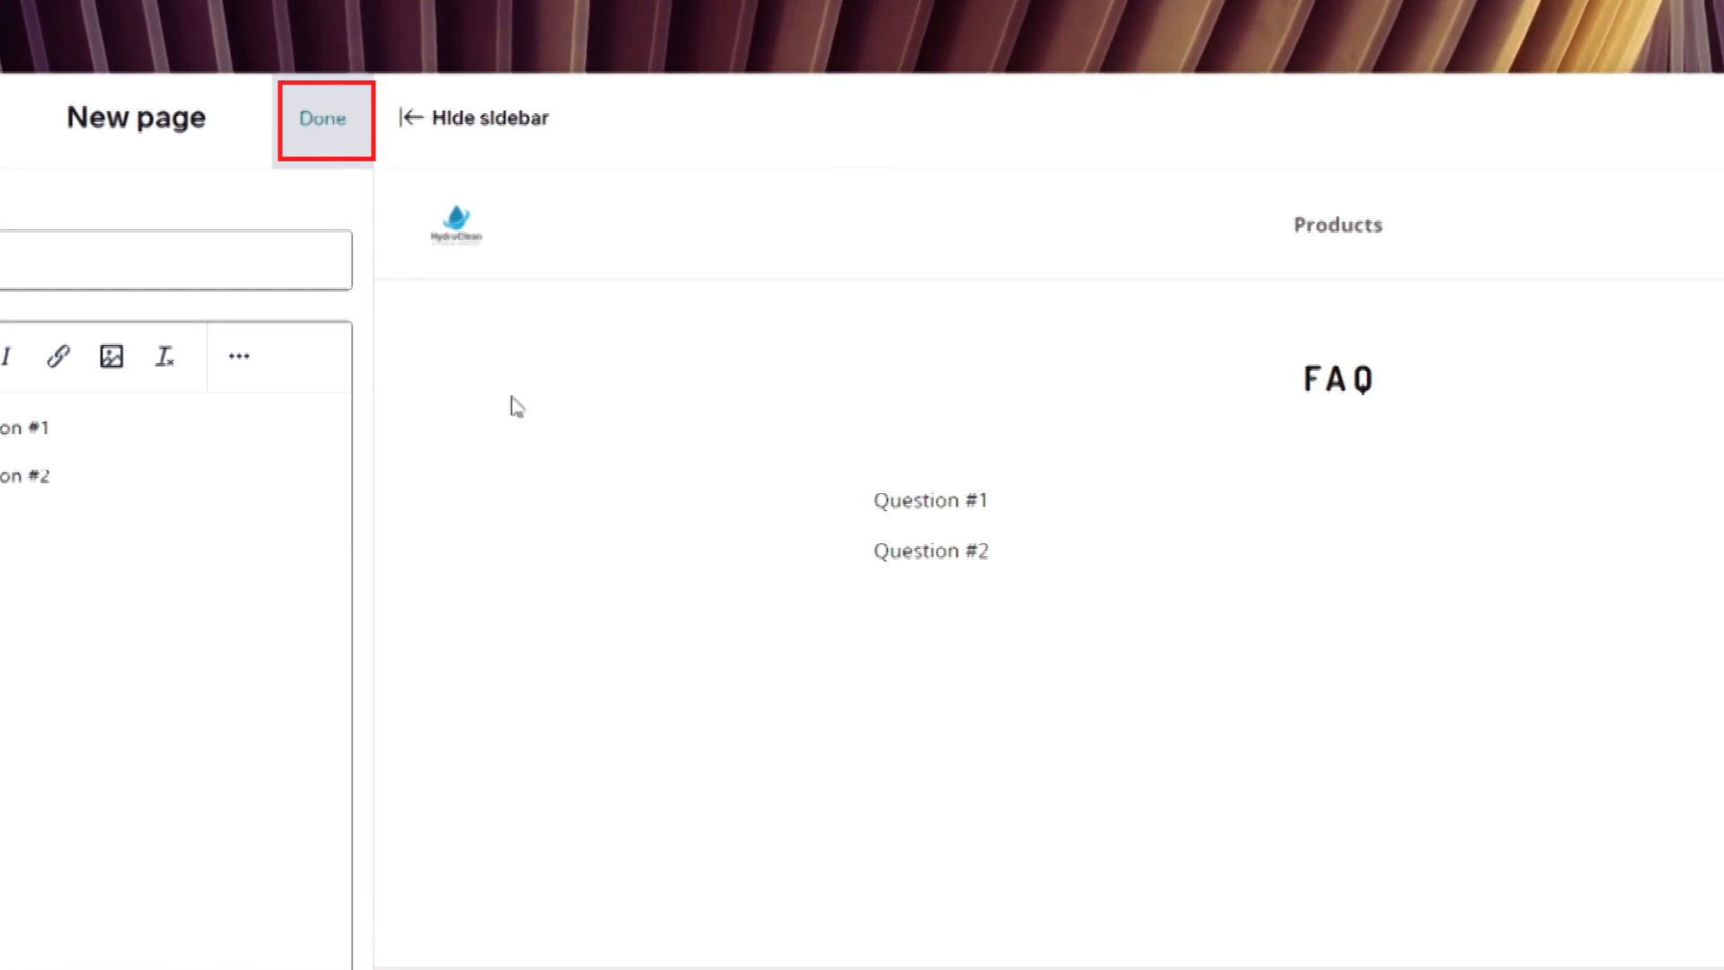
click(323, 119)
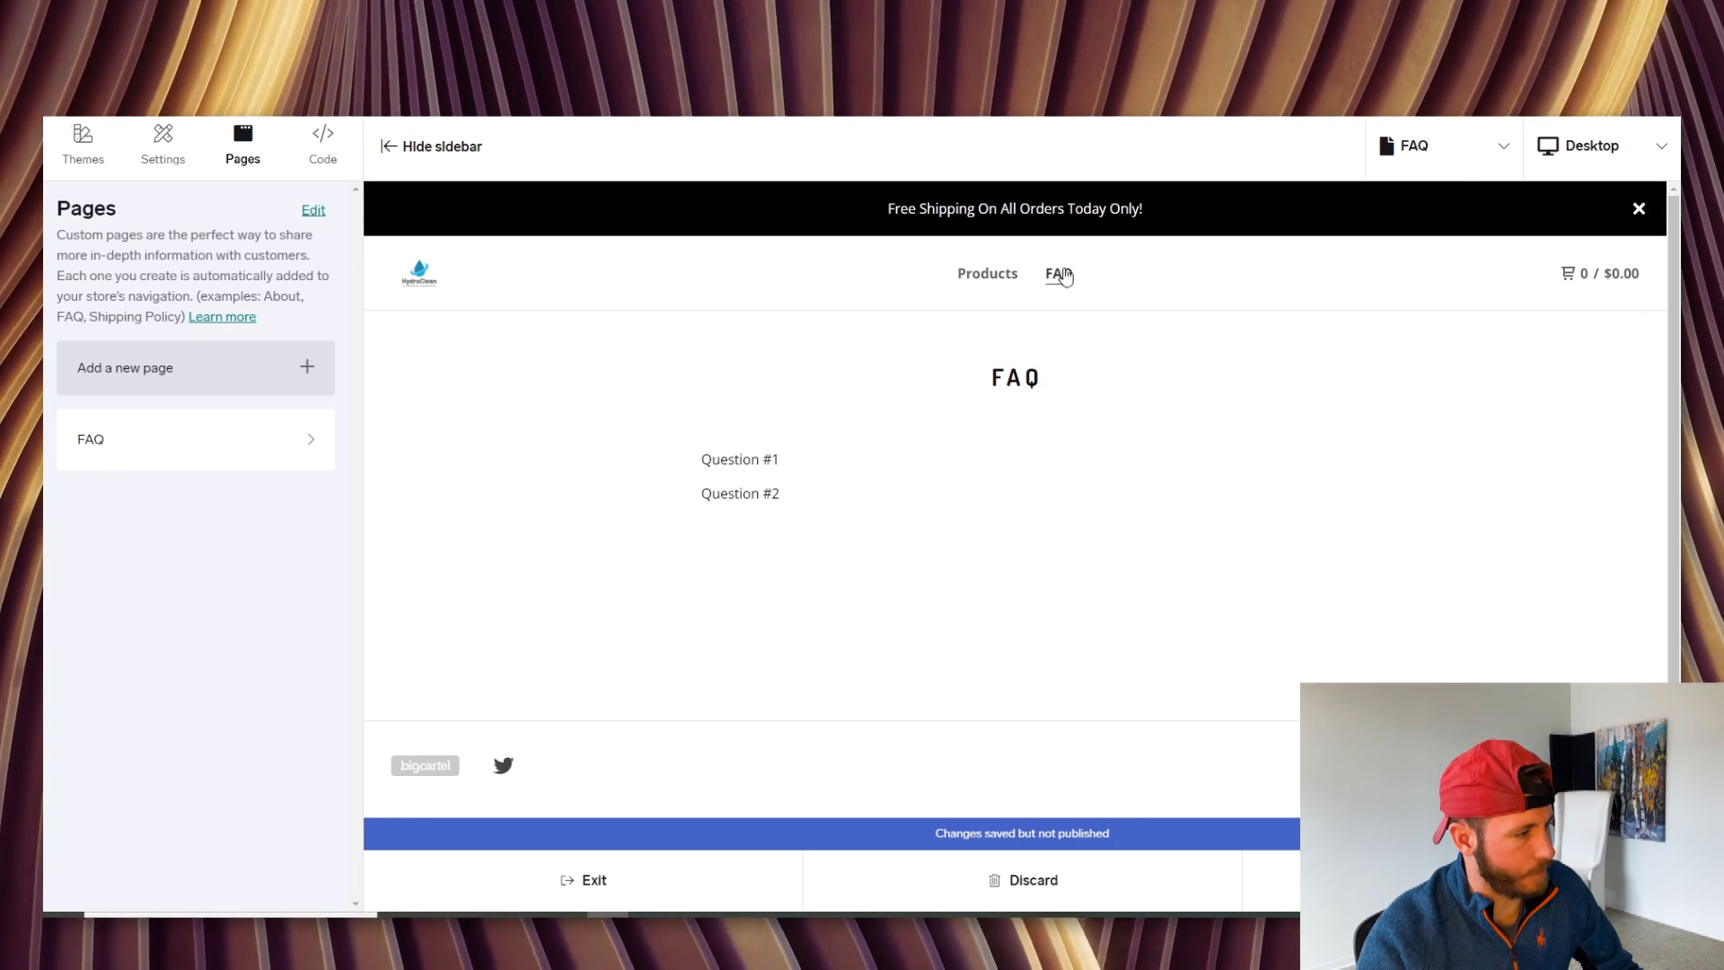
mouse_move(570, 473)
text(S)
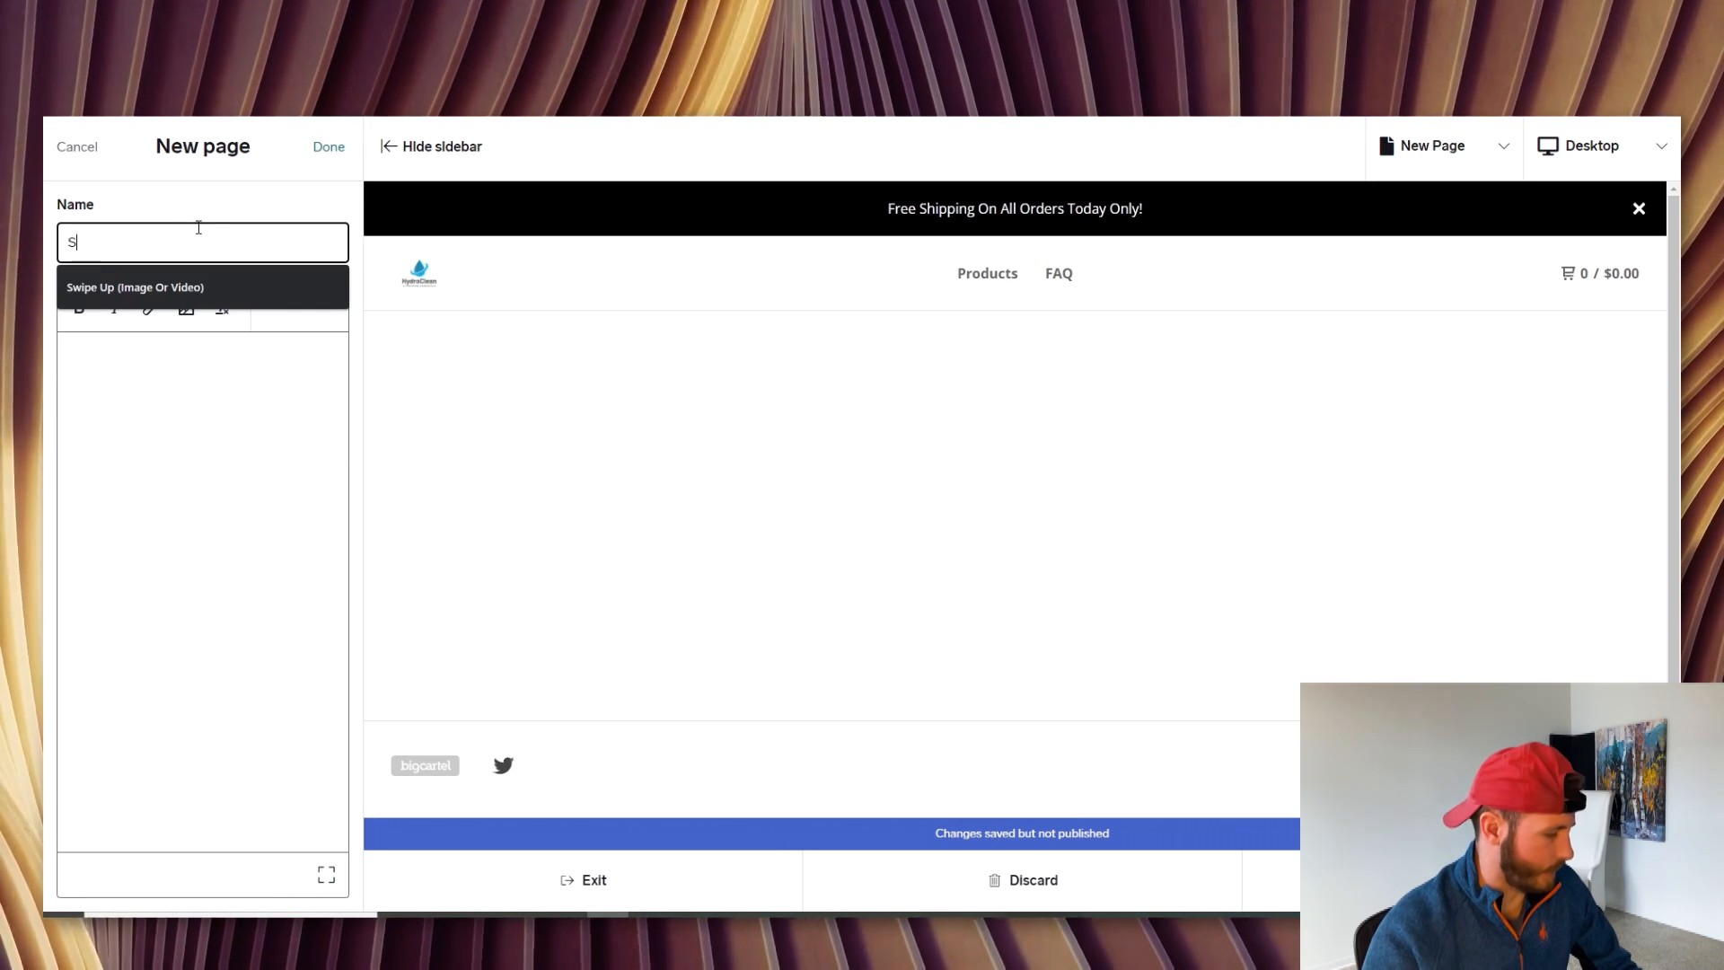
Name the new page Shipping and state that processing takes 3-5 days
text(hipping)
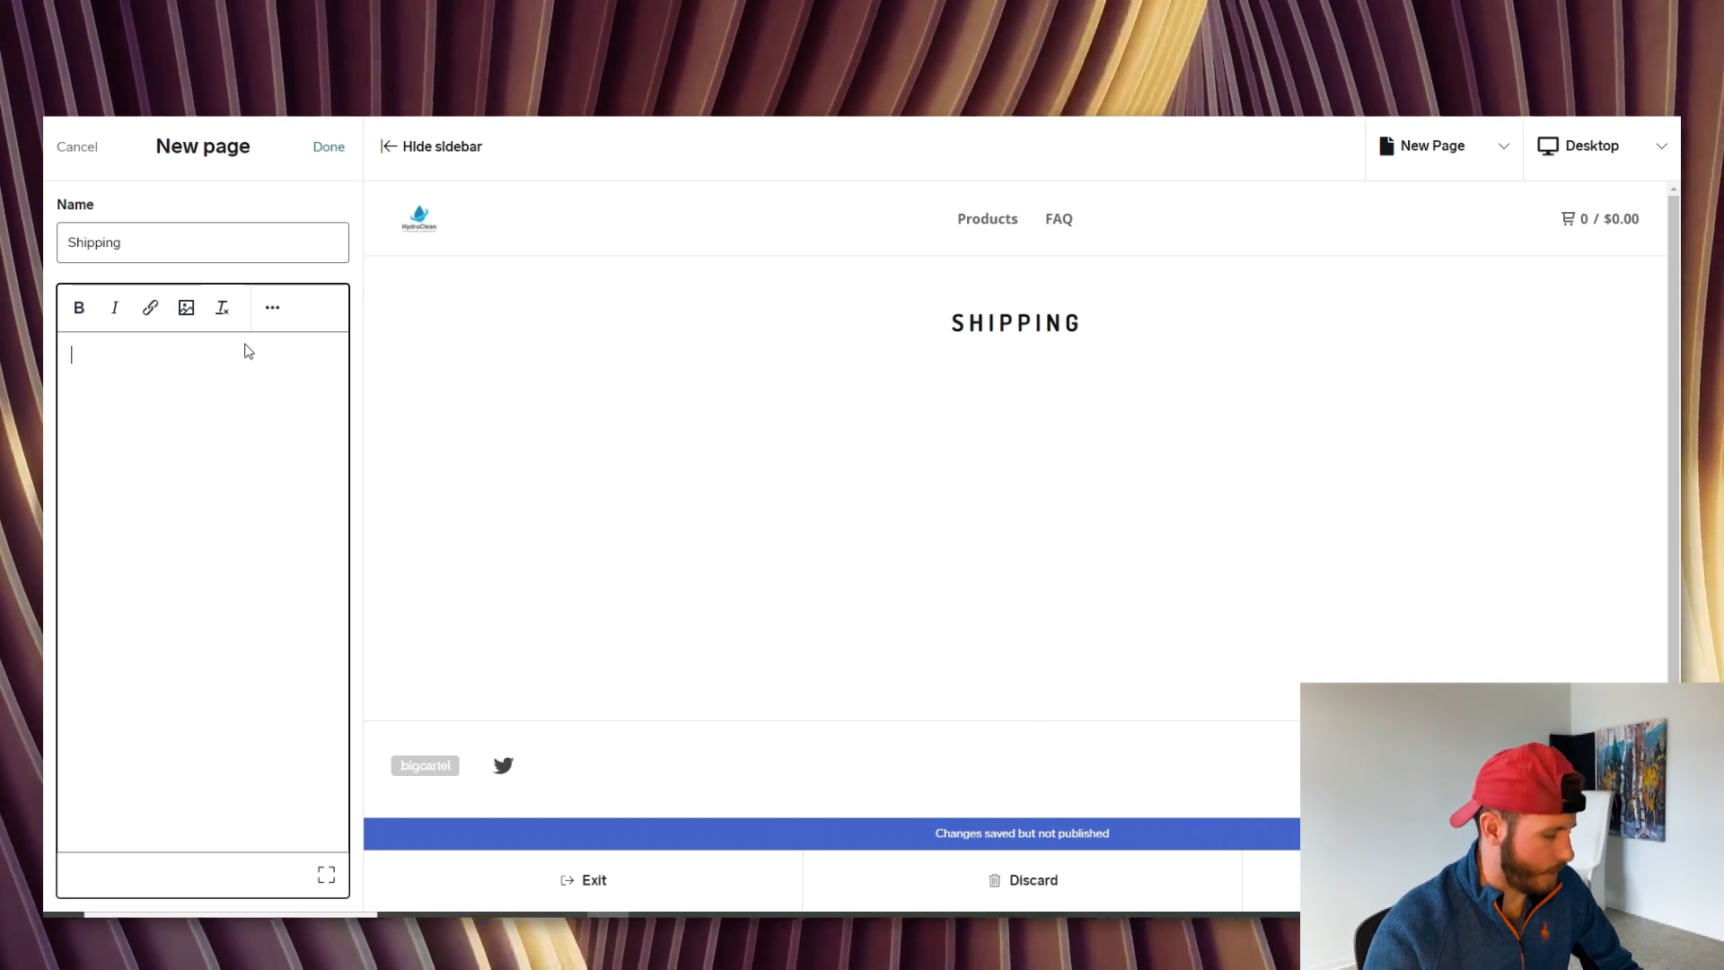
text(Processing)
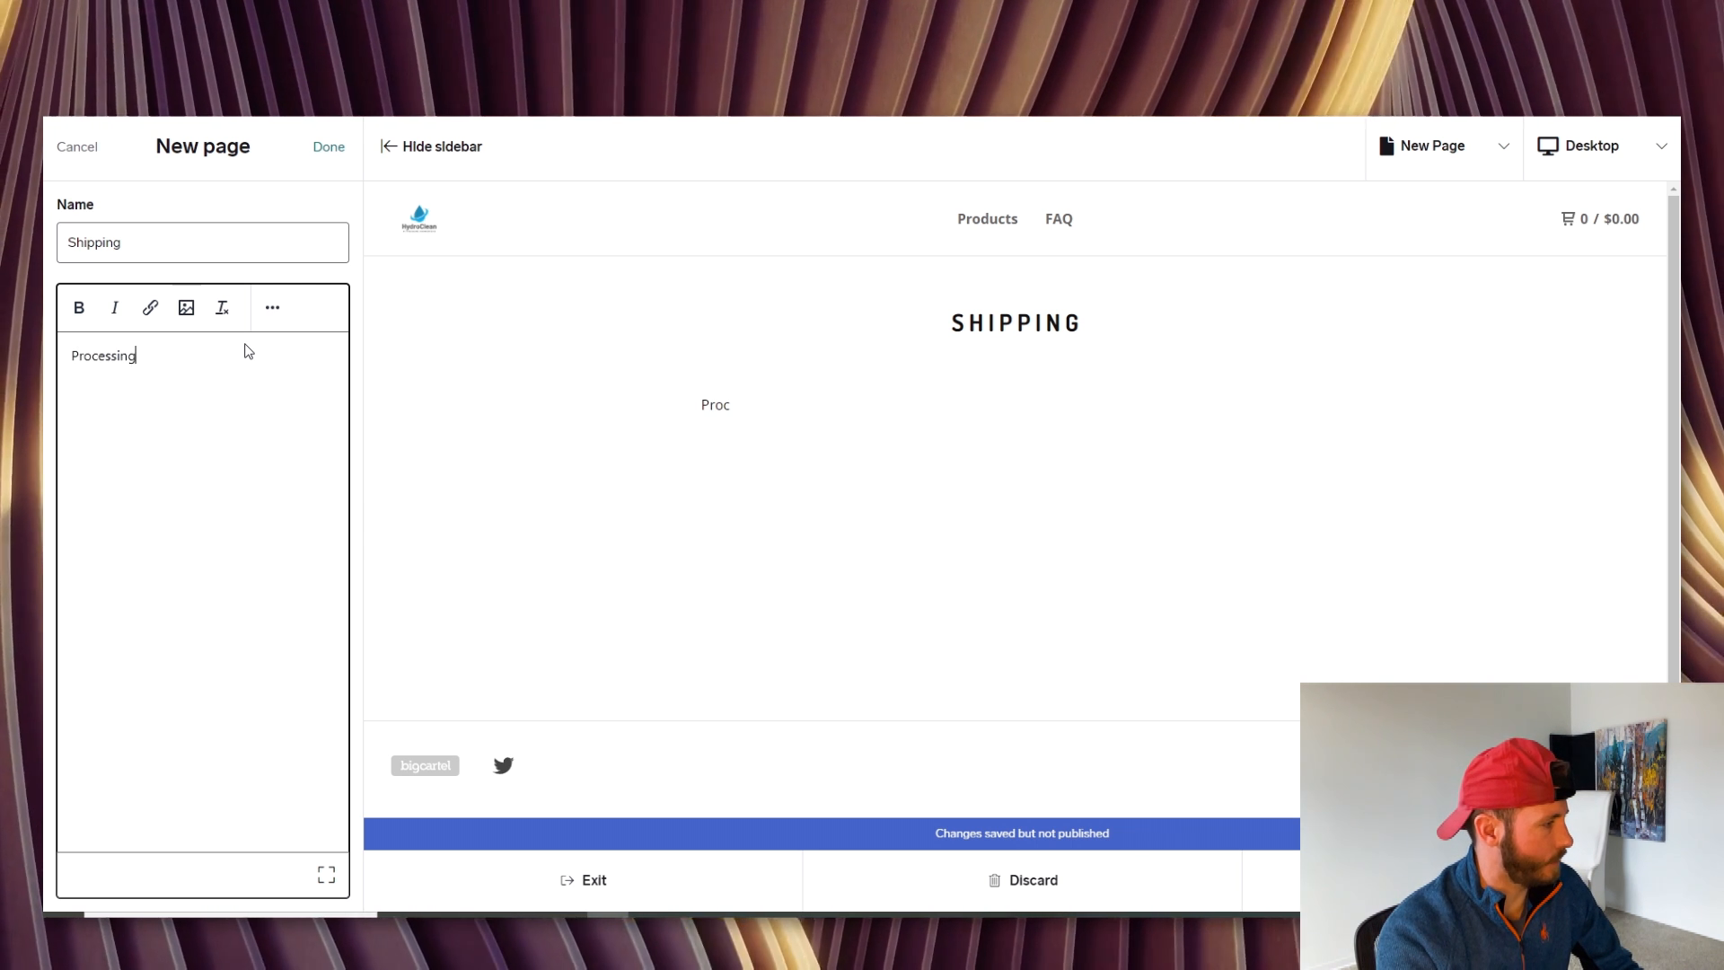
text(takes 3-)
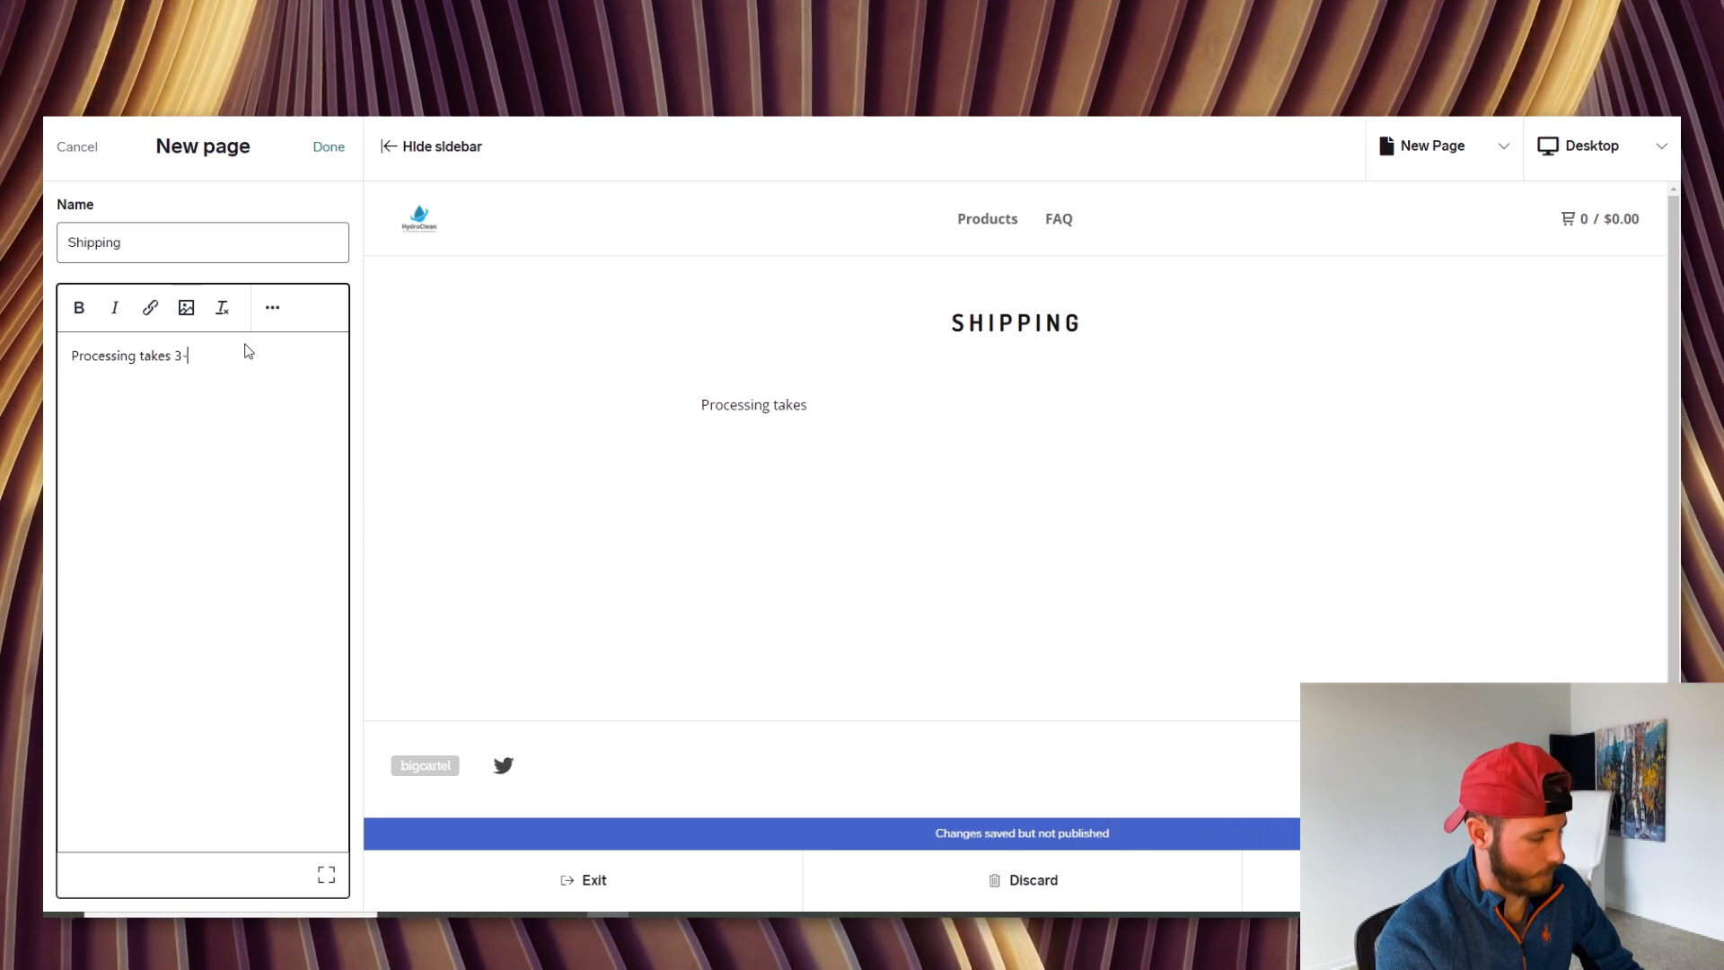
text(5 days. S)
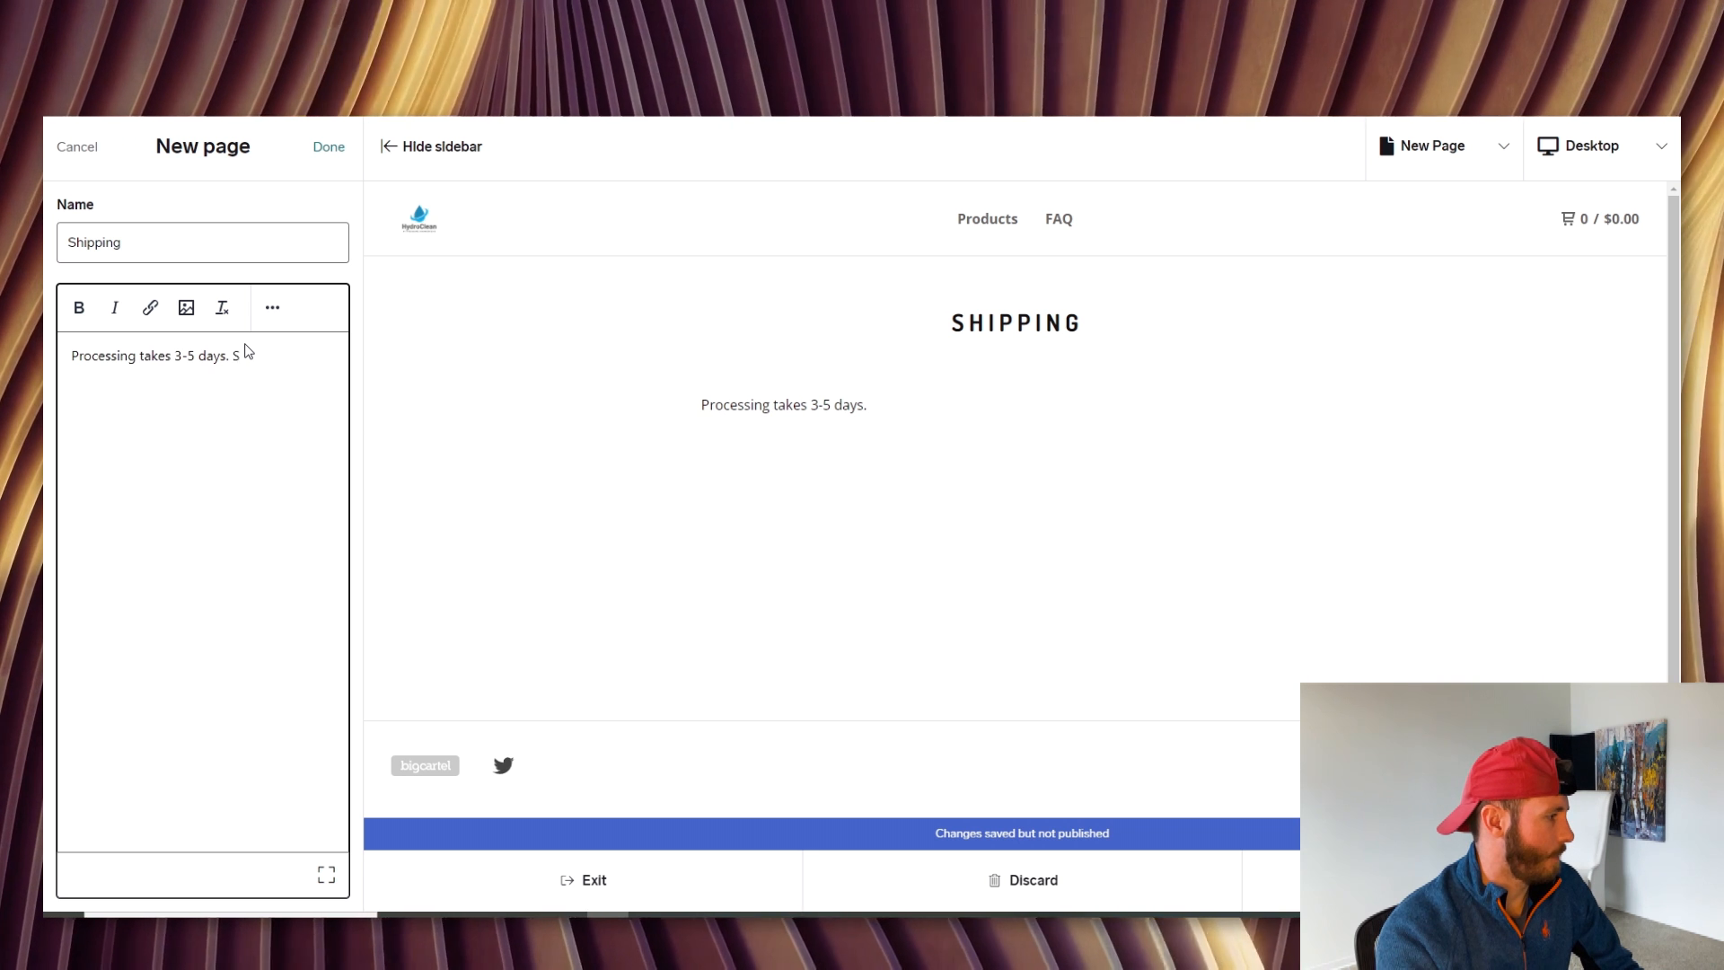
Add that orders arrive at your doorstep in 5-7 business days and save the page
text(Then order ships to your d)
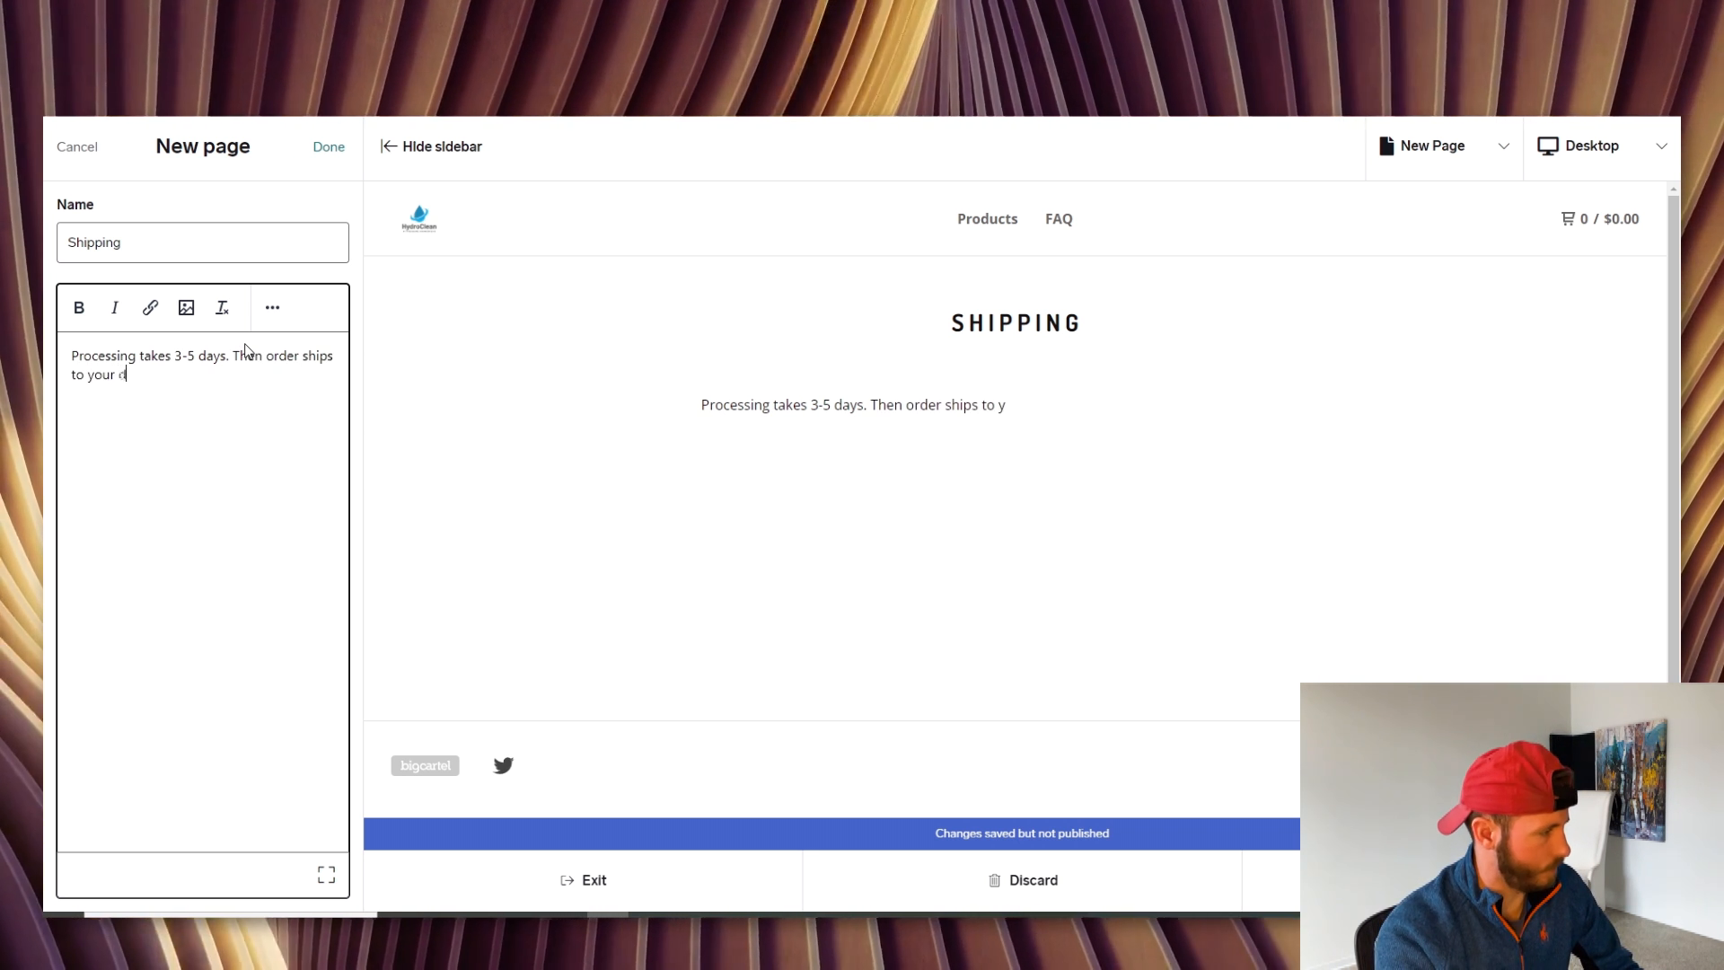
text(oor step in)
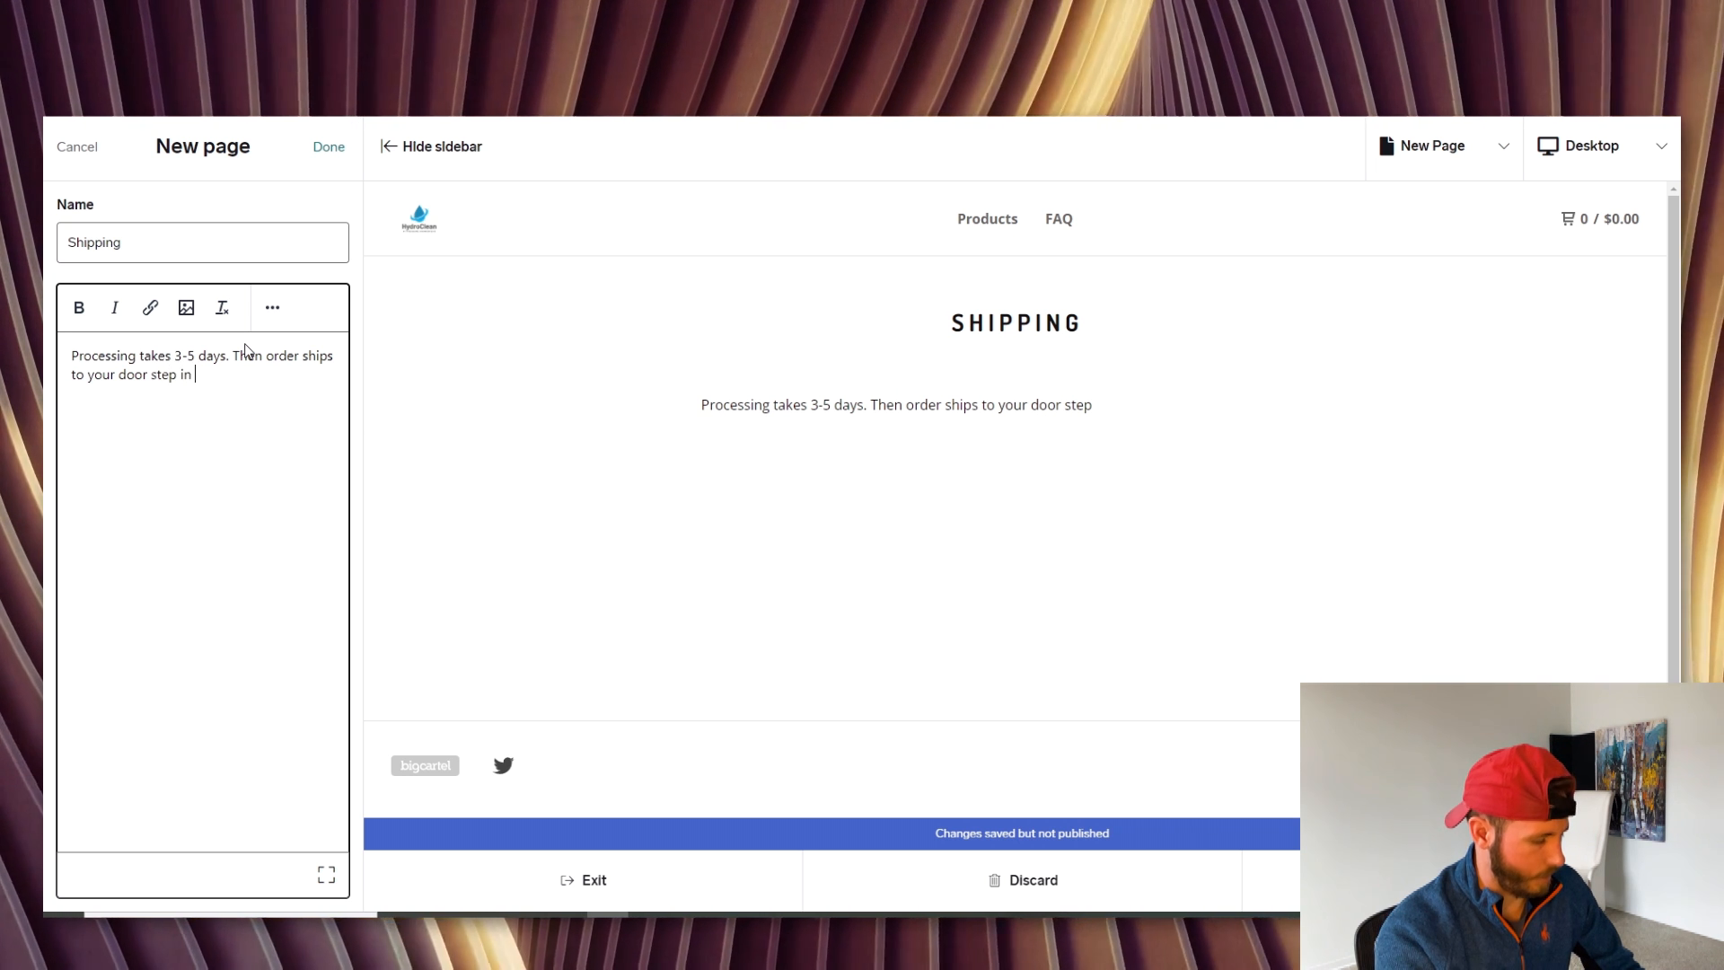
text(507)
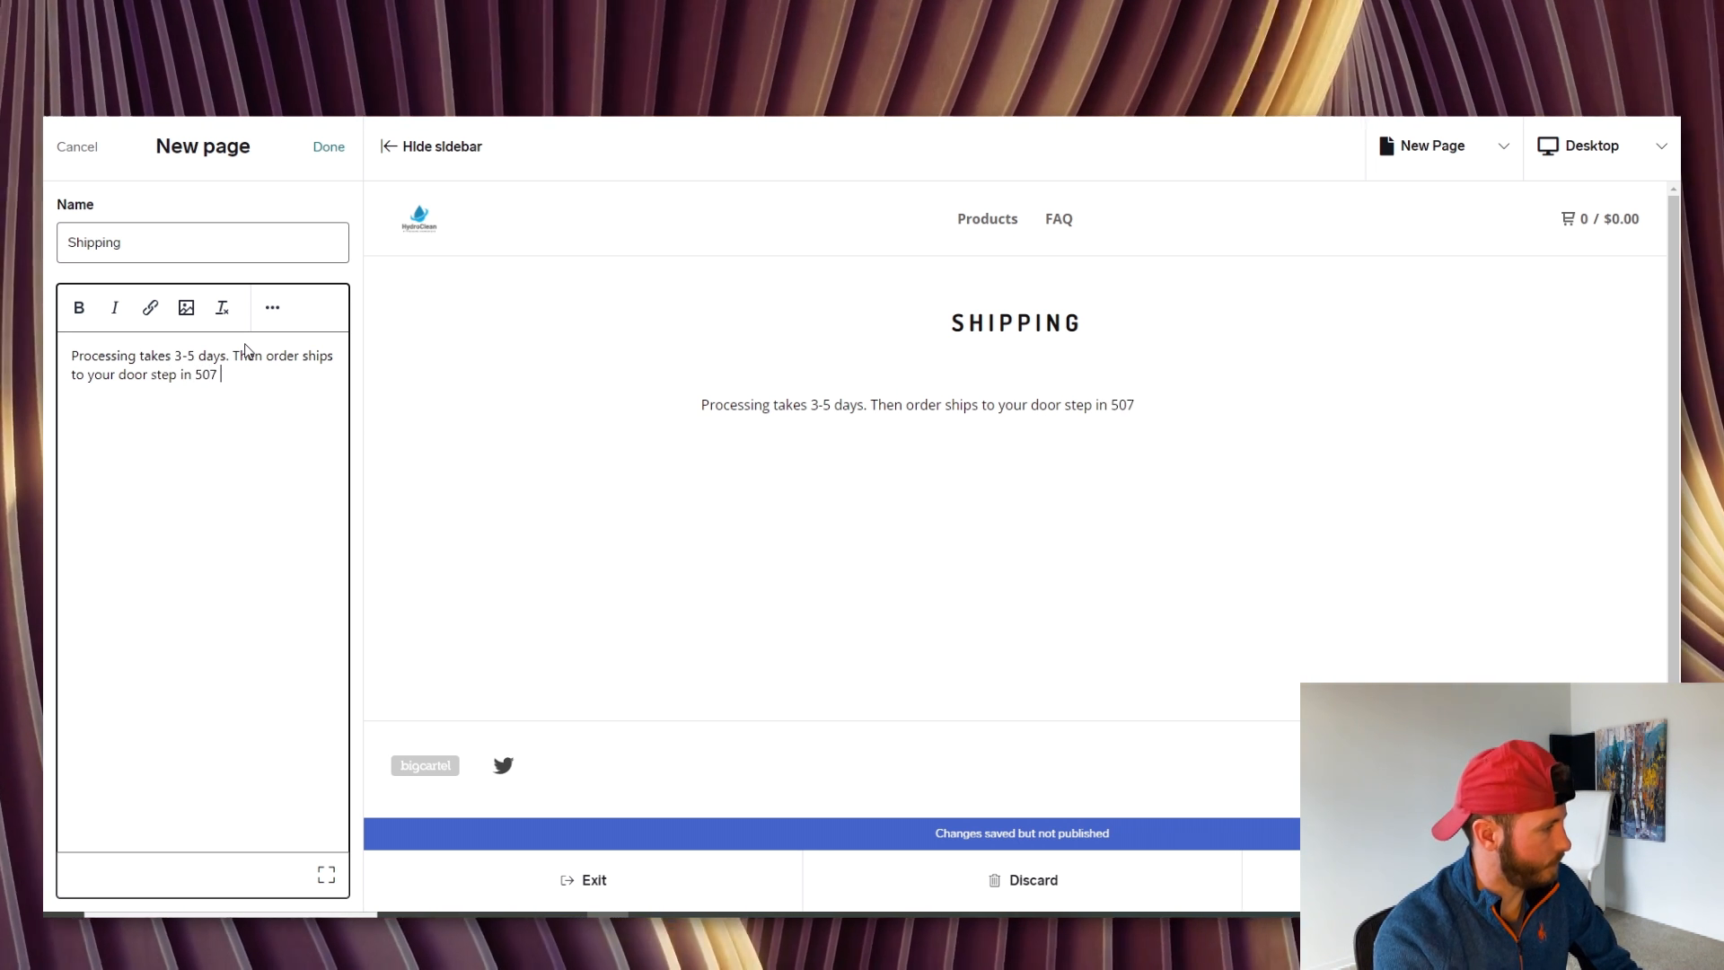
text(-7)
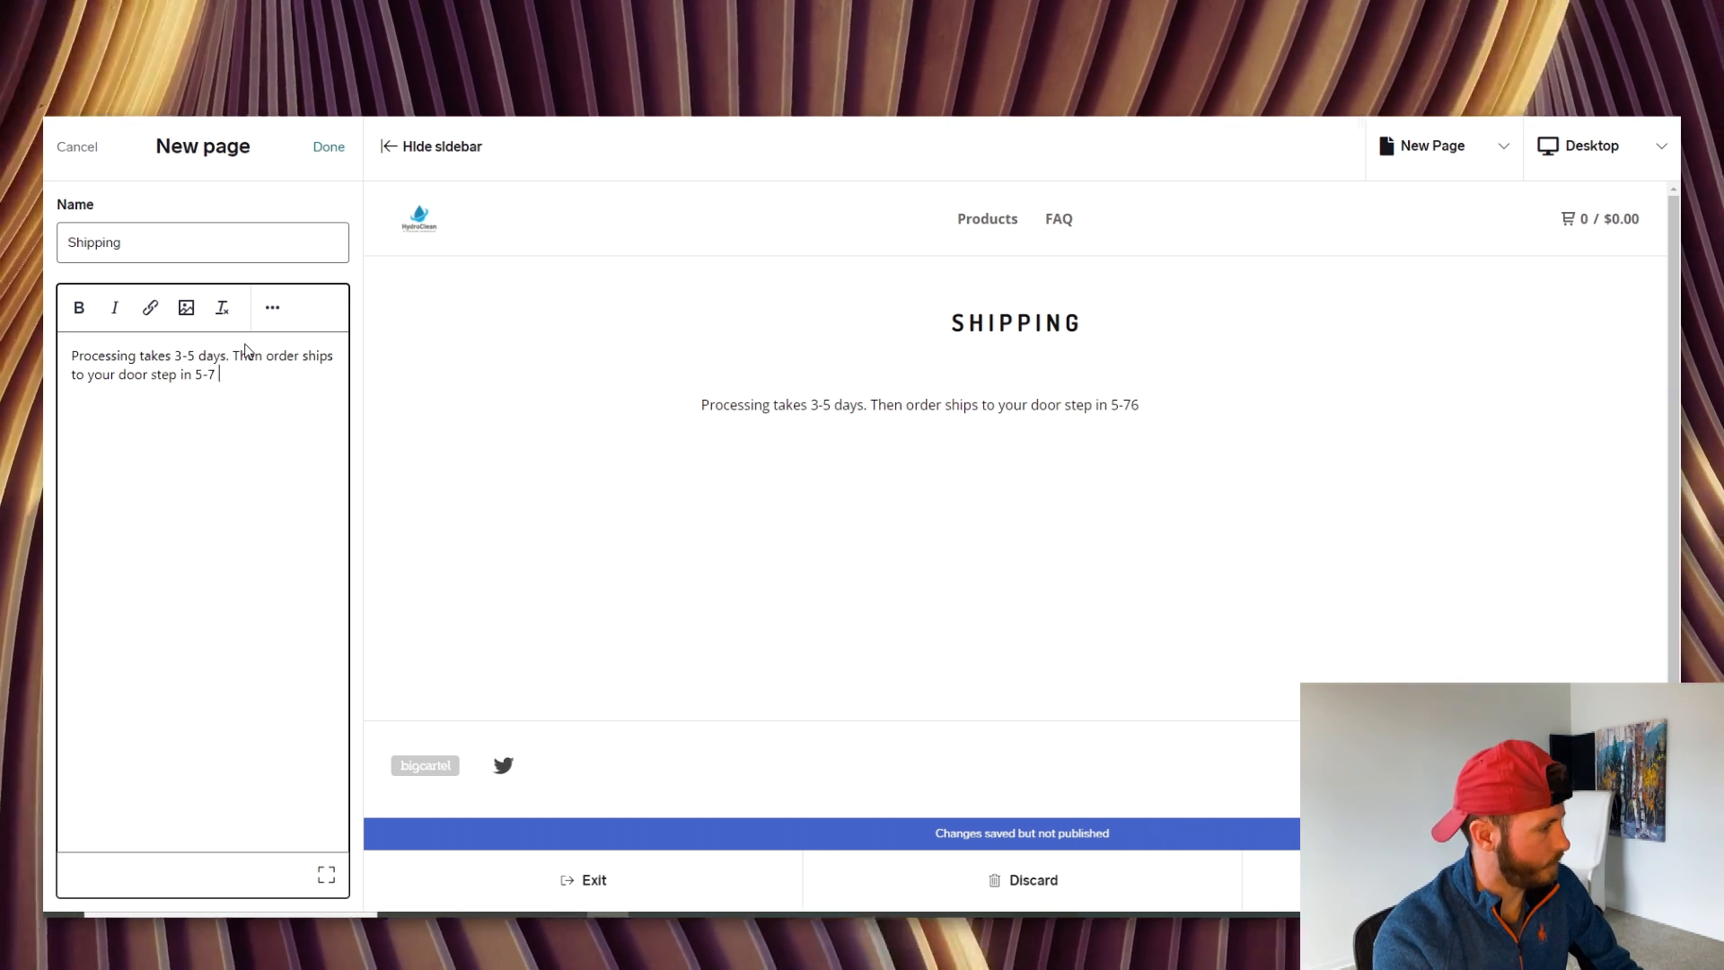
text(business days.)
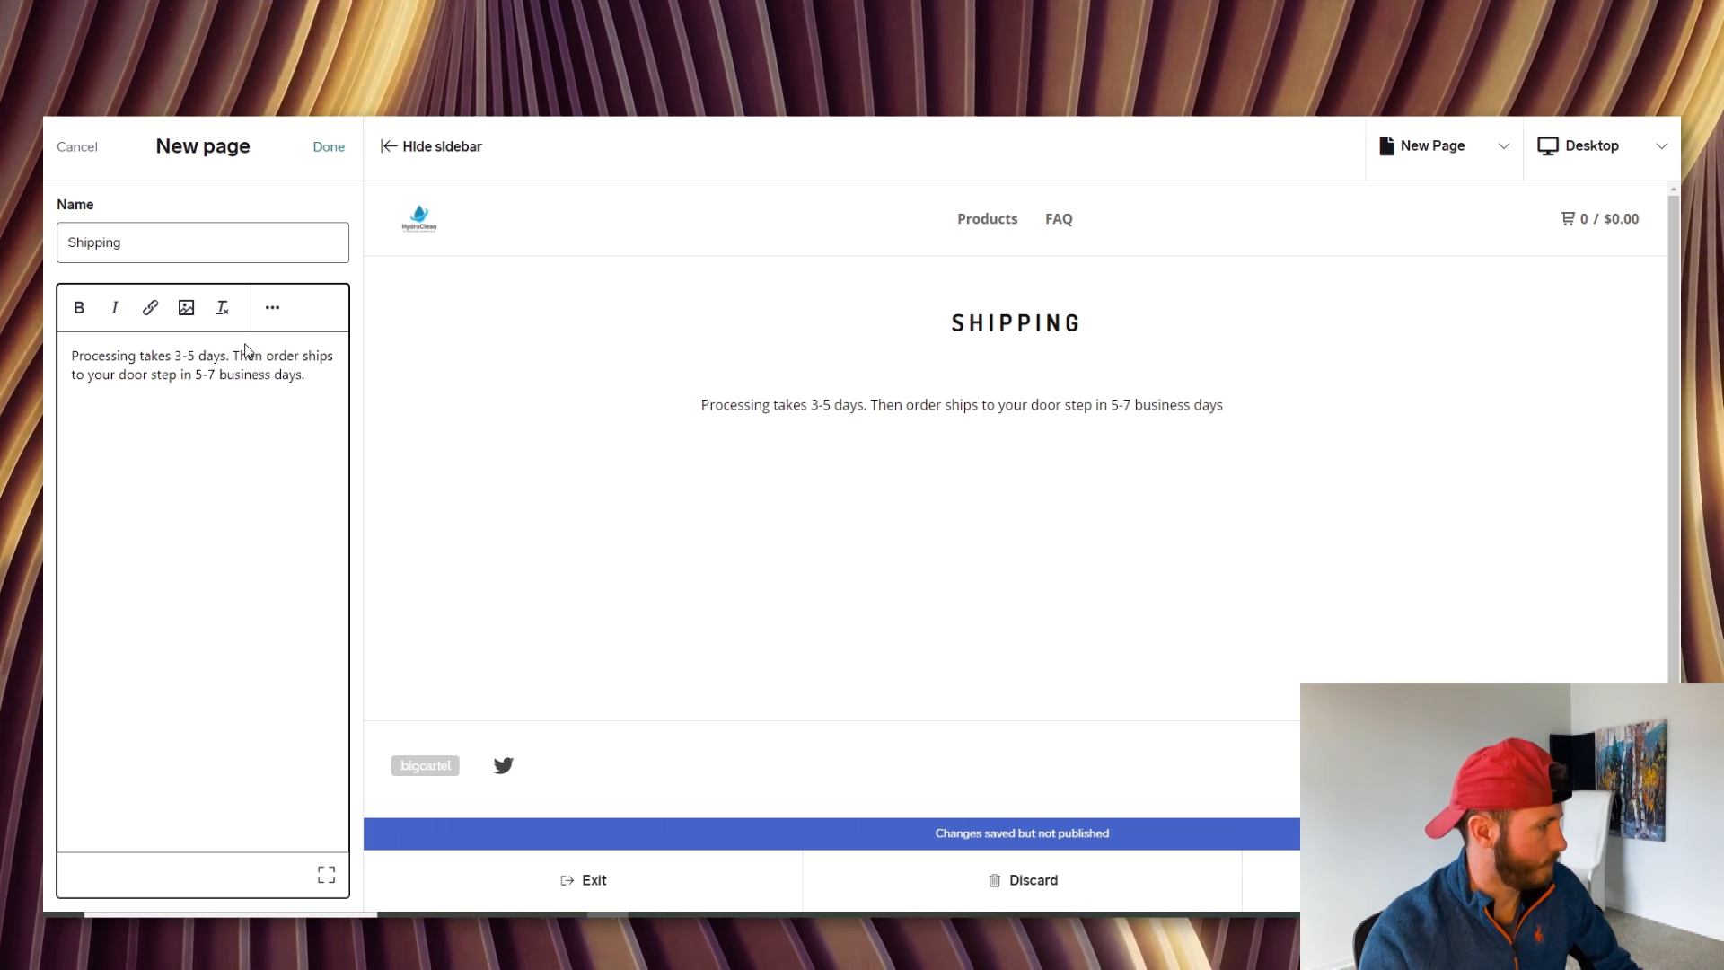
click(327, 145)
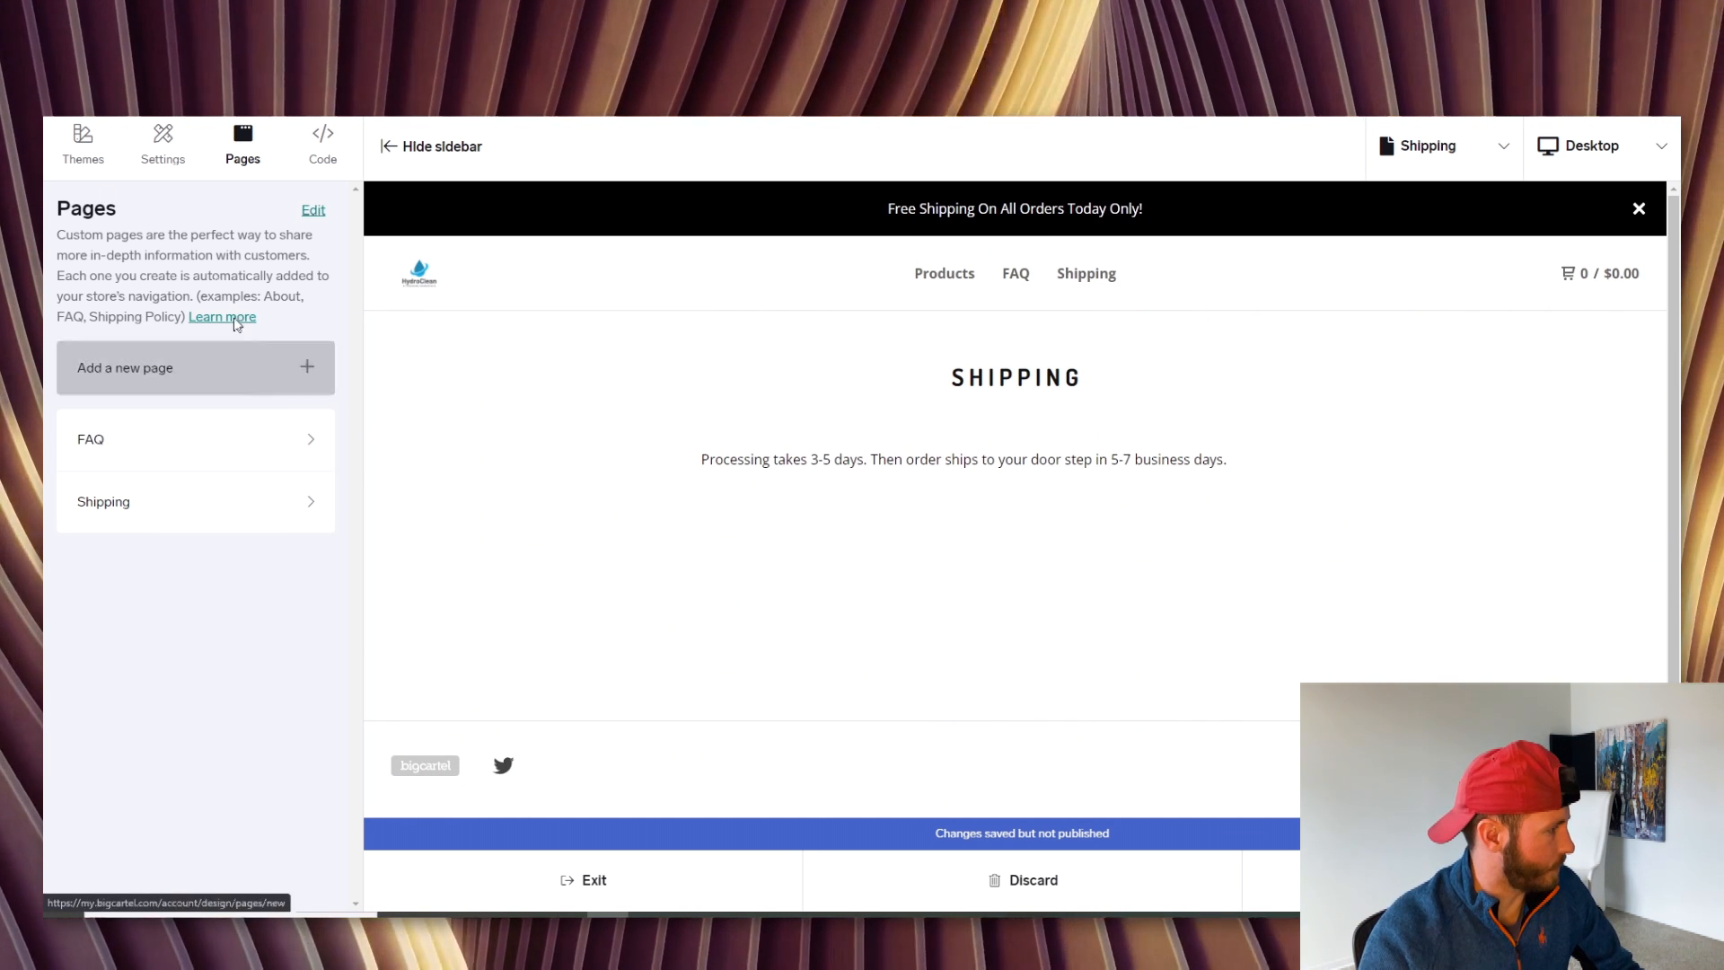
Set the store's Header Font to Roboto in the appearance settings
click(163, 144)
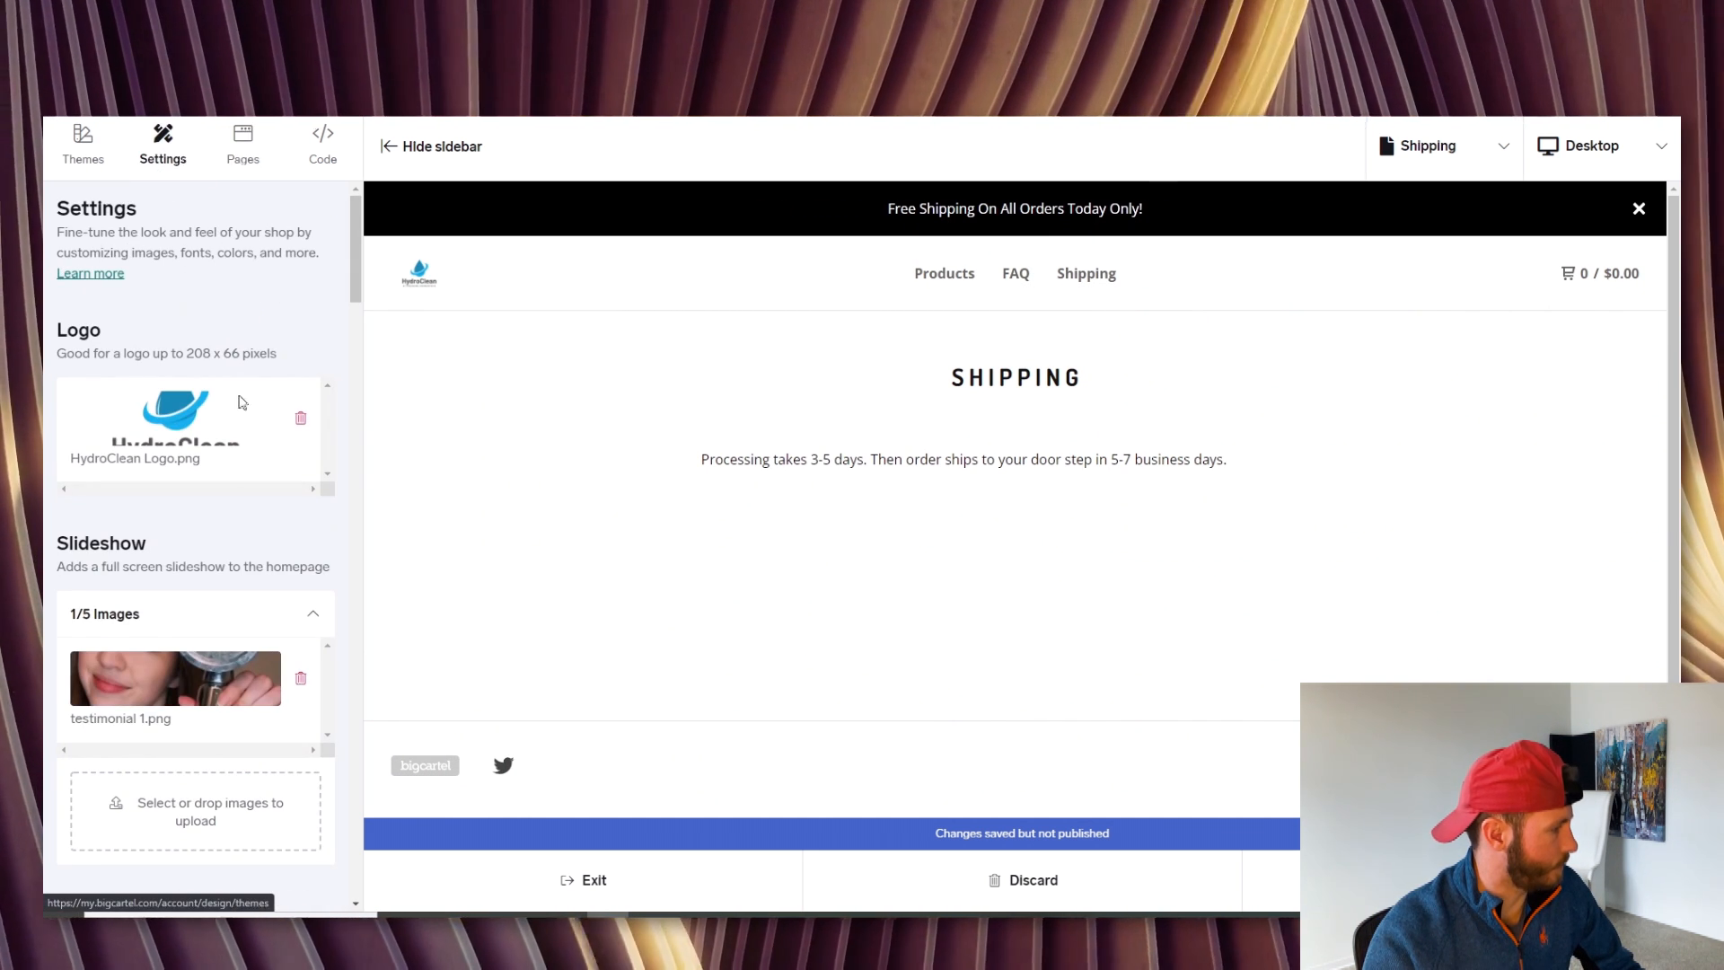
scroll(down, 3)
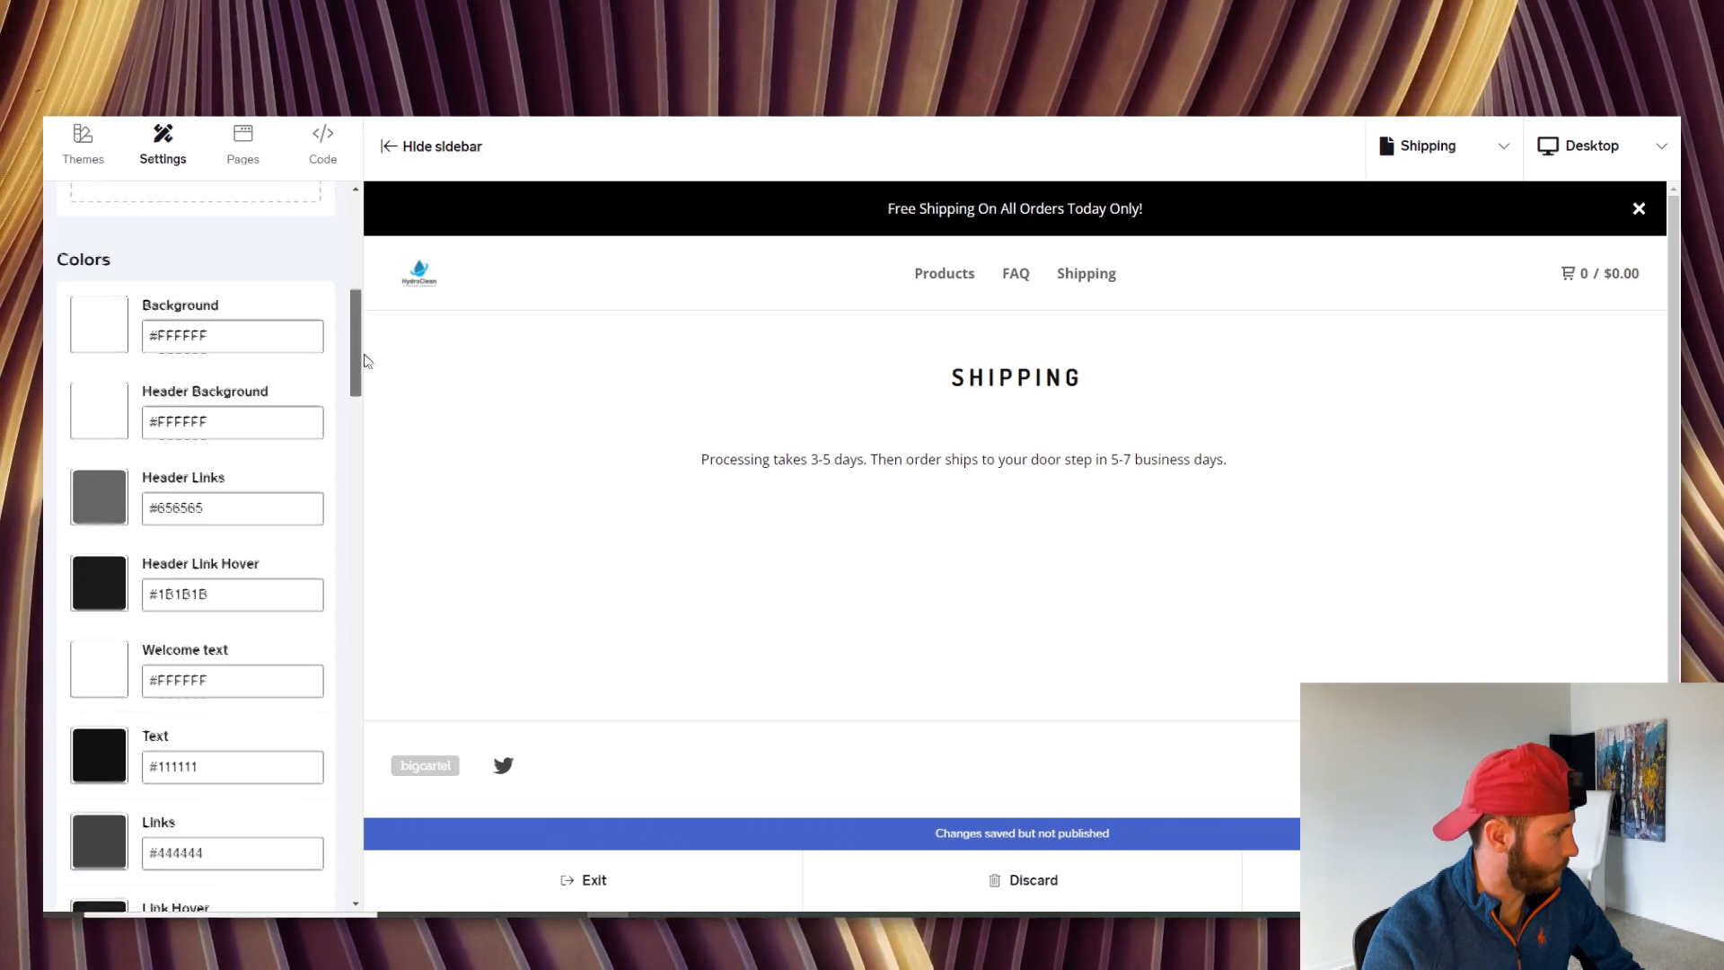
scroll(down, 3)
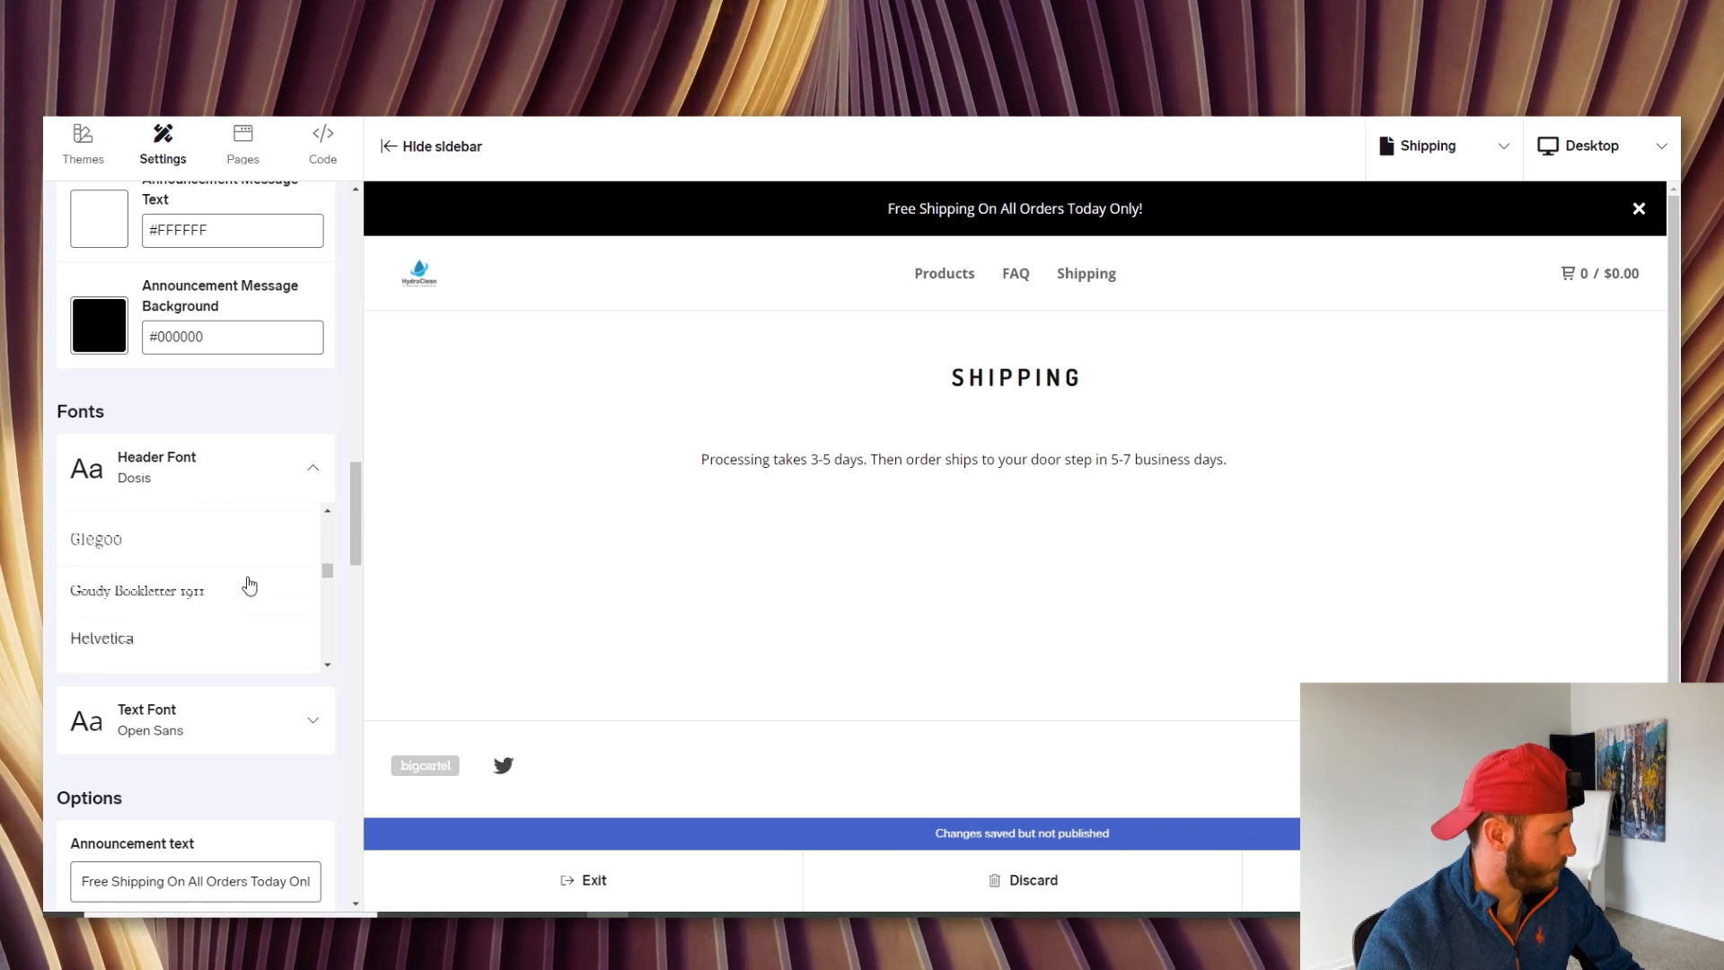
scroll(down, 3)
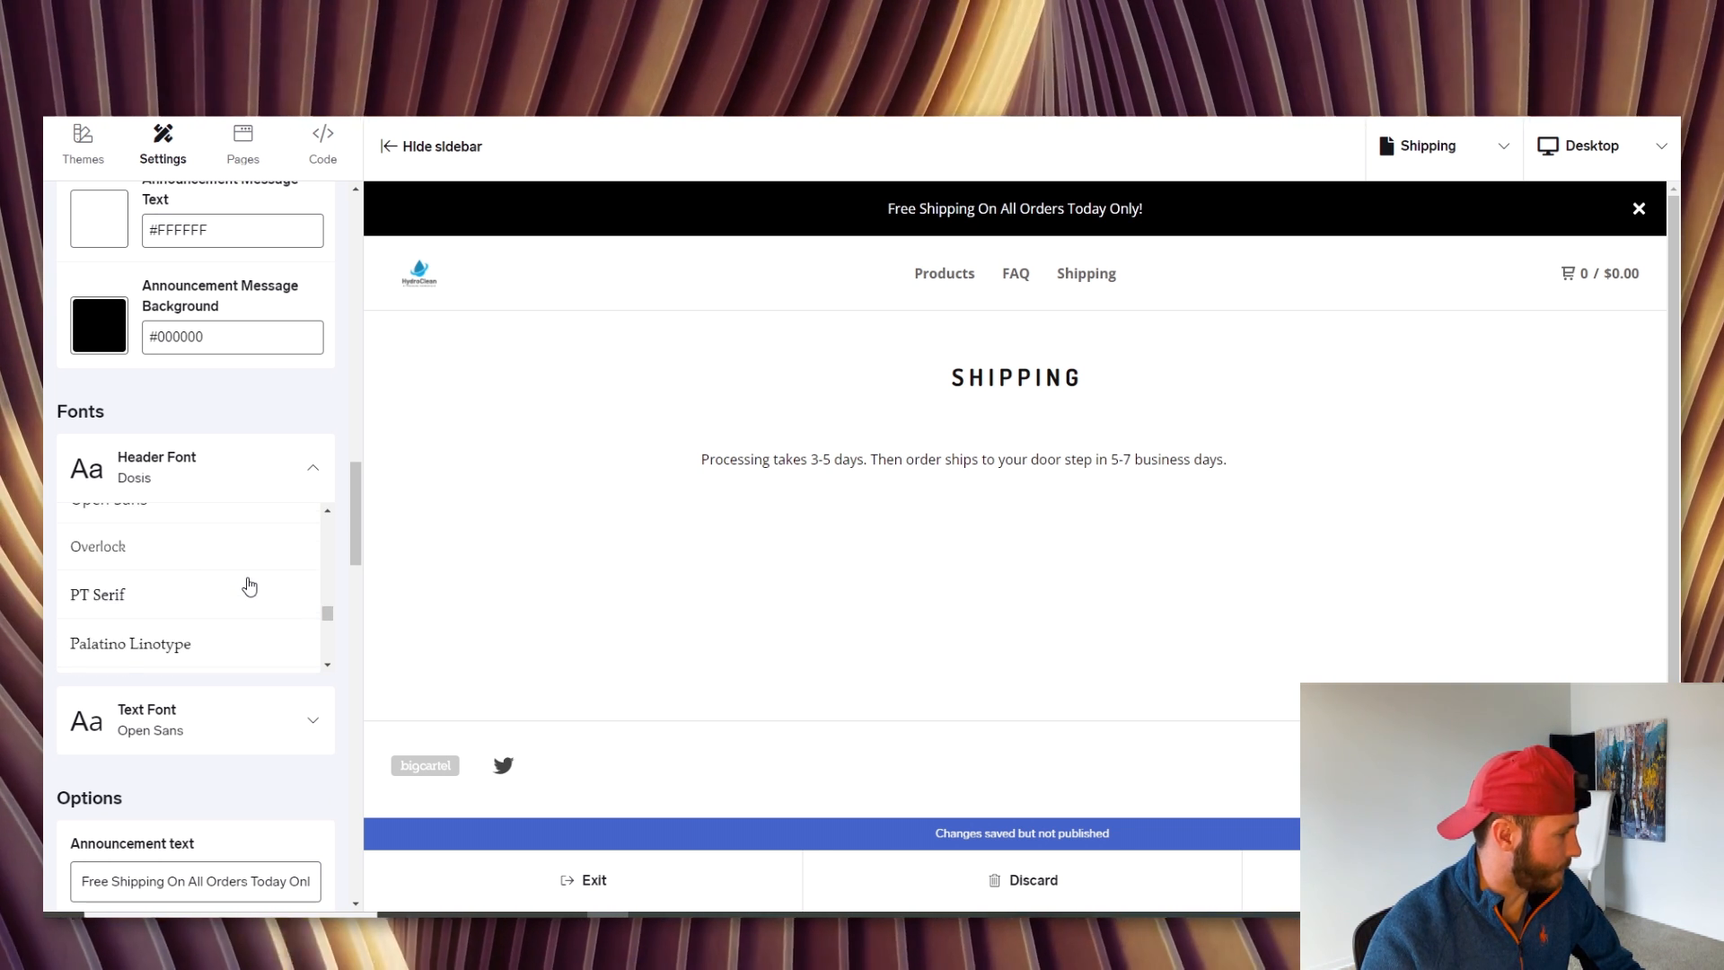
click(95, 623)
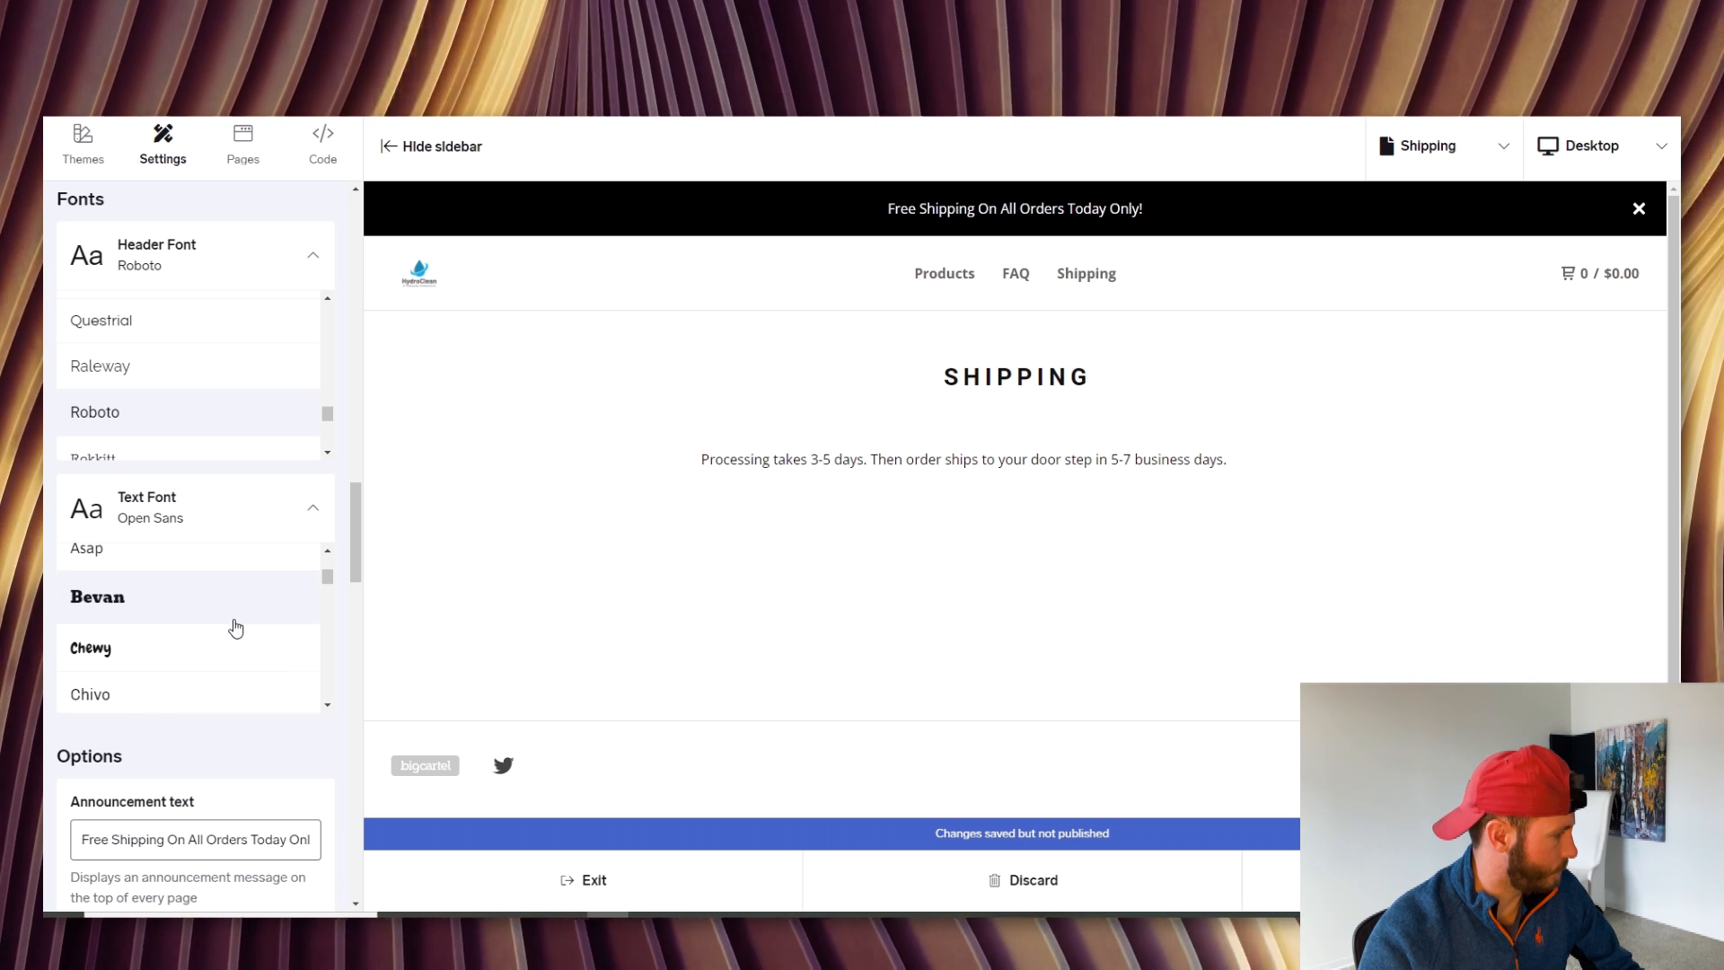
Set the store's body Text Font to Roboto as well
scroll(down, 3)
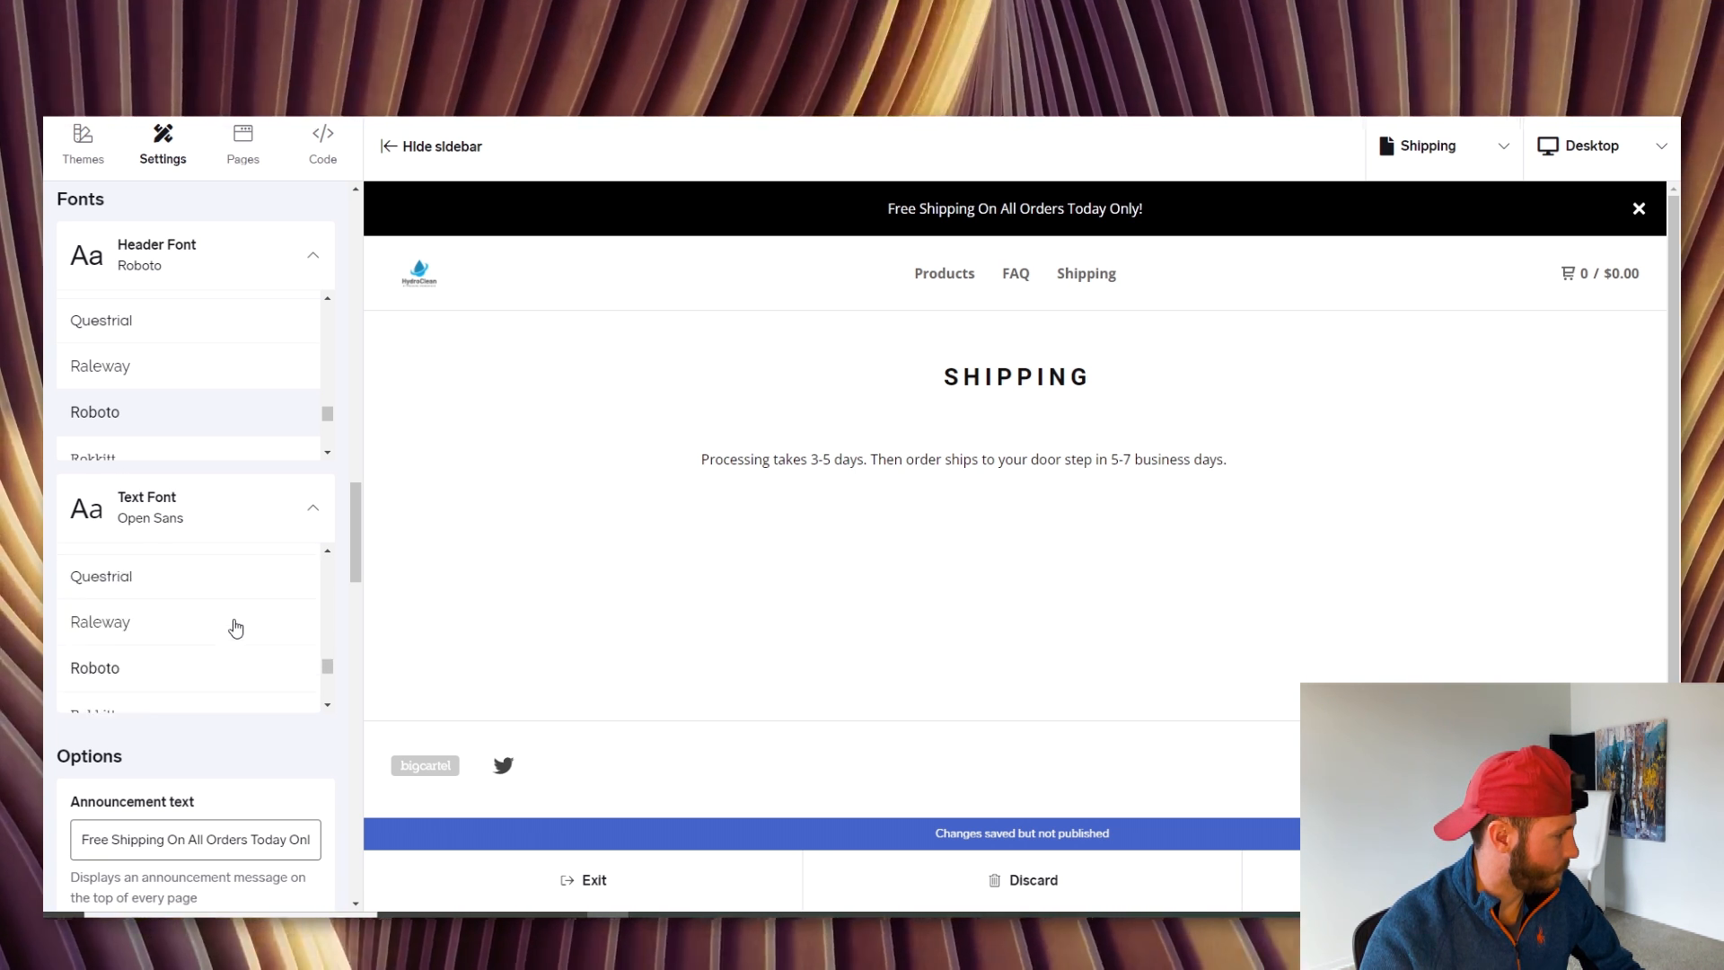
click(95, 668)
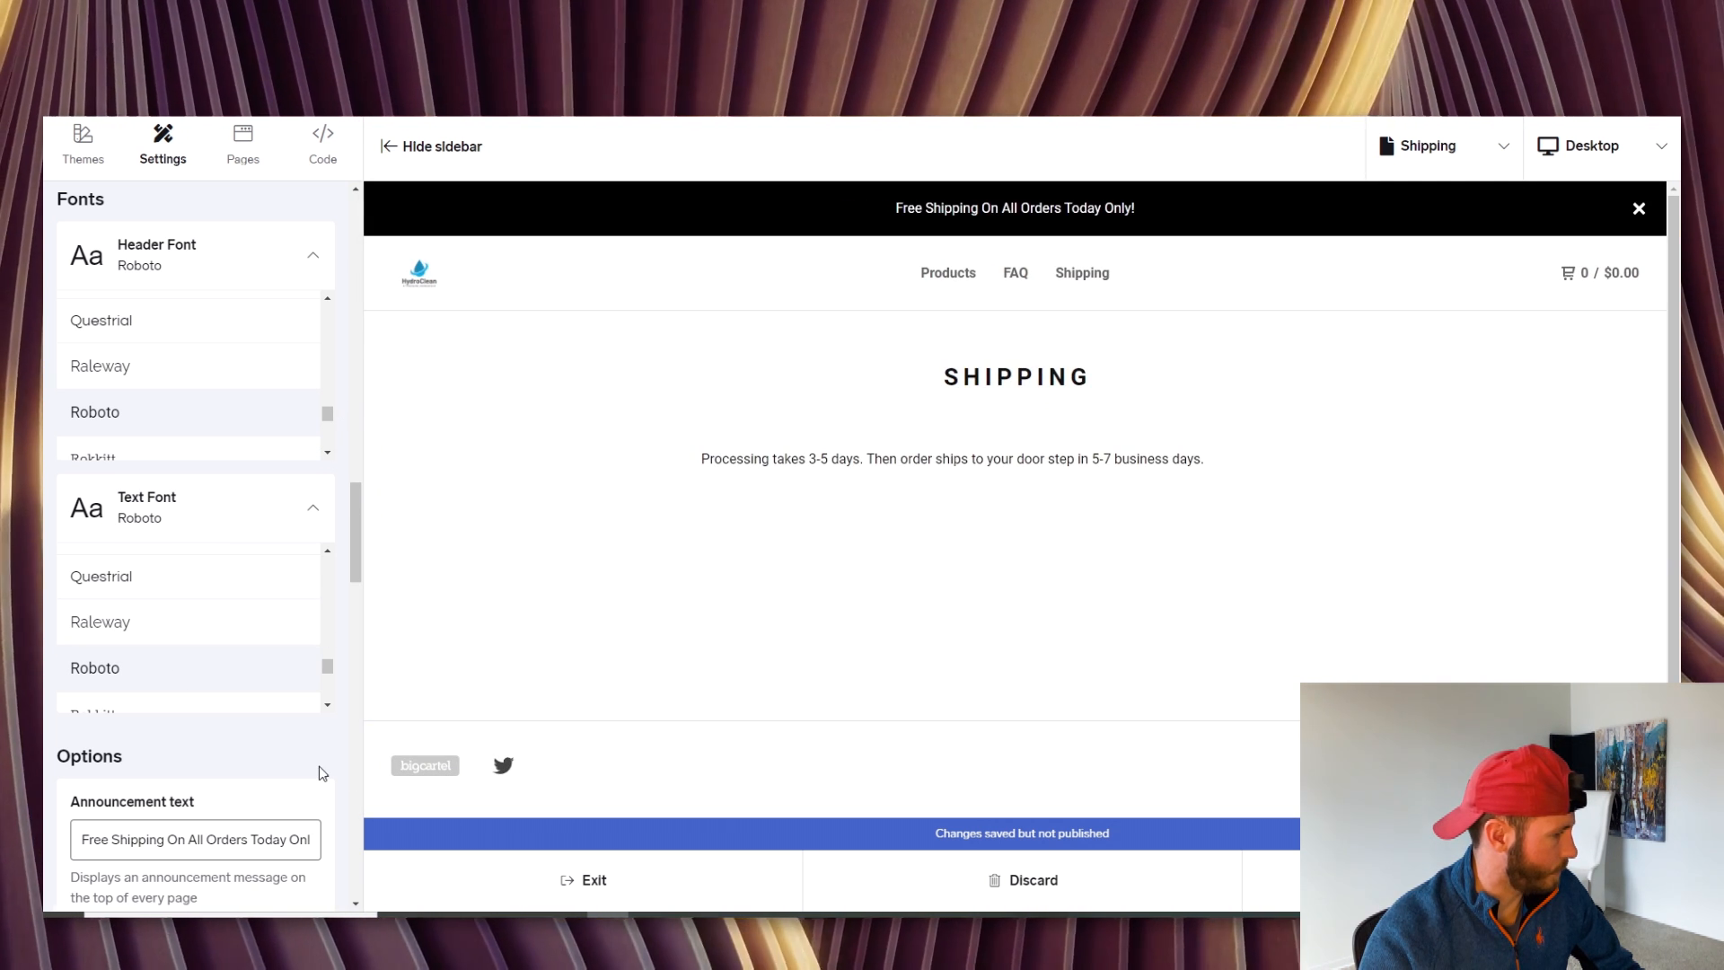
mouse_move(1045, 233)
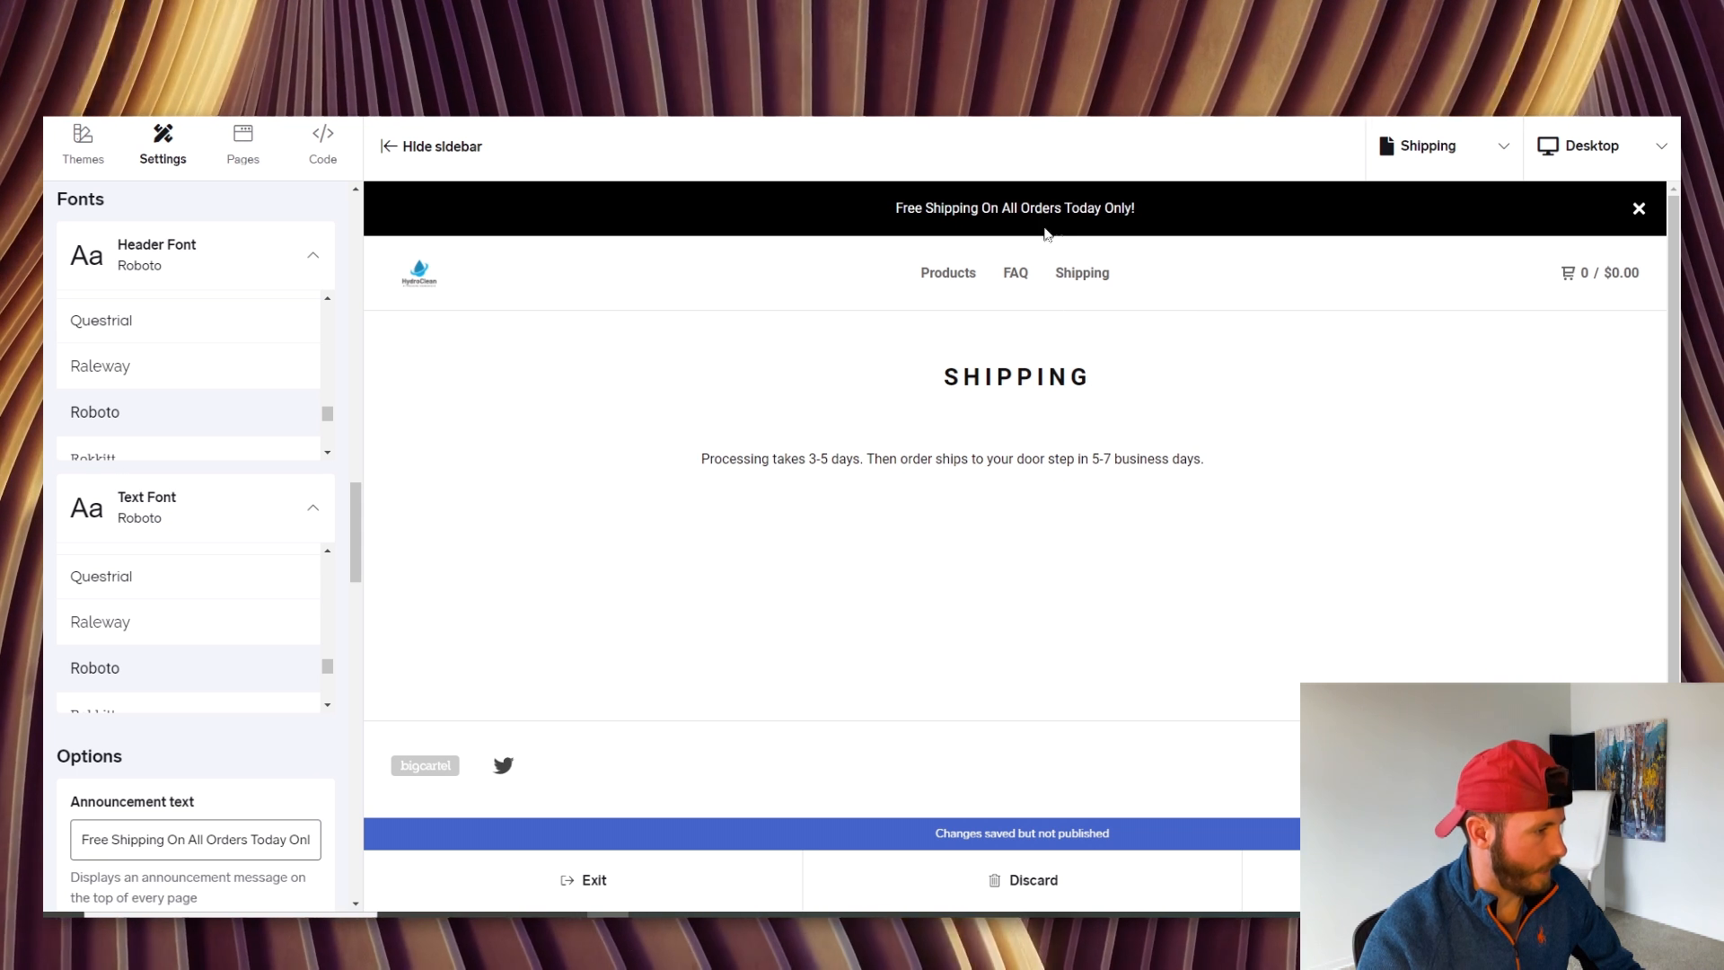
mouse_move(1424, 439)
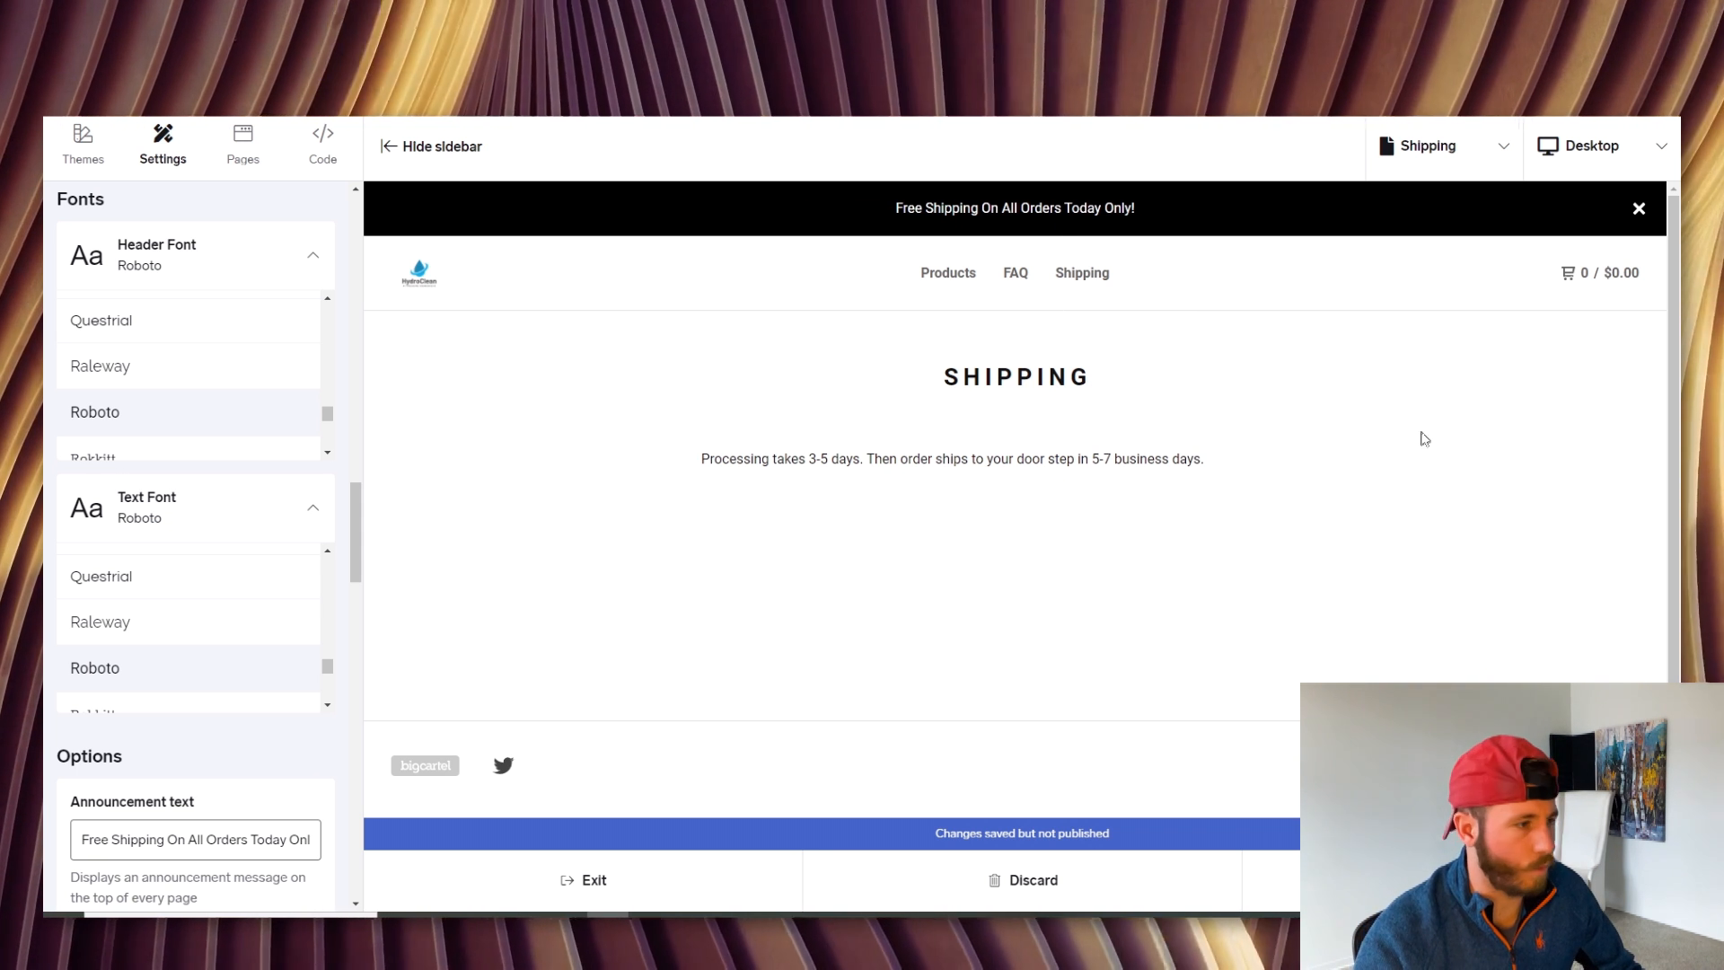
Preview the store's Home page in the Phone layout
click(1435, 145)
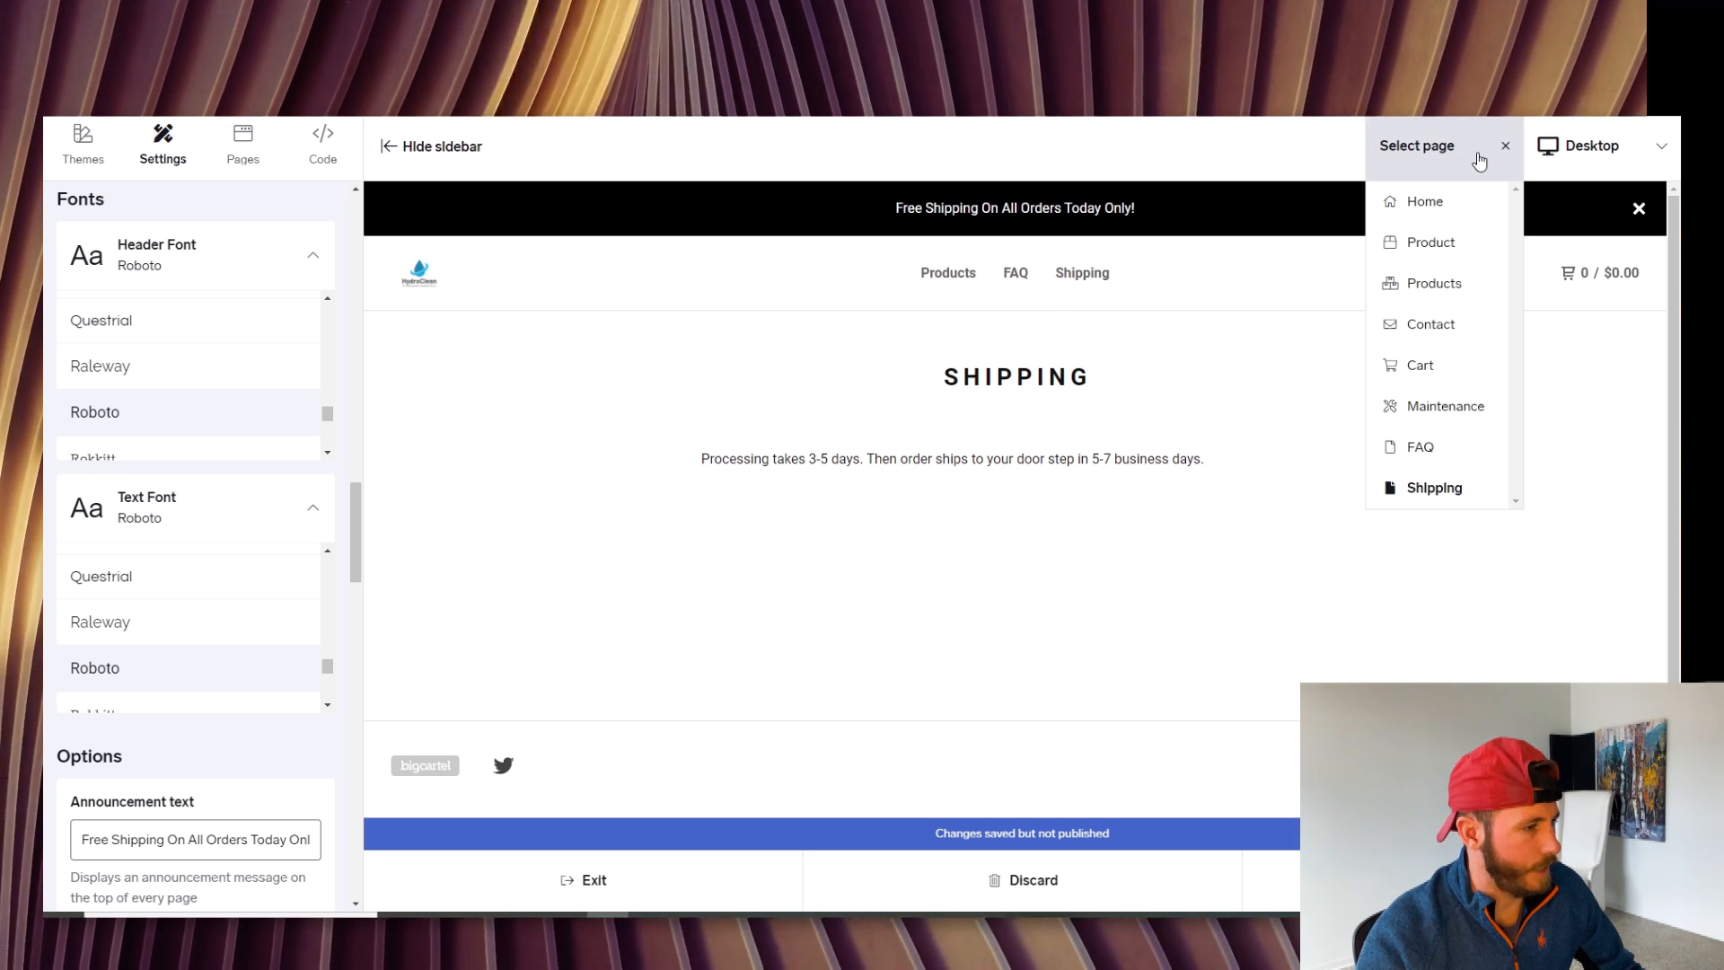
click(431, 145)
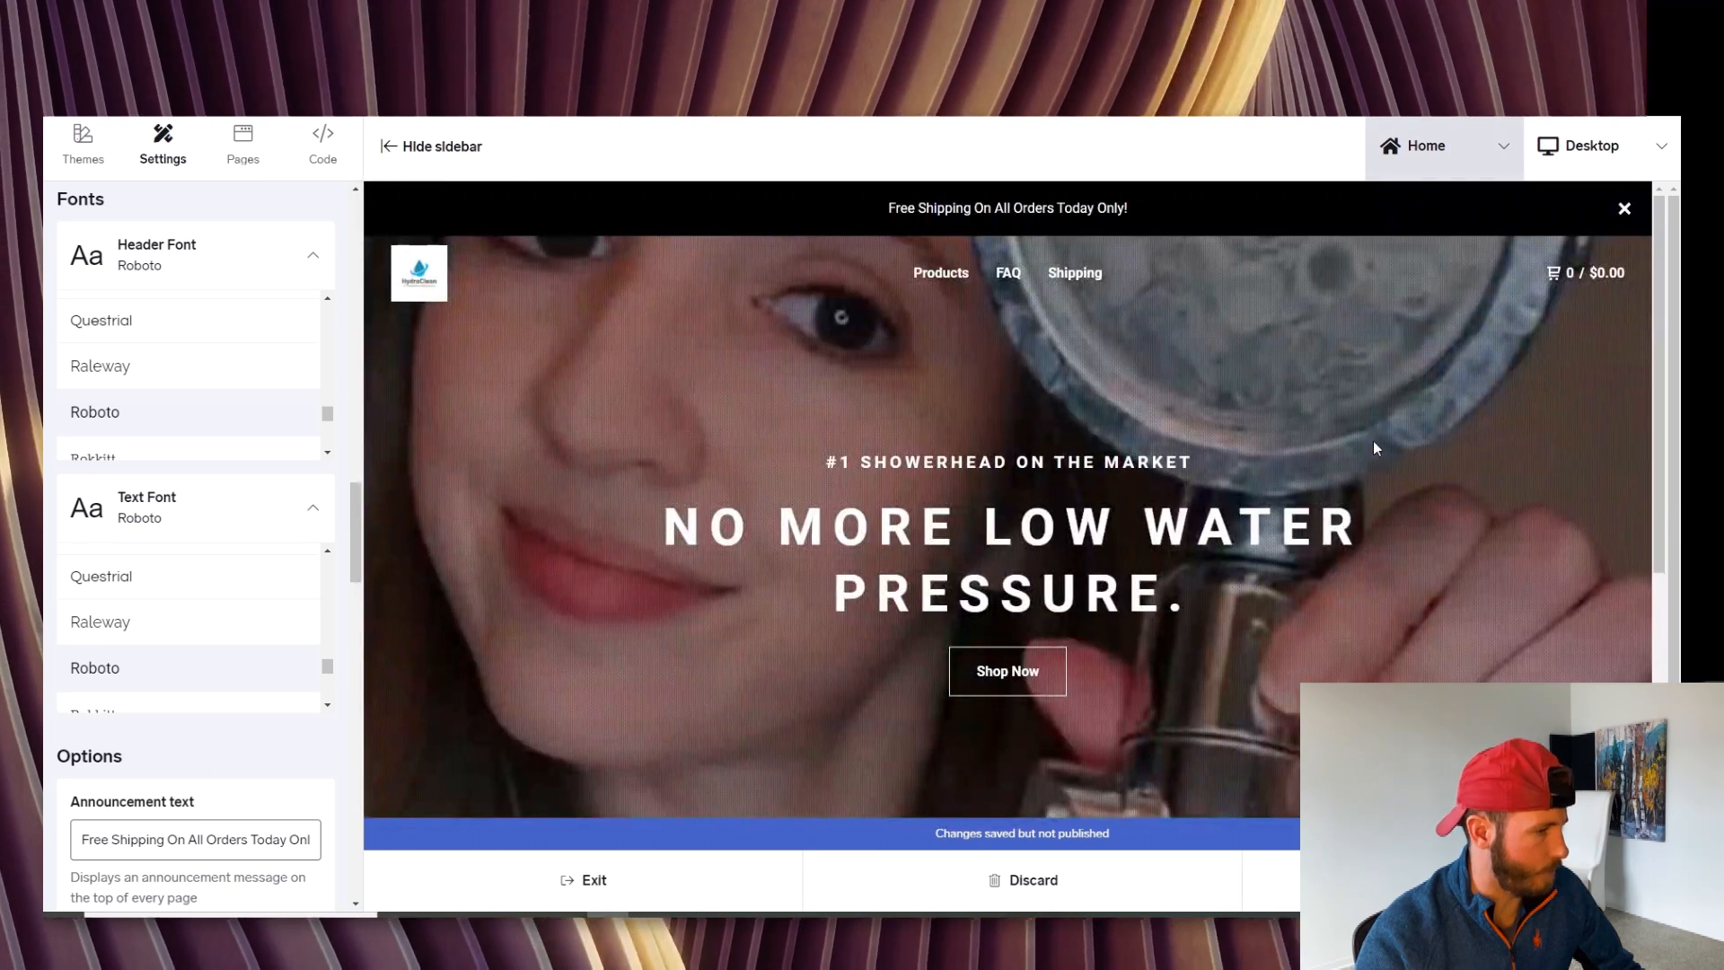
click(1592, 145)
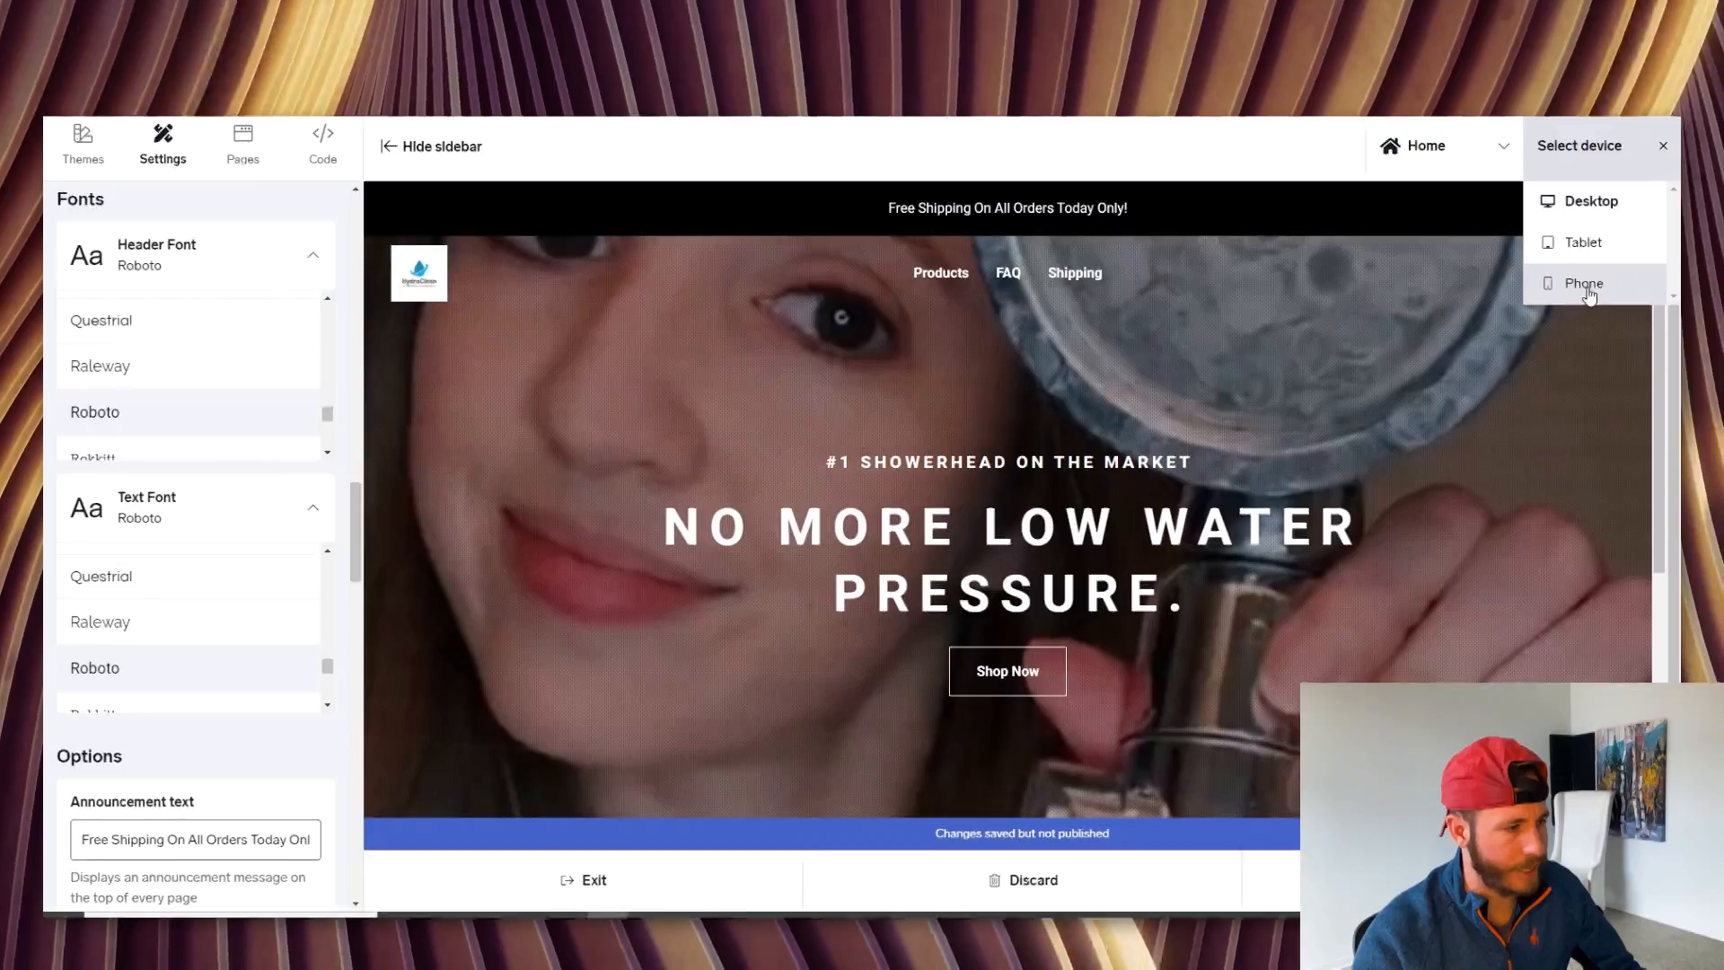
click(1584, 284)
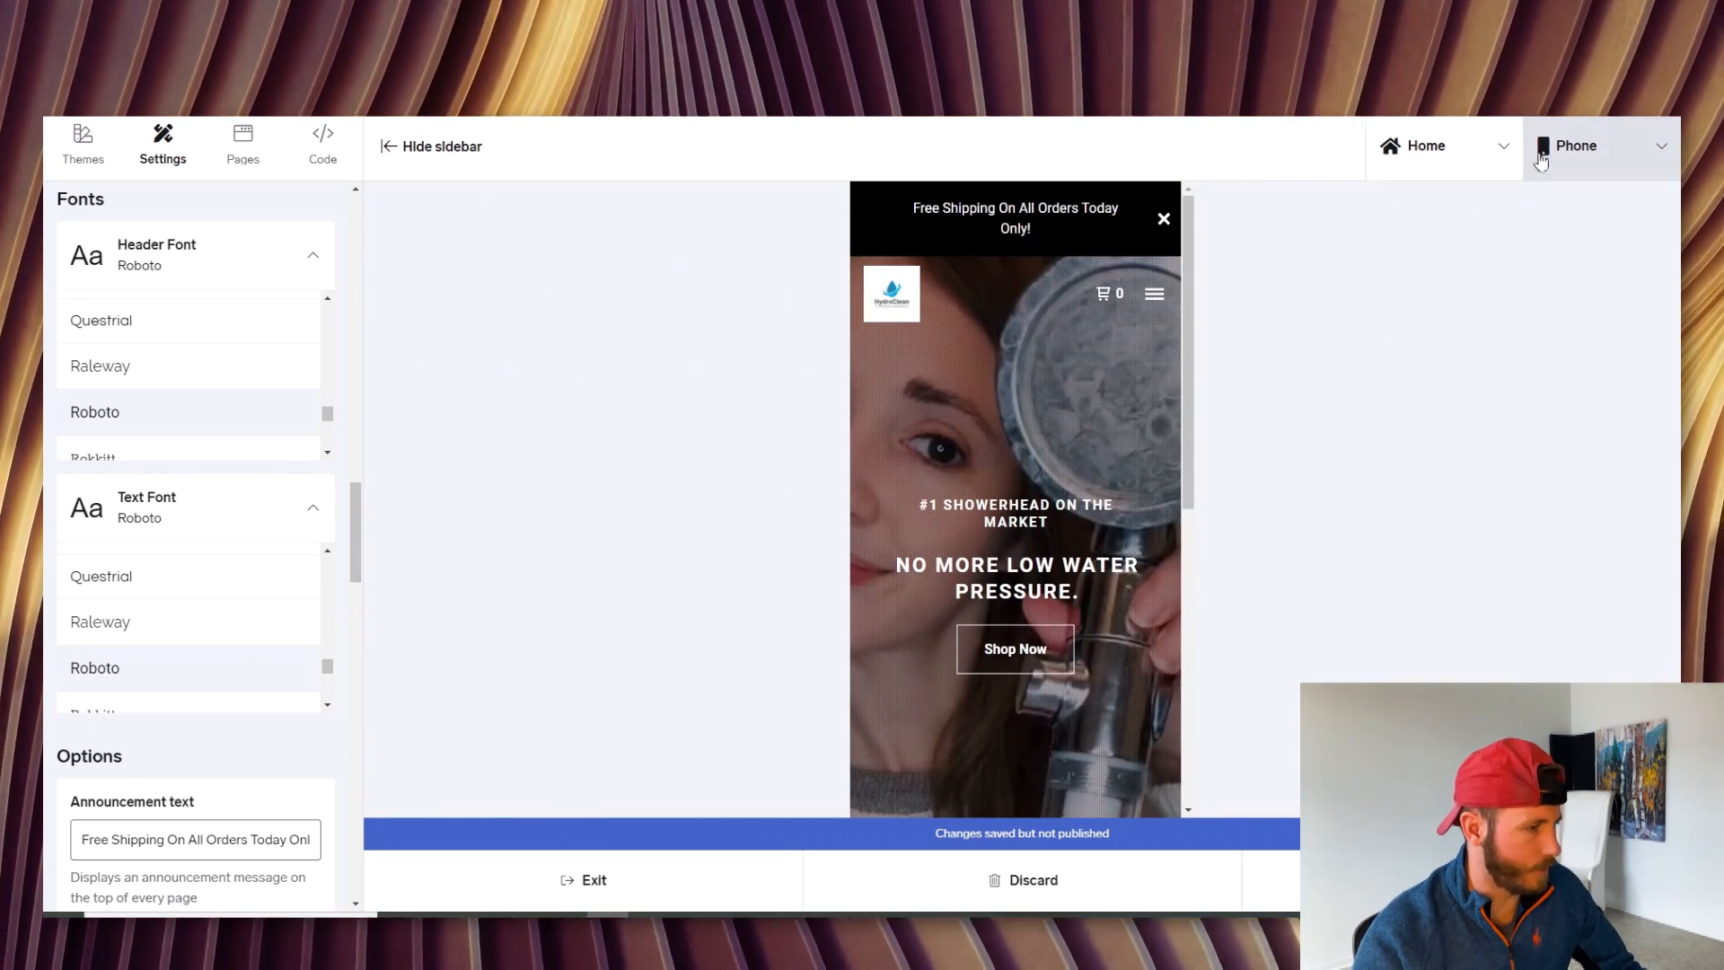
Toggle the preview between Desktop and Phone once more, ending on Desktop
click(1597, 145)
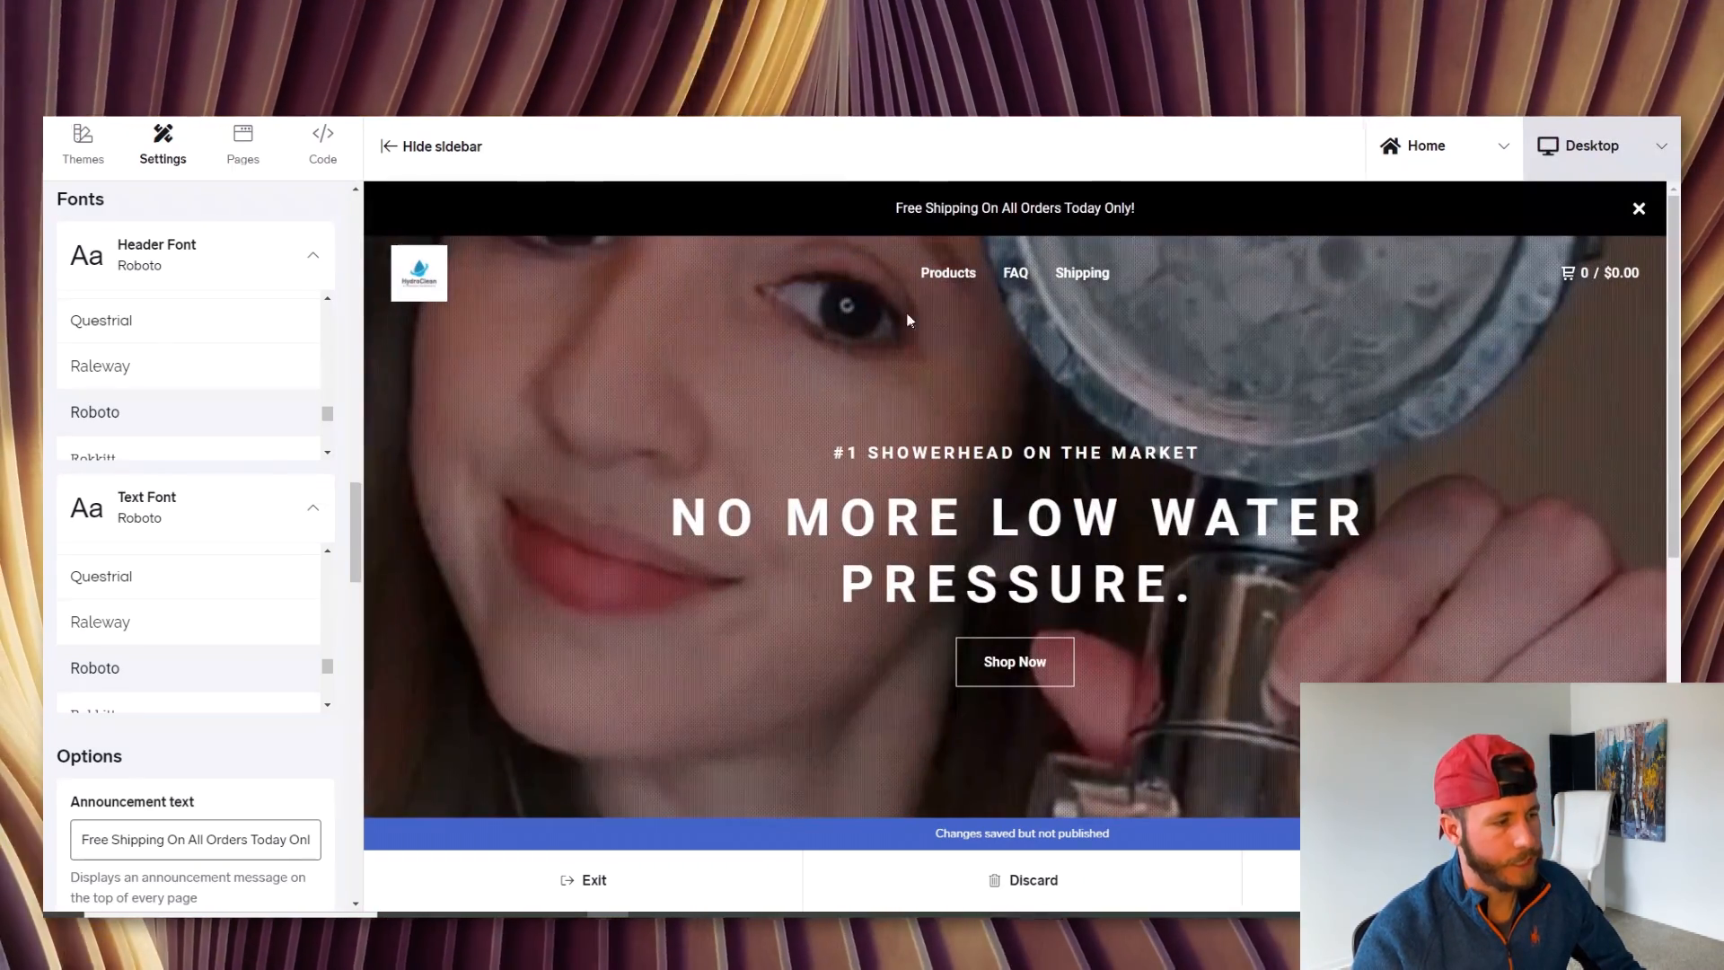
click(1594, 146)
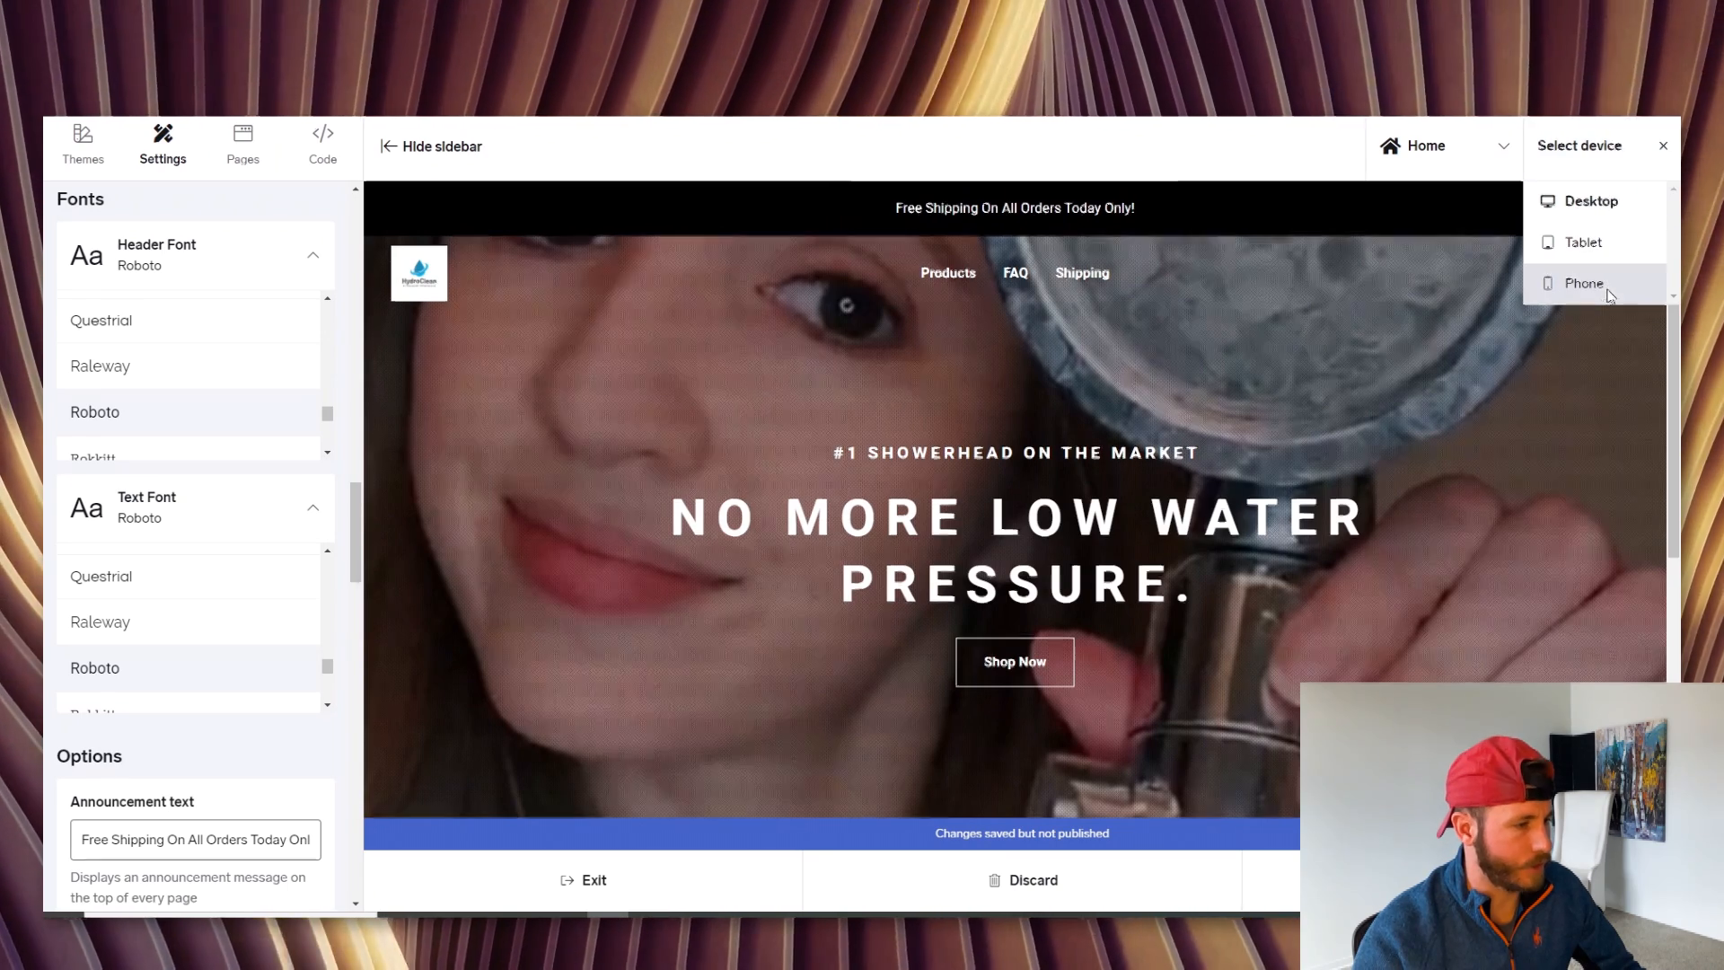
click(1583, 282)
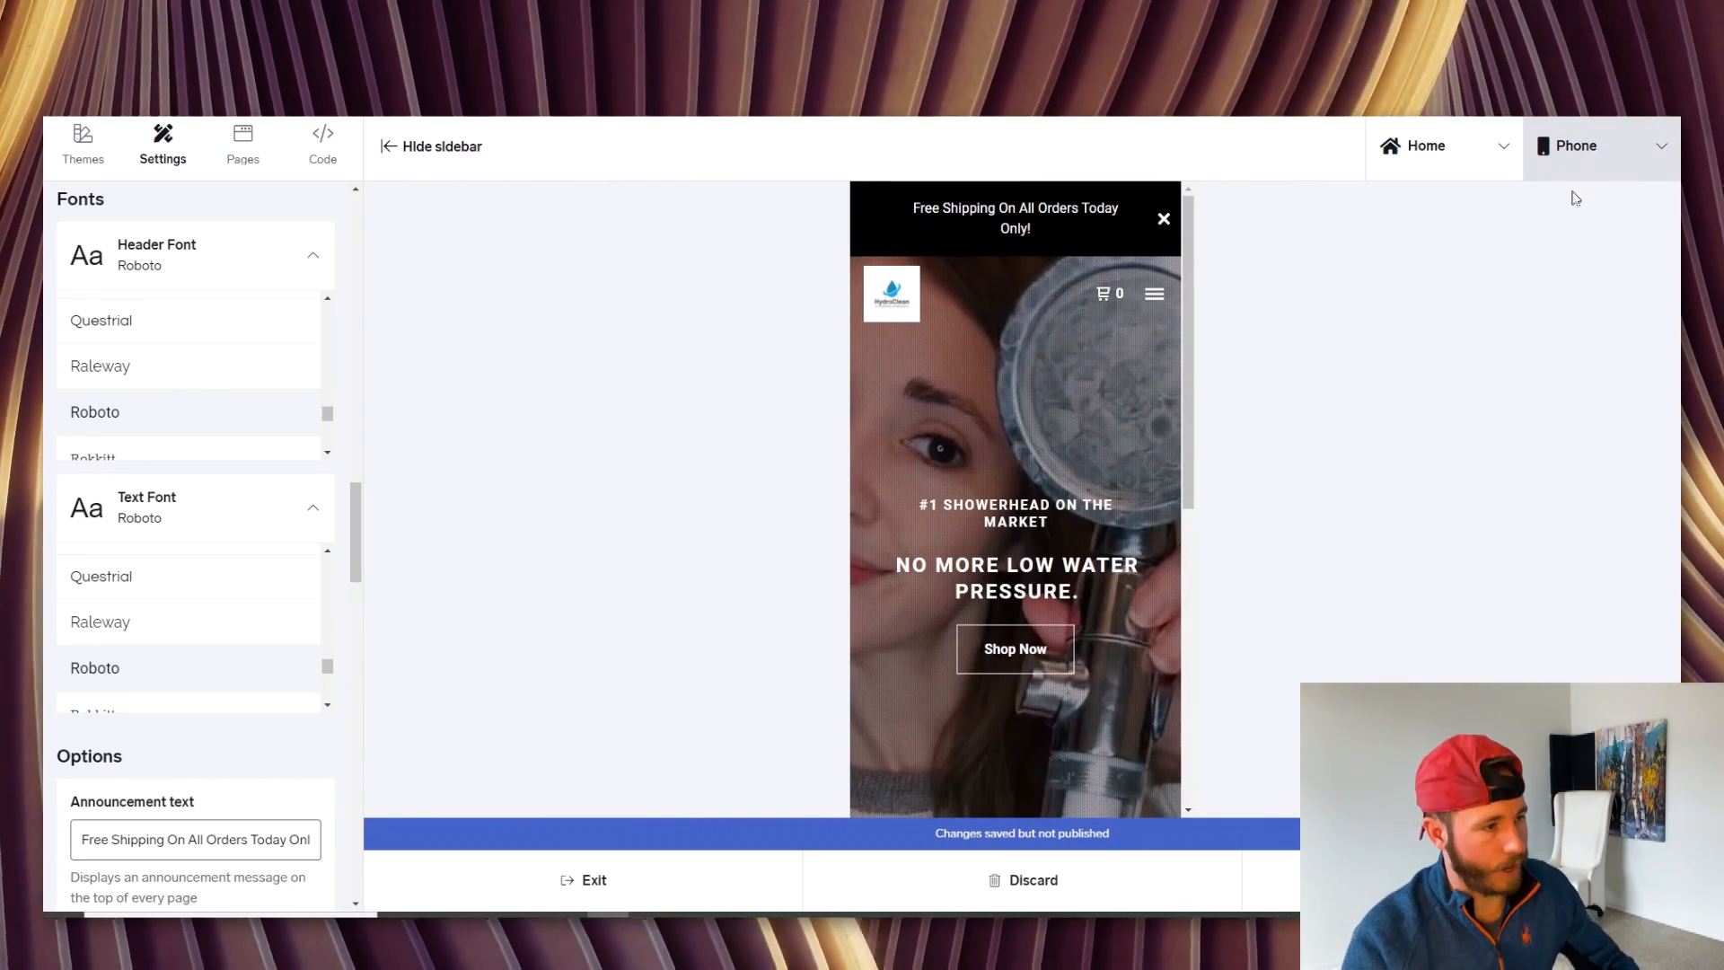
click(1599, 145)
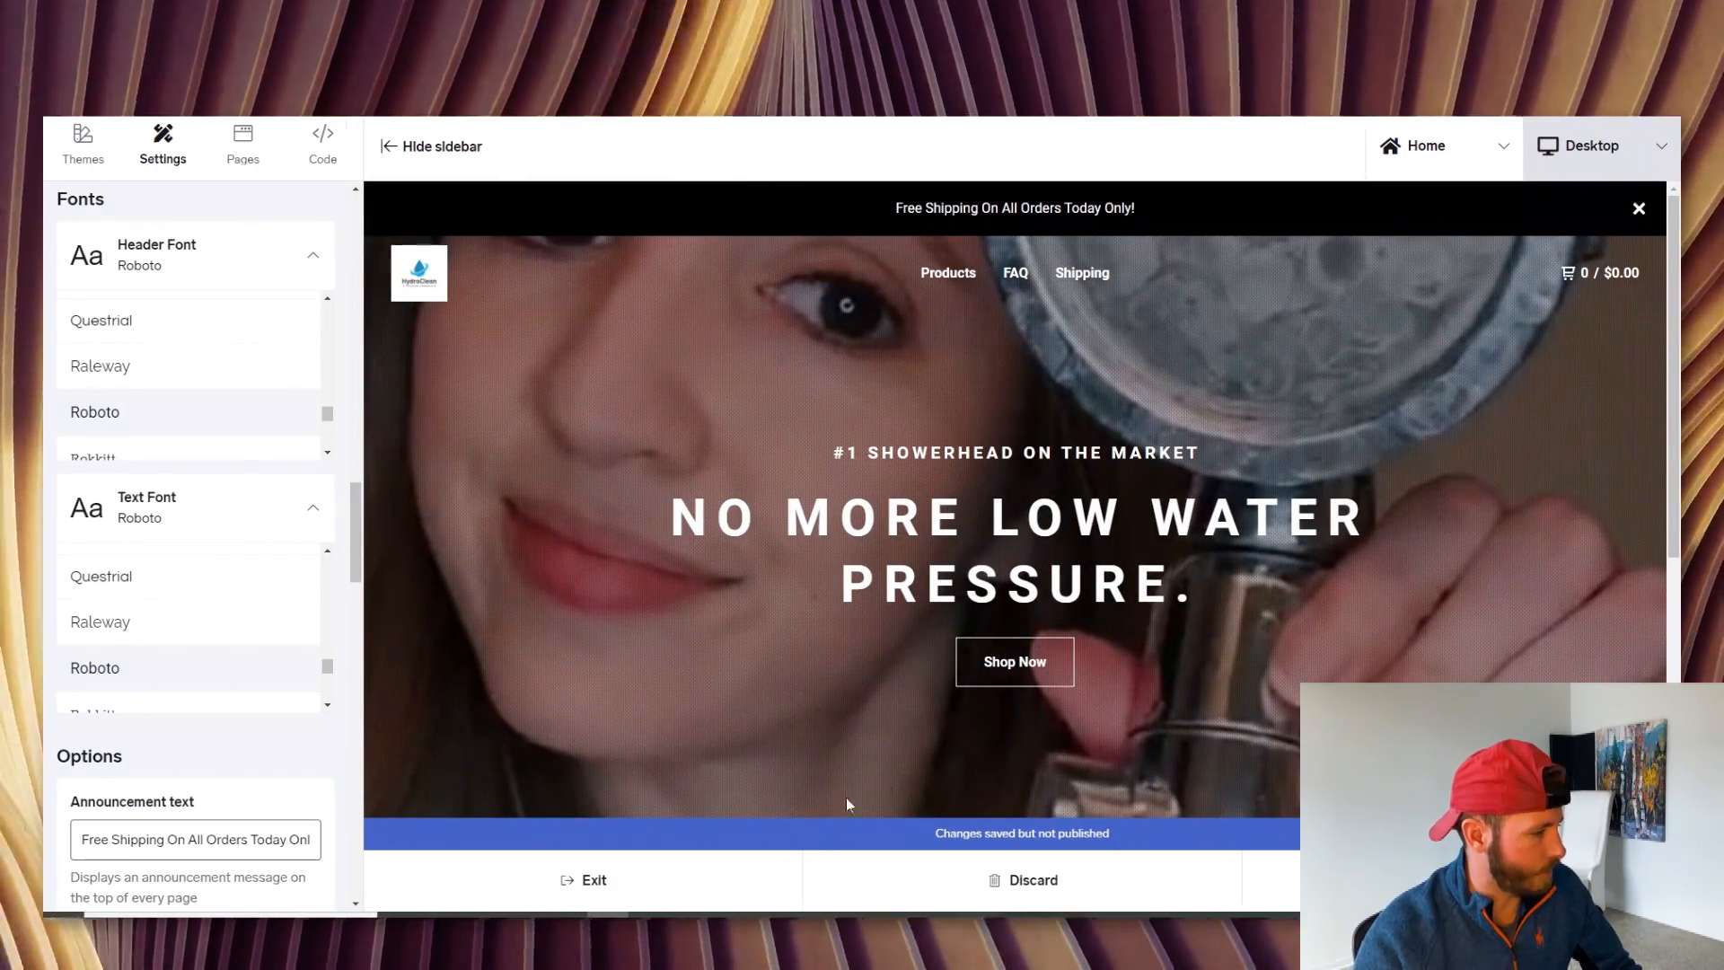
mouse_move(687, 896)
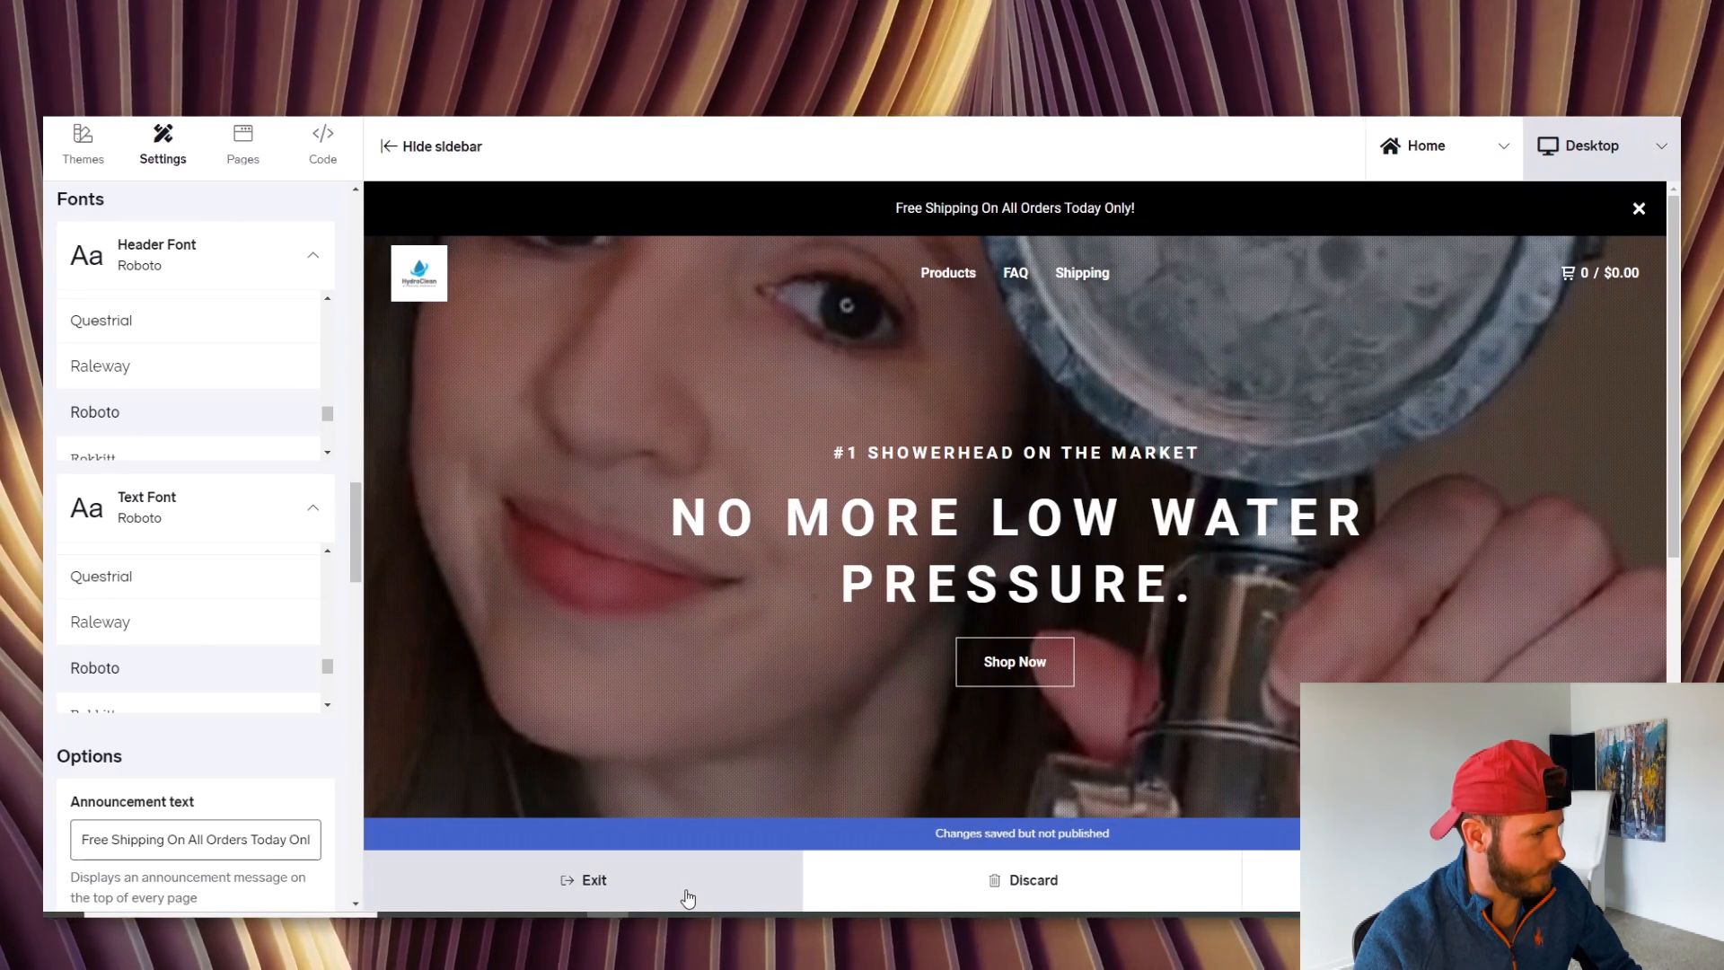
Exit the theme editor and go to the shop's empty Products list
click(583, 880)
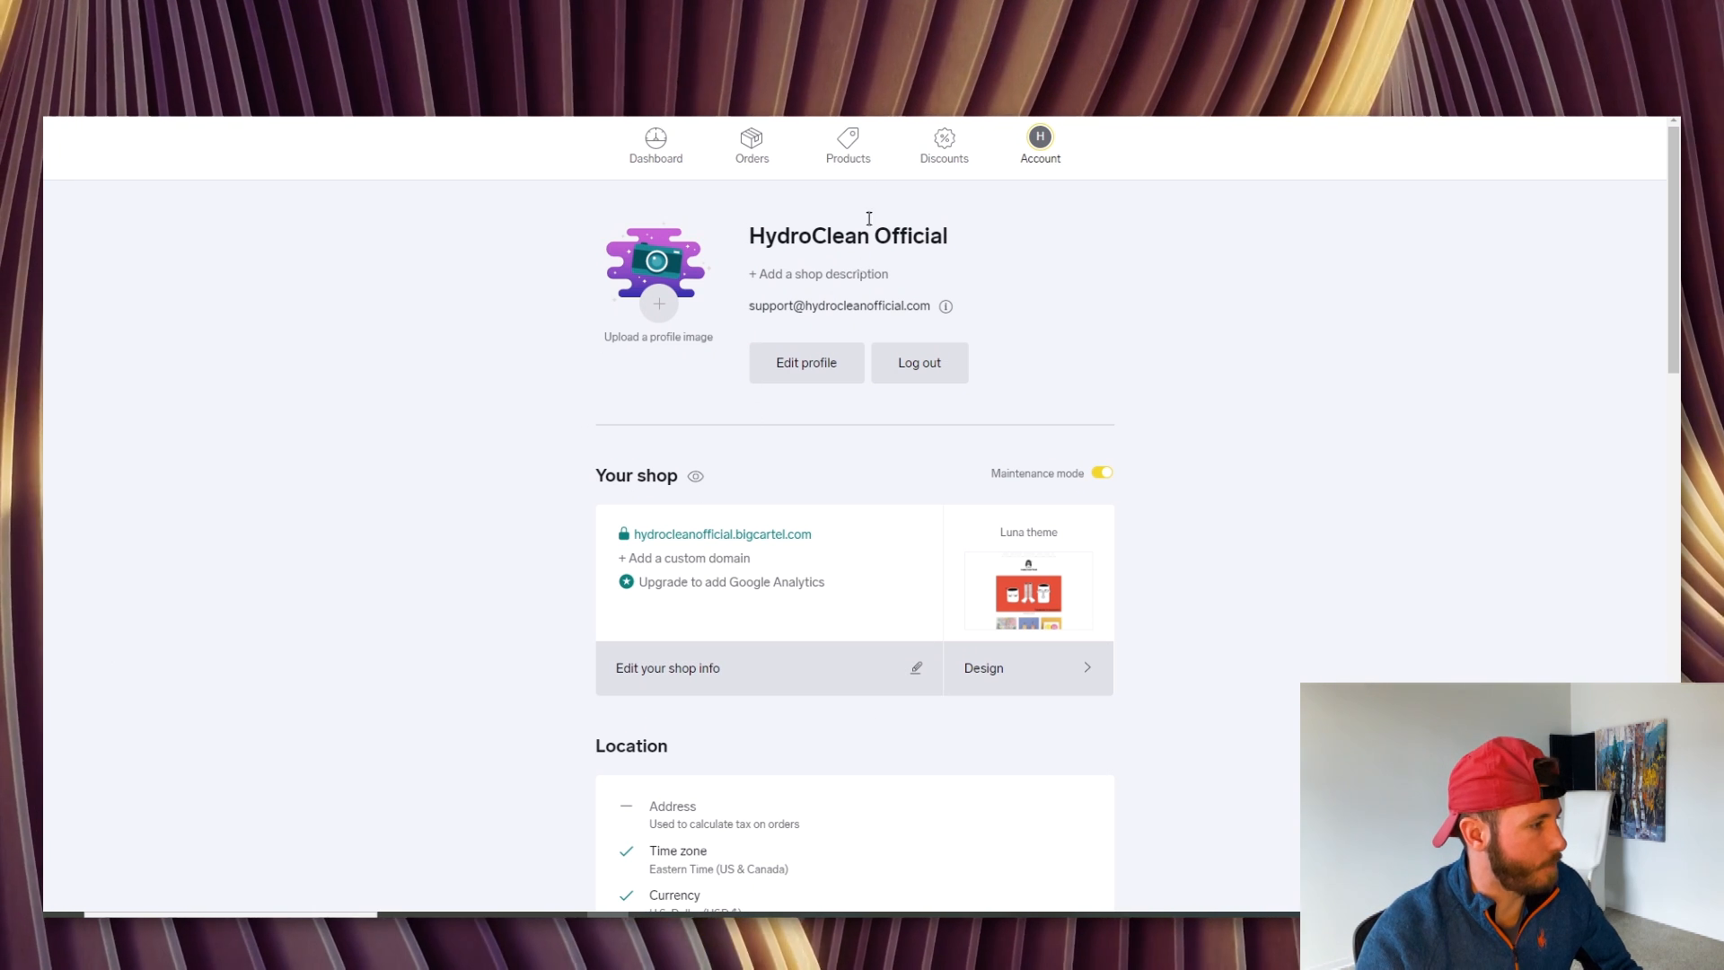
mouse_move(846, 140)
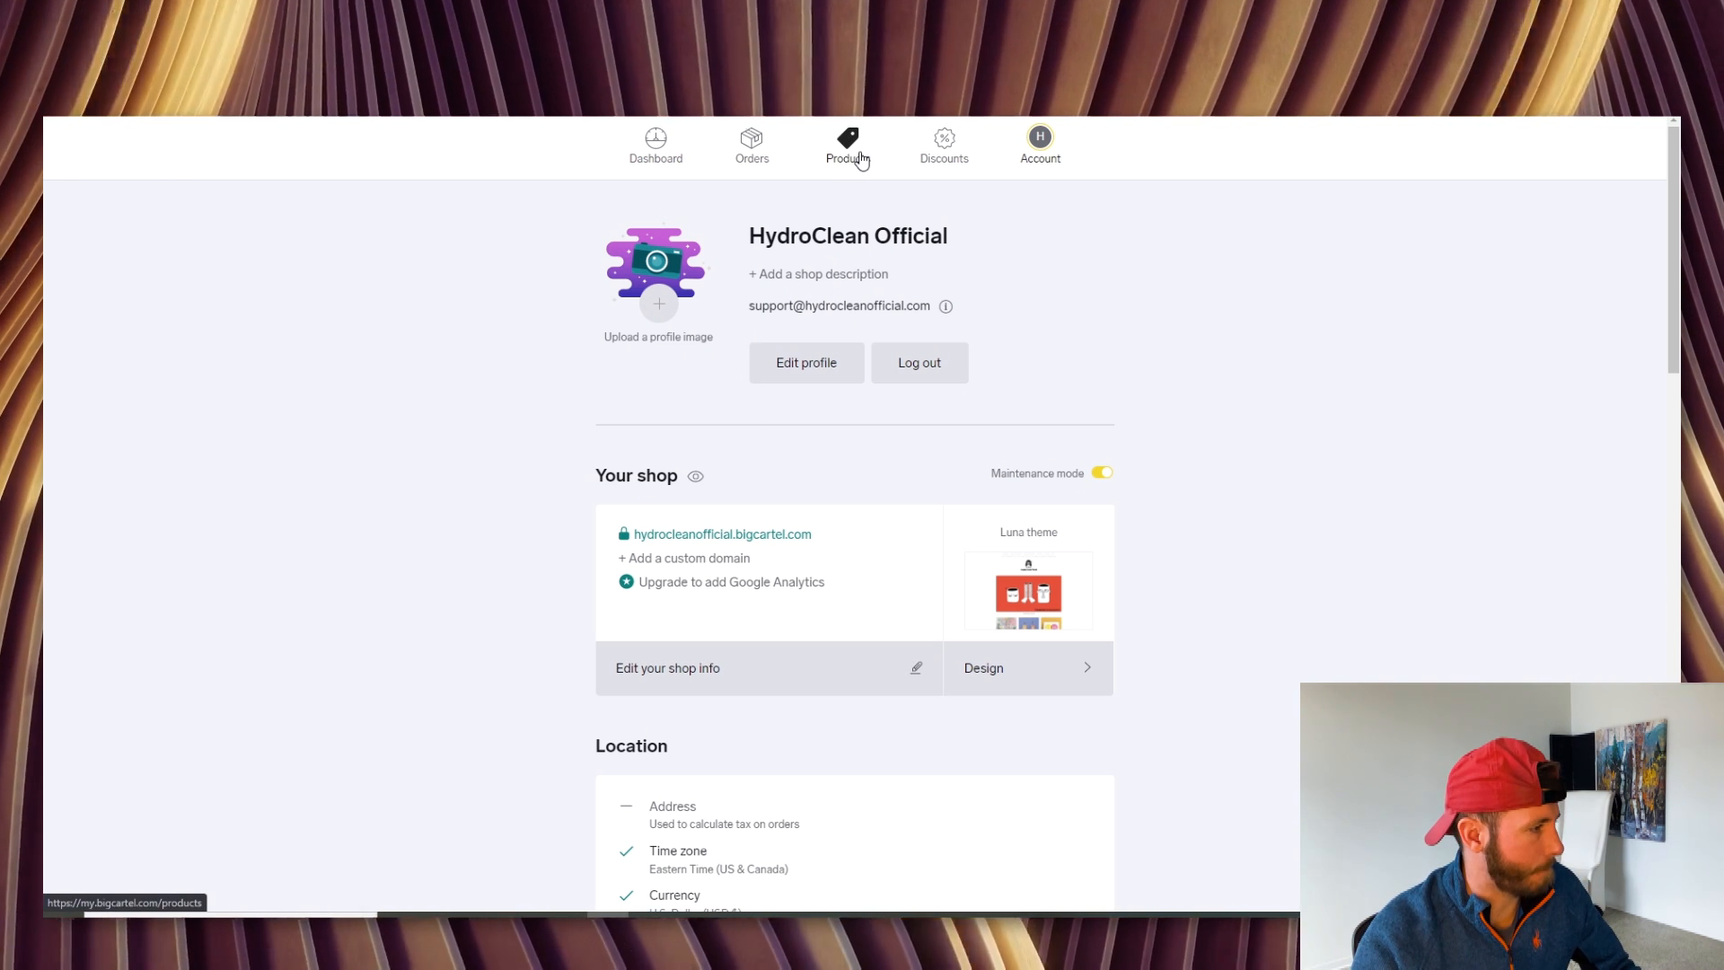
click(855, 144)
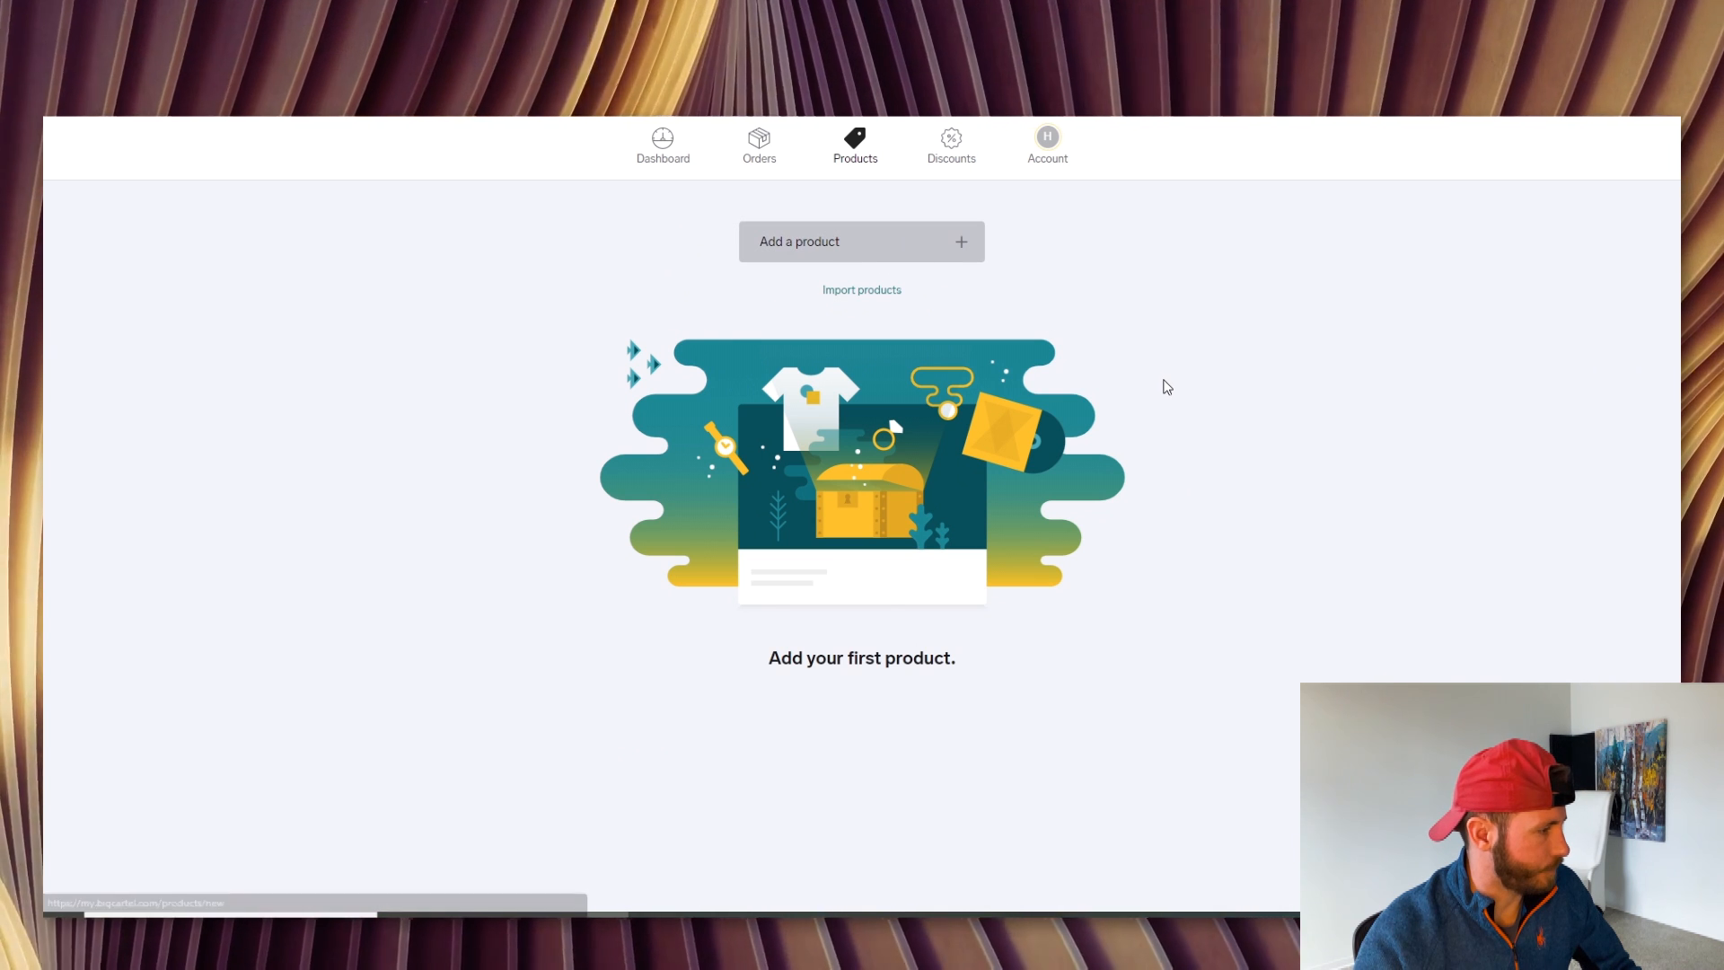
Create a product with the showerhead photo named HydroClean Showerhead
click(860, 241)
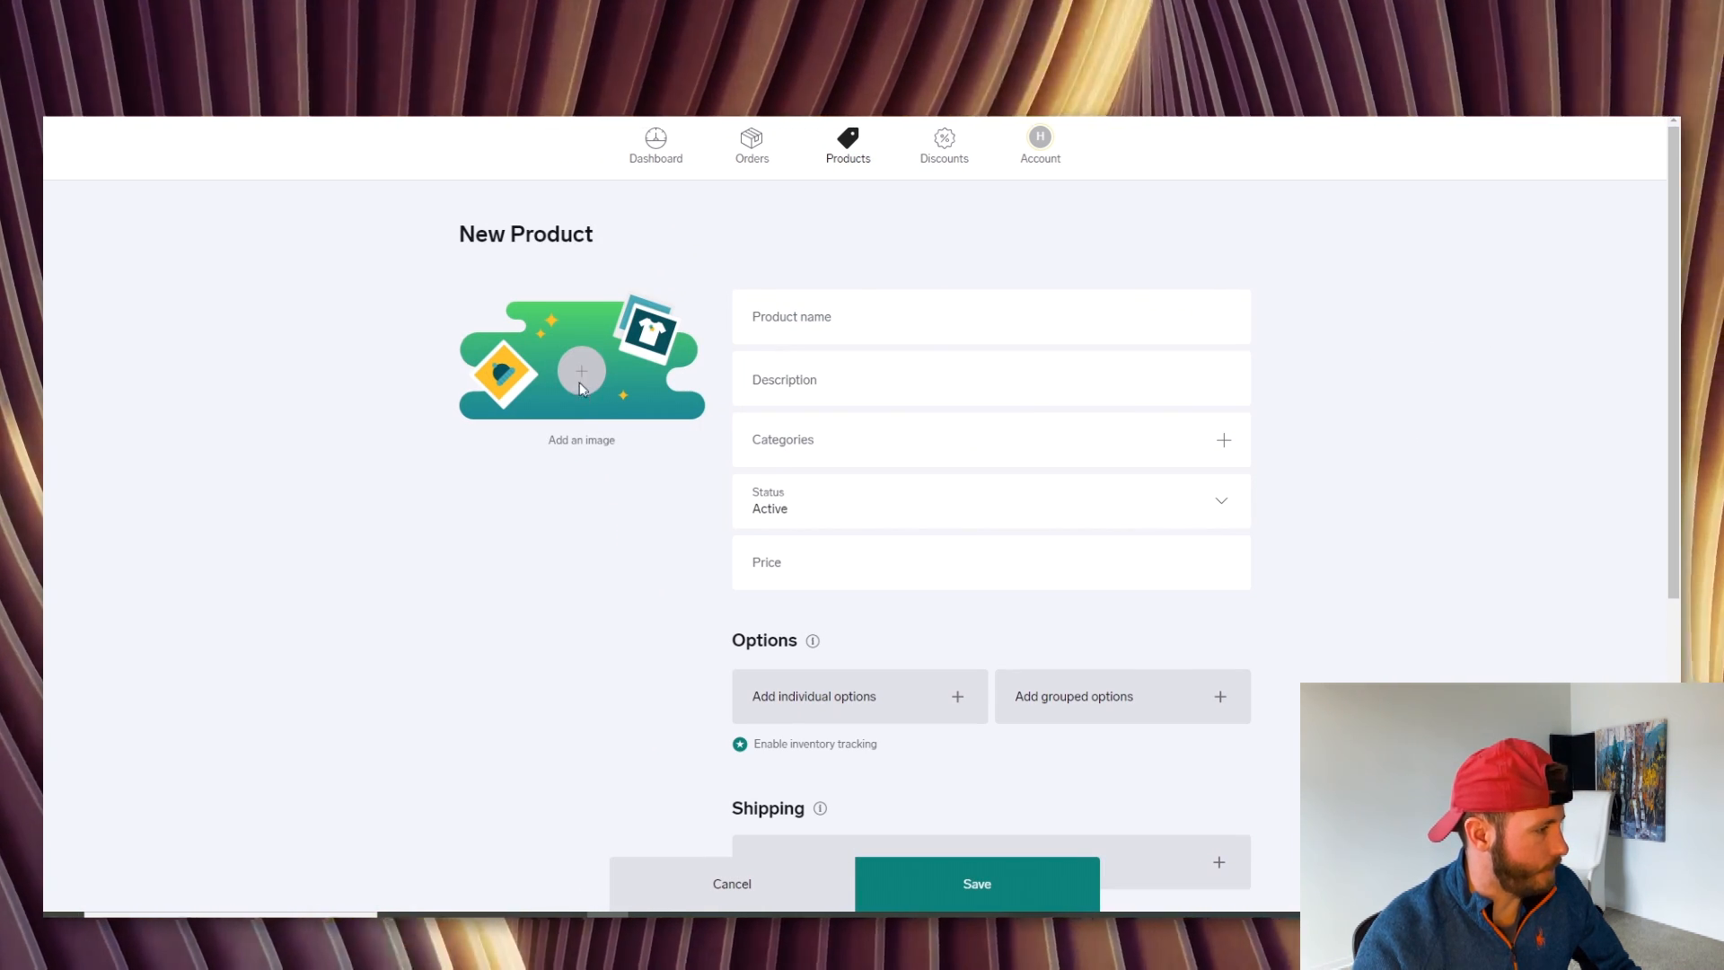
click(580, 370)
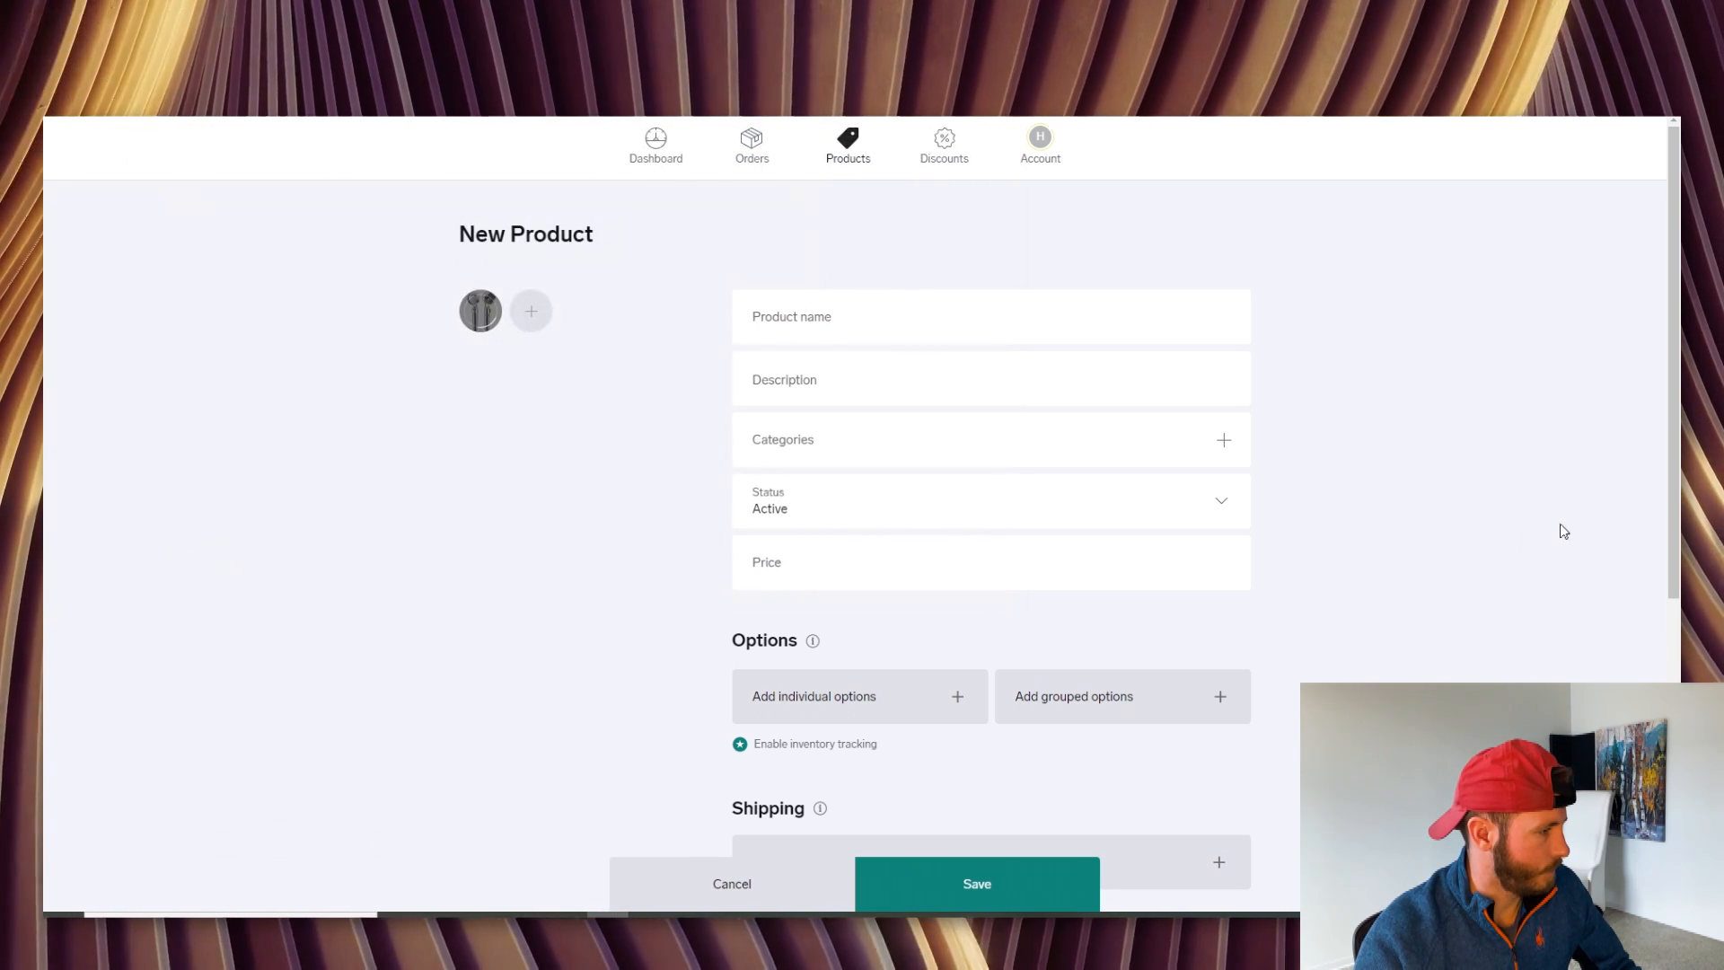
mouse_move(1551, 555)
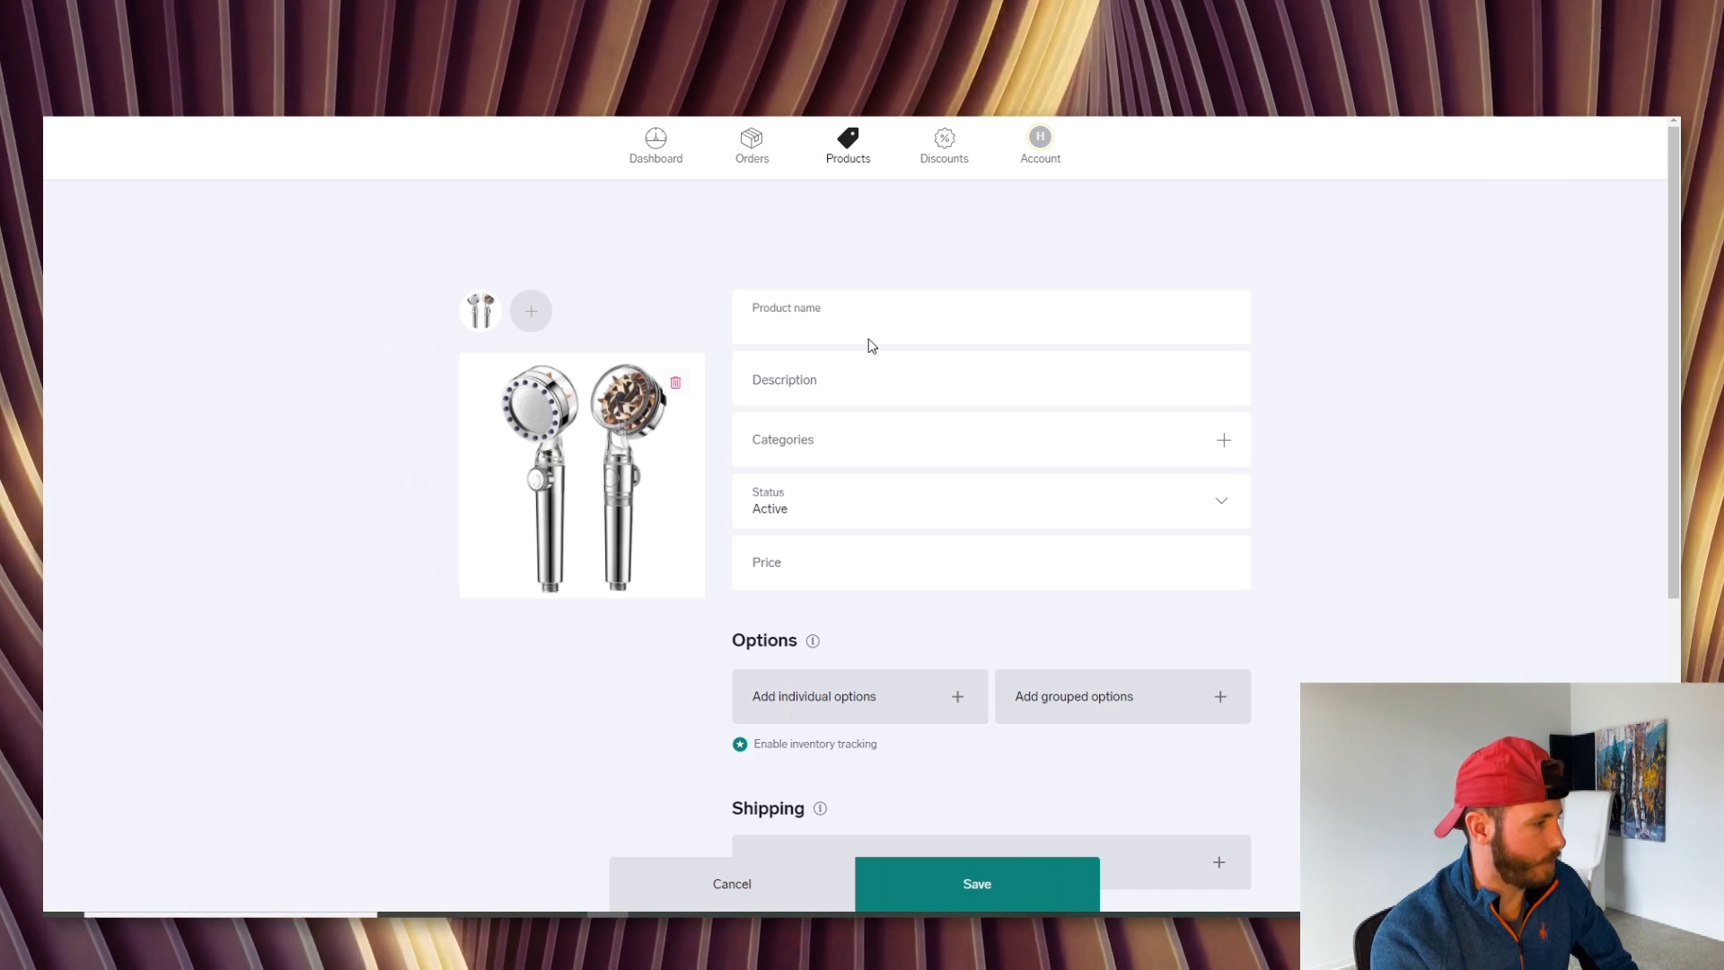
text(HydroClean)
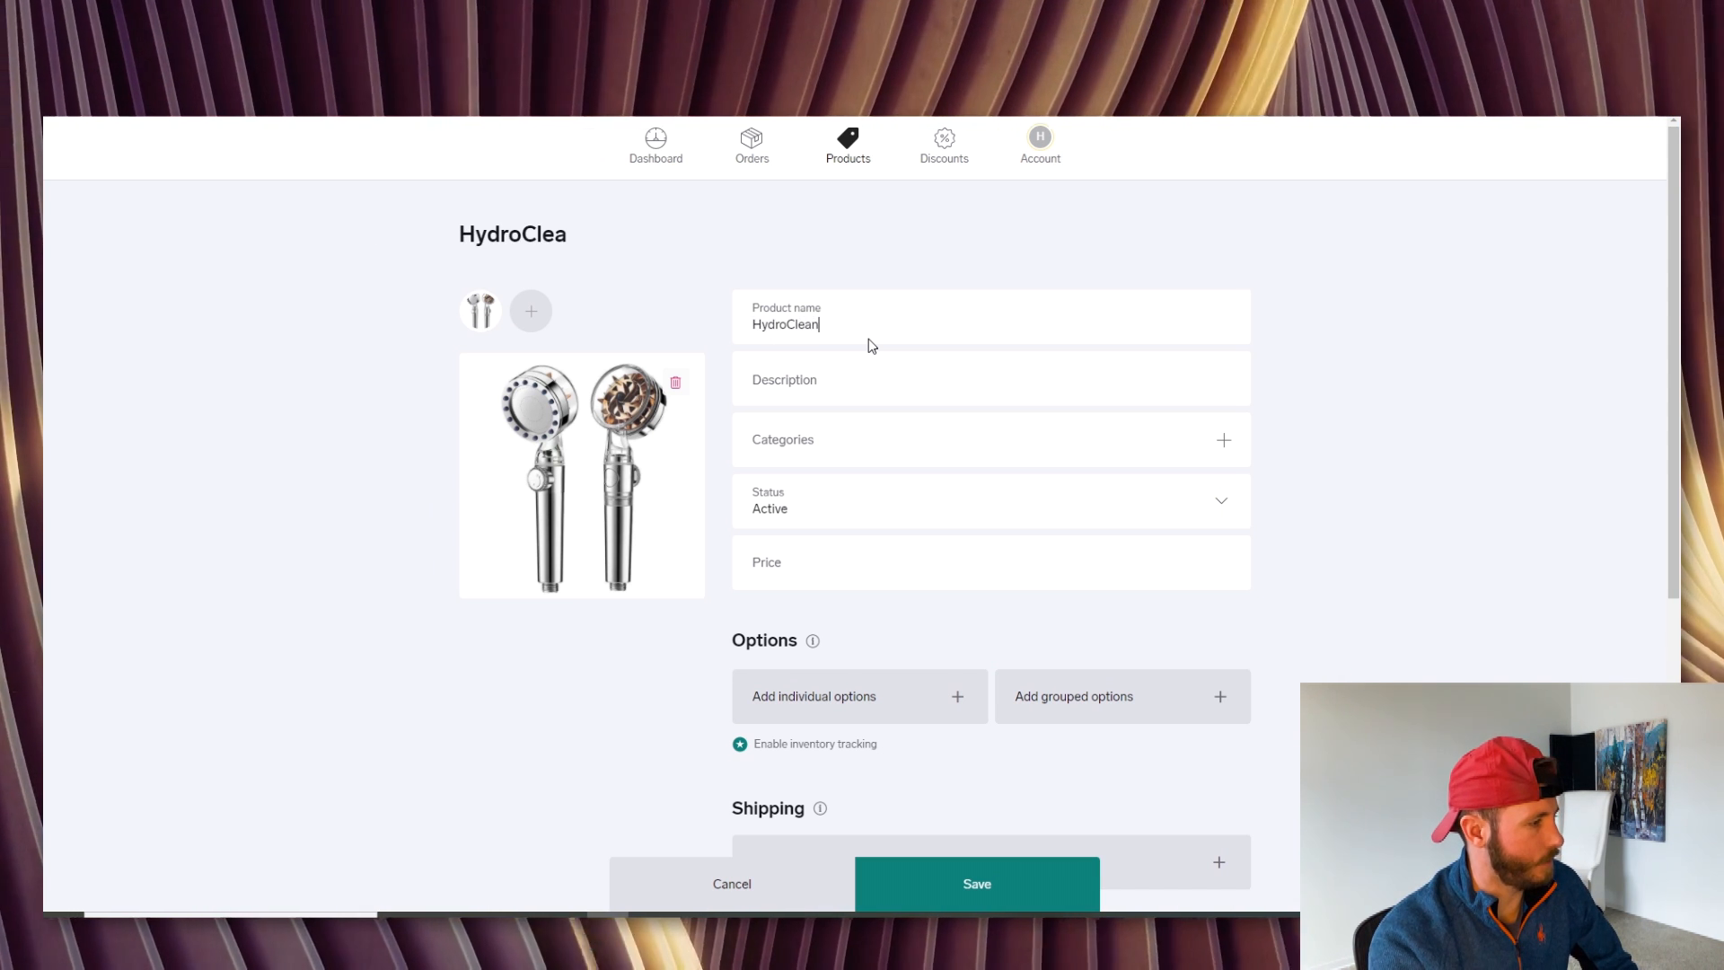
text(Showerhead)
click(991, 379)
text(Convincing description)
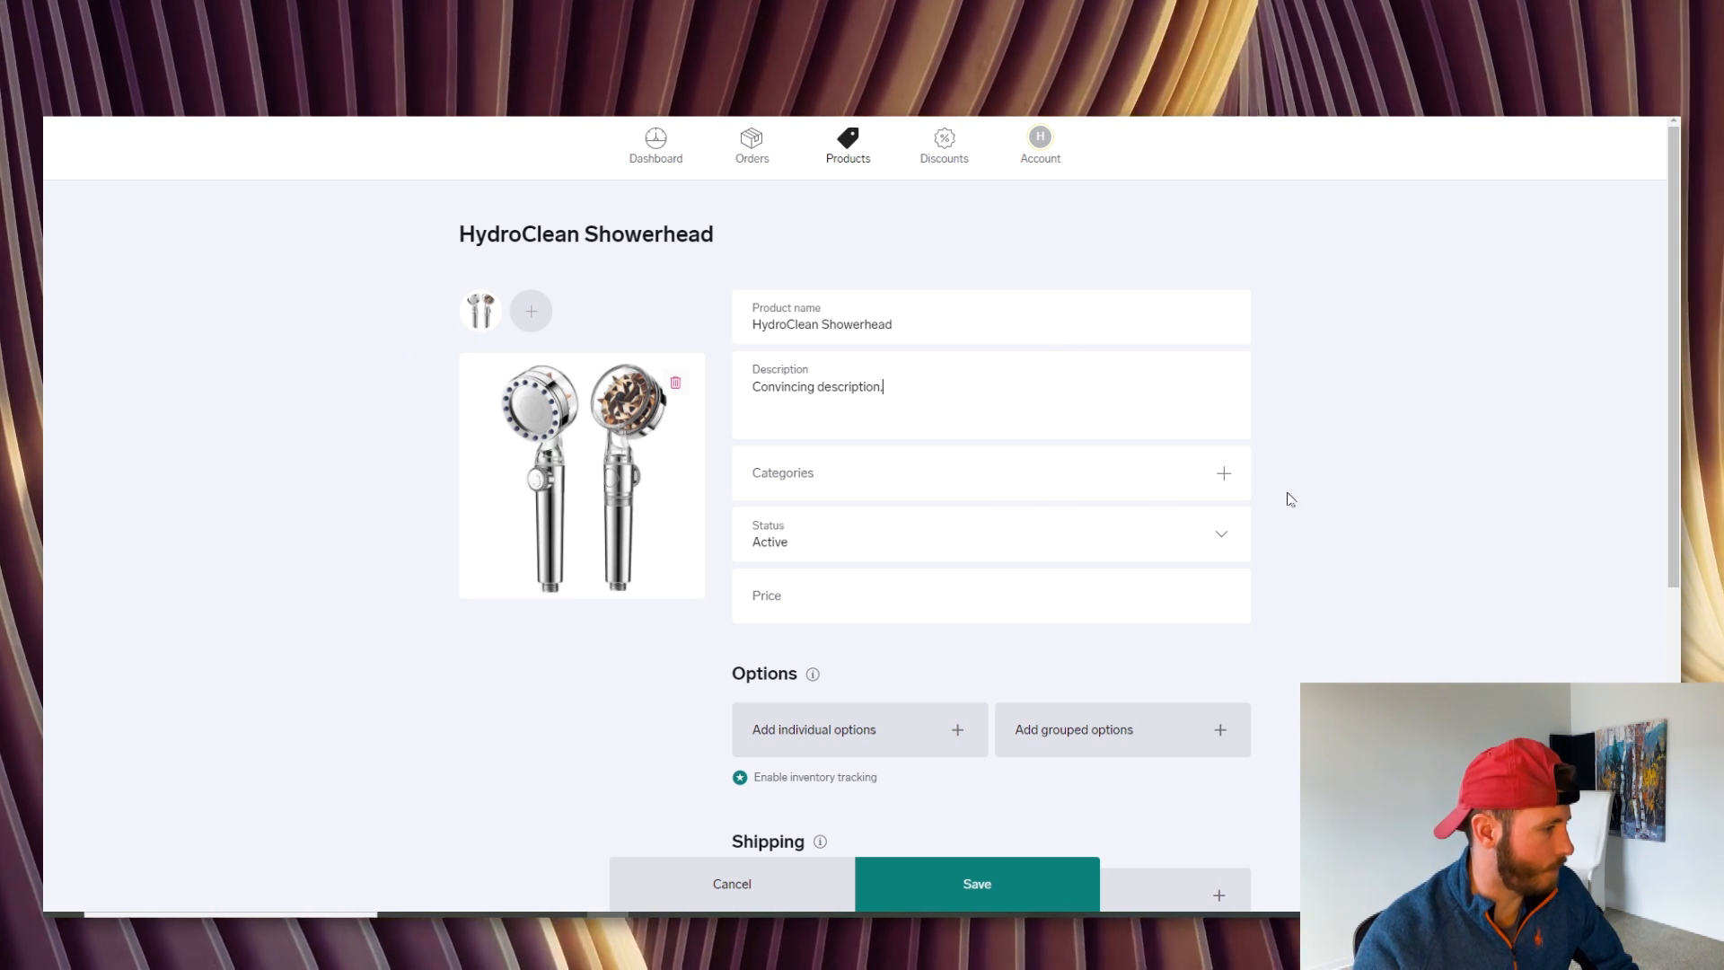
Try the Coming Soon status for the showerhead, then set it back to Active
scroll(down, 3)
text(.)
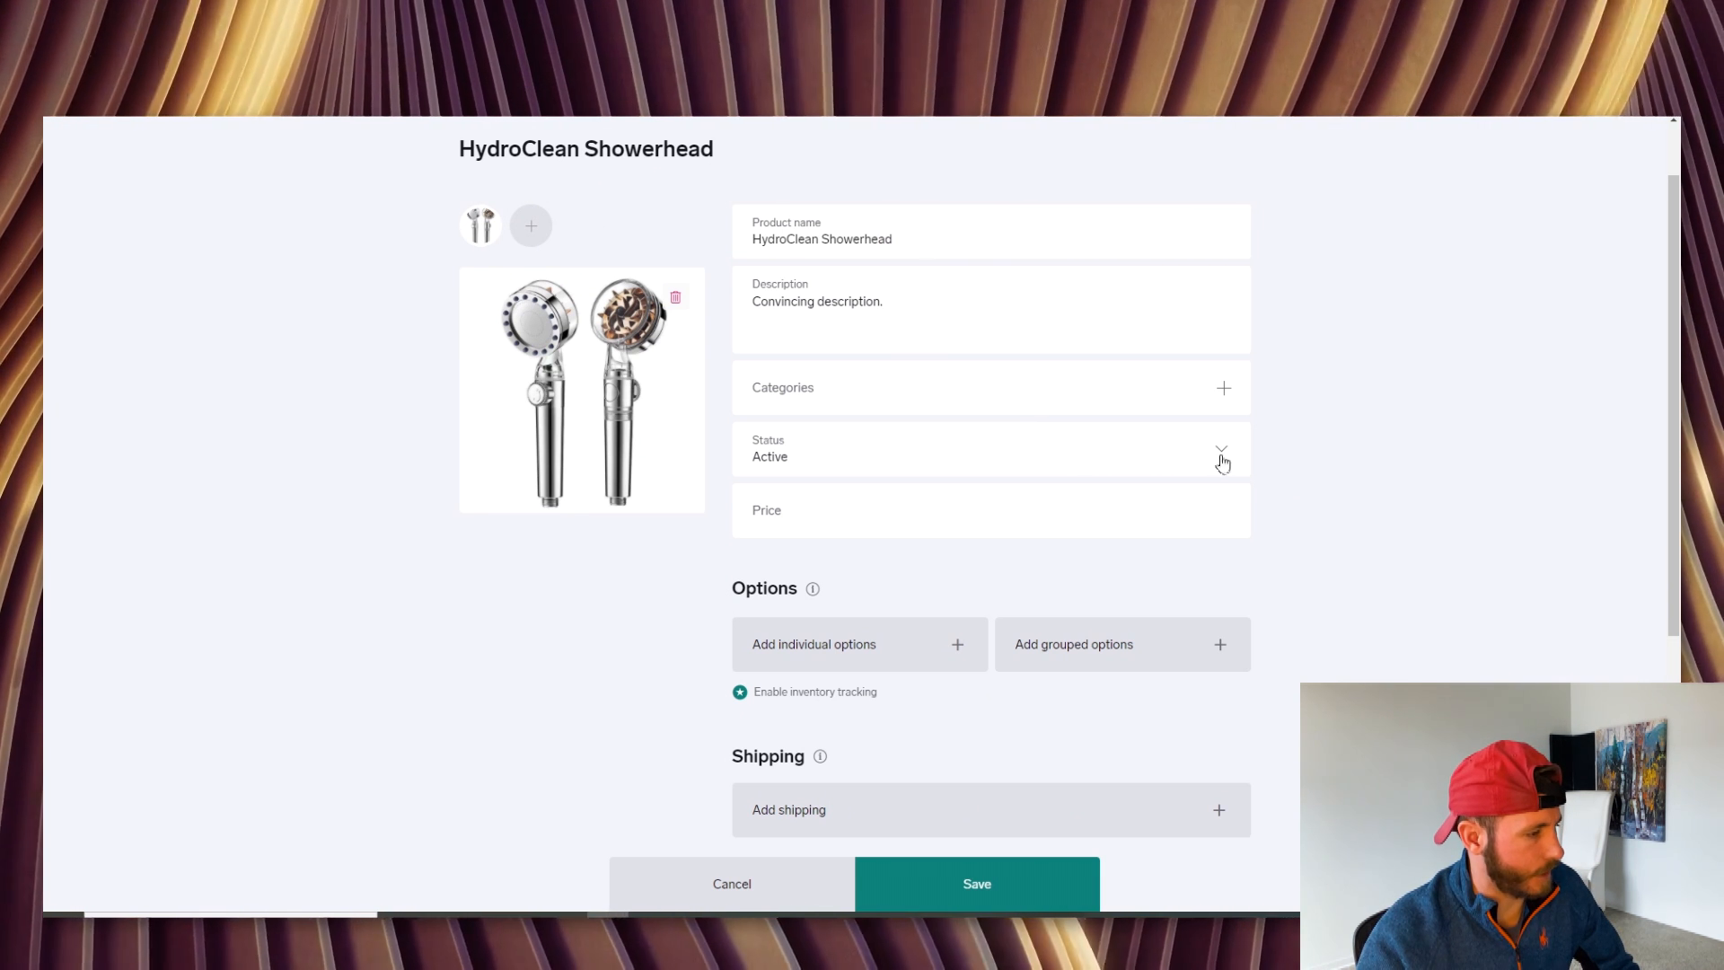
click(1219, 451)
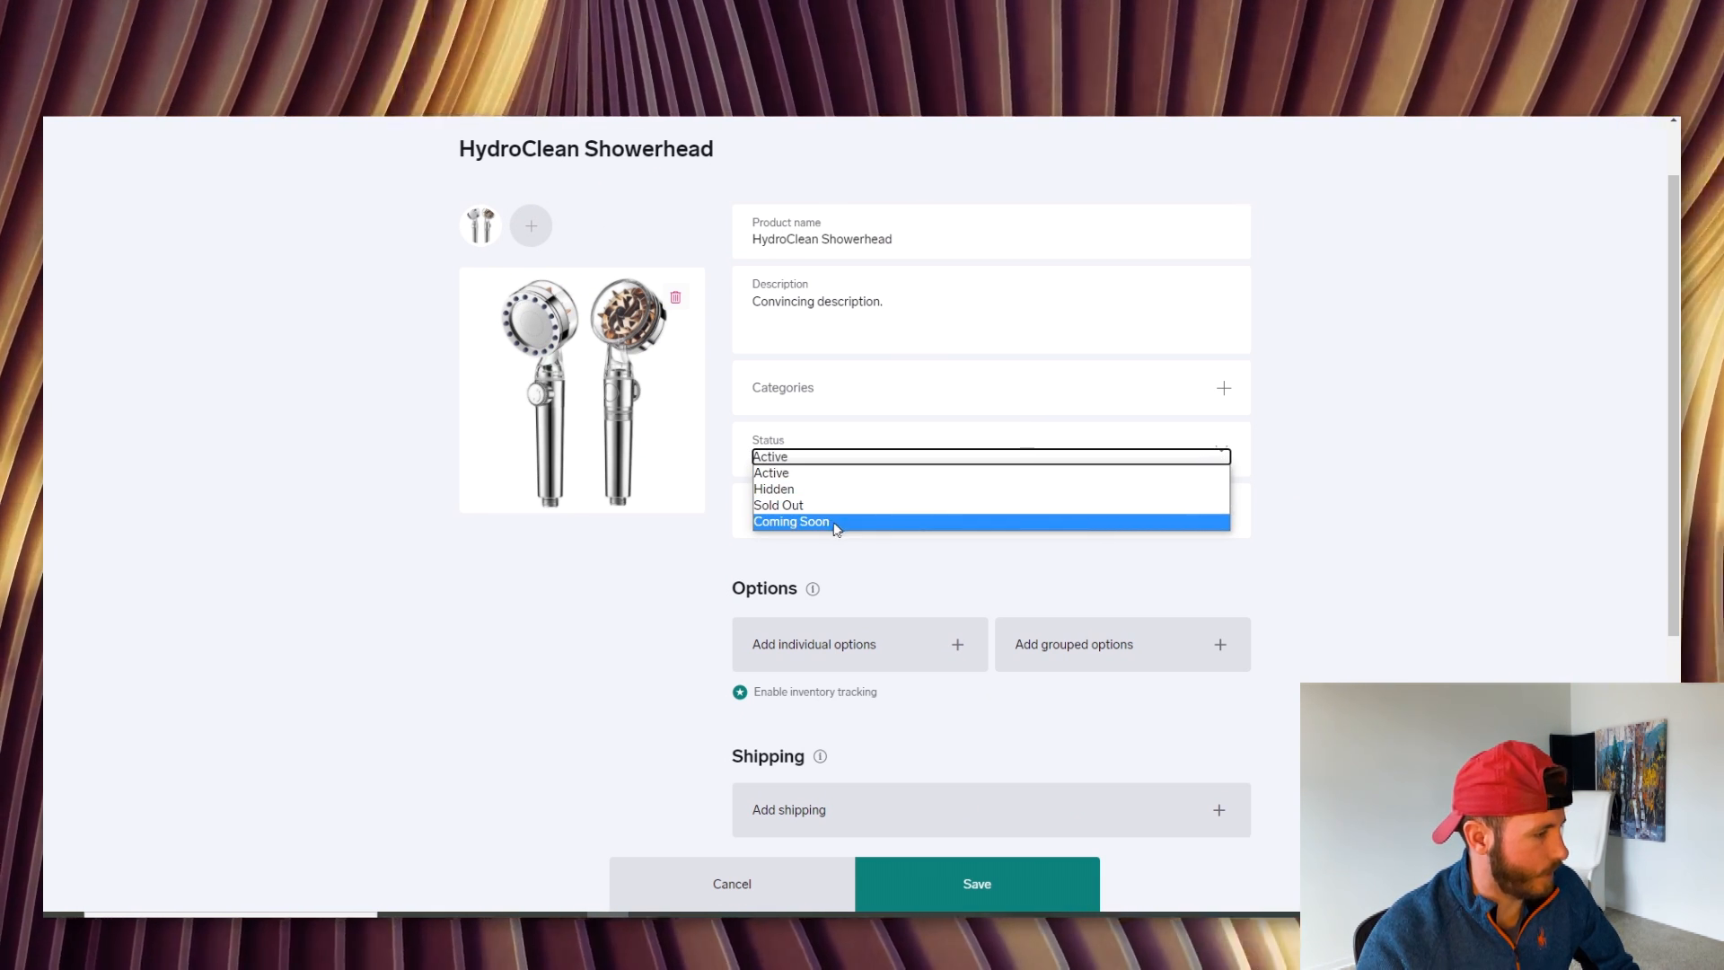
click(790, 521)
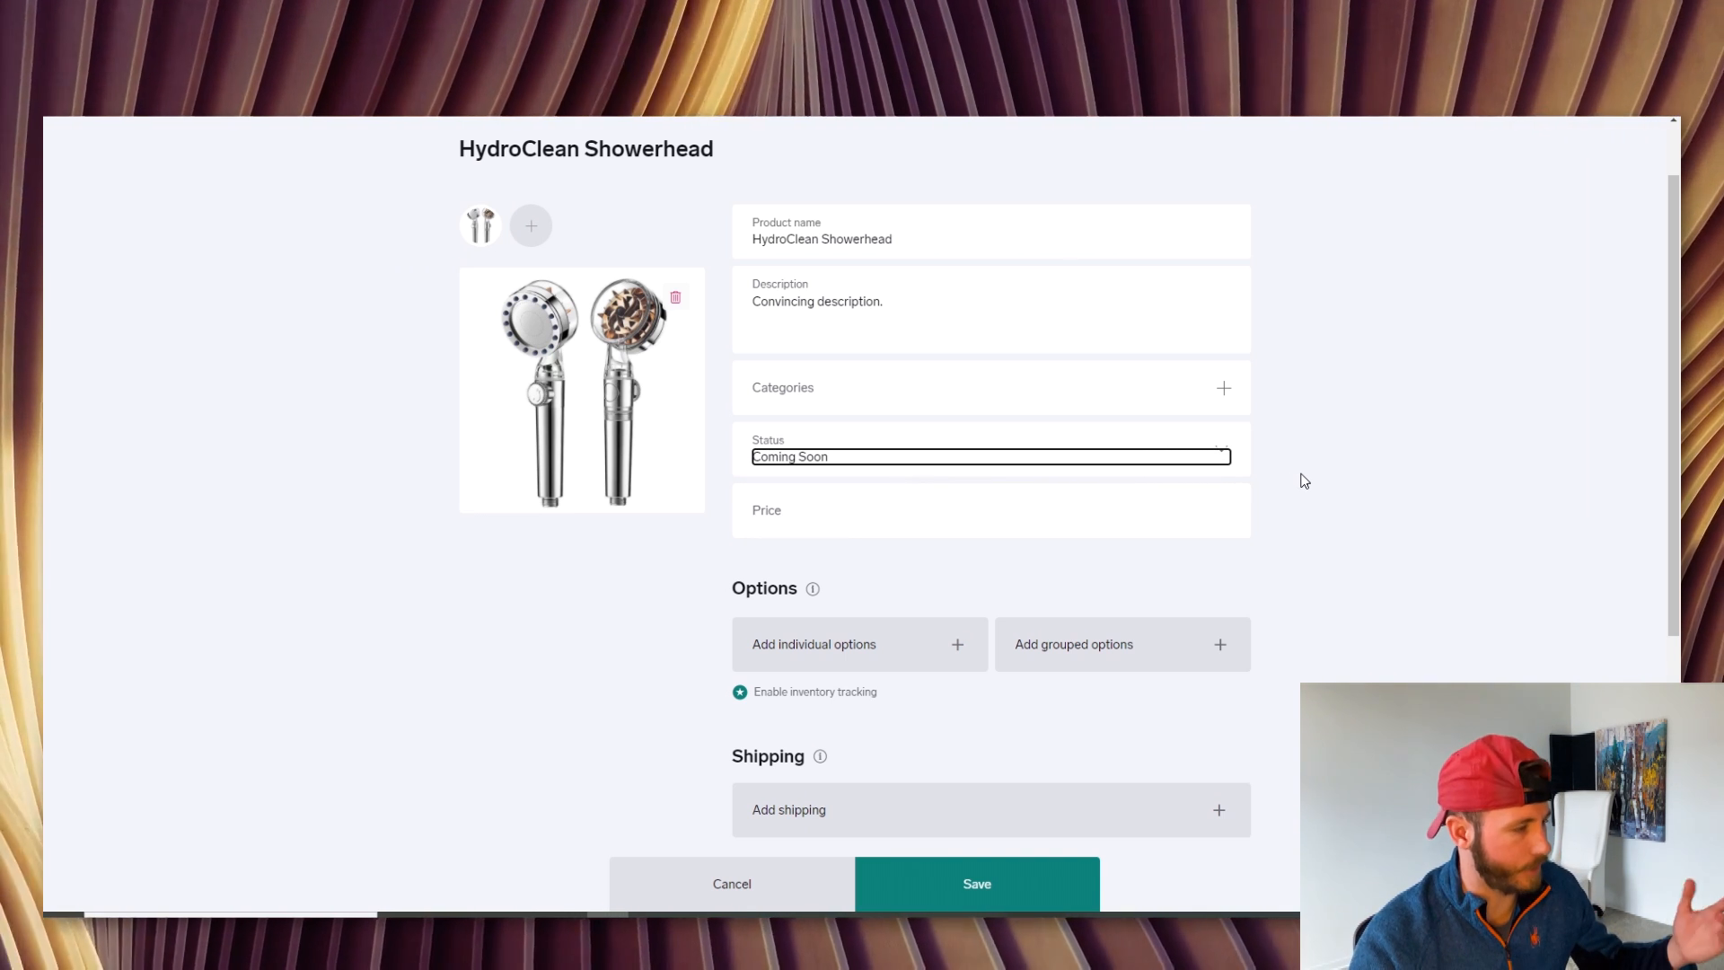
click(988, 454)
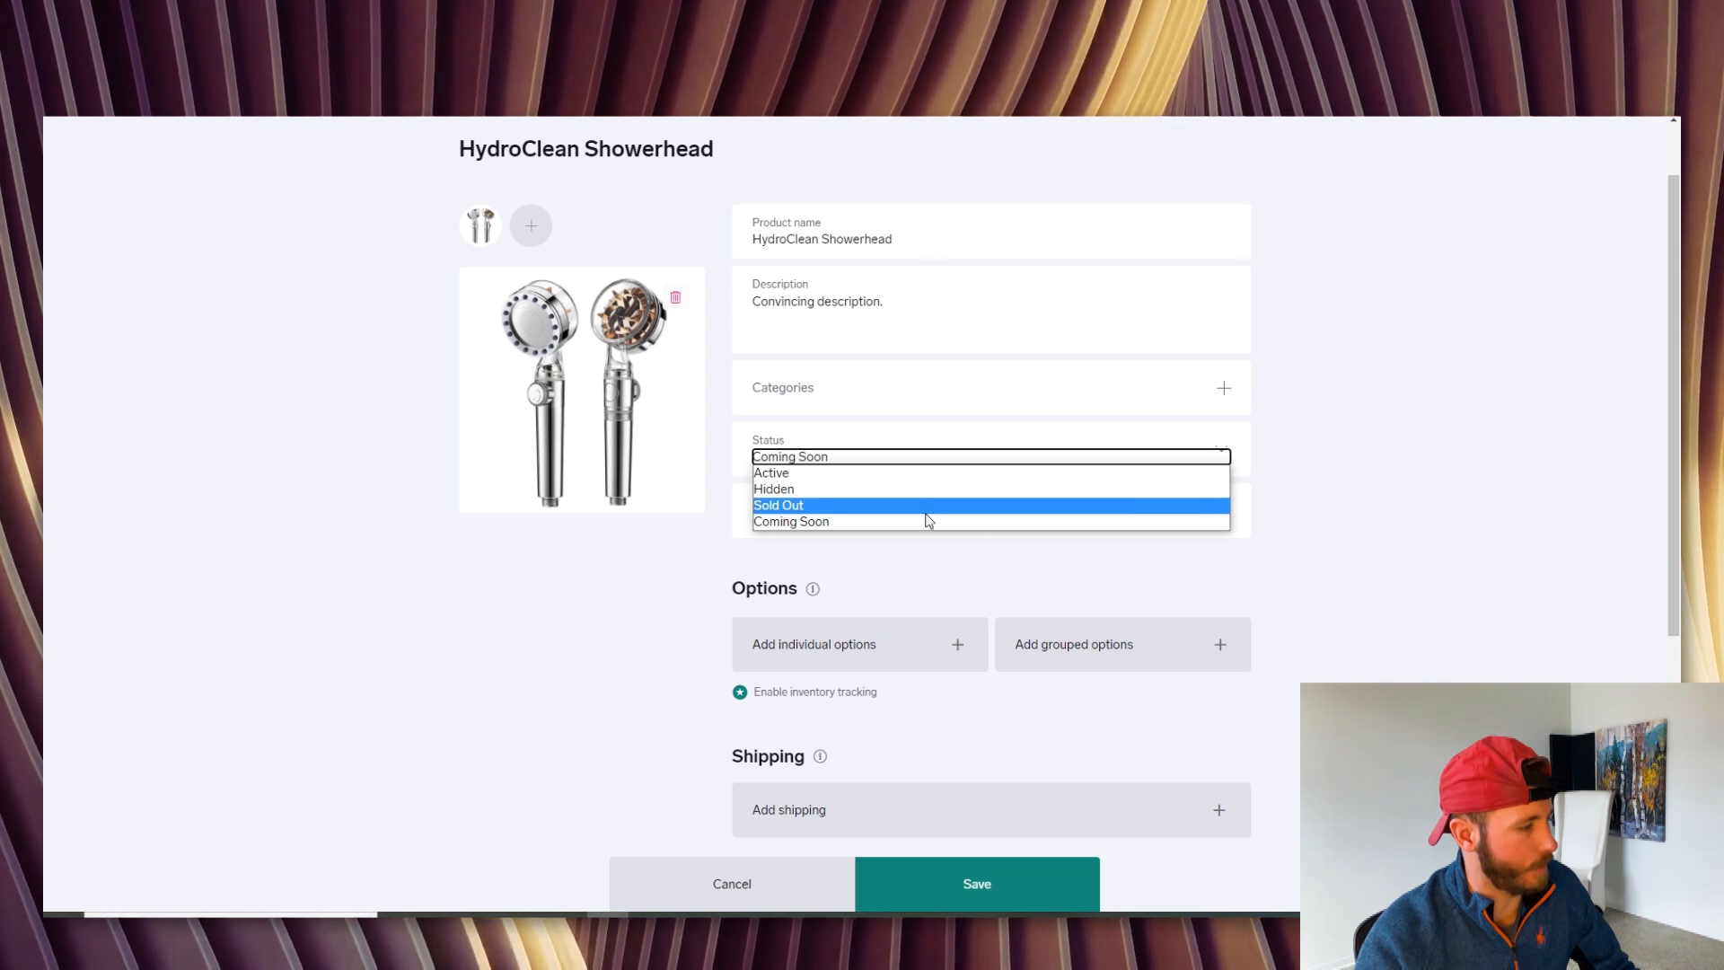
click(771, 472)
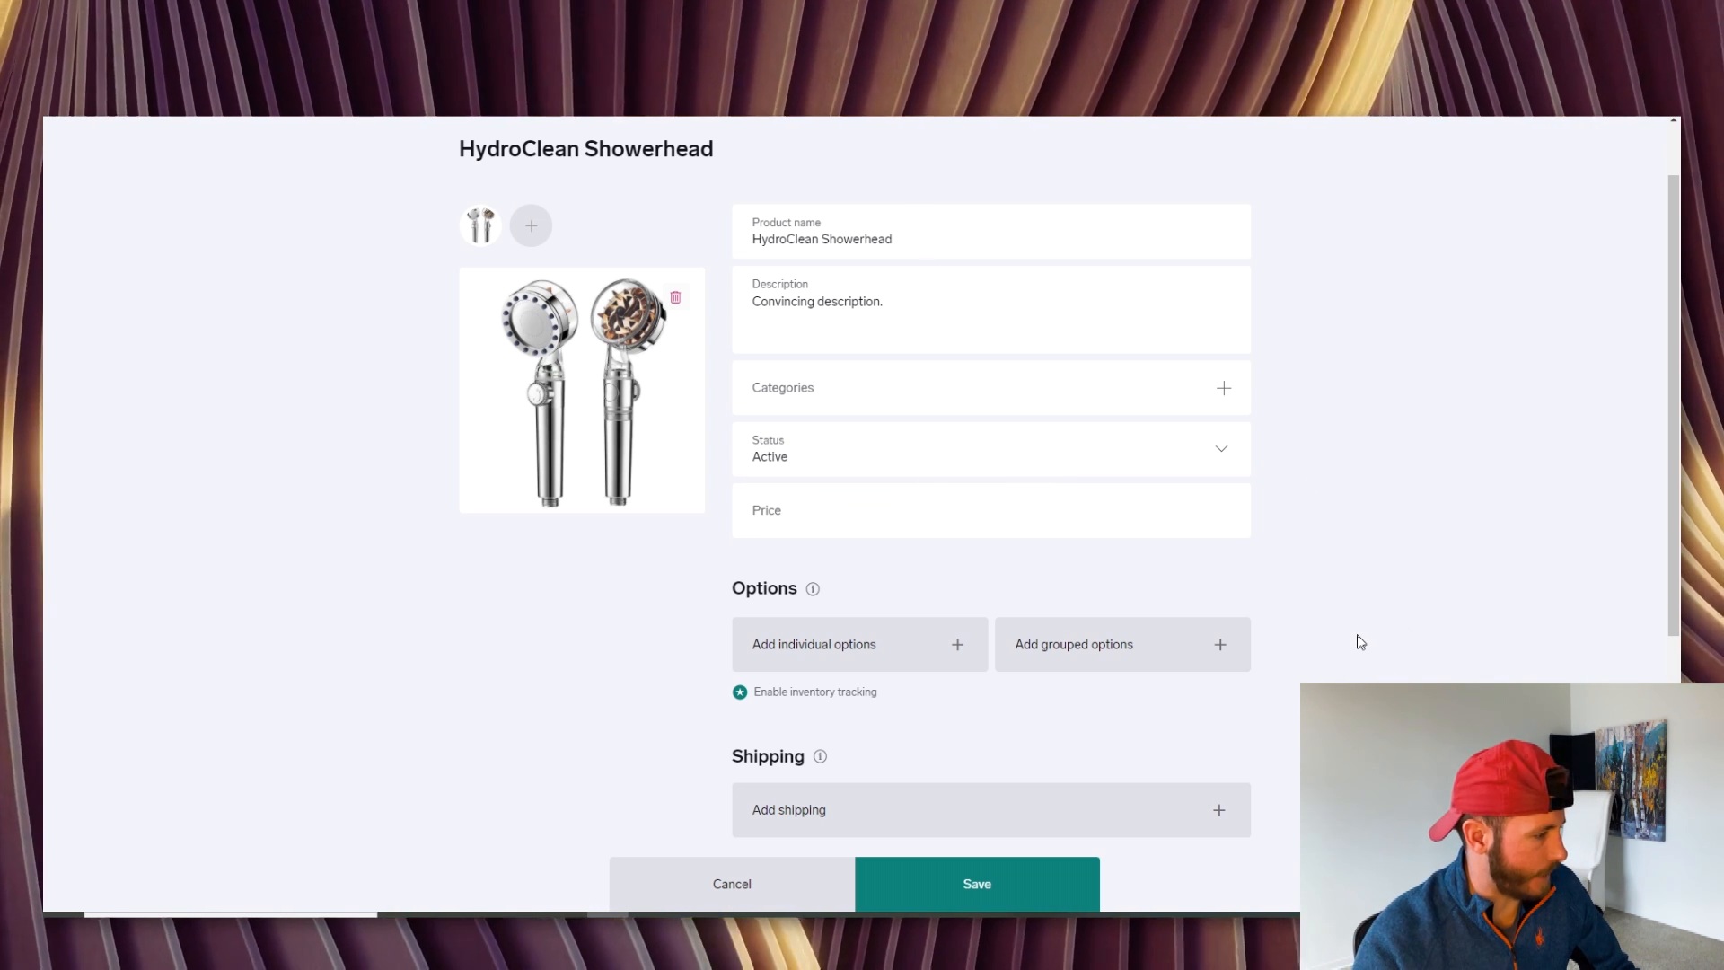
scroll(down, 3)
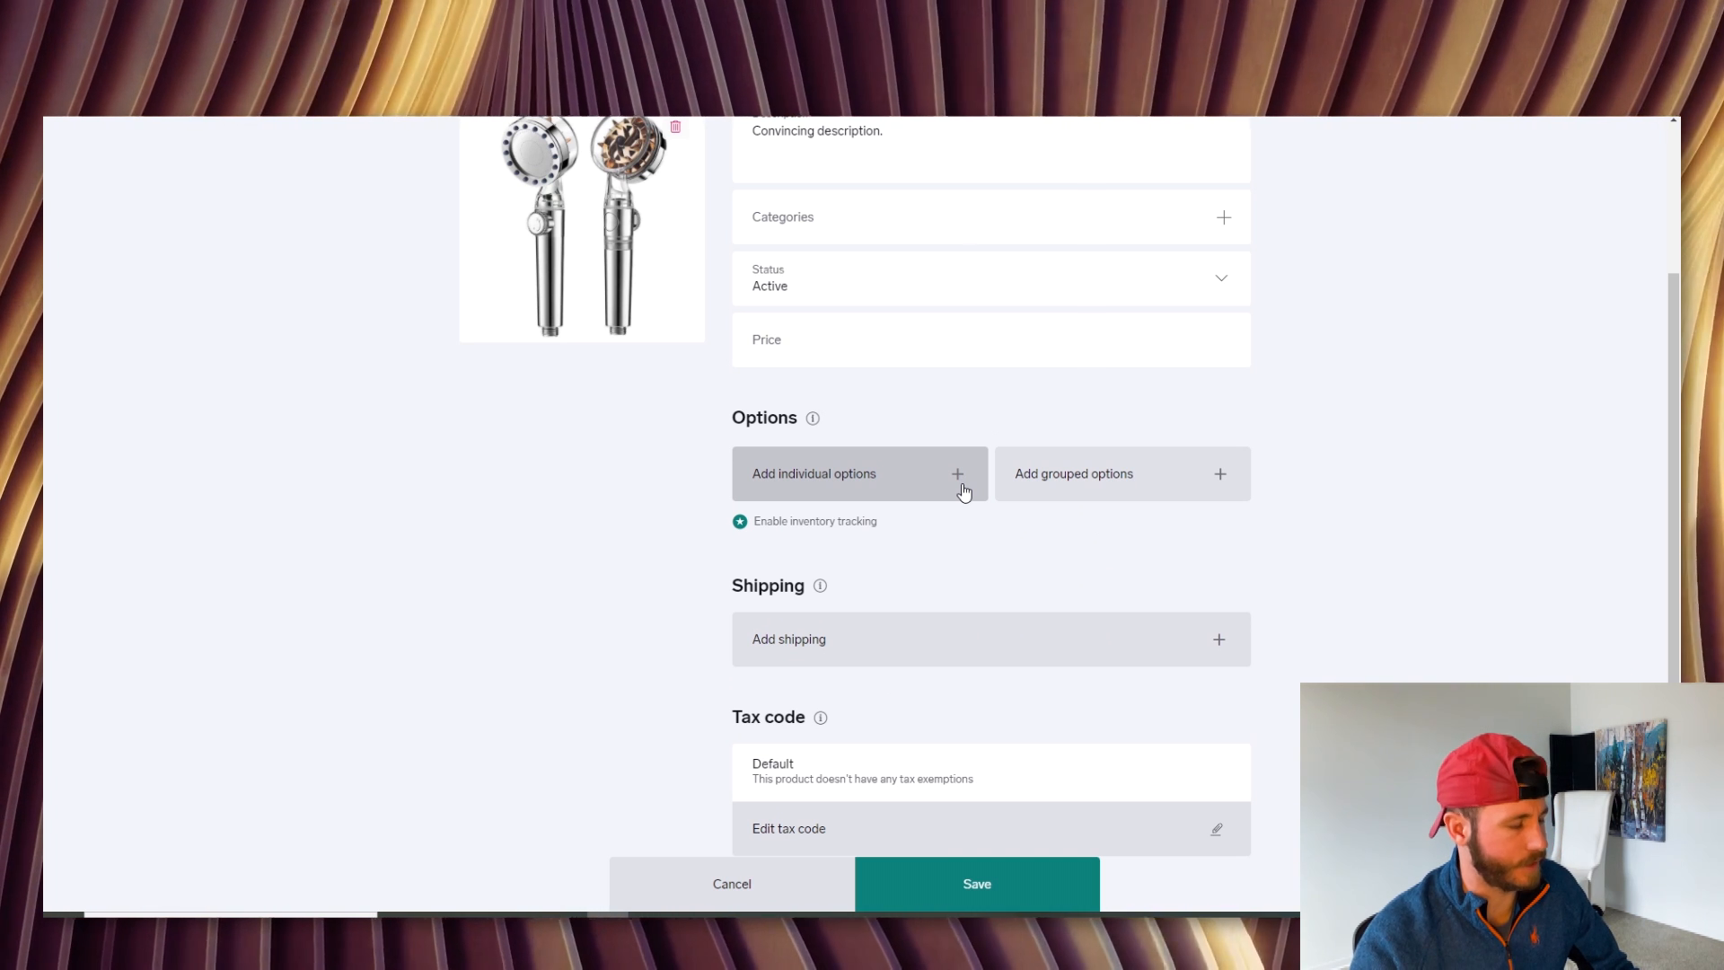
Add a Red option priced at $39.99 and mark the product on sale
click(858, 472)
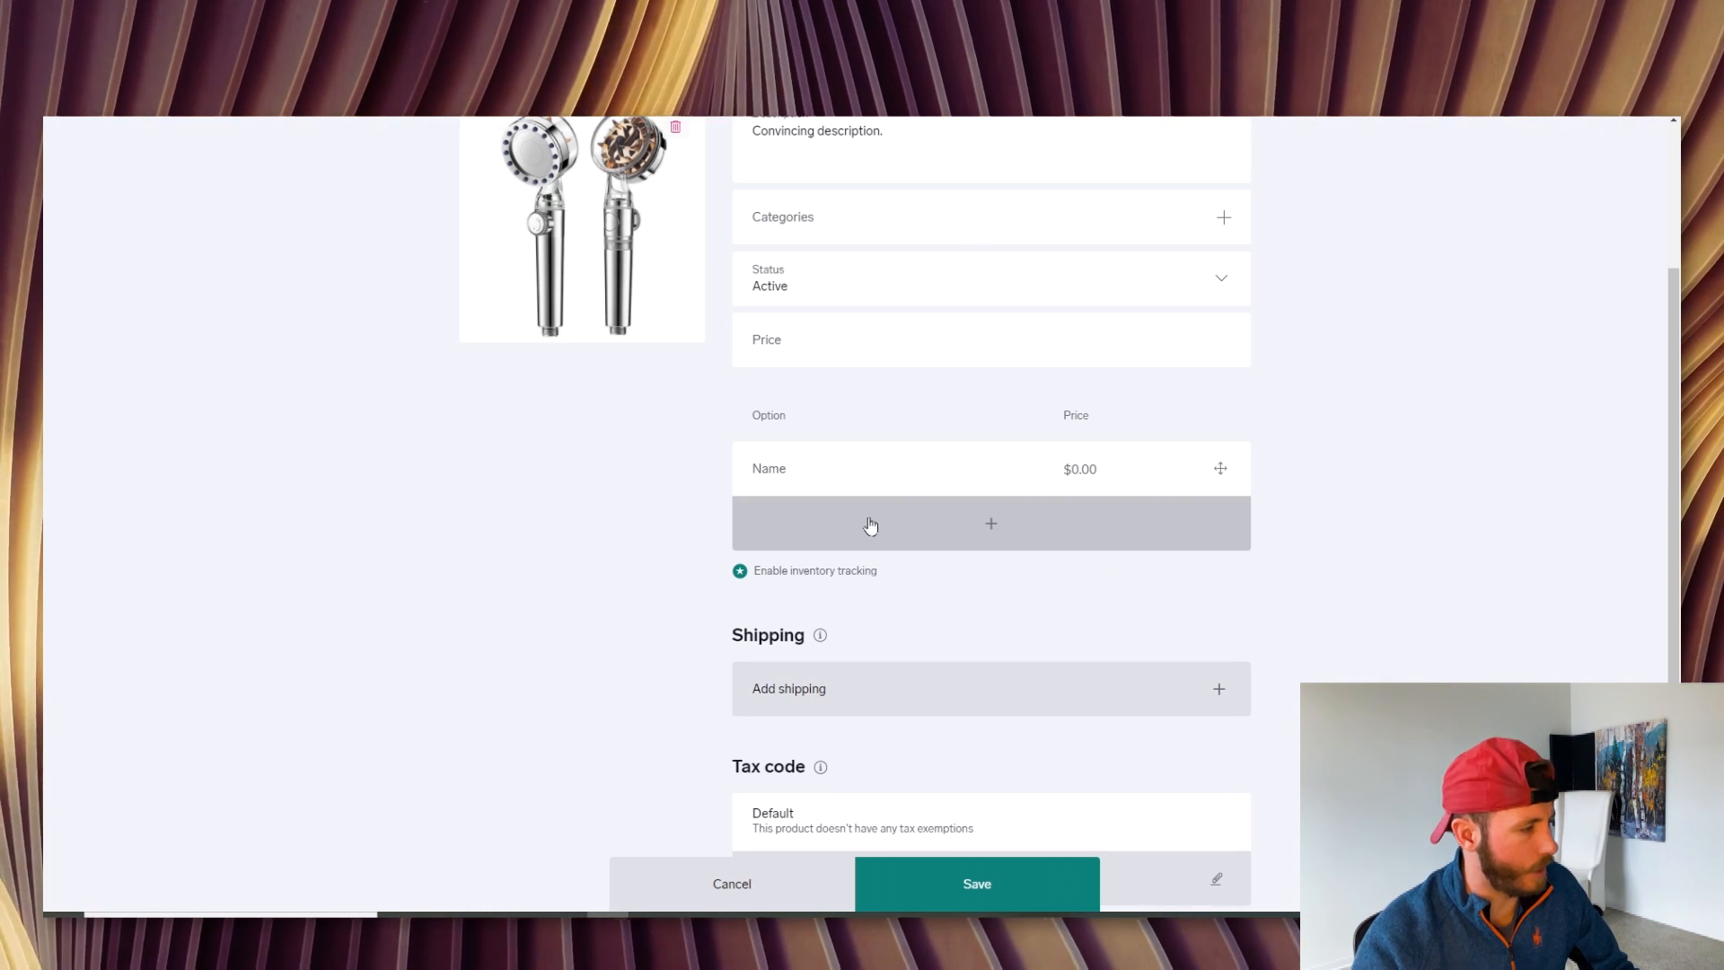
text(Red)
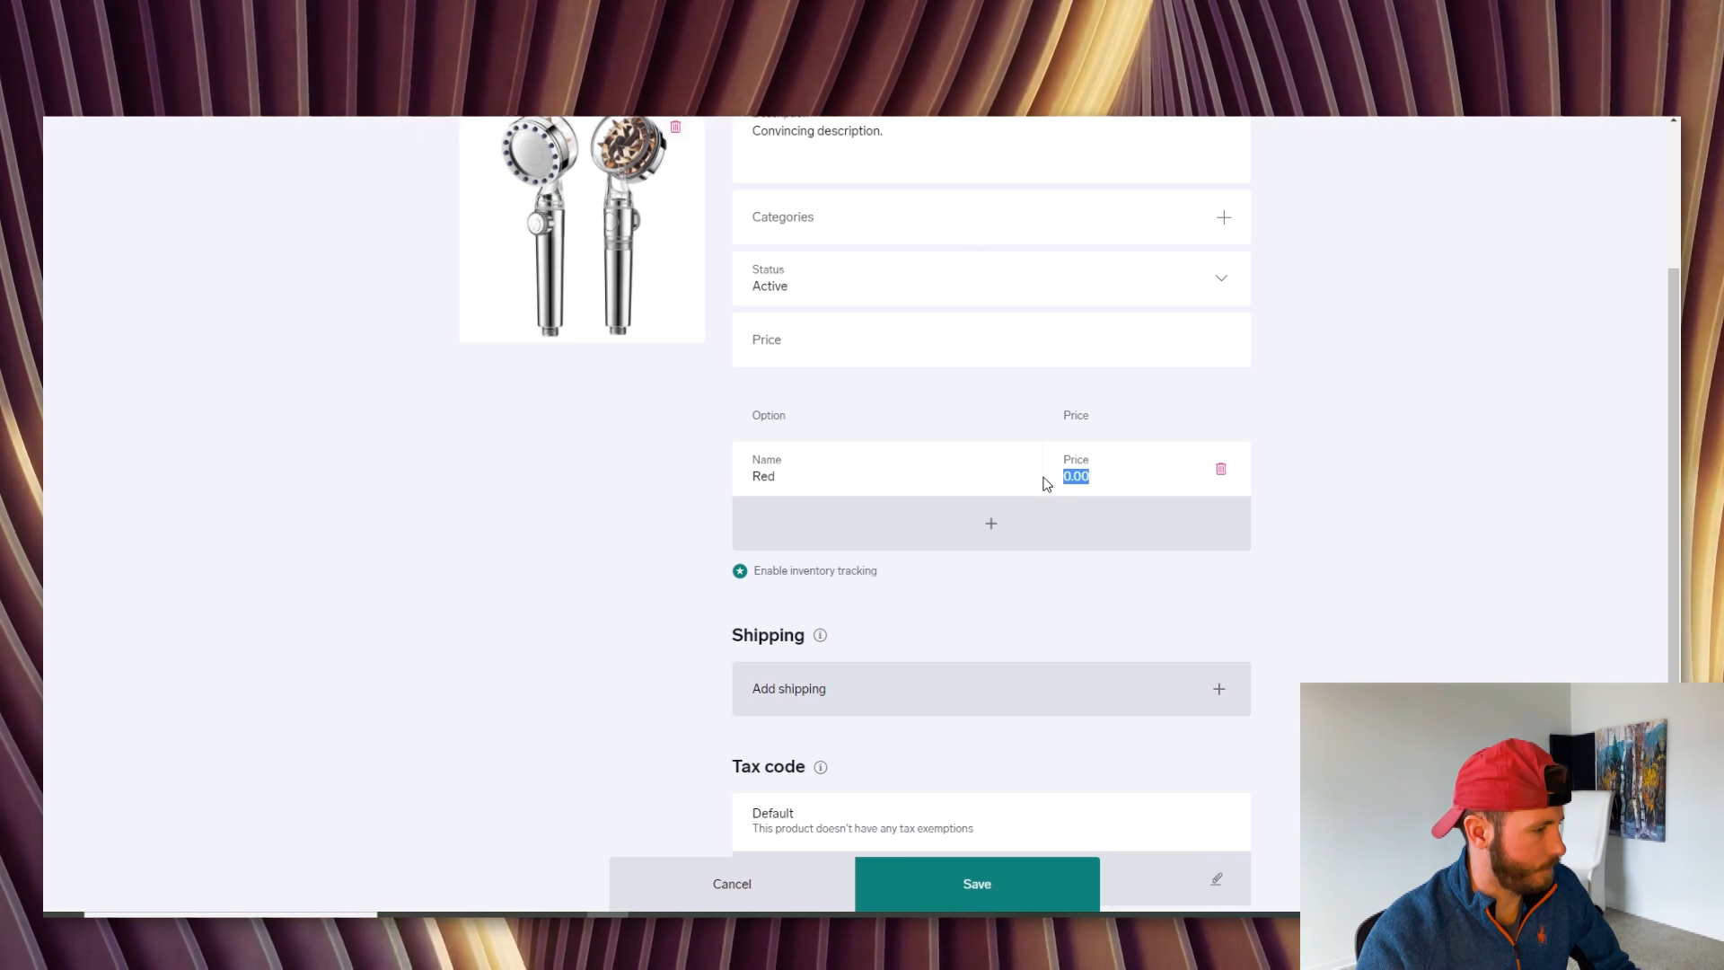
scroll(down, 3)
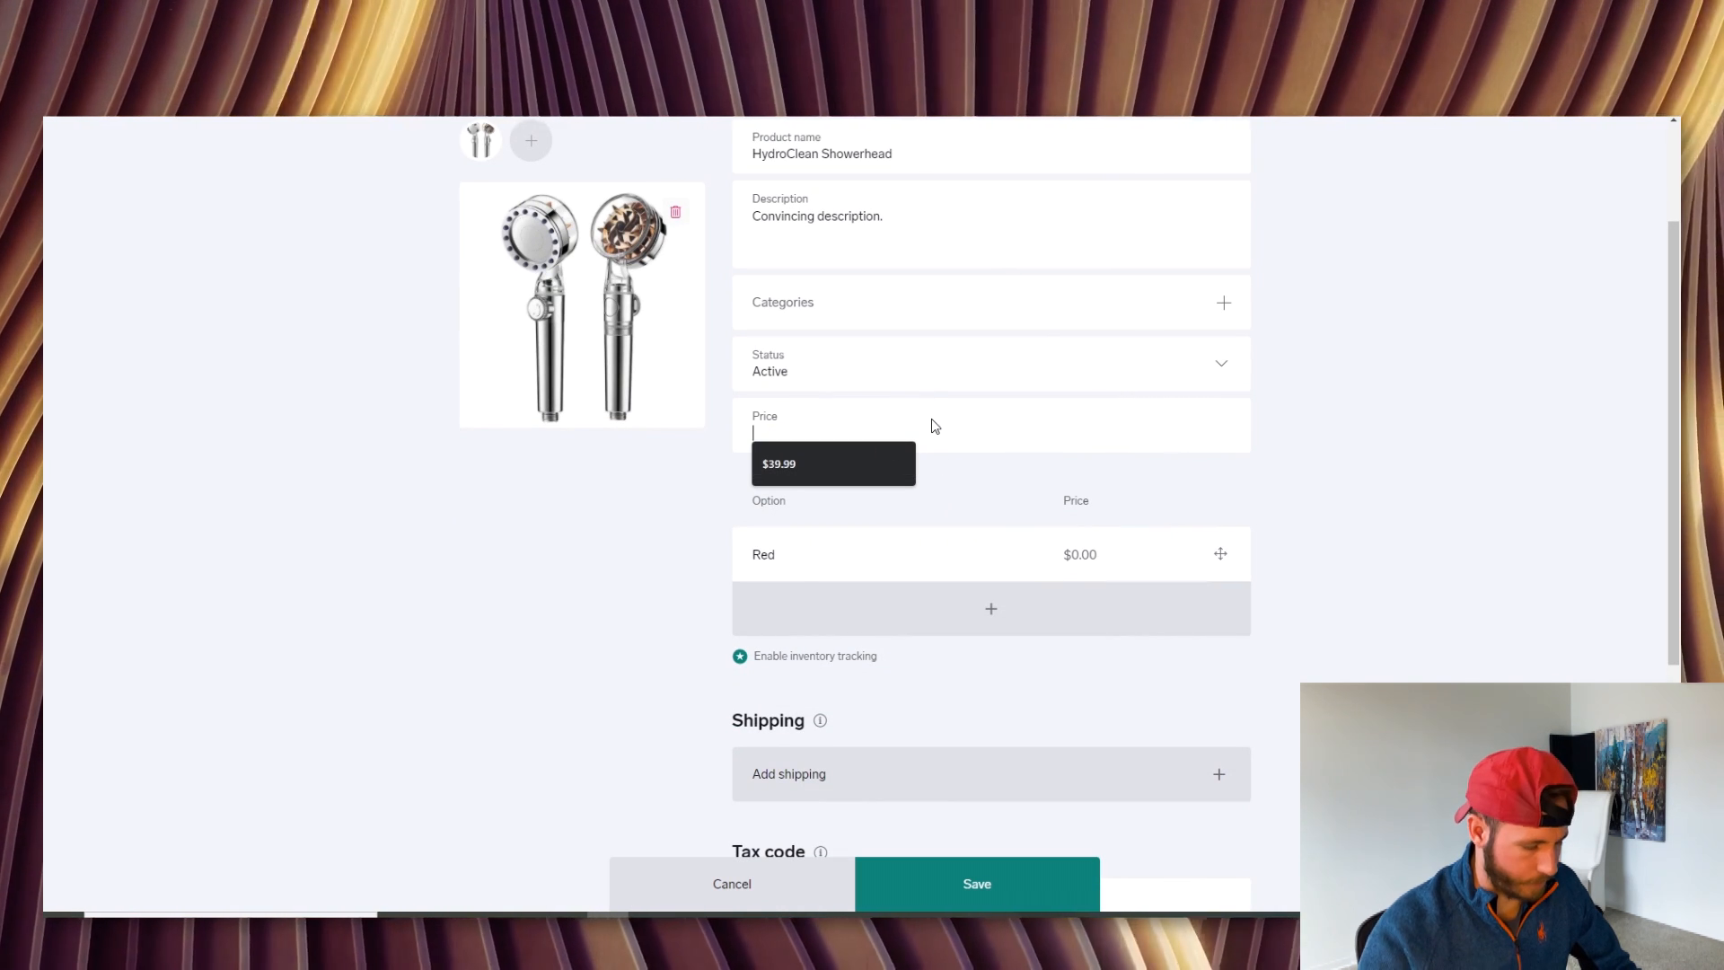
text(39.99)
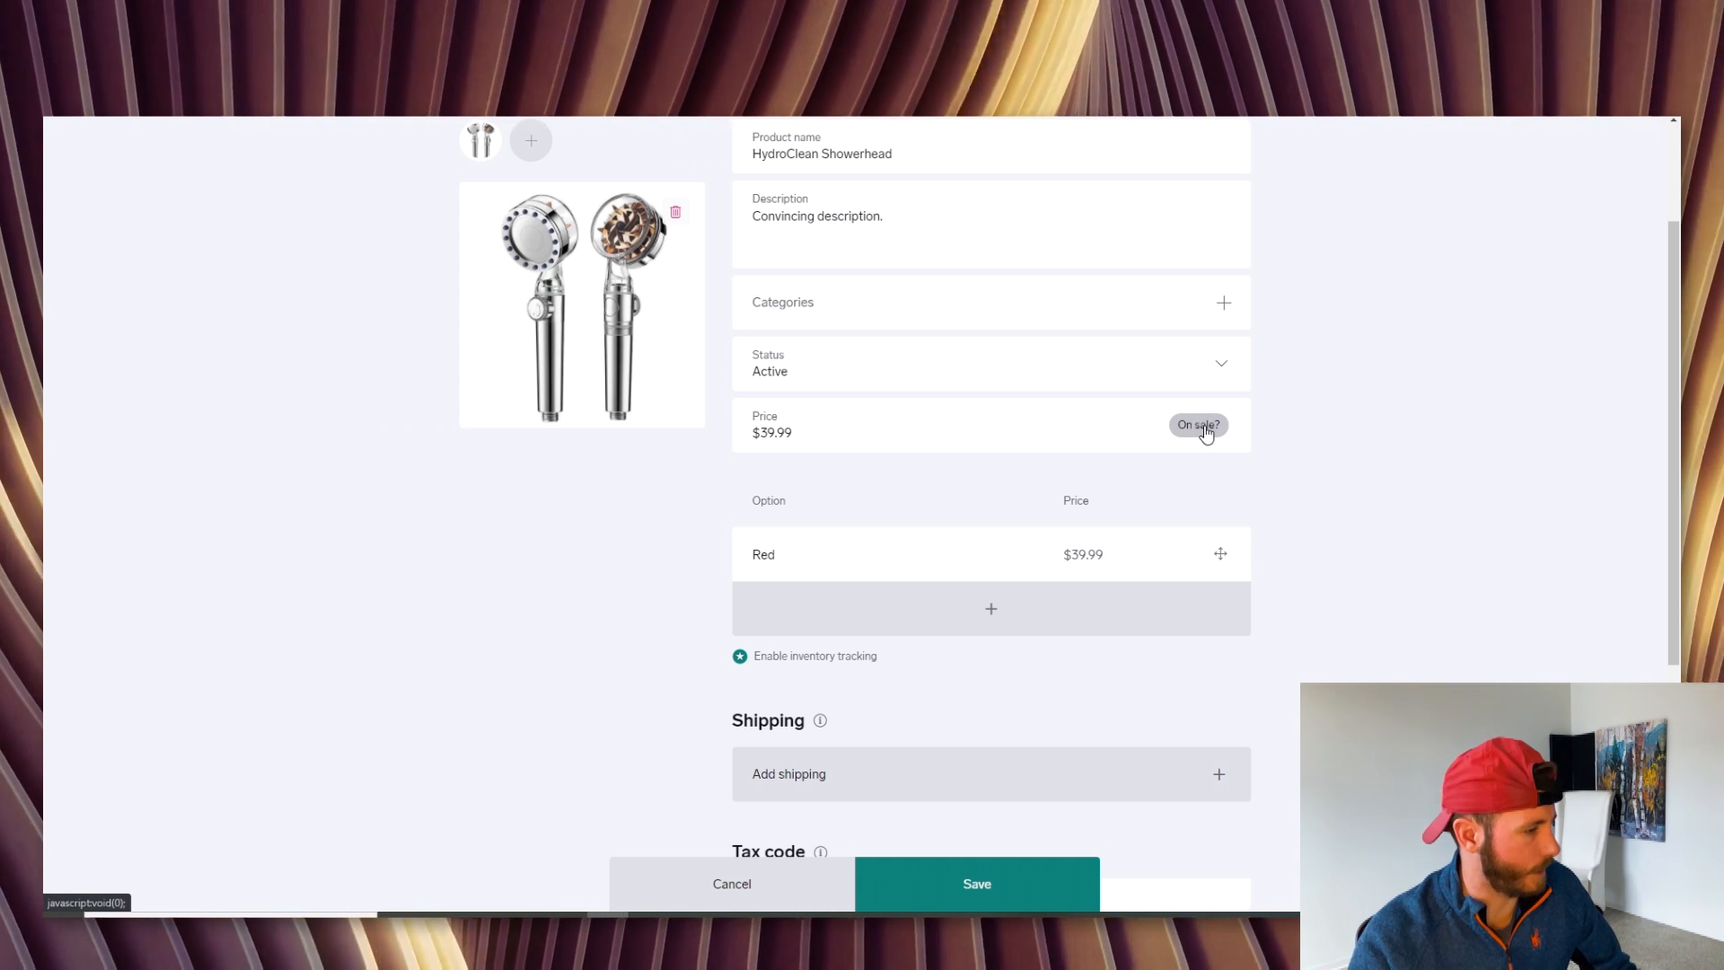
click(1196, 424)
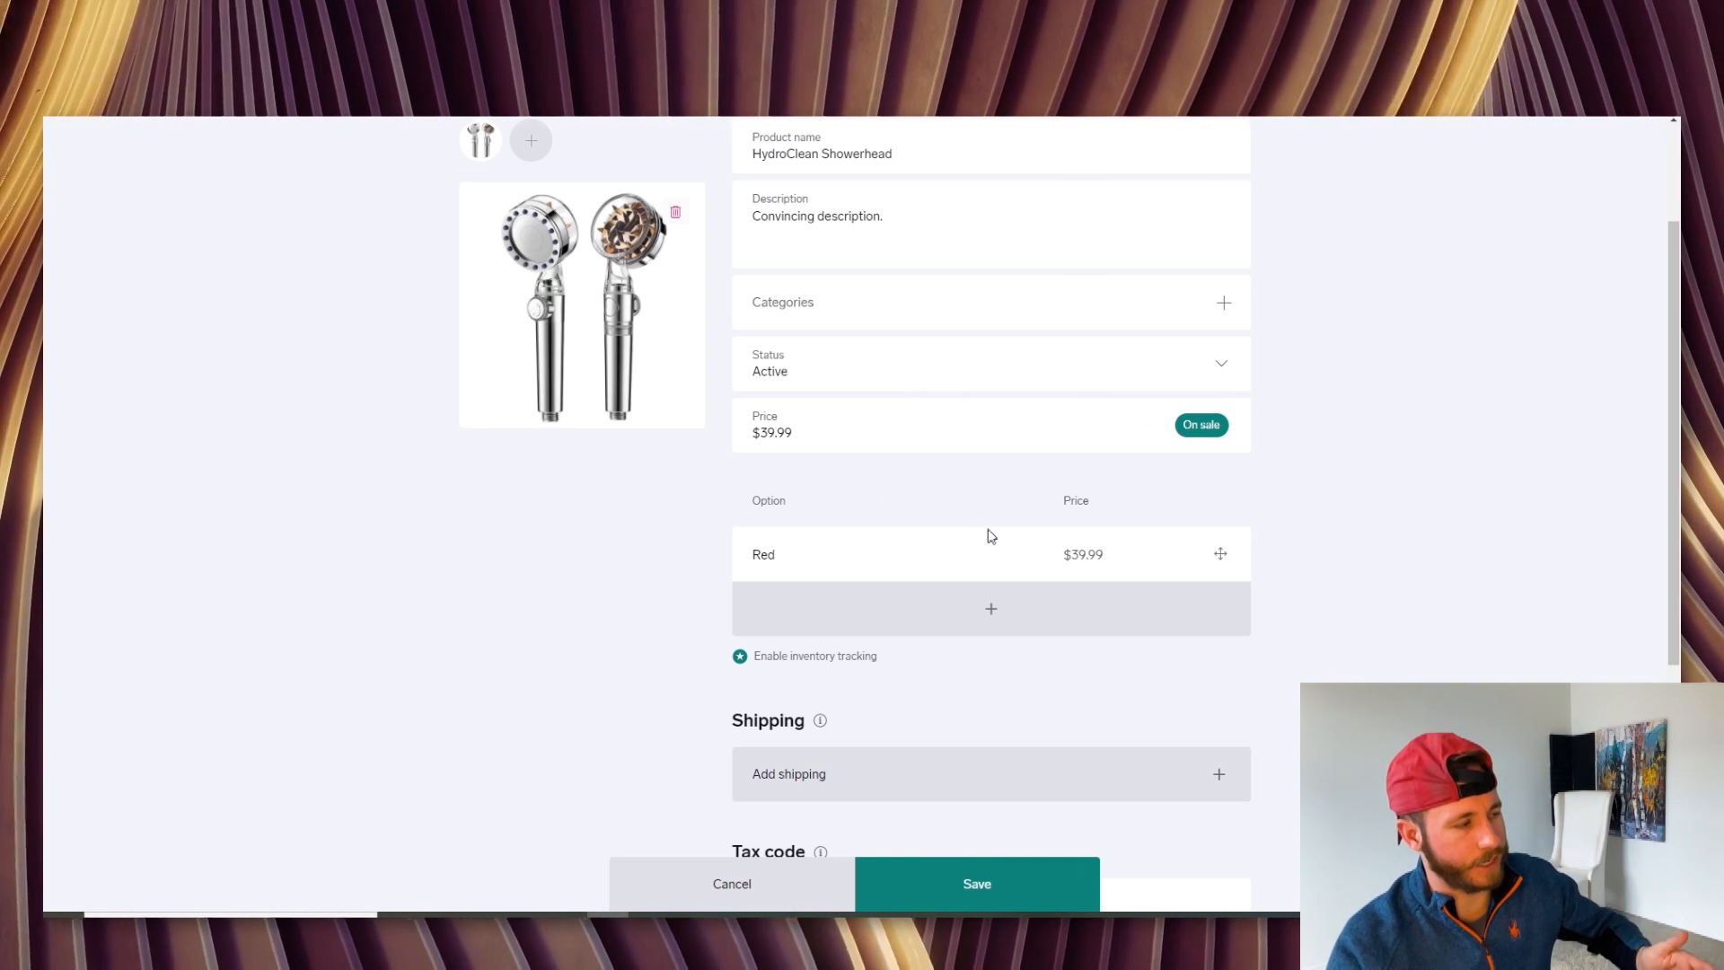
mouse_move(1016, 567)
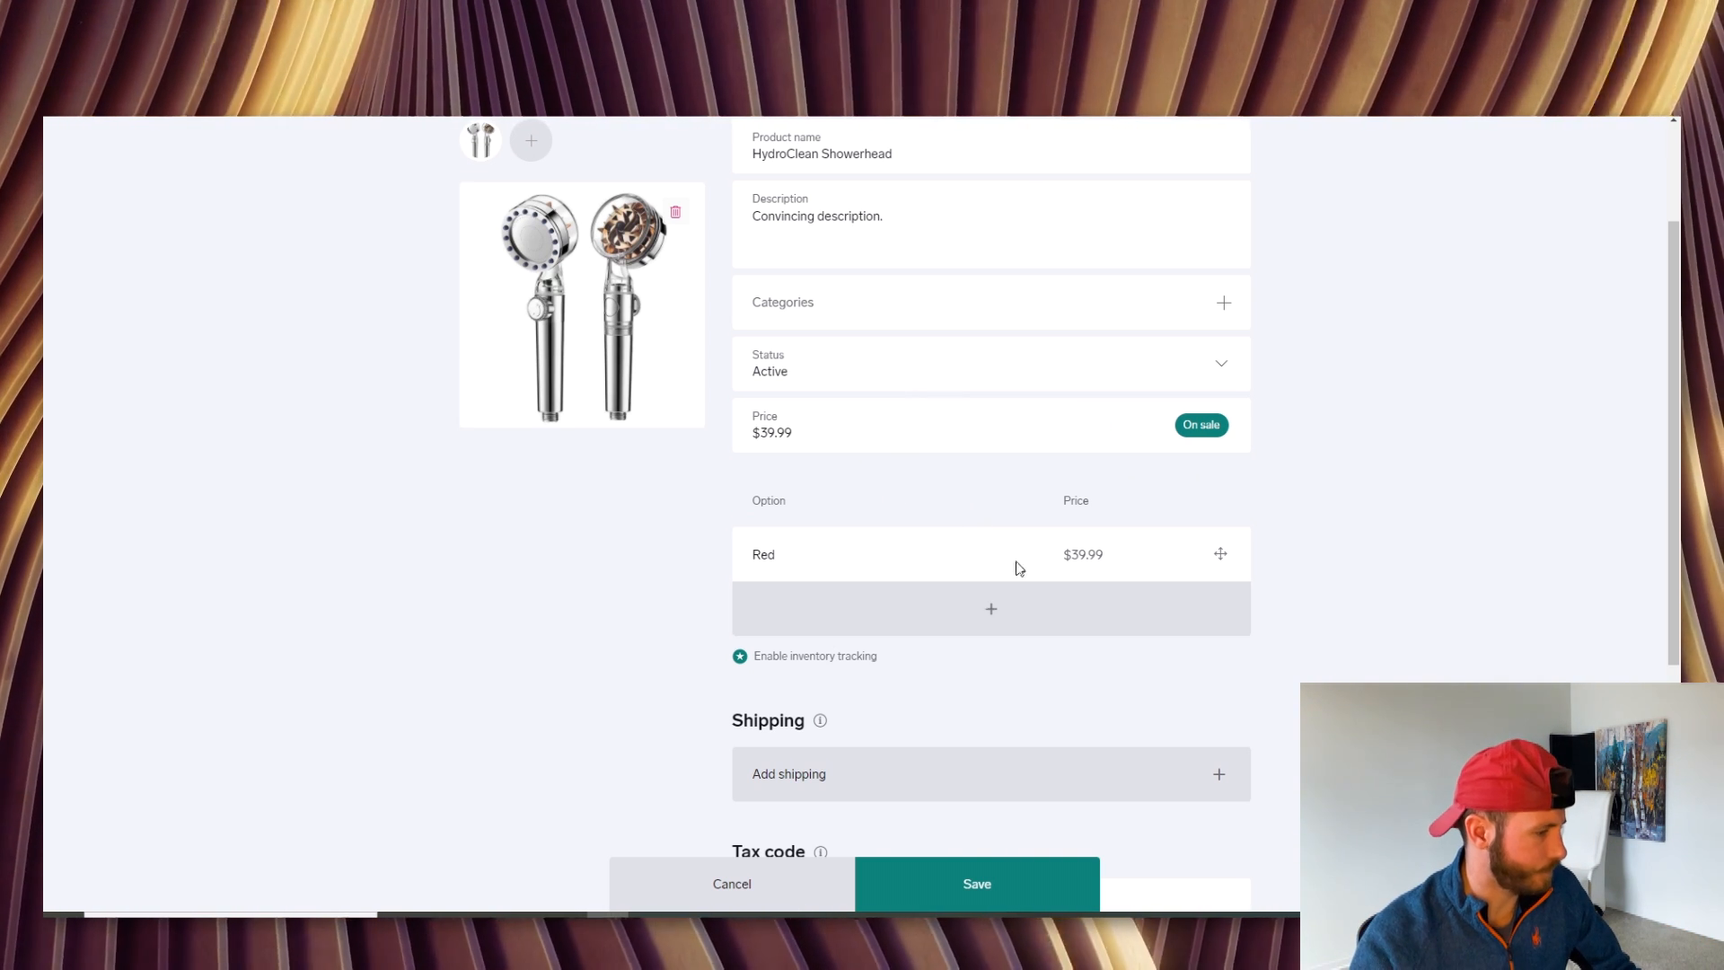
mouse_move(872, 623)
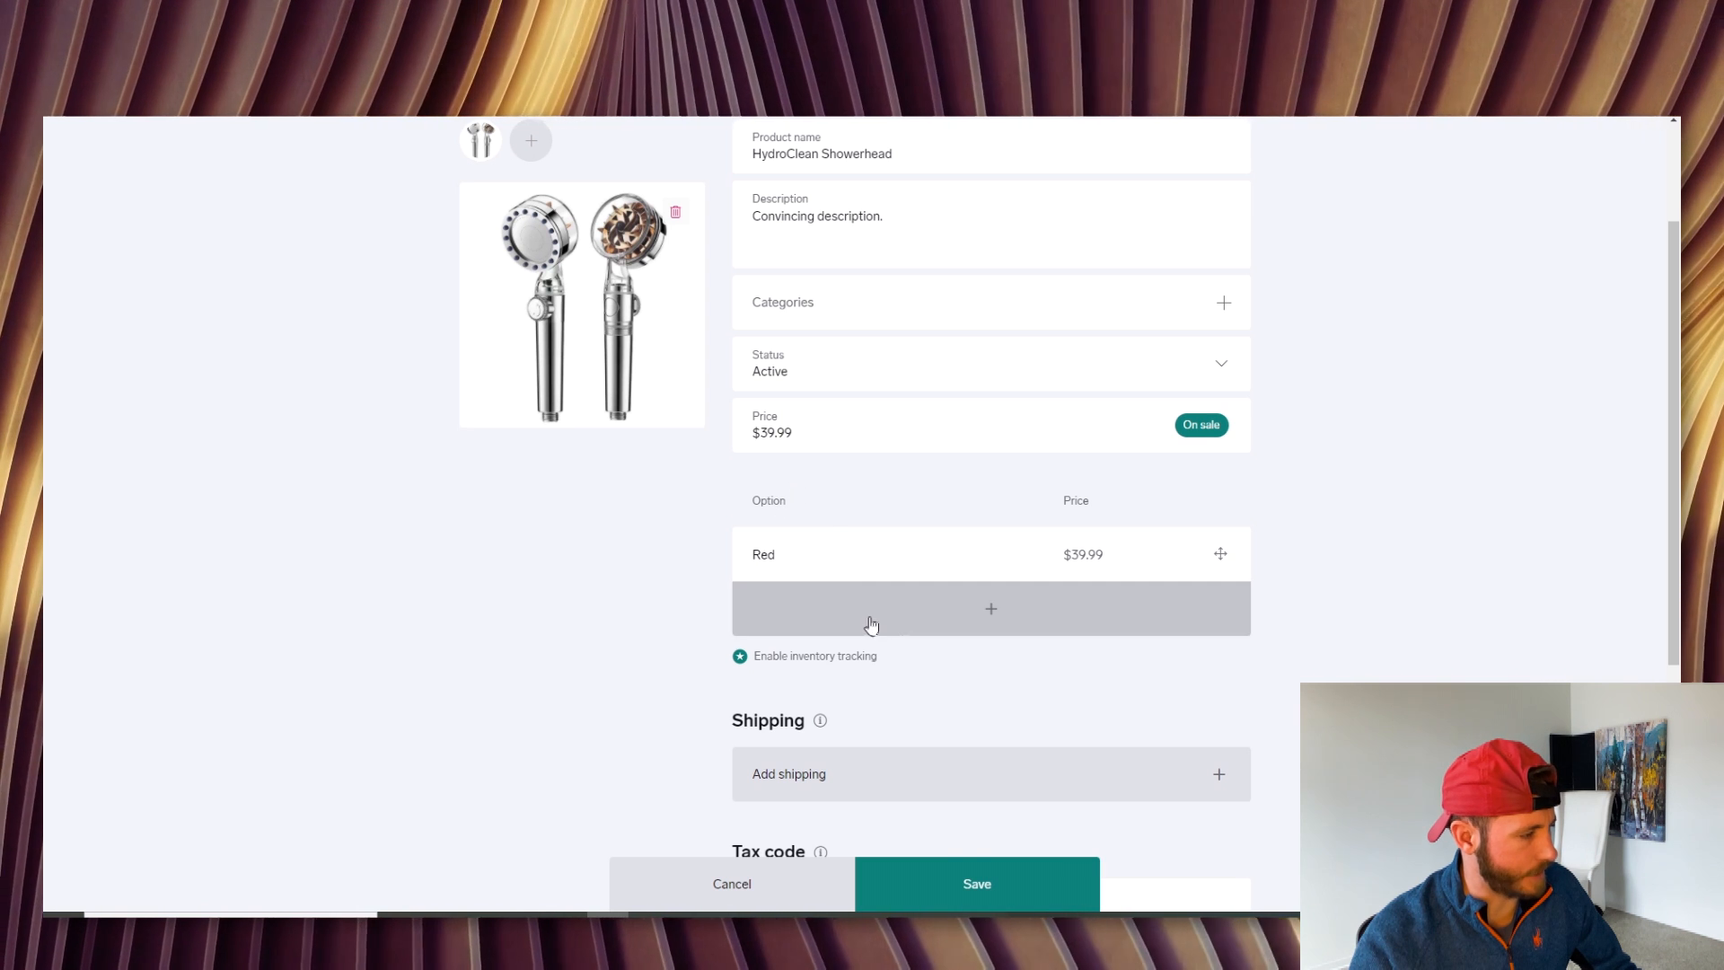
mouse_move(954, 609)
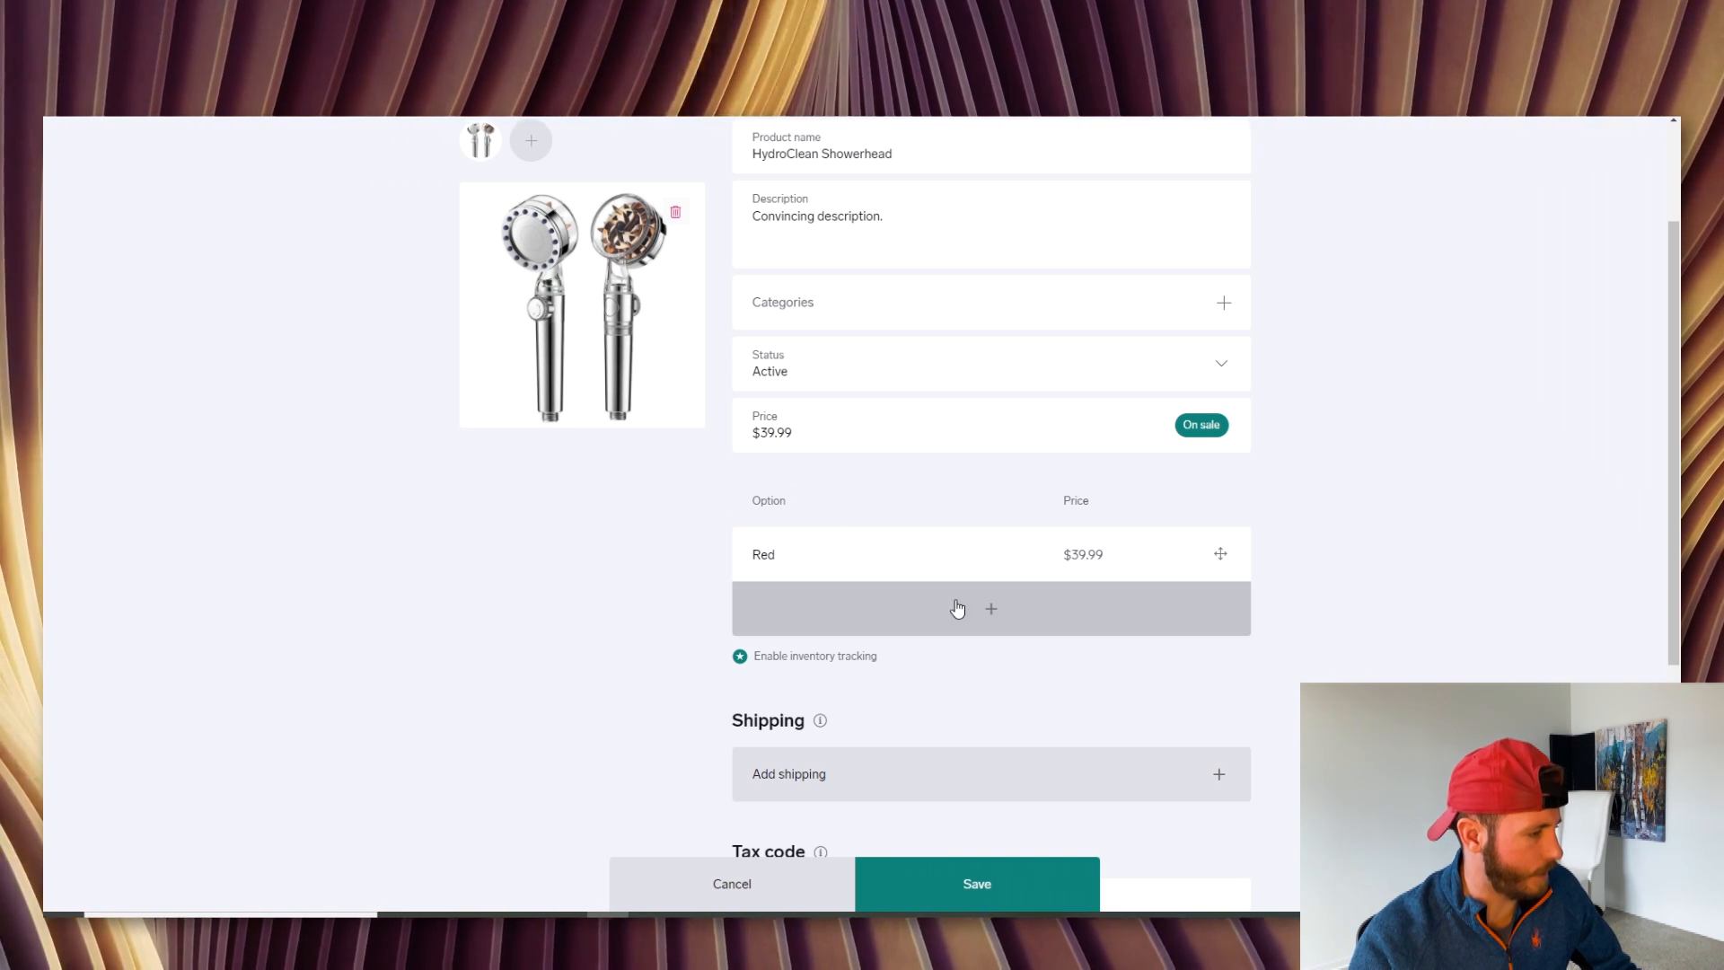
Add a second option named Blue to the product
click(988, 608)
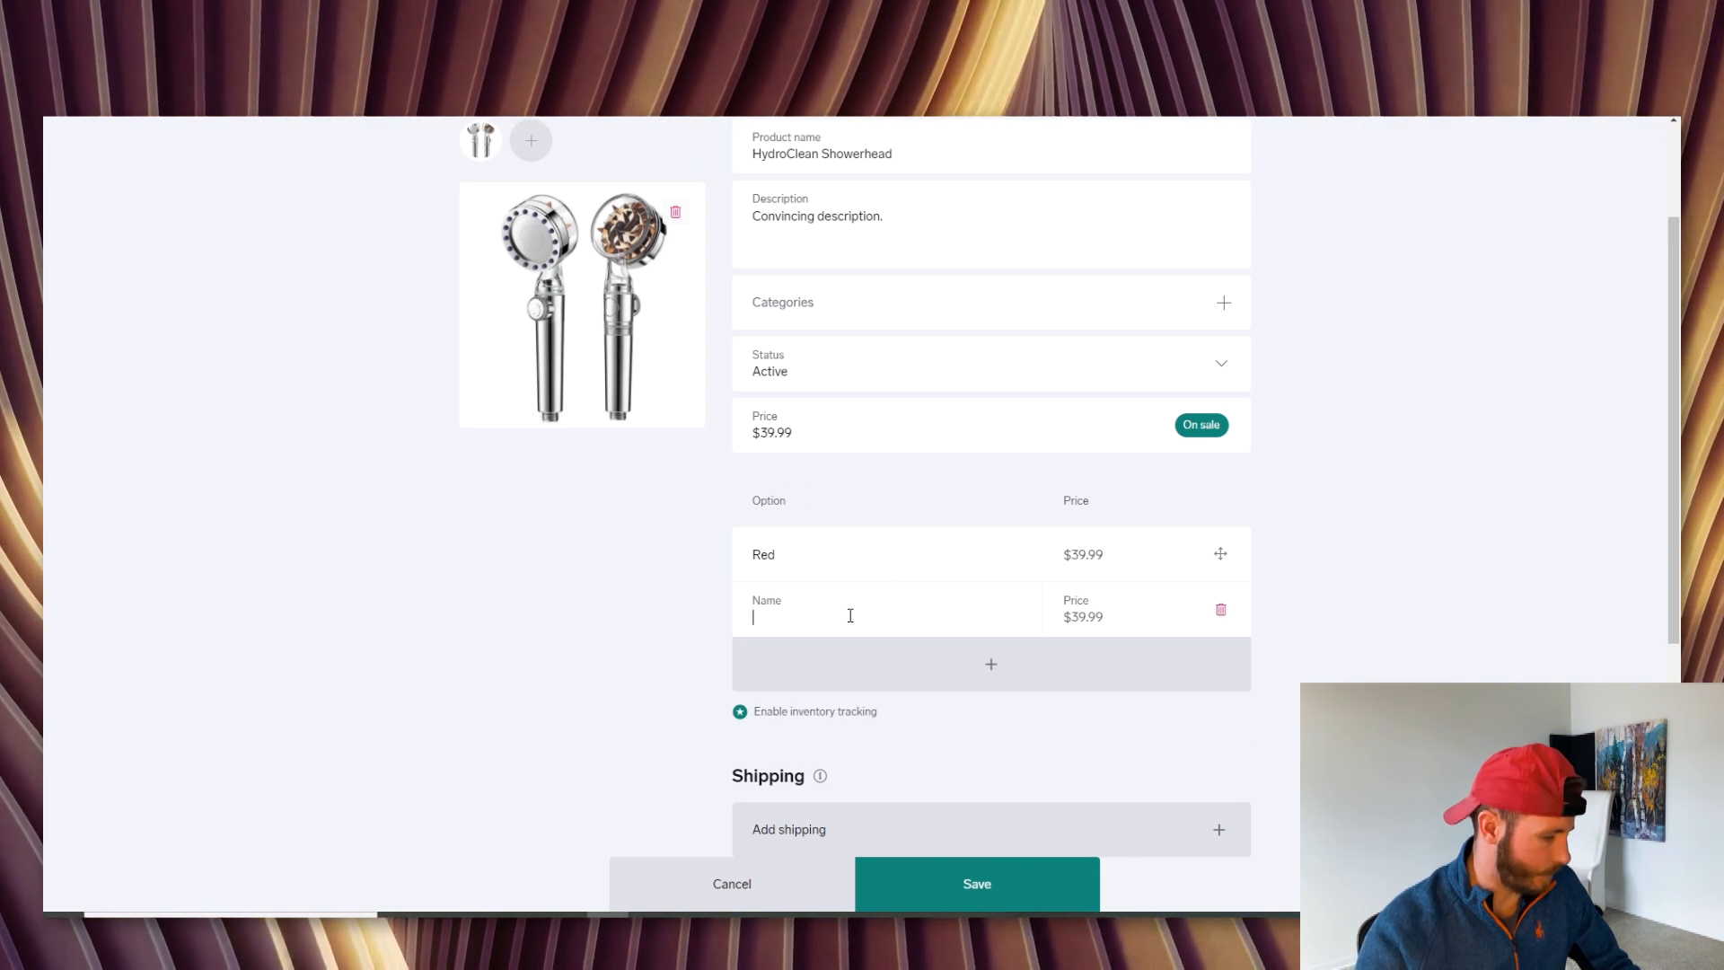
text(Blue)
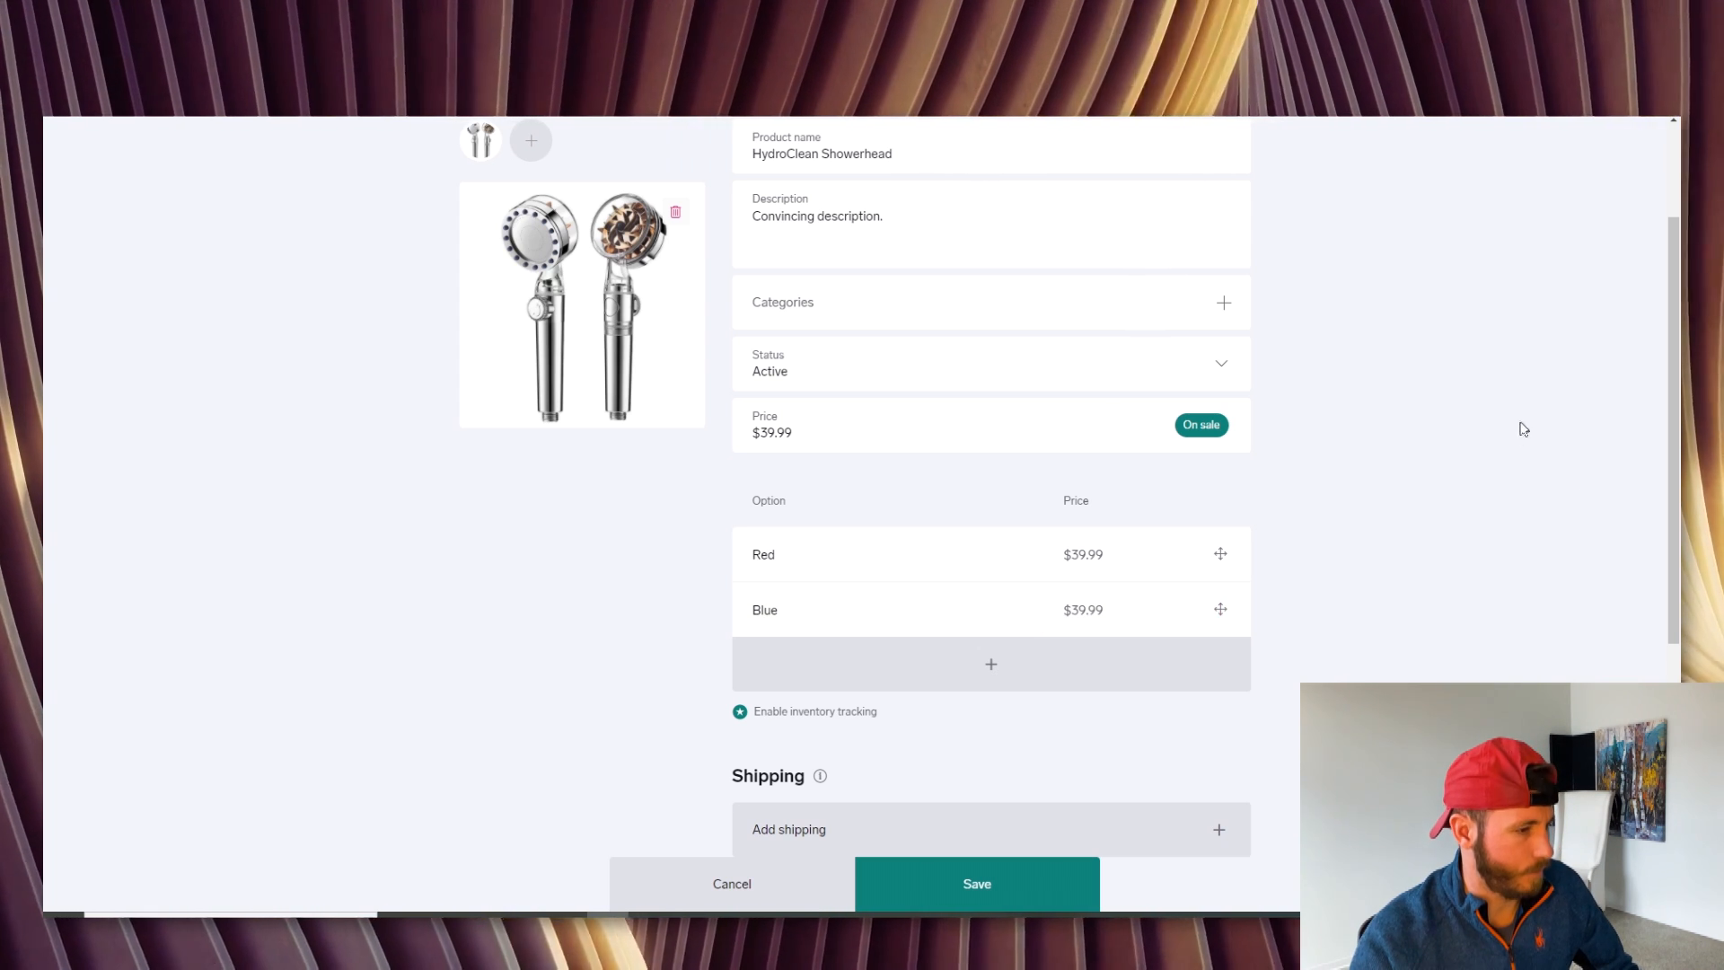
scroll(down, 3)
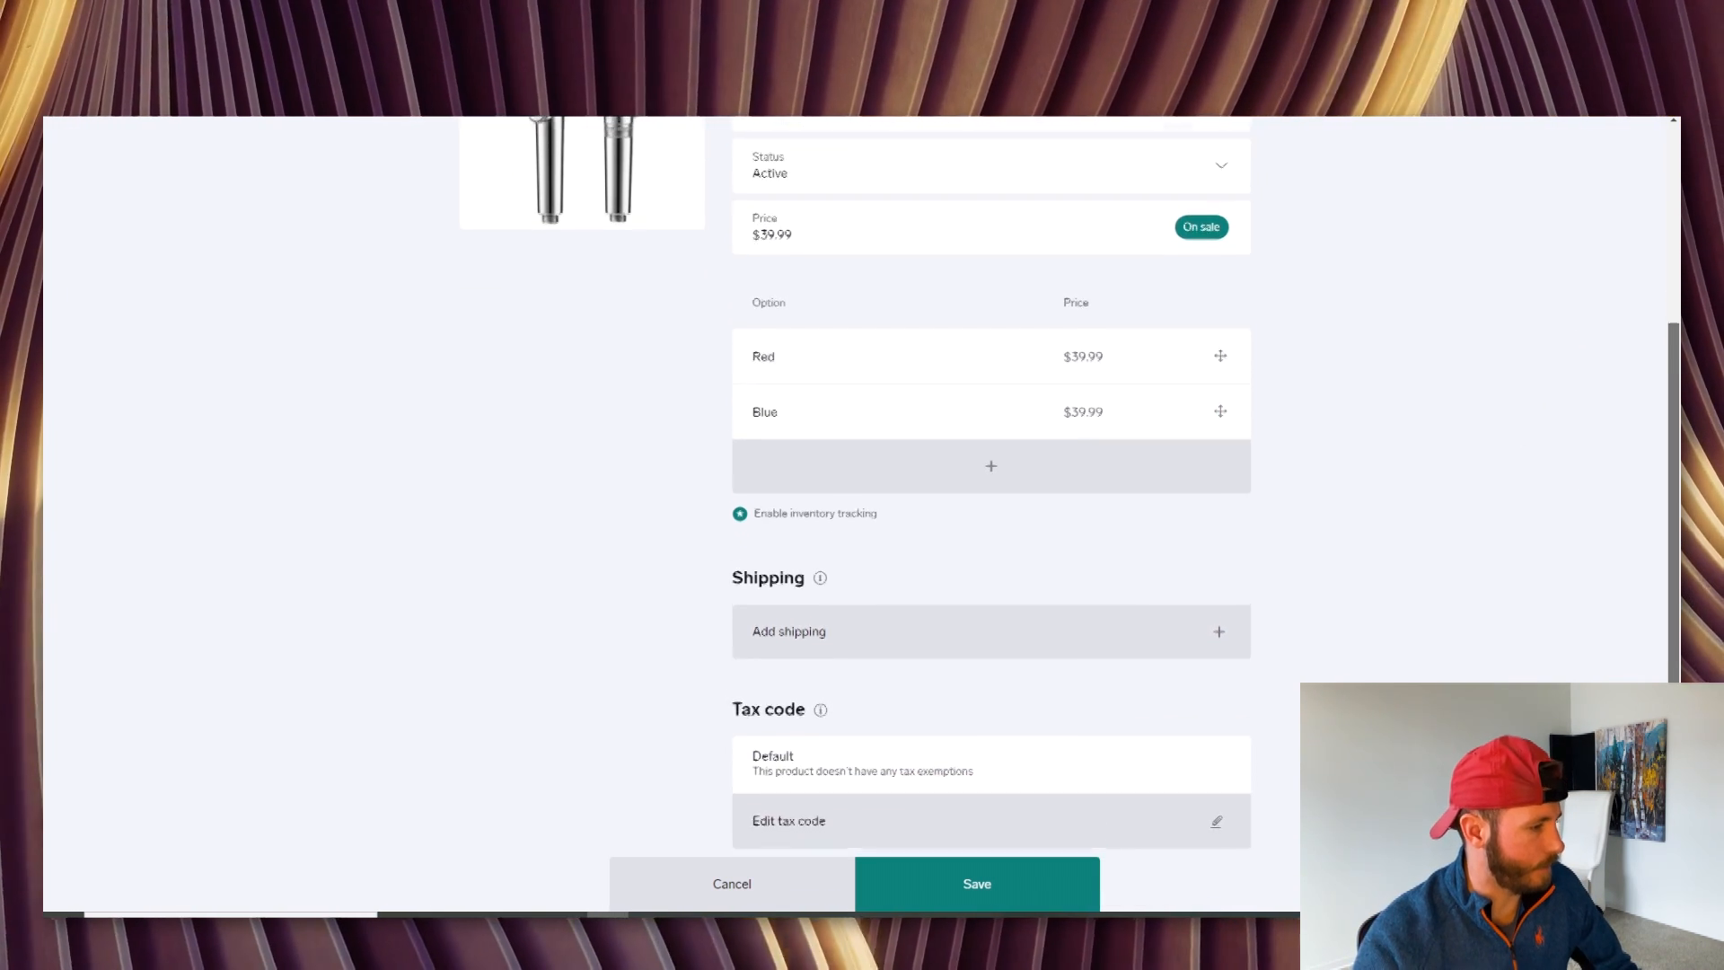
Charge $4.99 shipping to the United States and save the HydroClean Showerhead
scroll(down, 3)
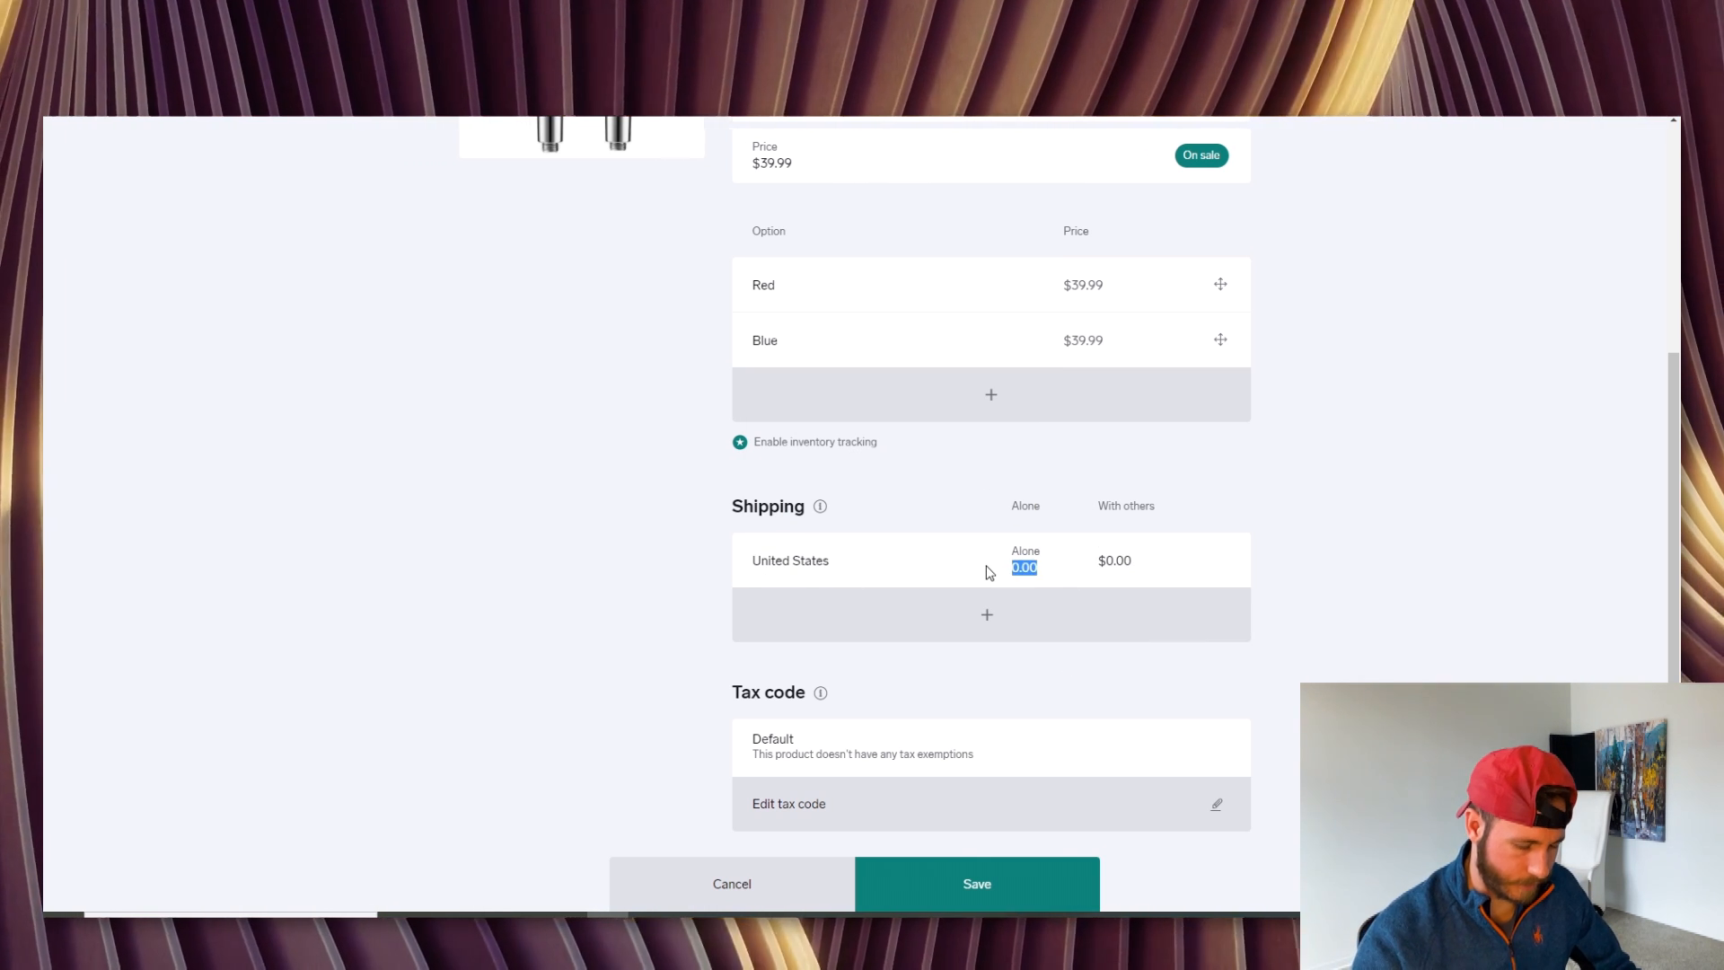
text(4.99)
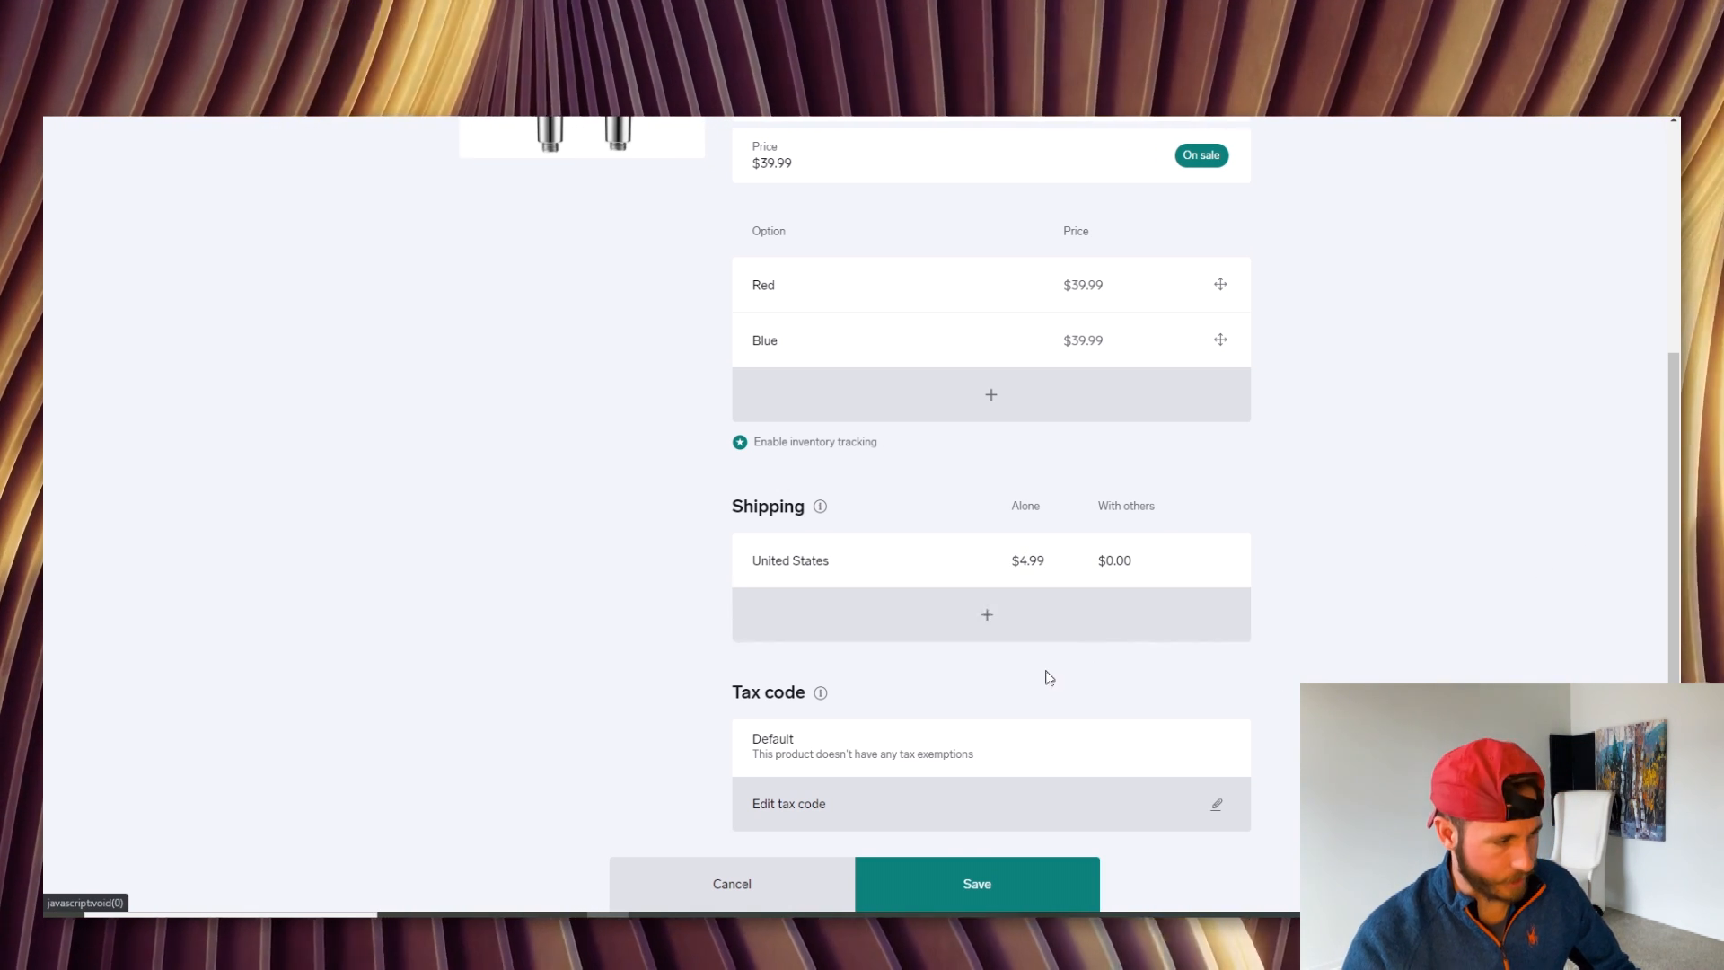
click(986, 614)
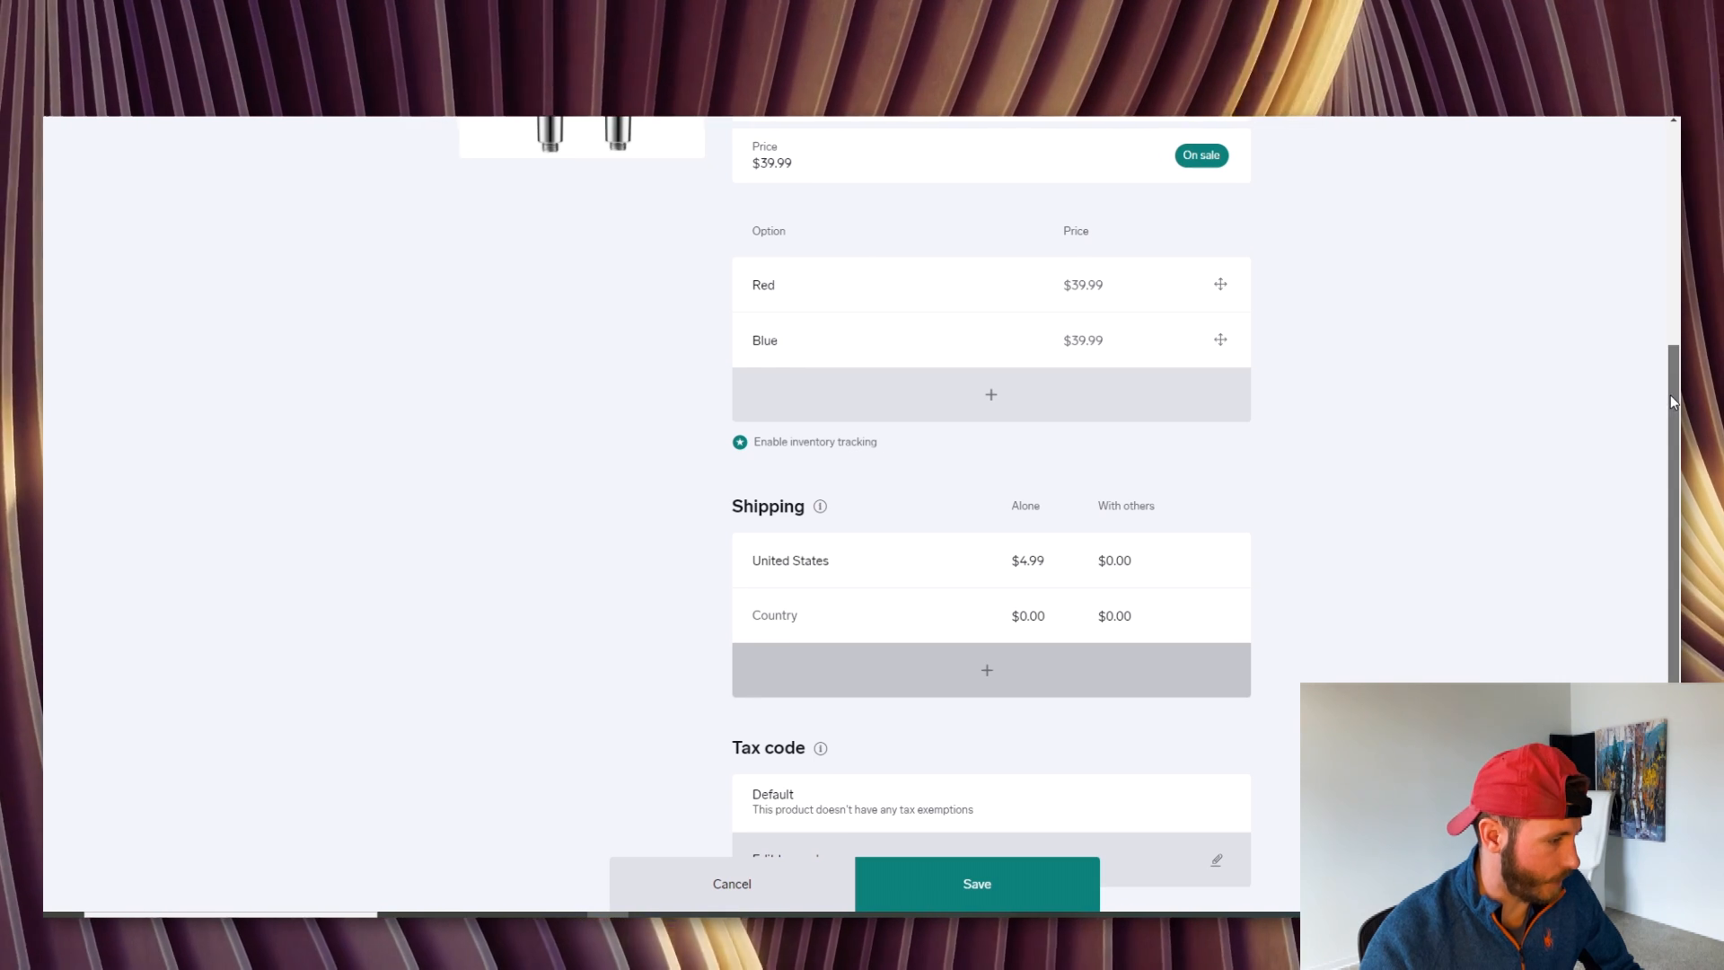
scroll(down, 3)
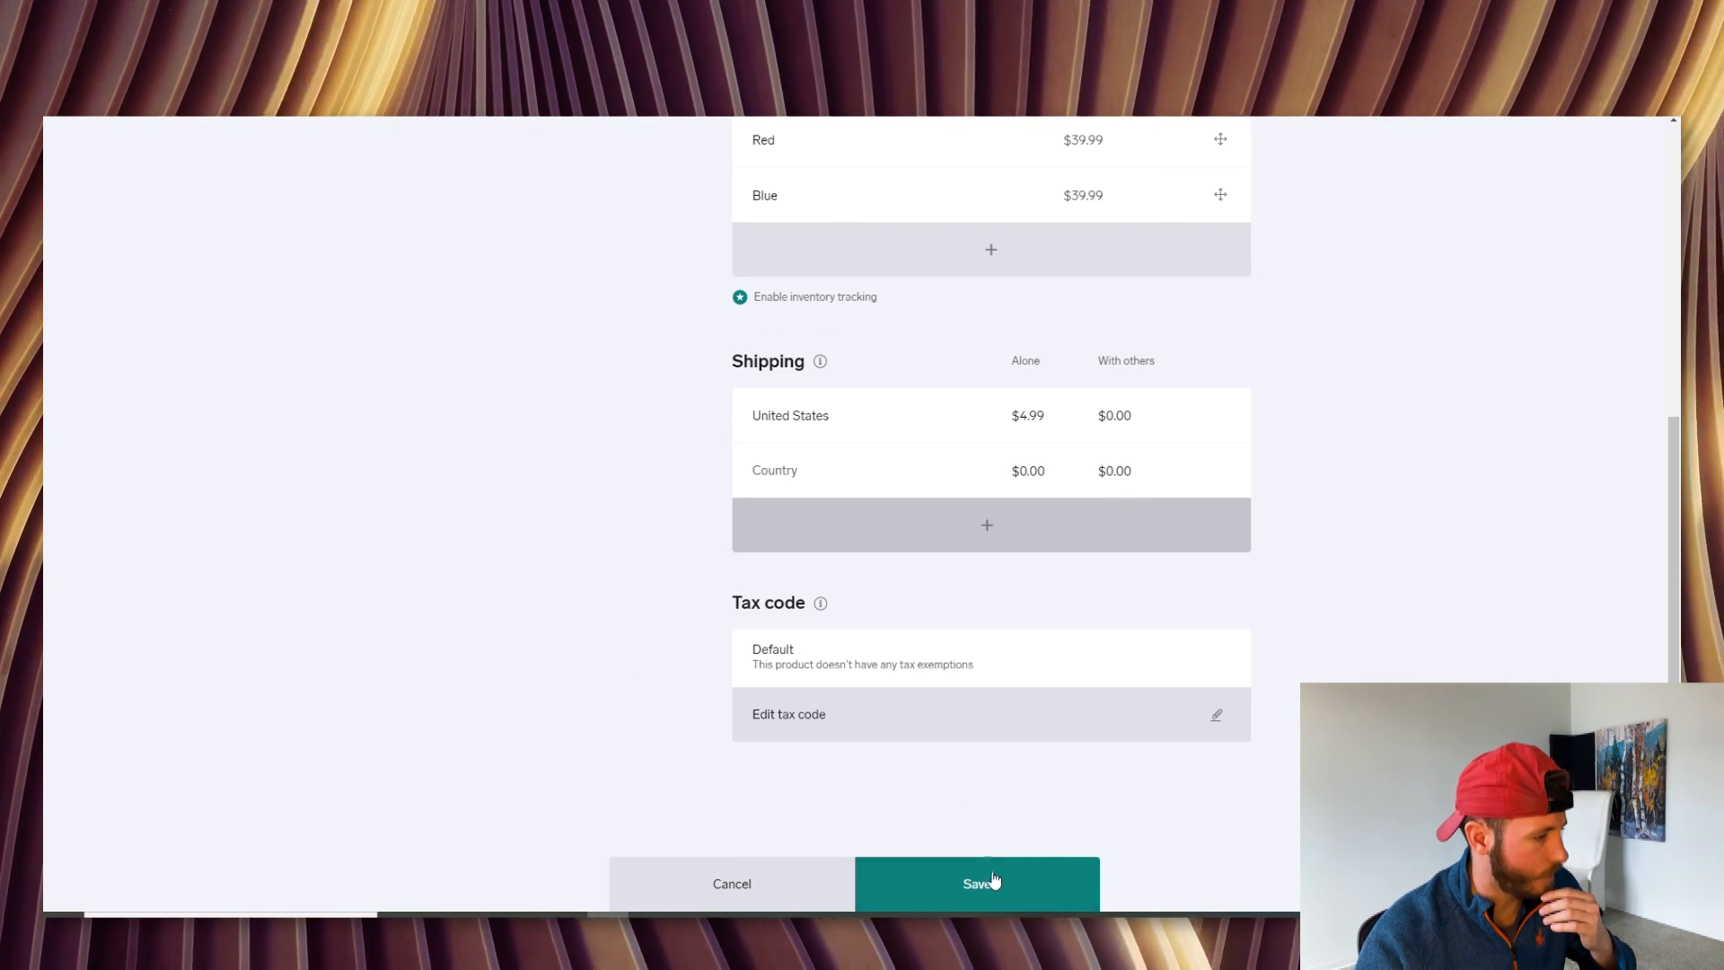
click(975, 883)
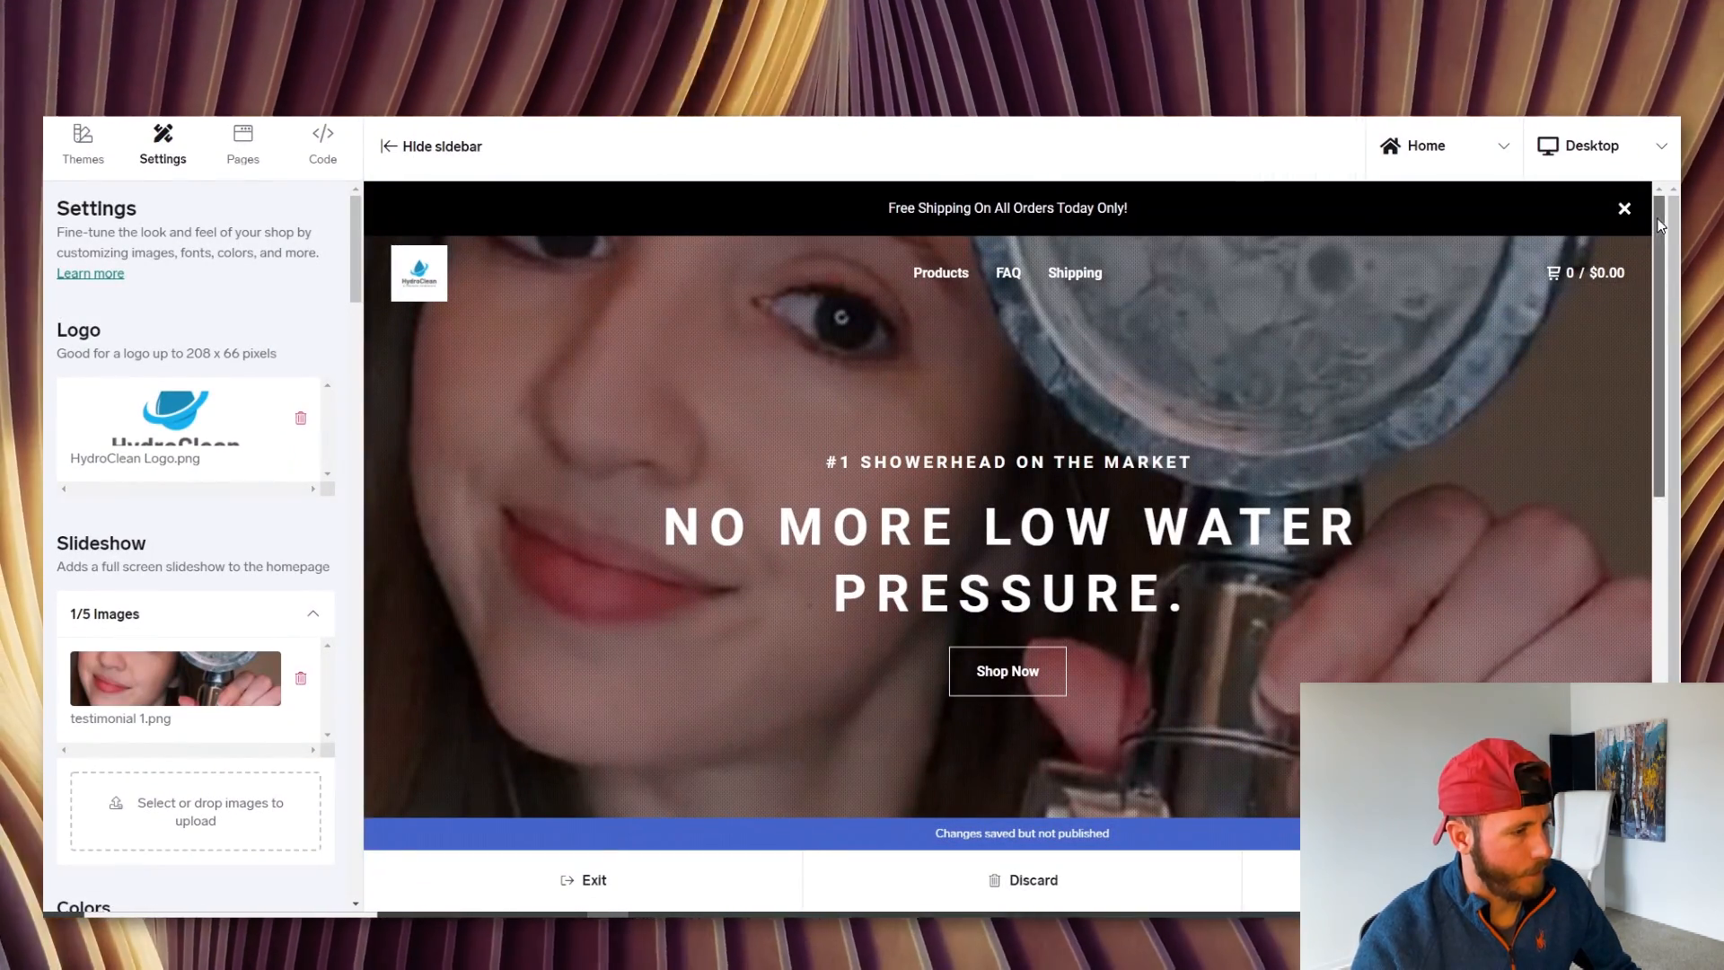
Preview the product page on phone with Red chosen, showing Add to Cart - $39.99
scroll(down, 3)
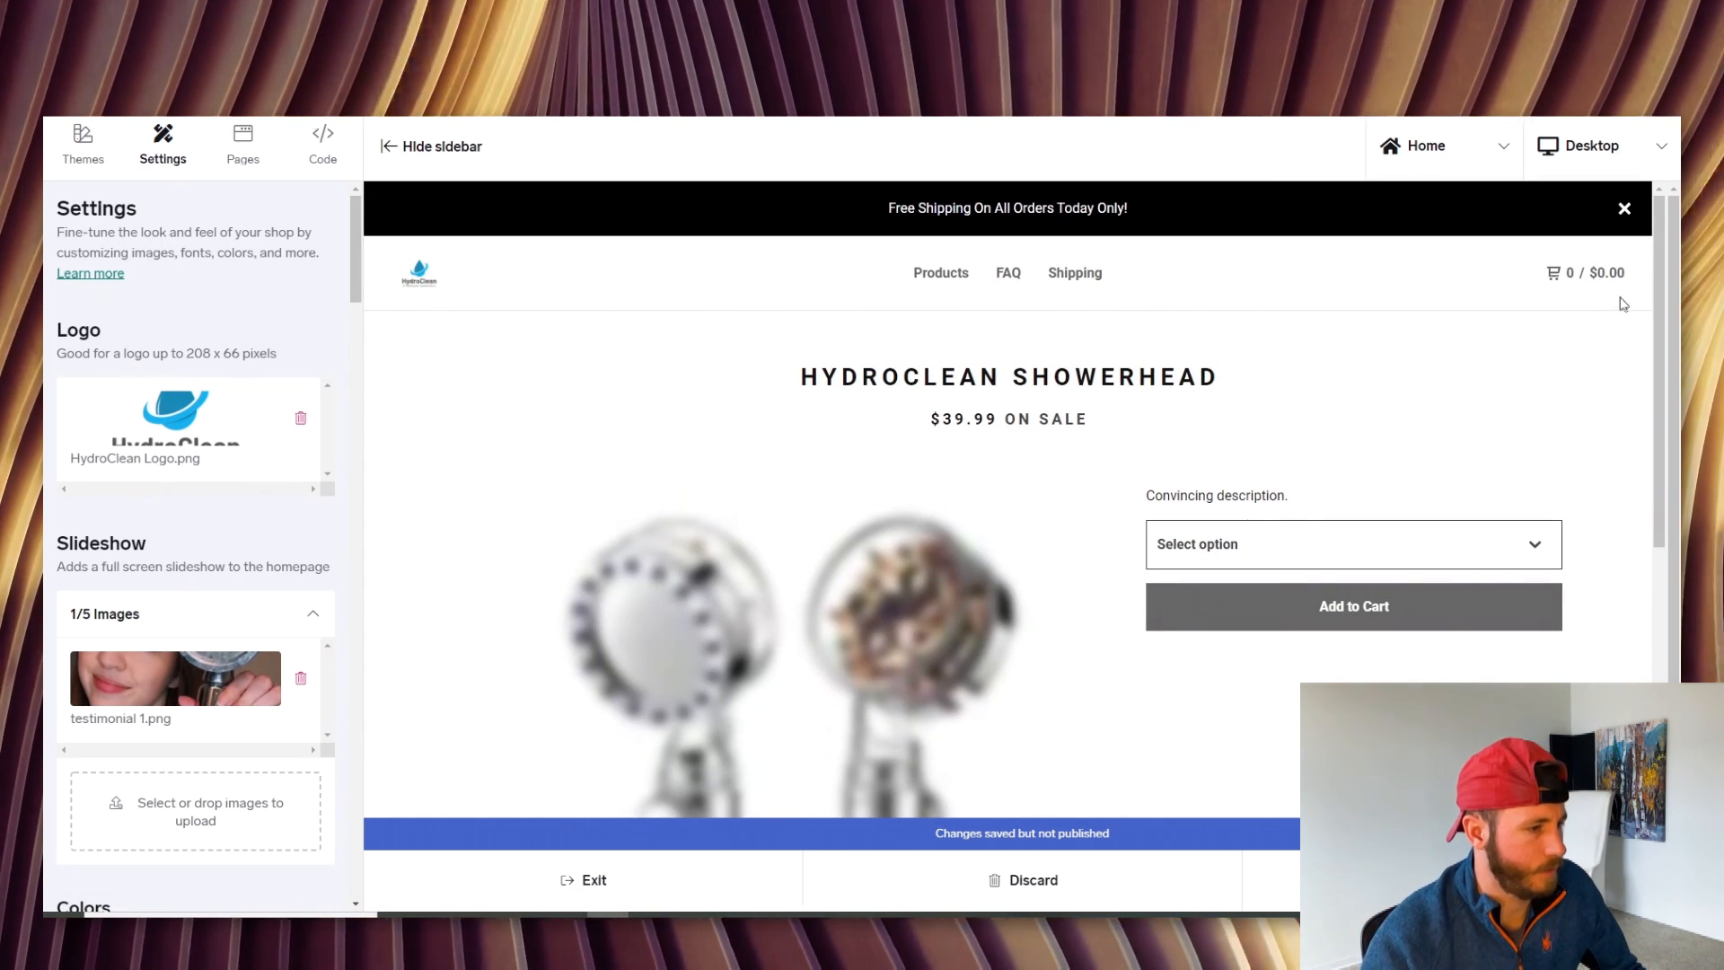
click(1596, 146)
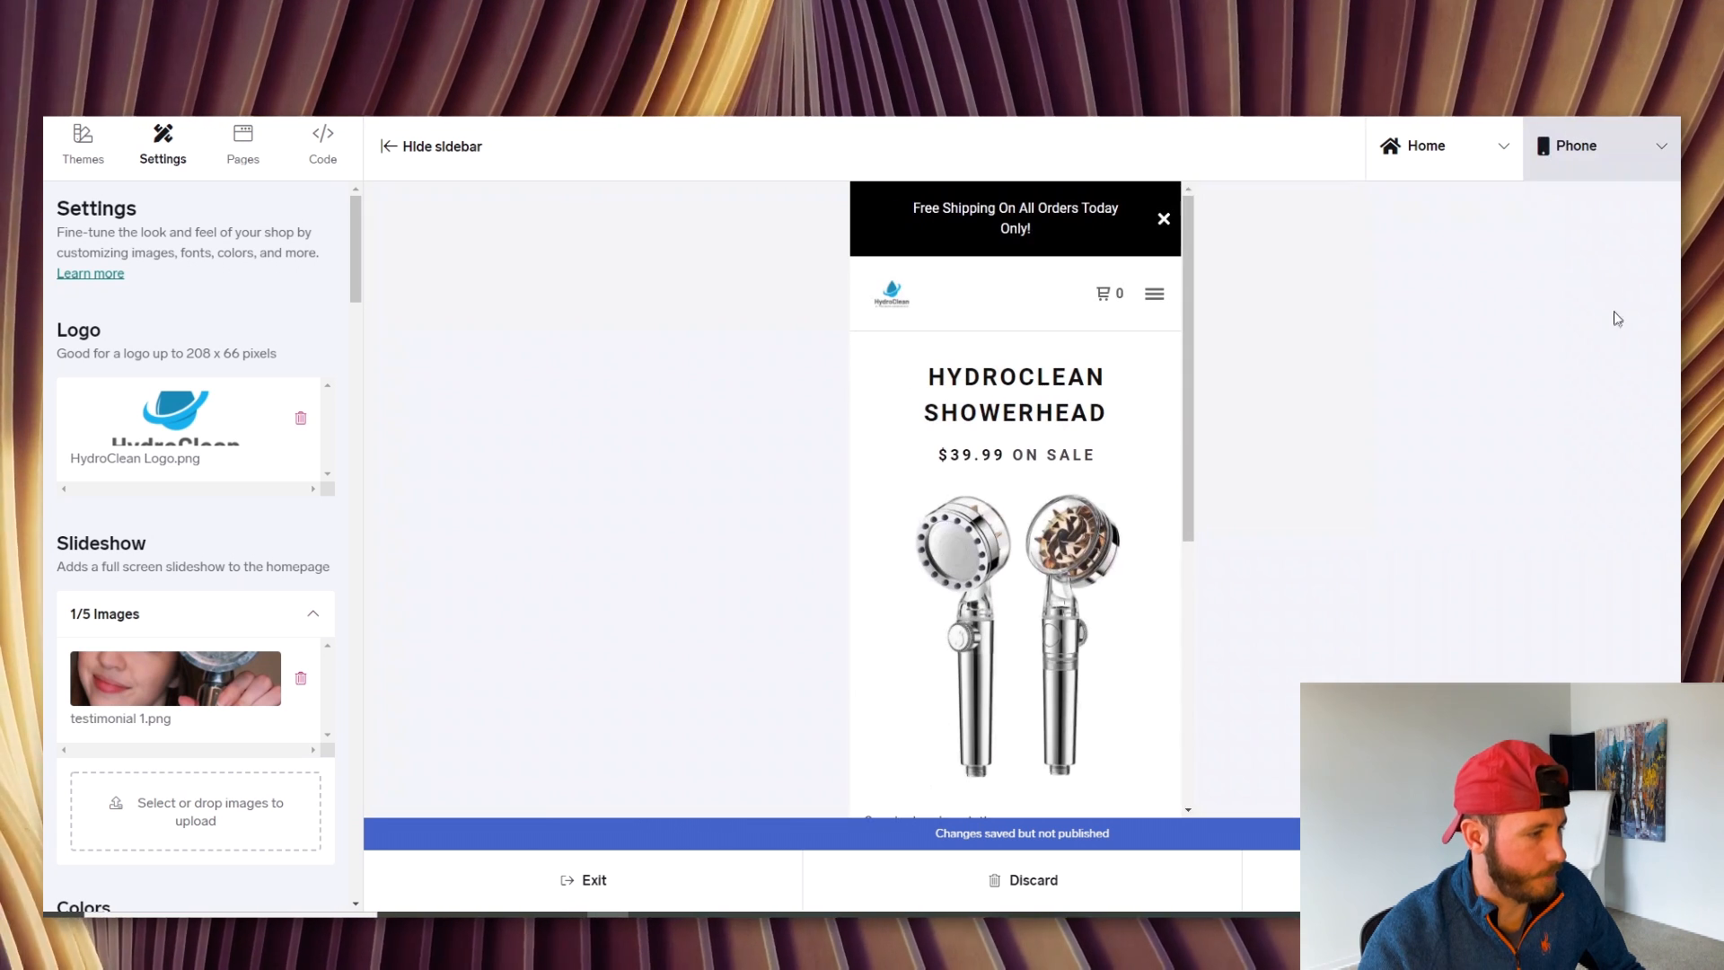
mouse_move(1124, 444)
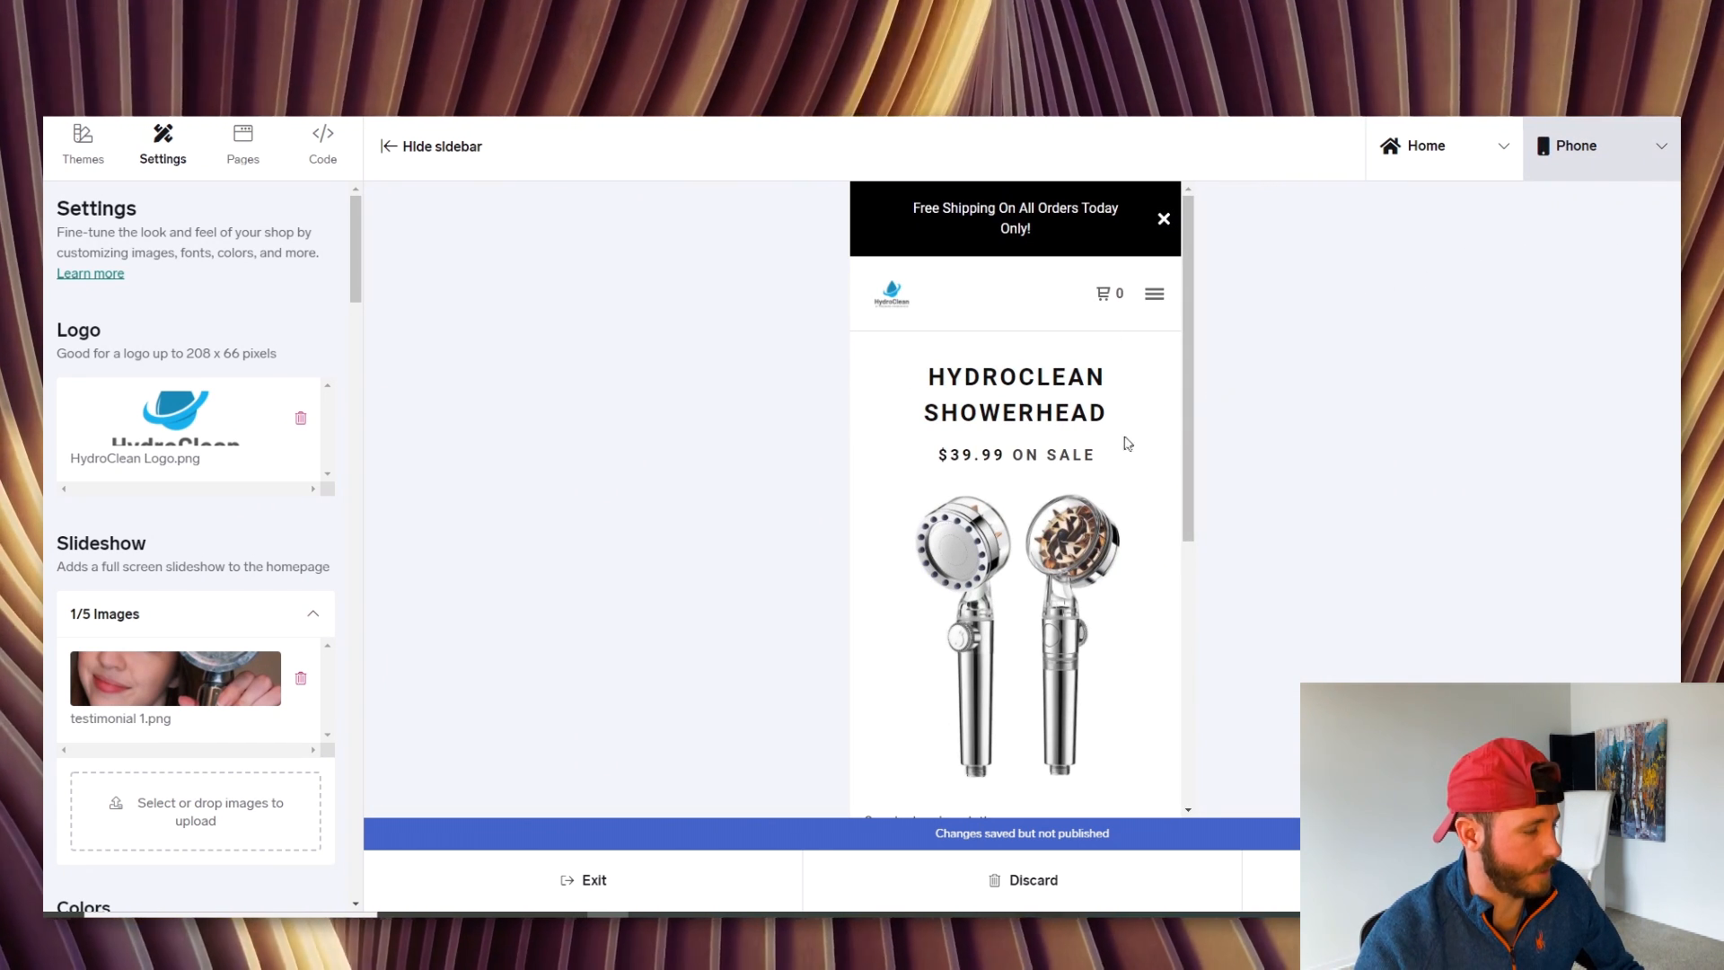
mouse_move(1172, 373)
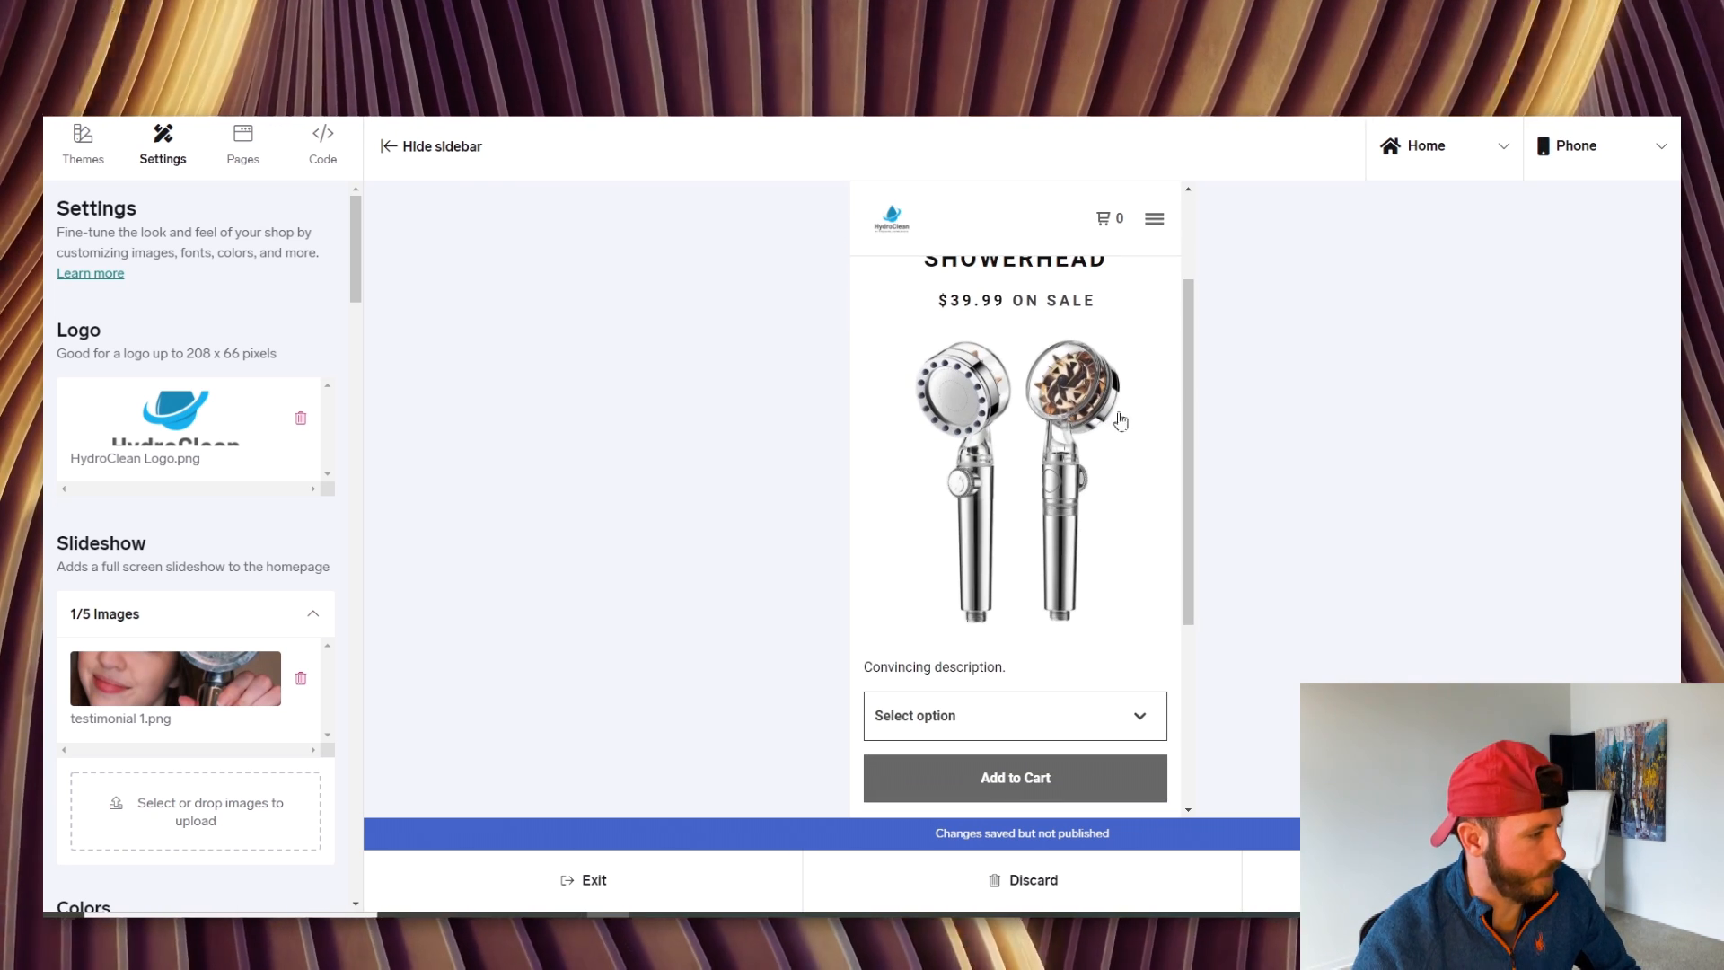
scroll(down, 3)
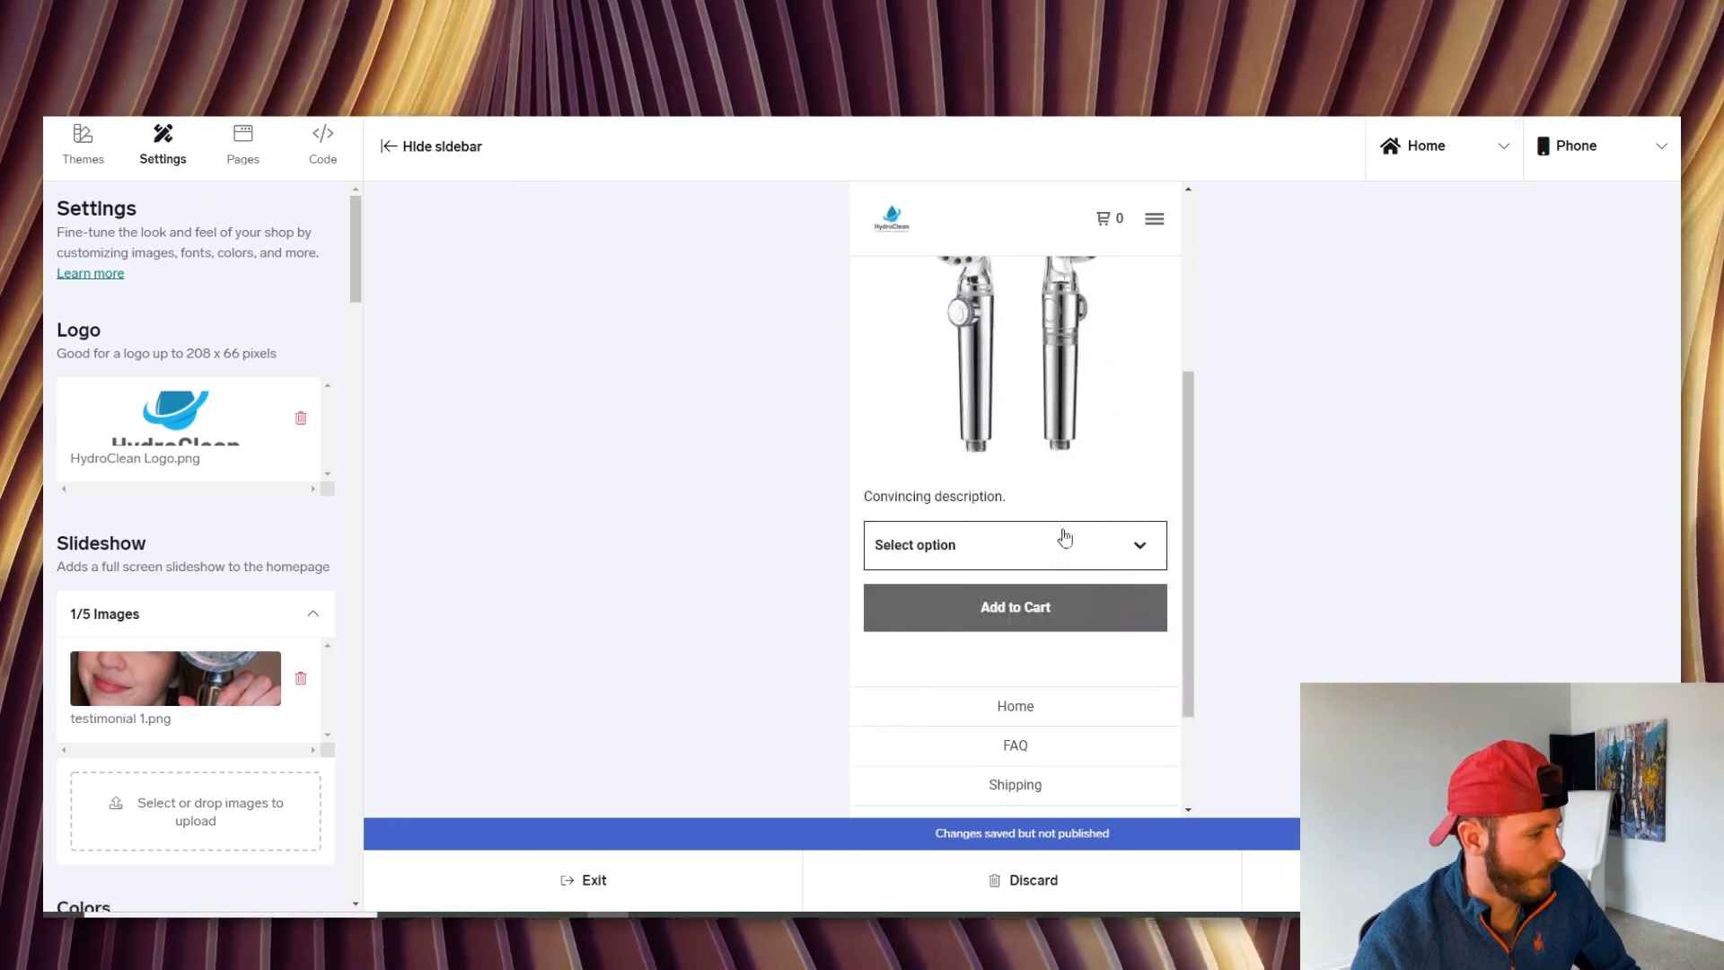
click(1012, 544)
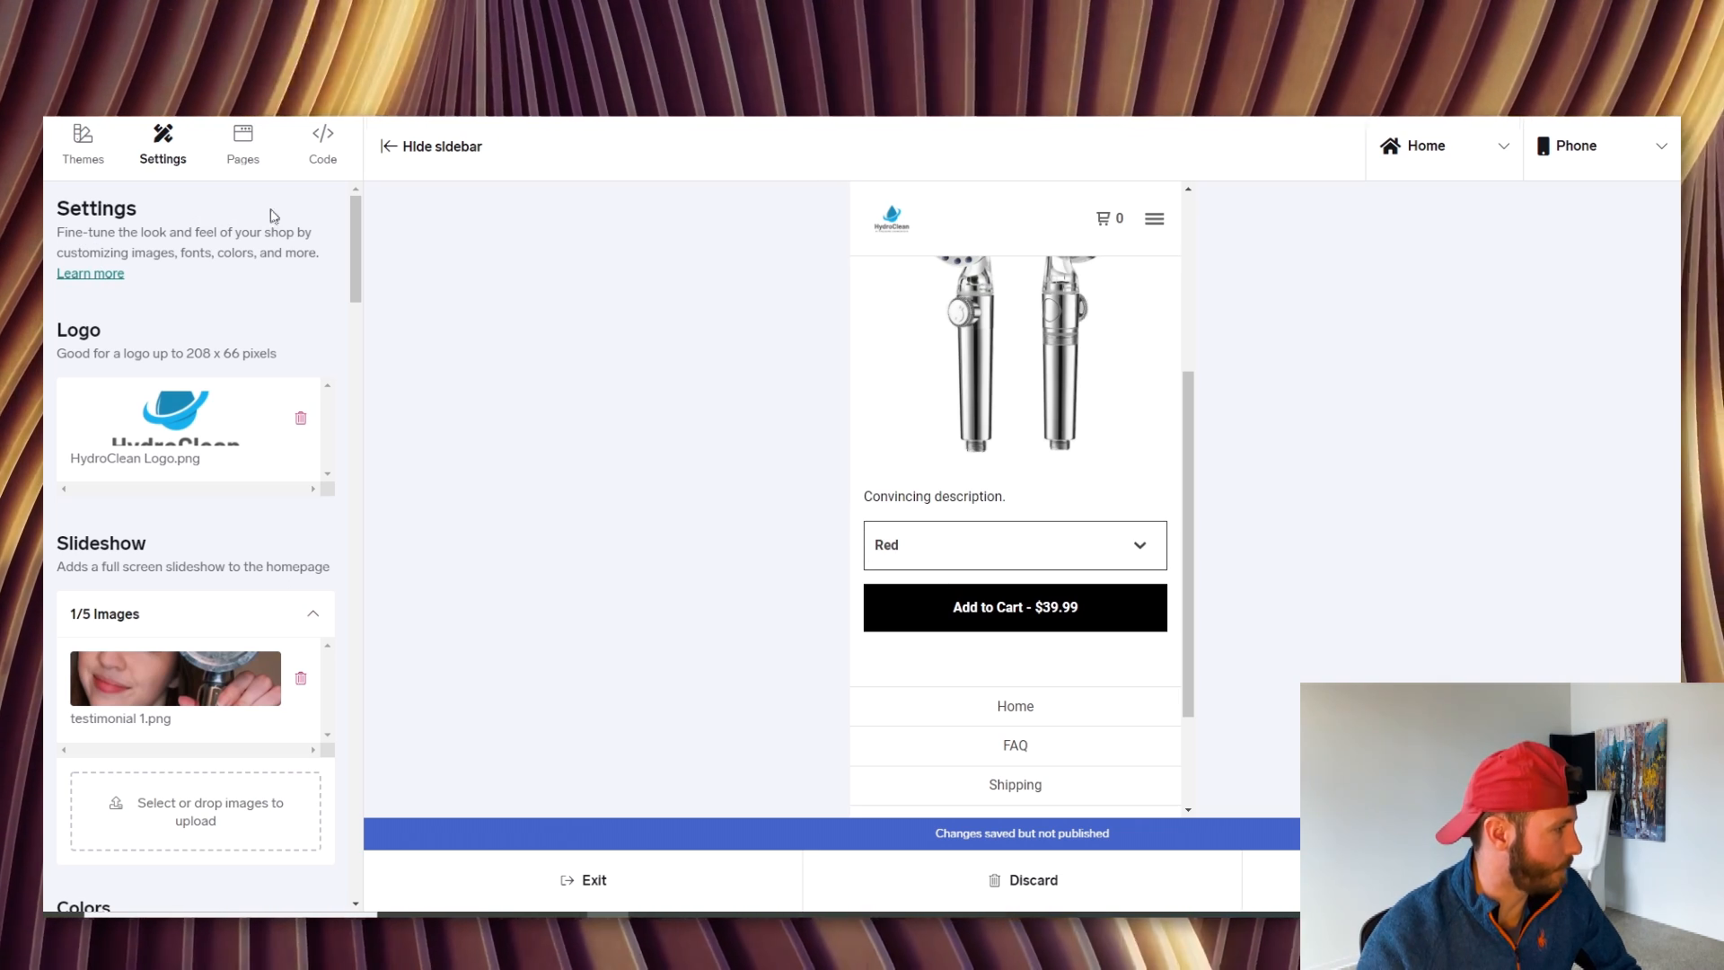
Change the Button background colour from black to blue #046DE4
scroll(down, 3)
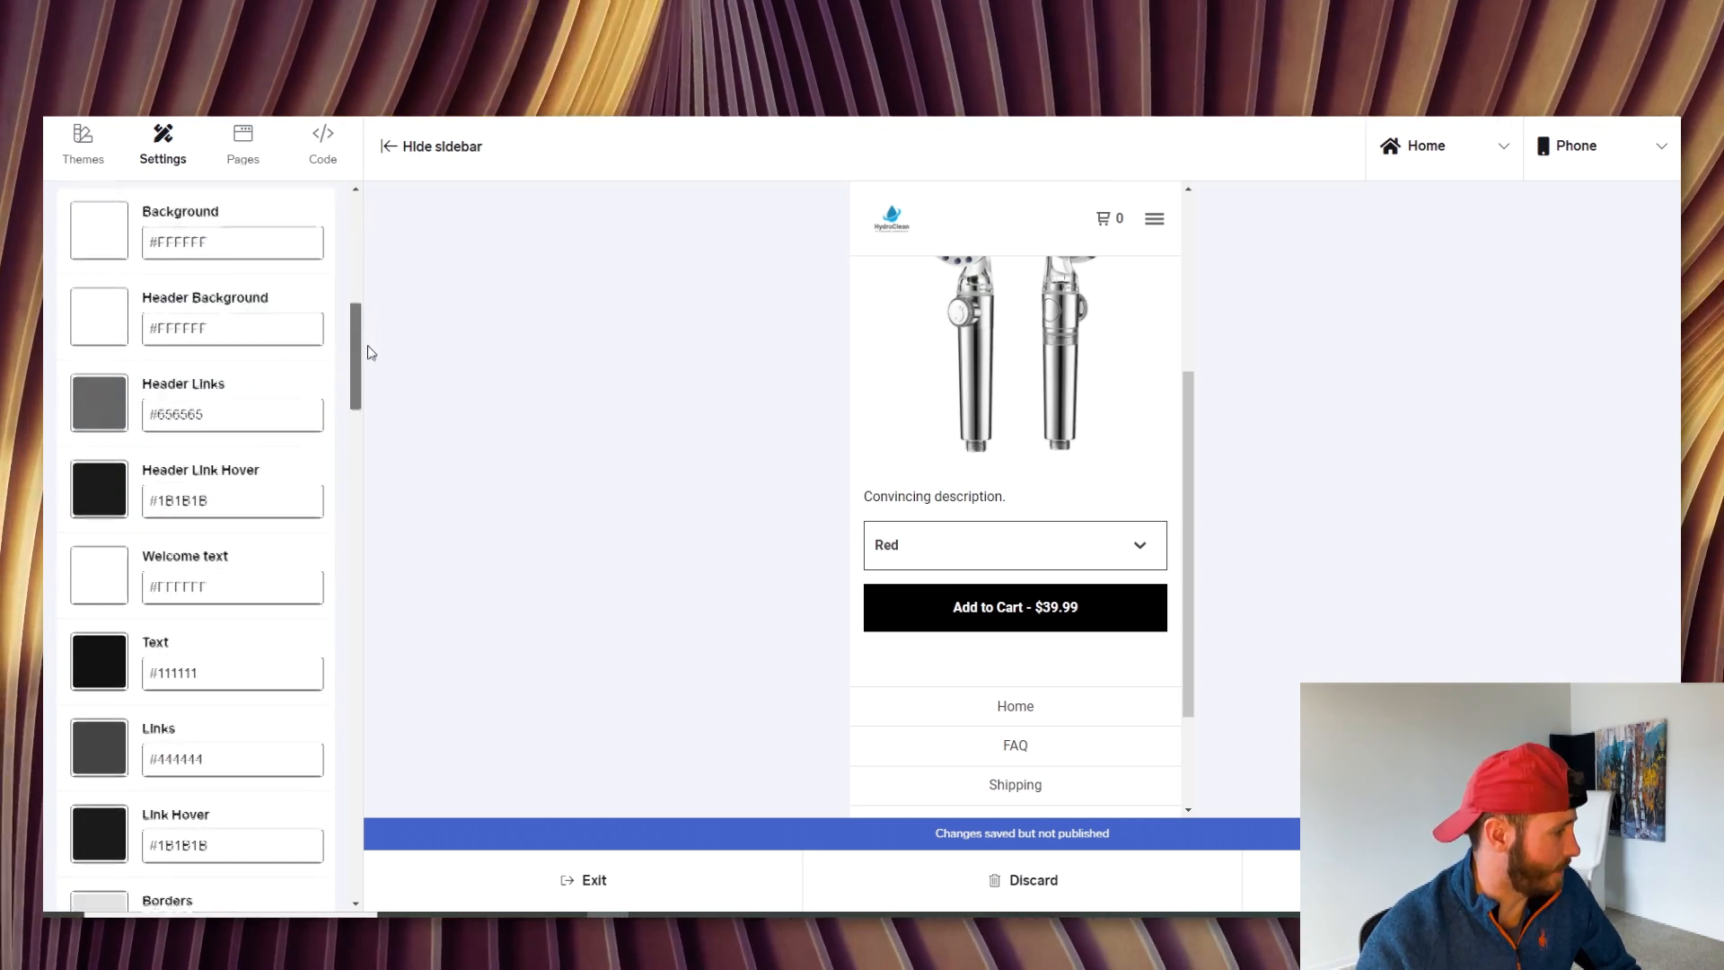
scroll(down, 3)
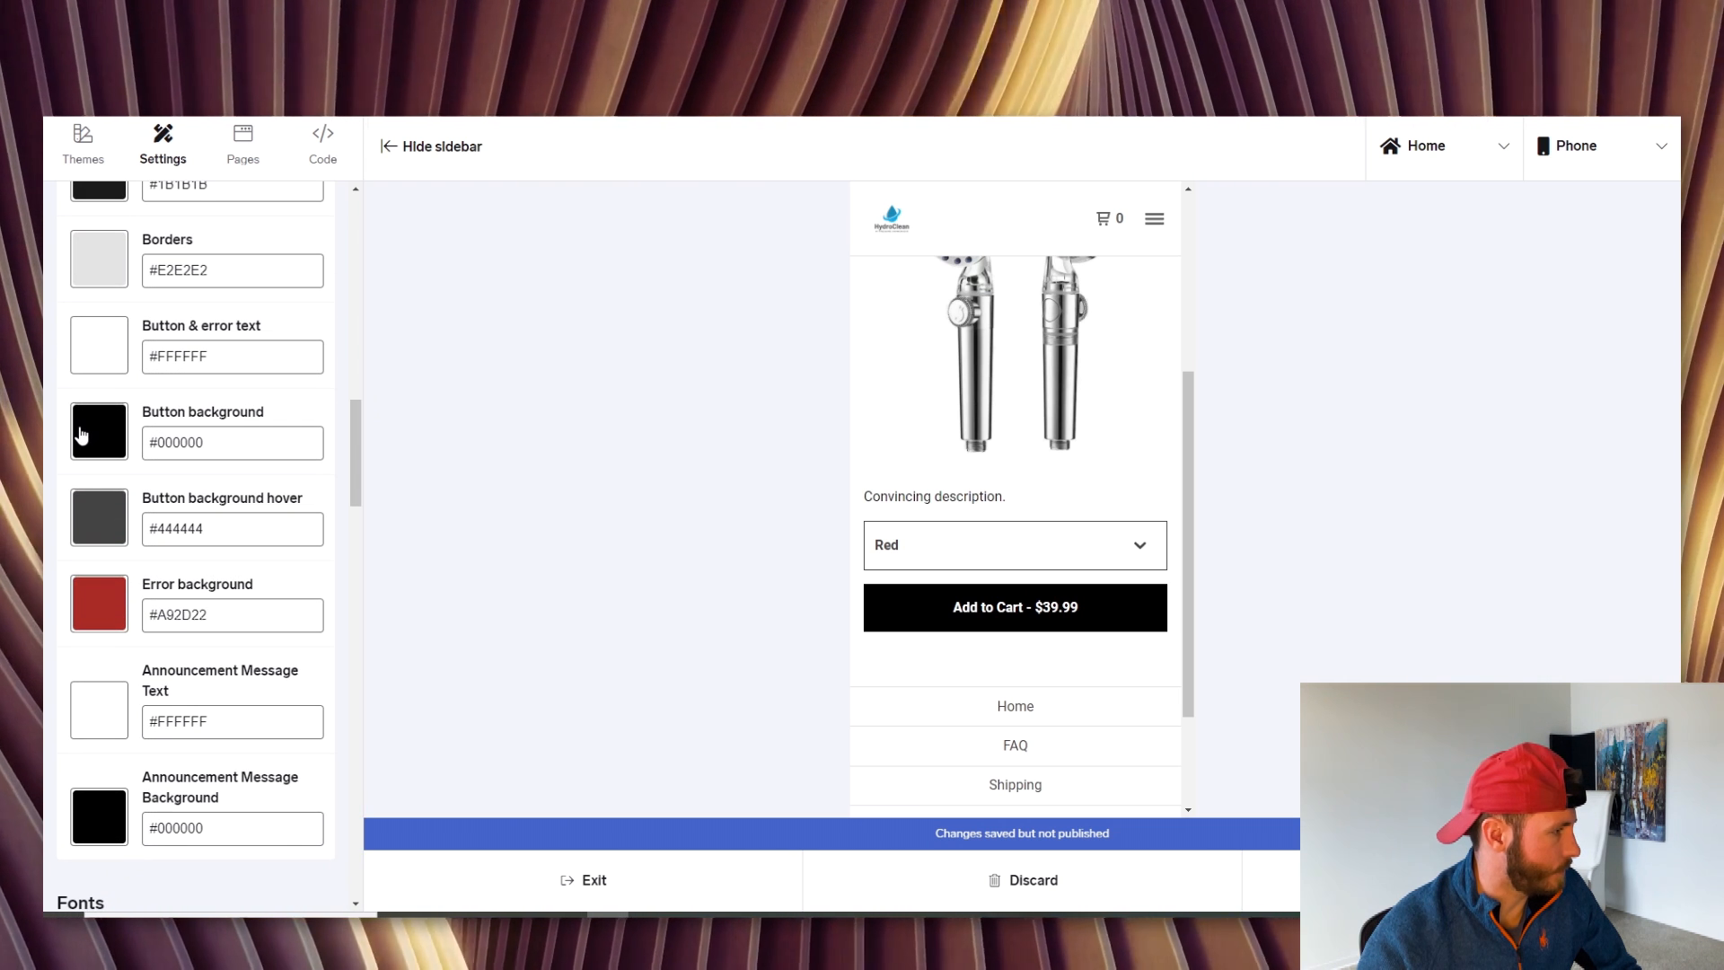
click(99, 429)
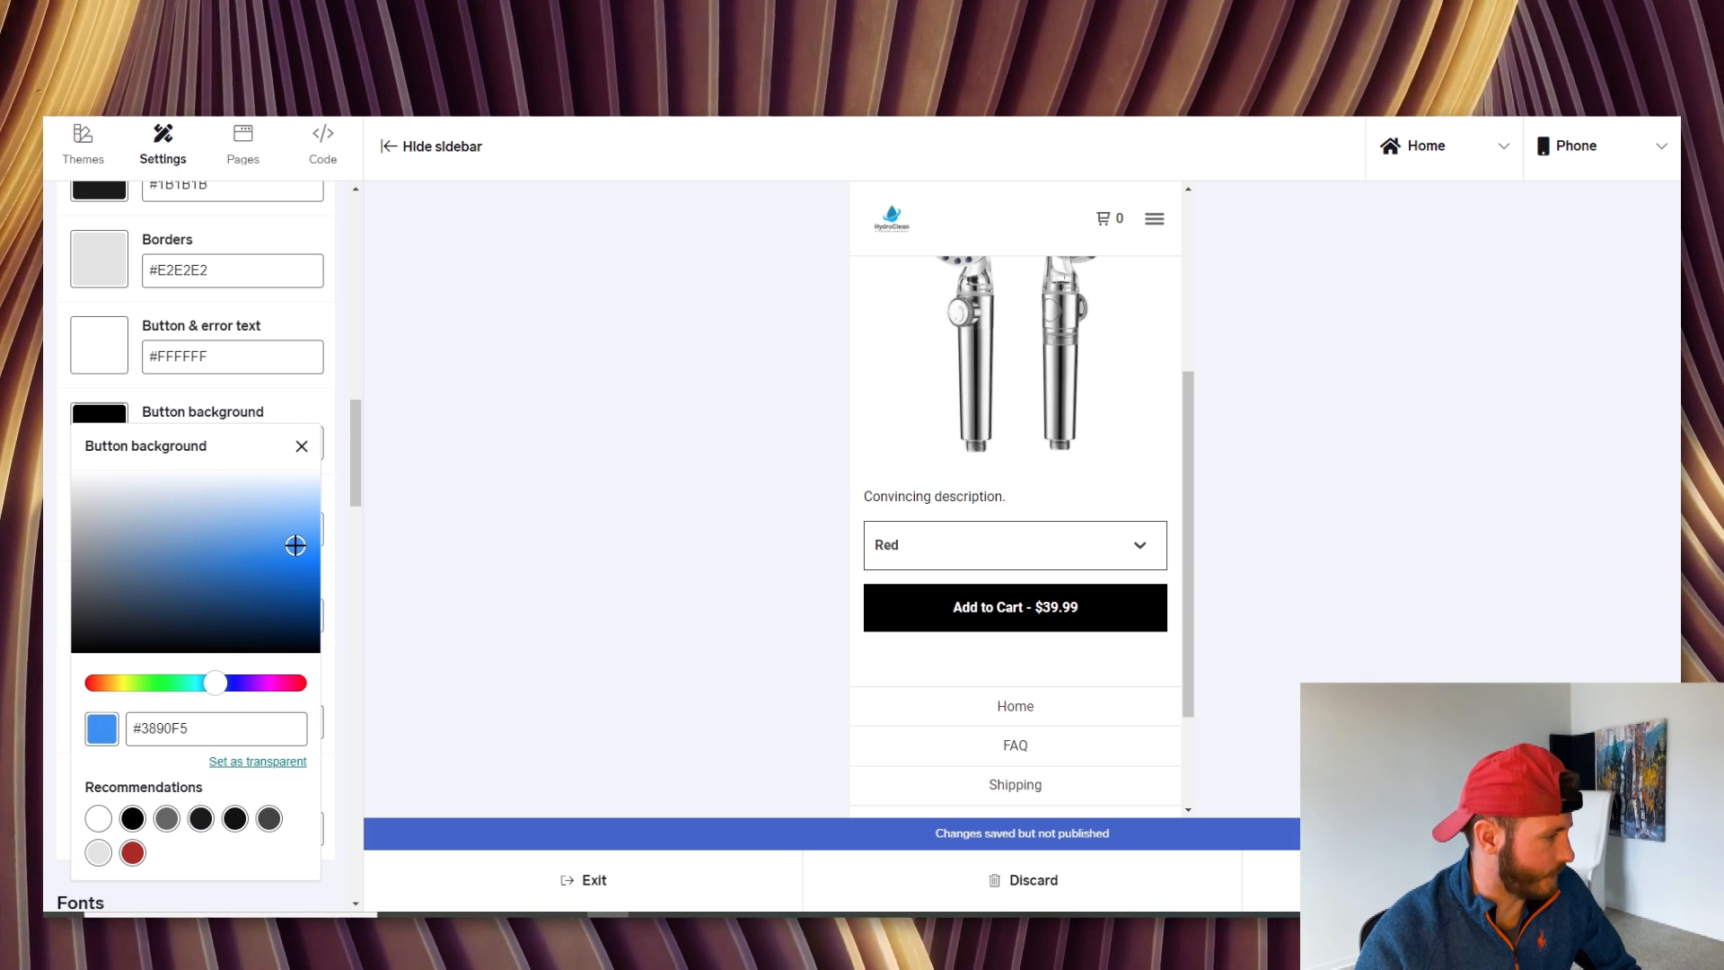
drag(294, 544, 311, 569)
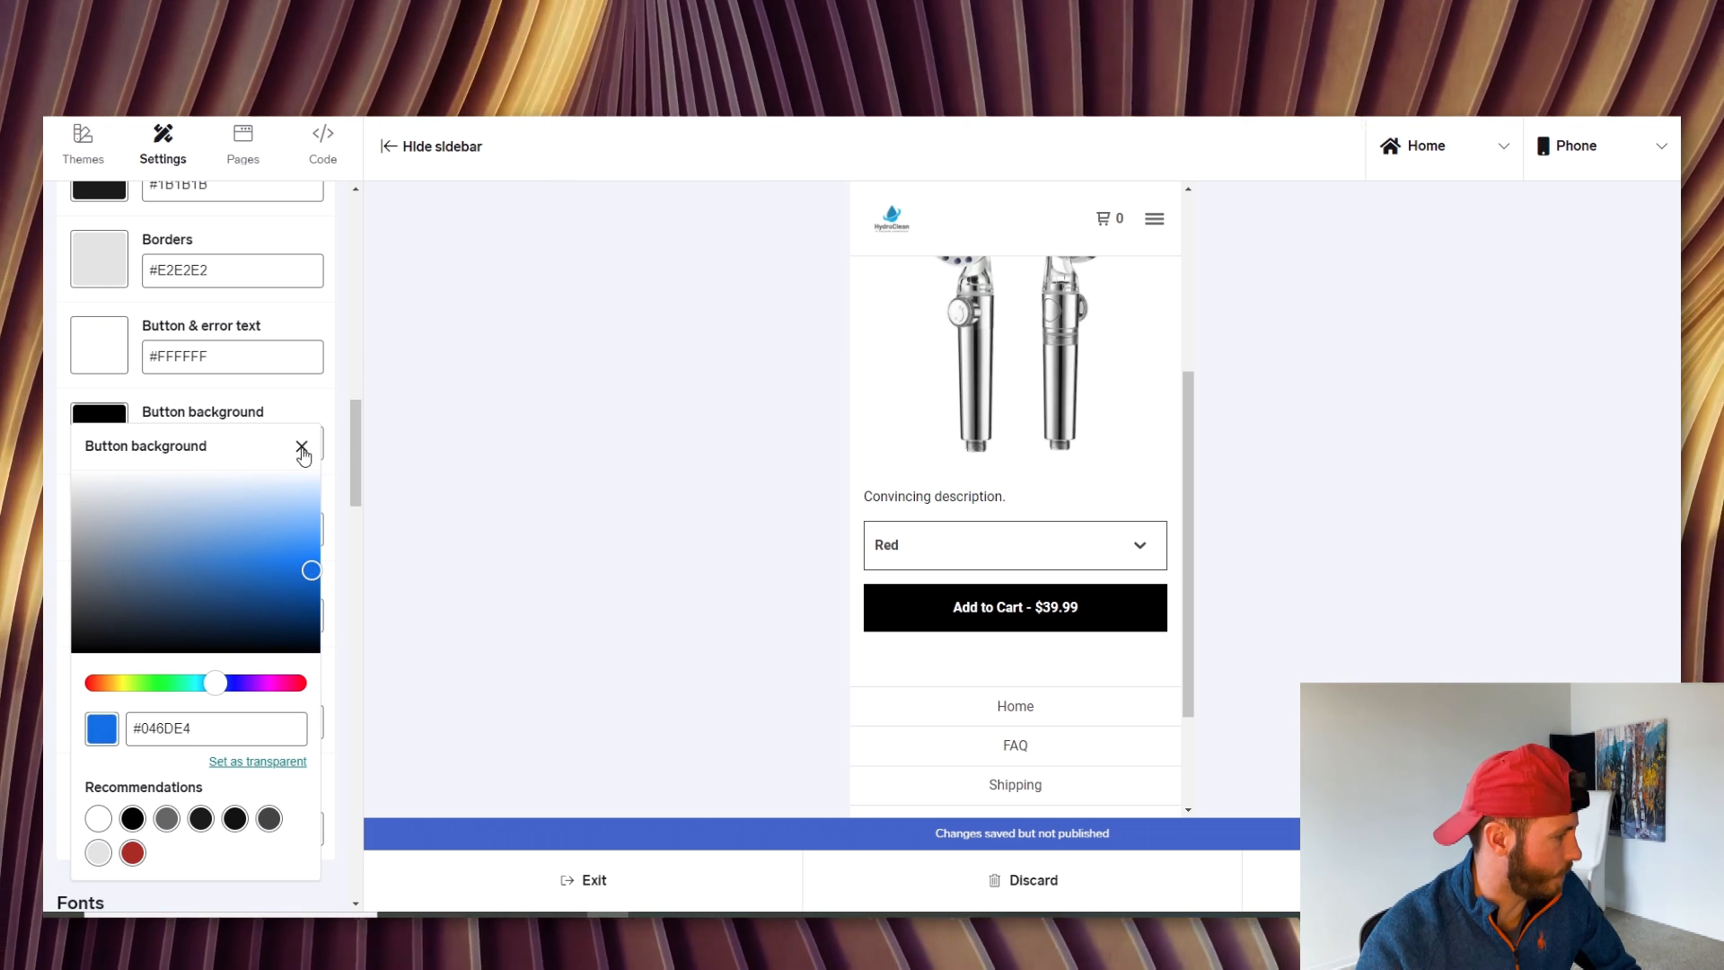
click(301, 450)
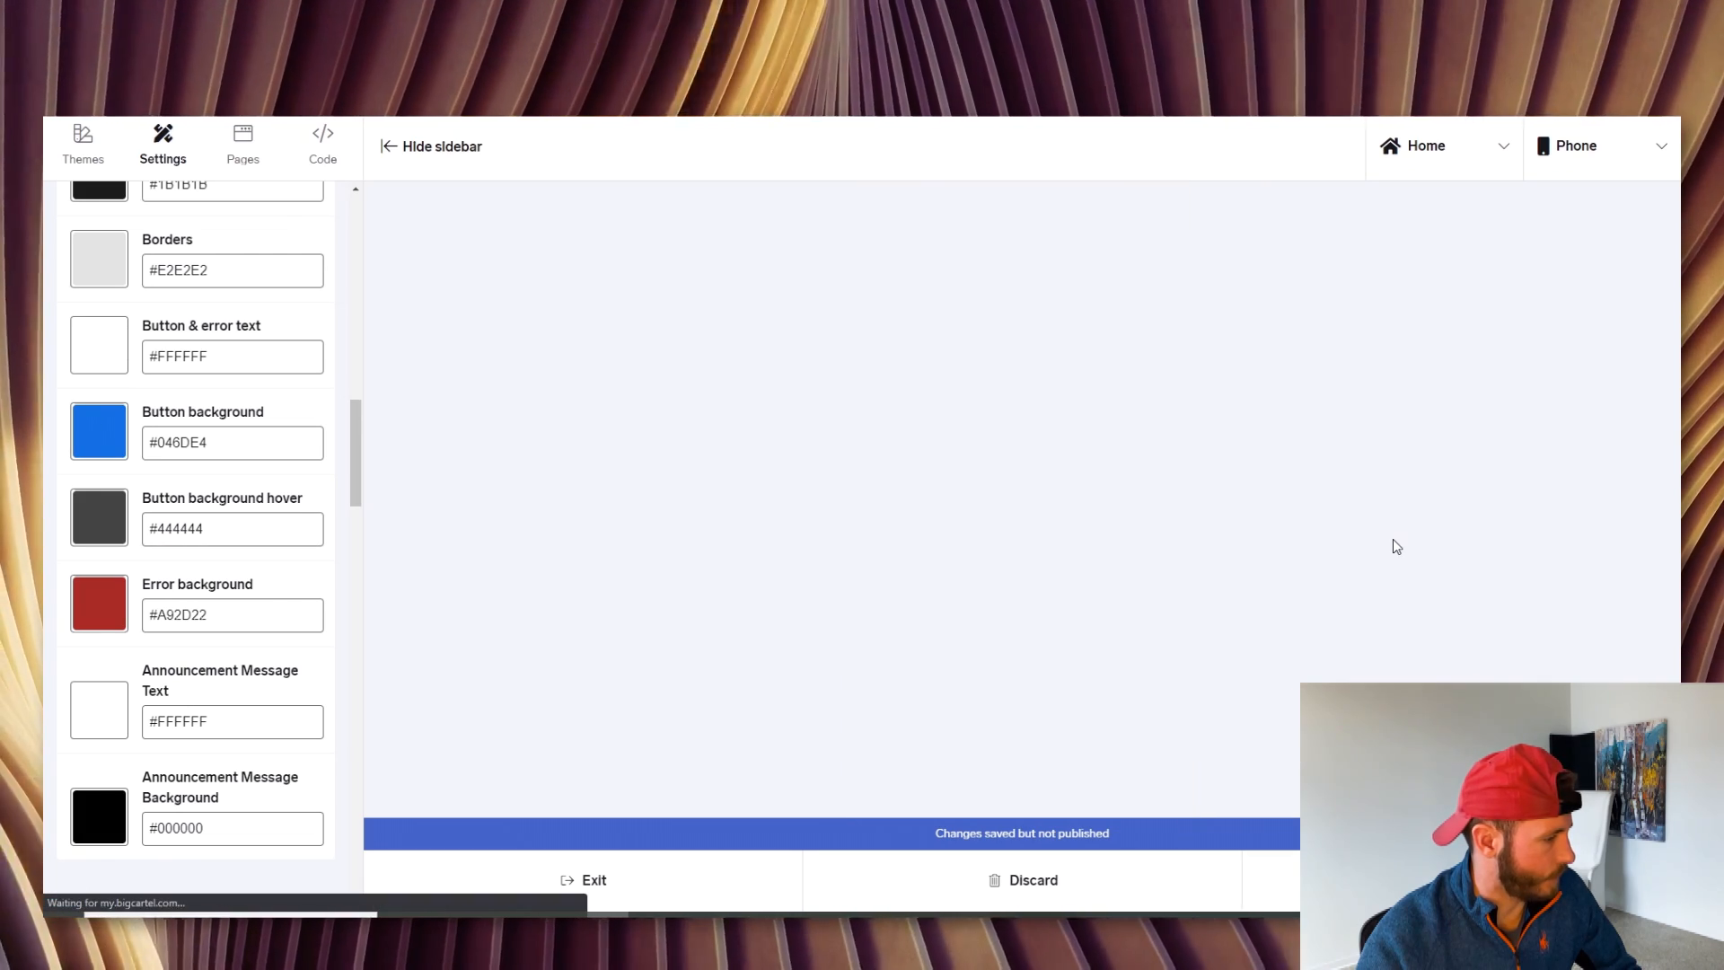